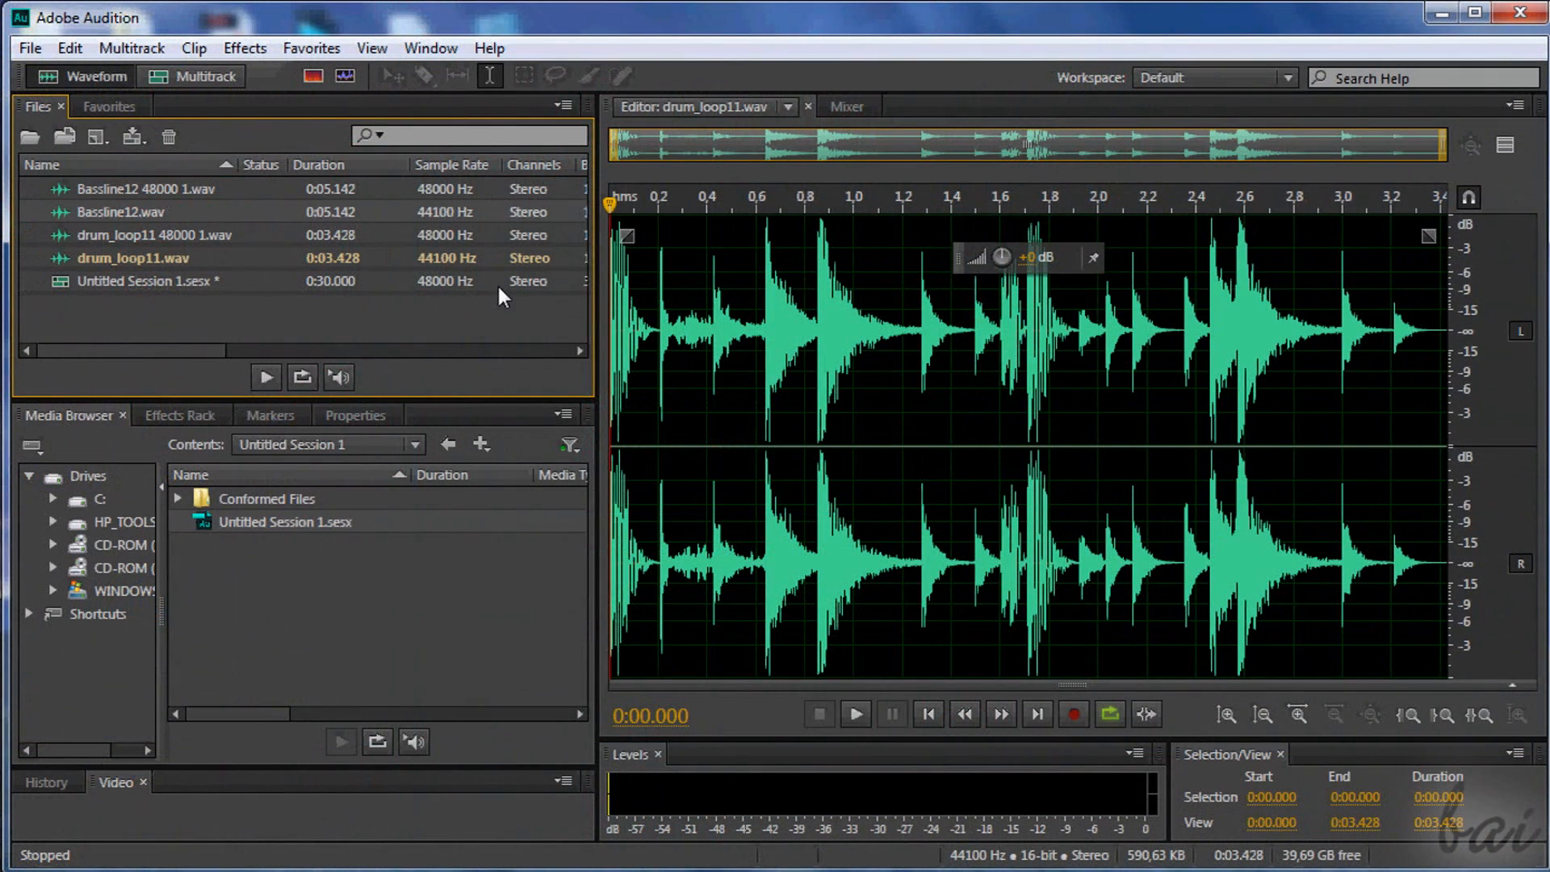
mouse_move(361, 791)
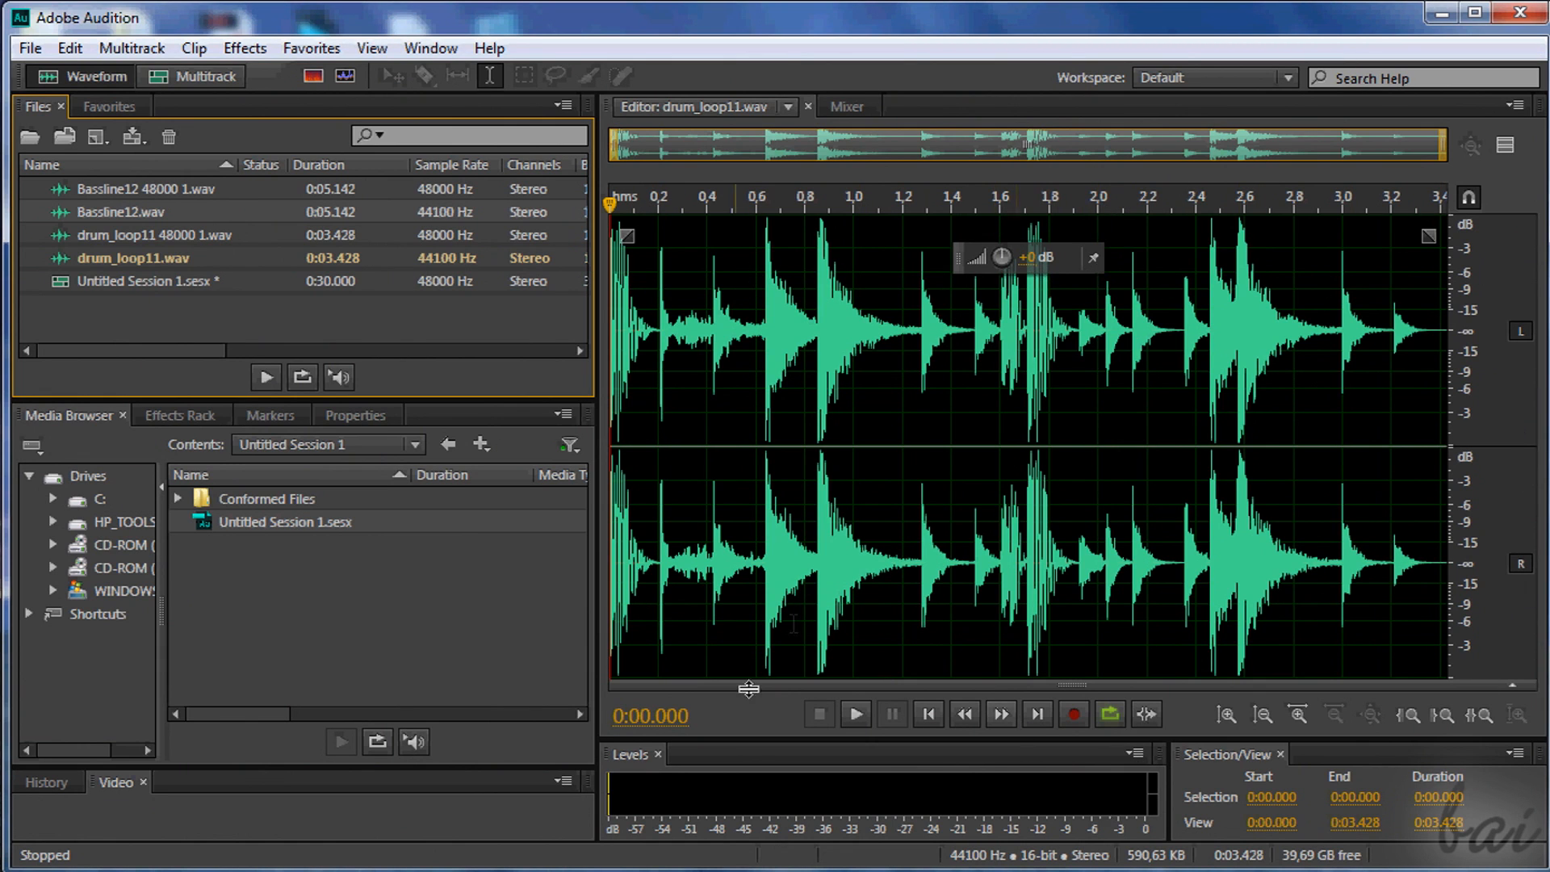
mouse_move(113, 383)
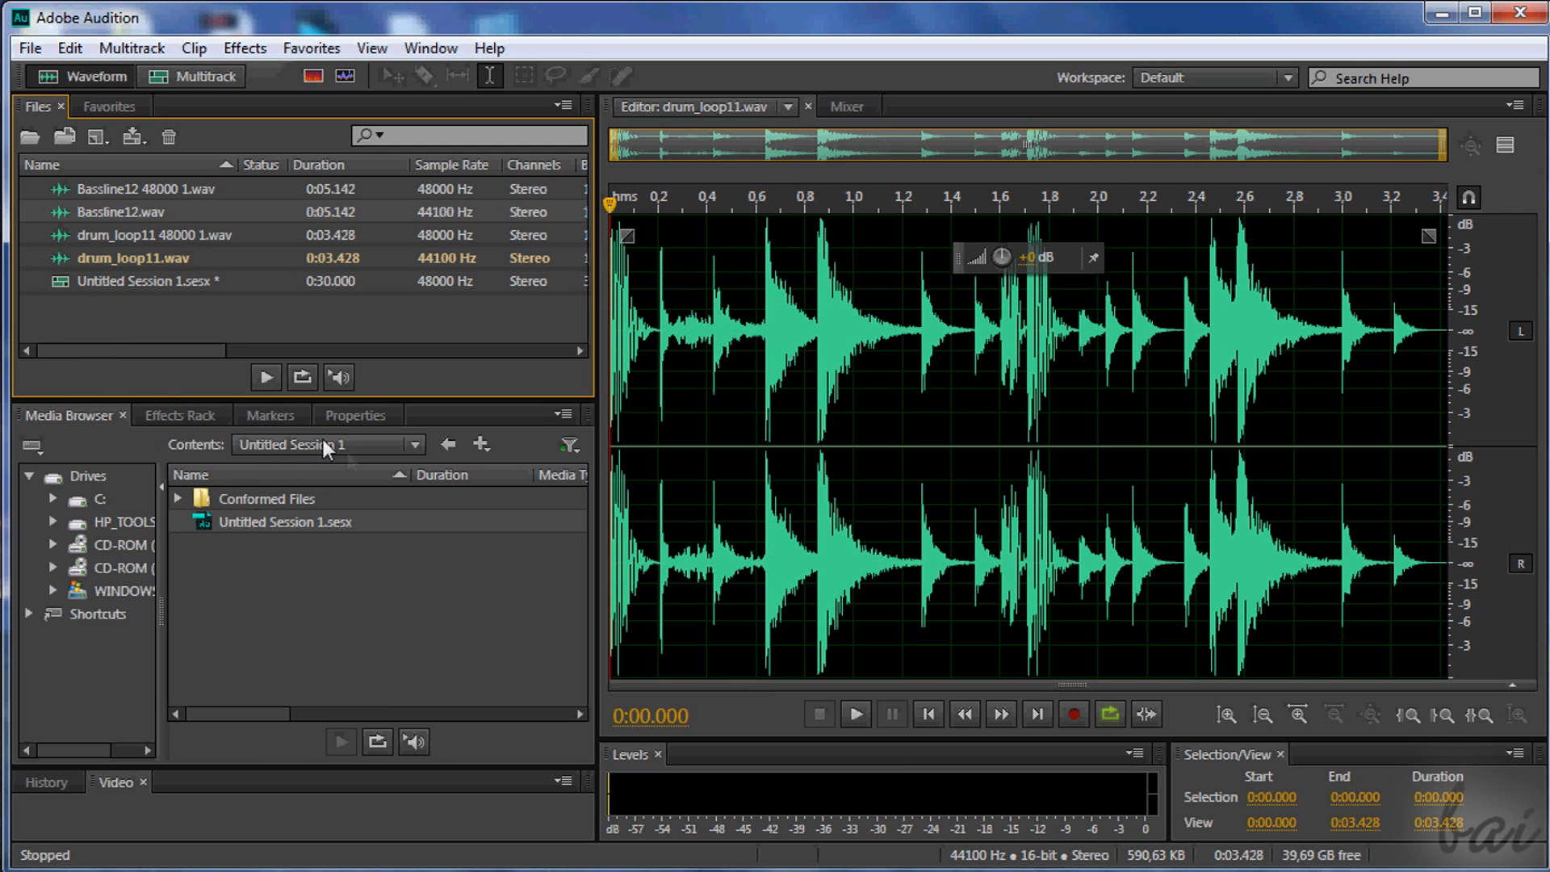
mouse_move(425, 121)
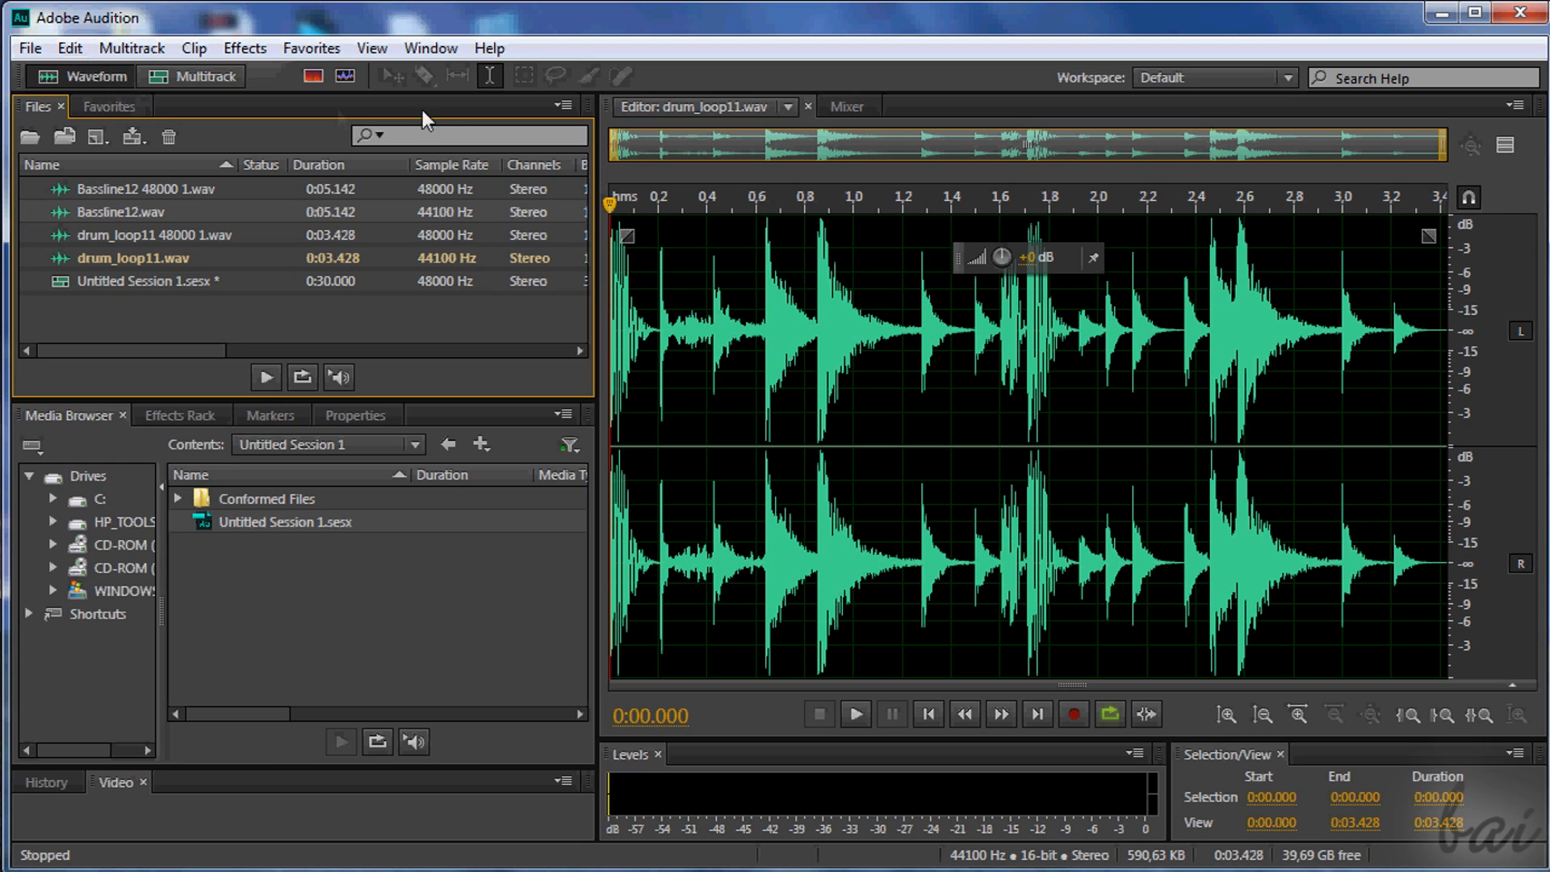
mouse_move(524, 133)
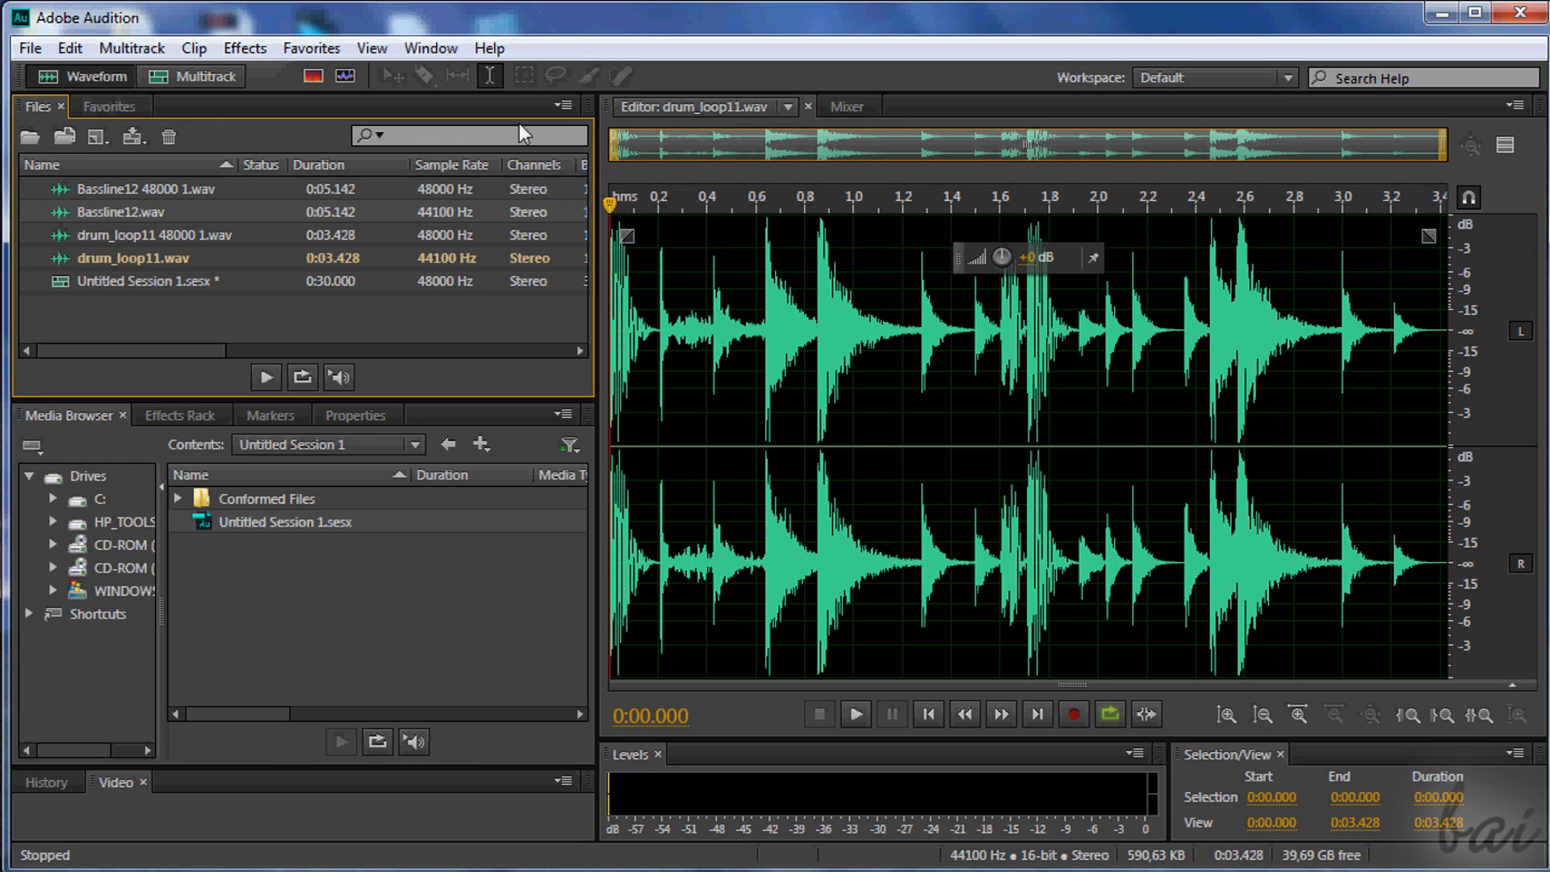
- Switch between mixer and drum_loop11.wav views, then select Bassline12.wav, boh.mp3 and drum_loop11.wav
left_click(846, 106)
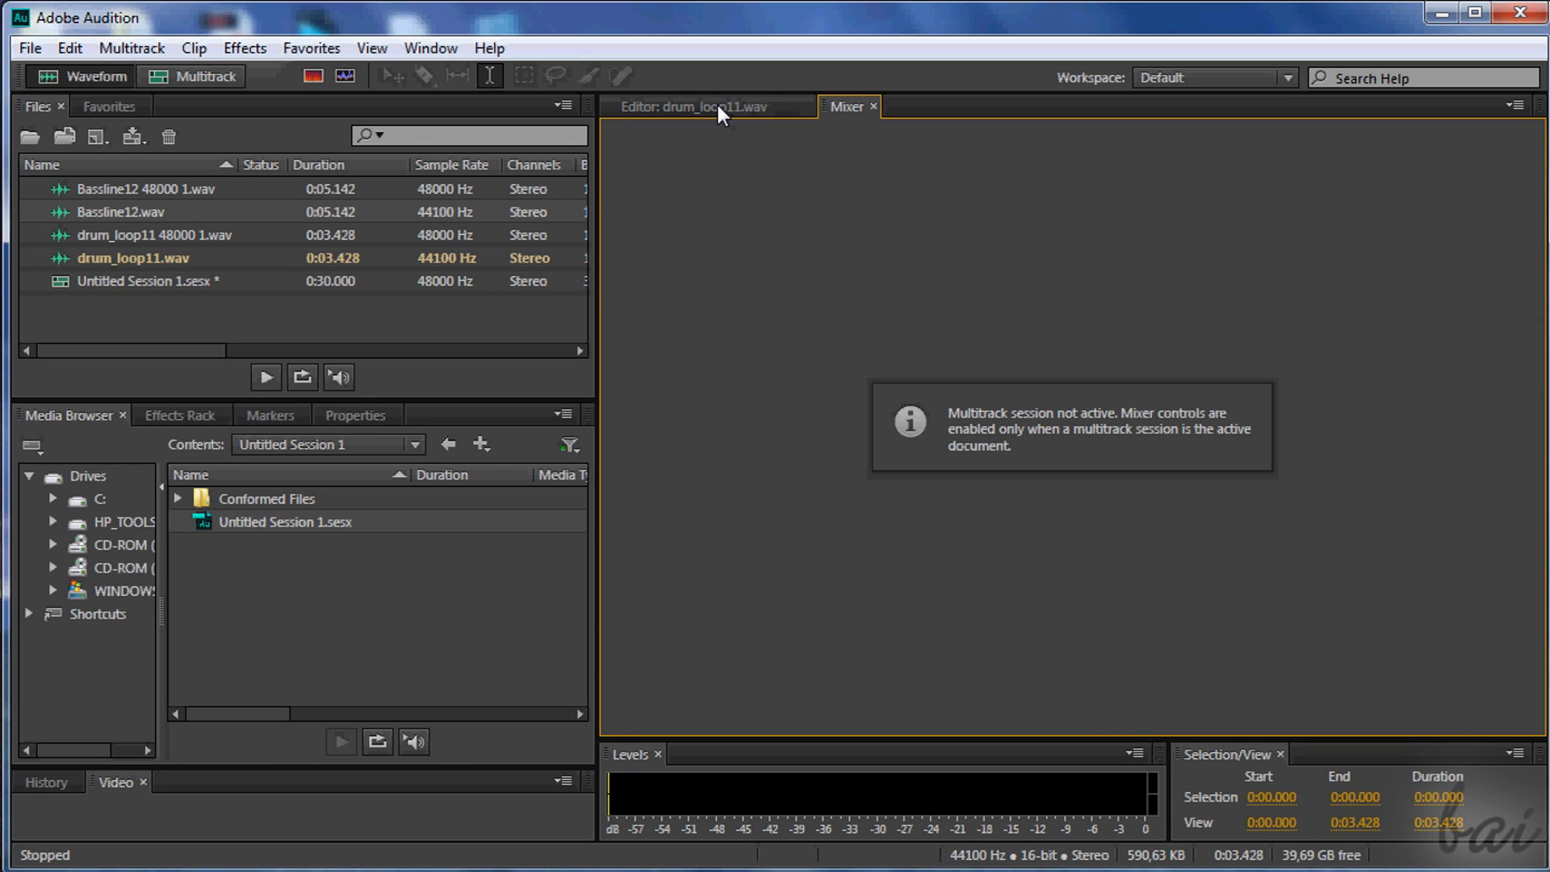
left_click(692, 106)
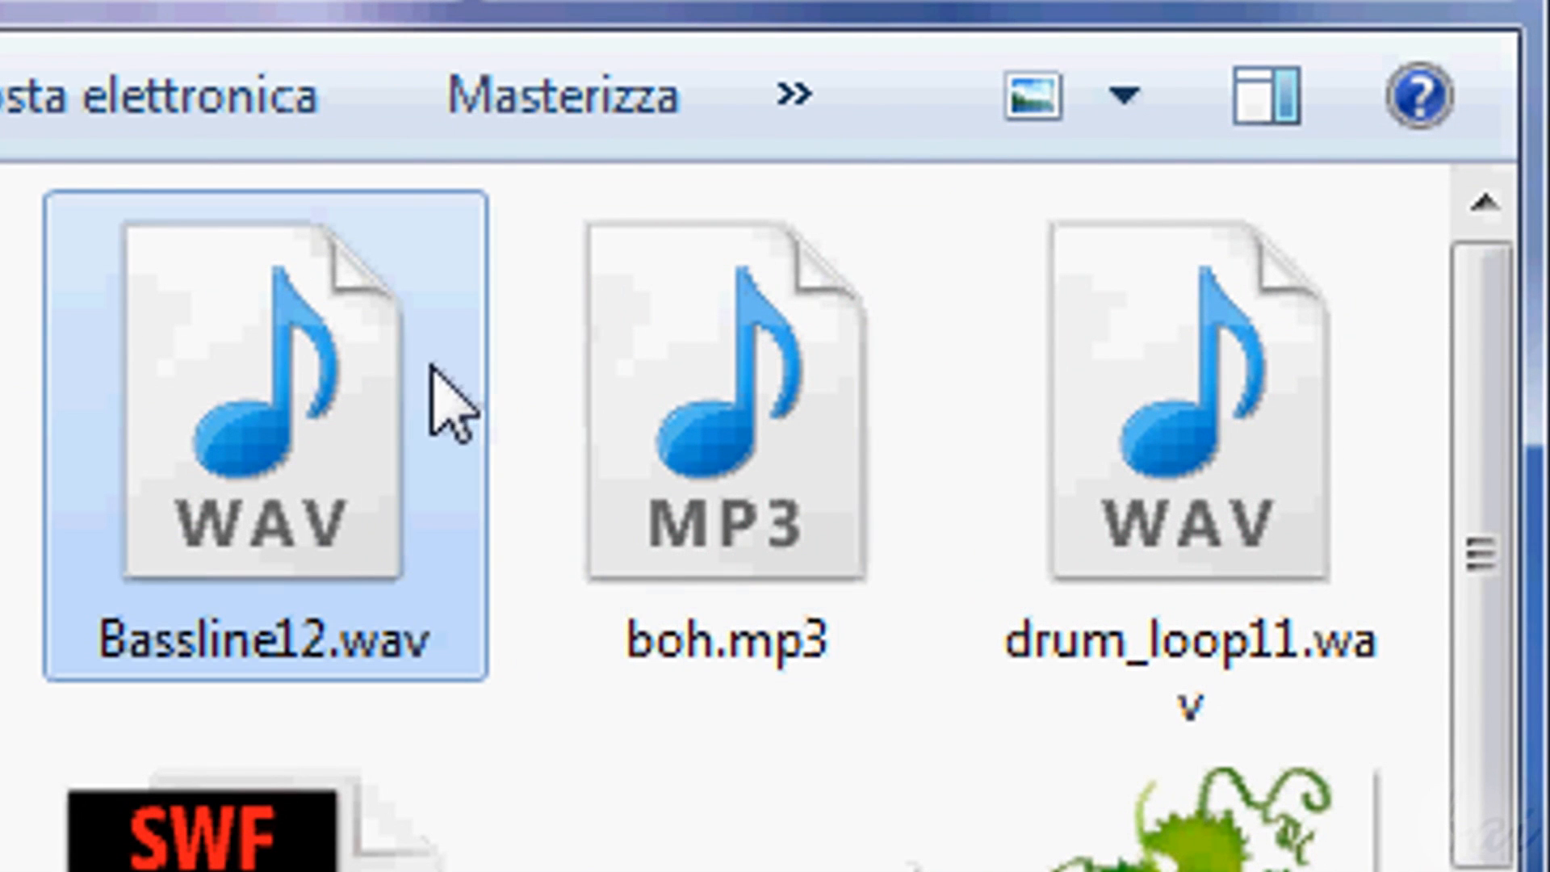
left_click(722, 415)
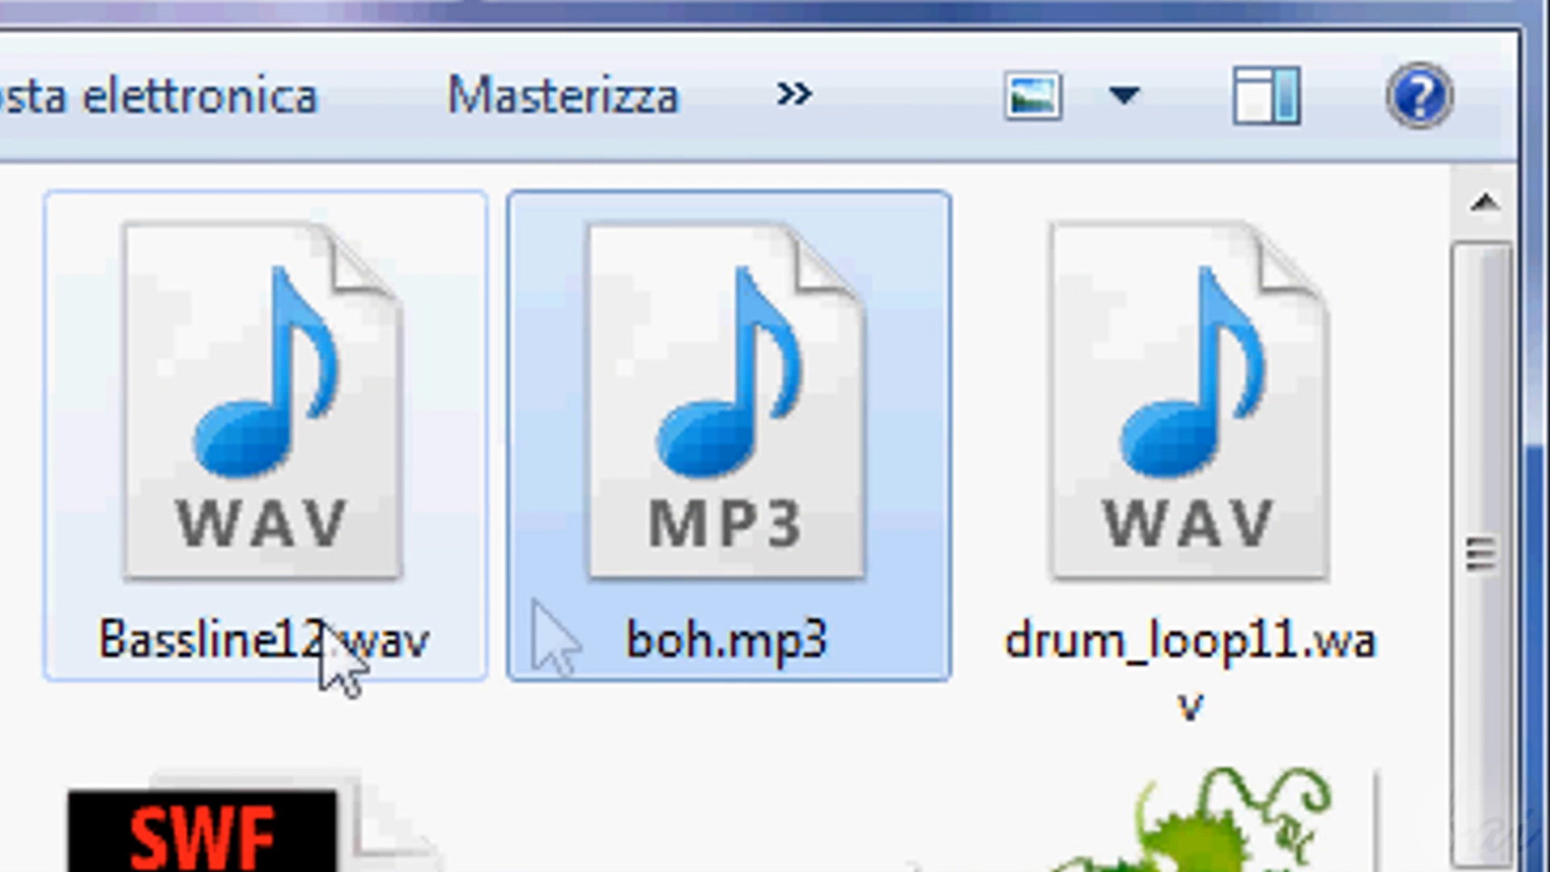
left_click(1196, 405)
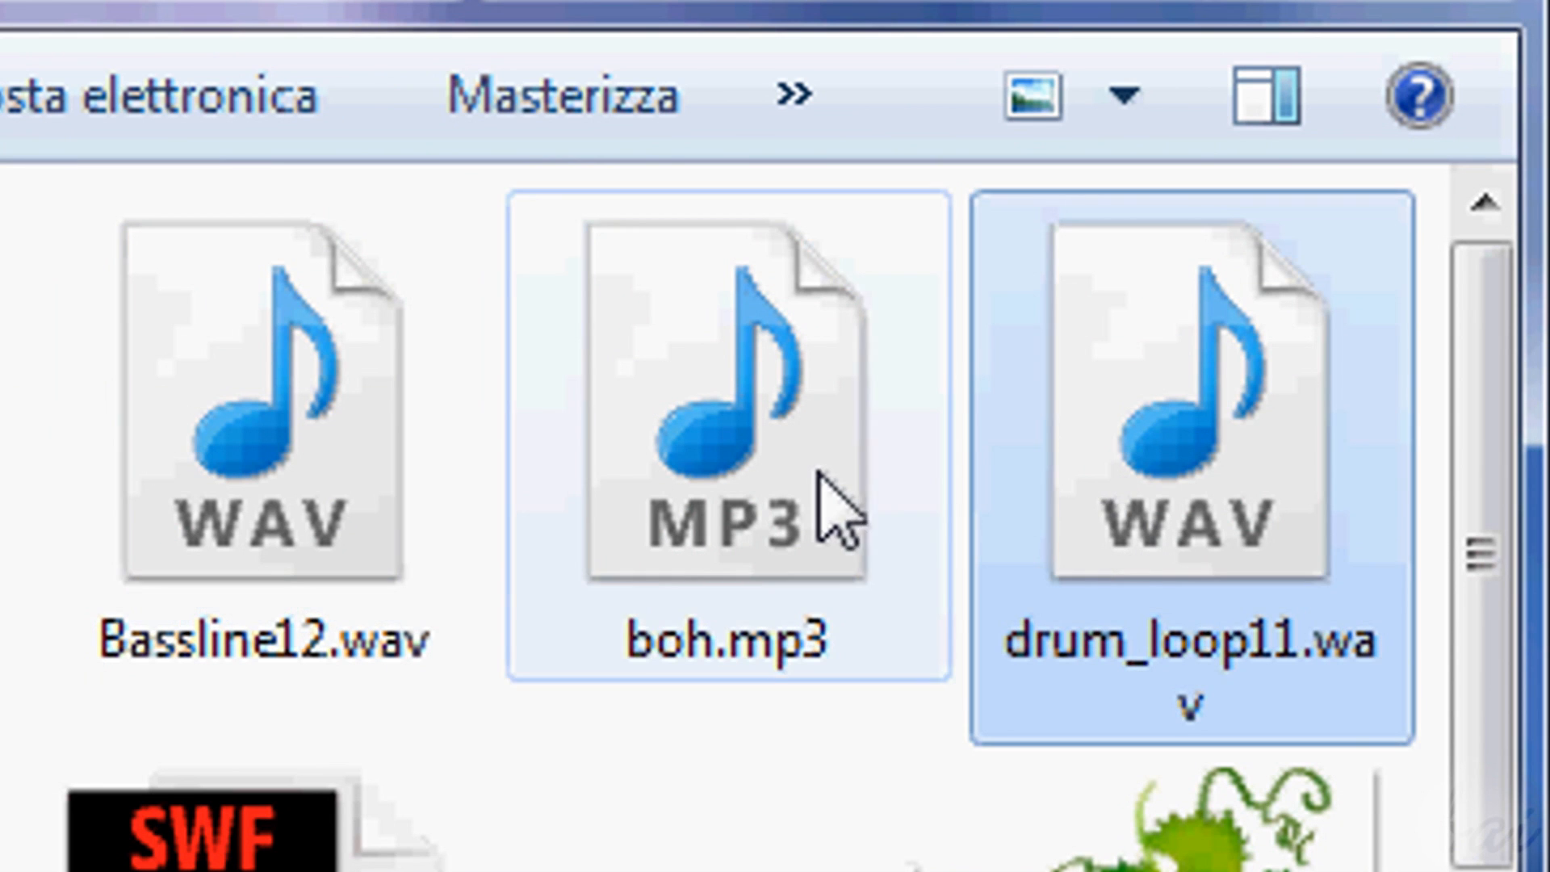
left_click(262, 415)
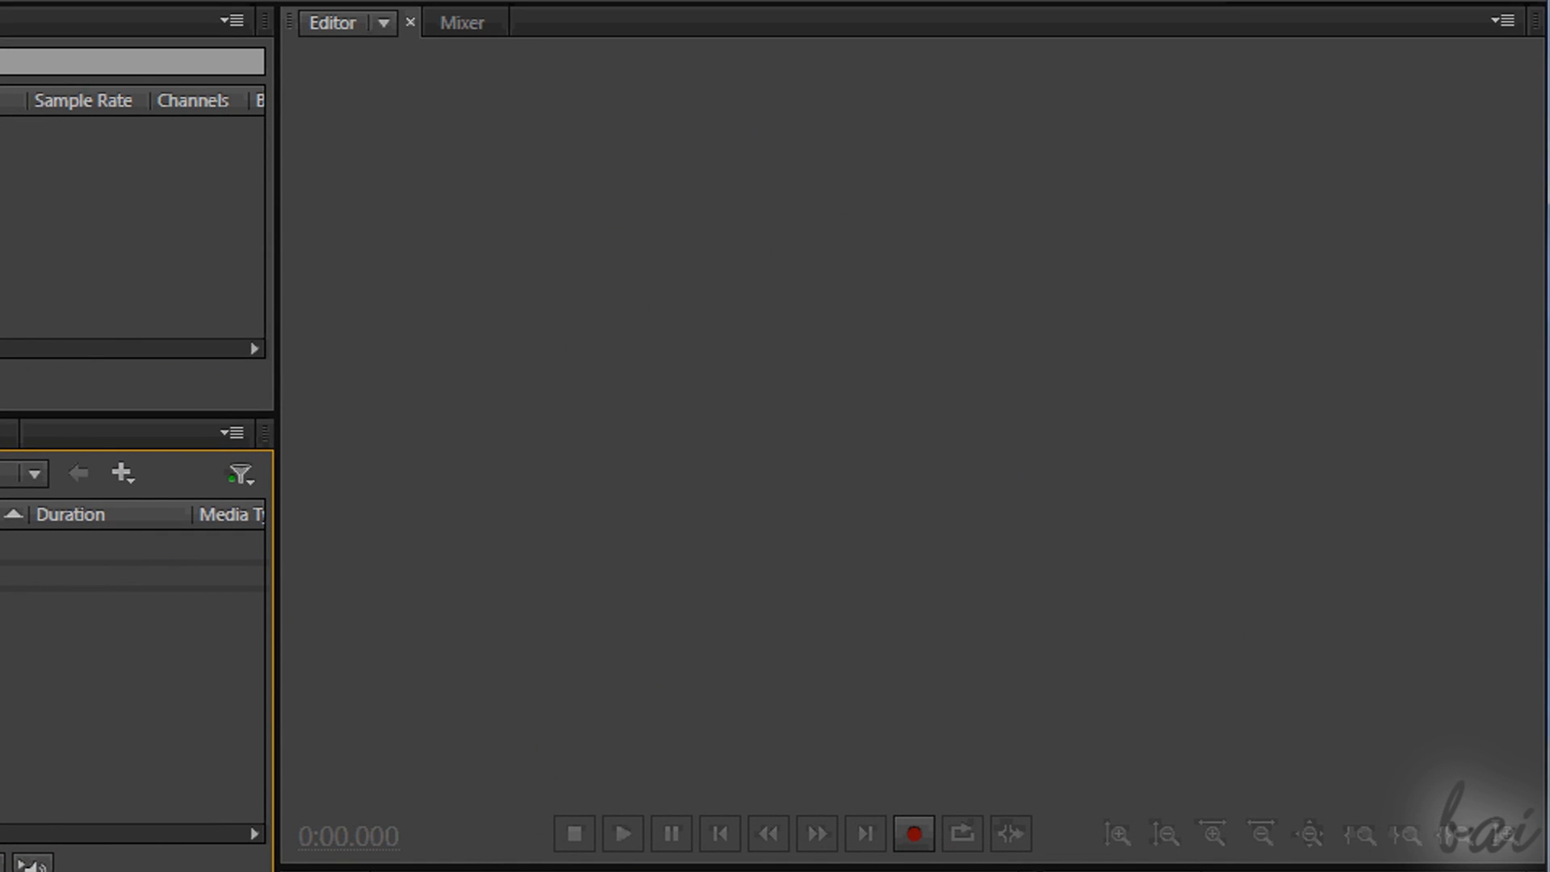
- Browse the File, Multitrack and Clip menu commands
left_click(383, 23)
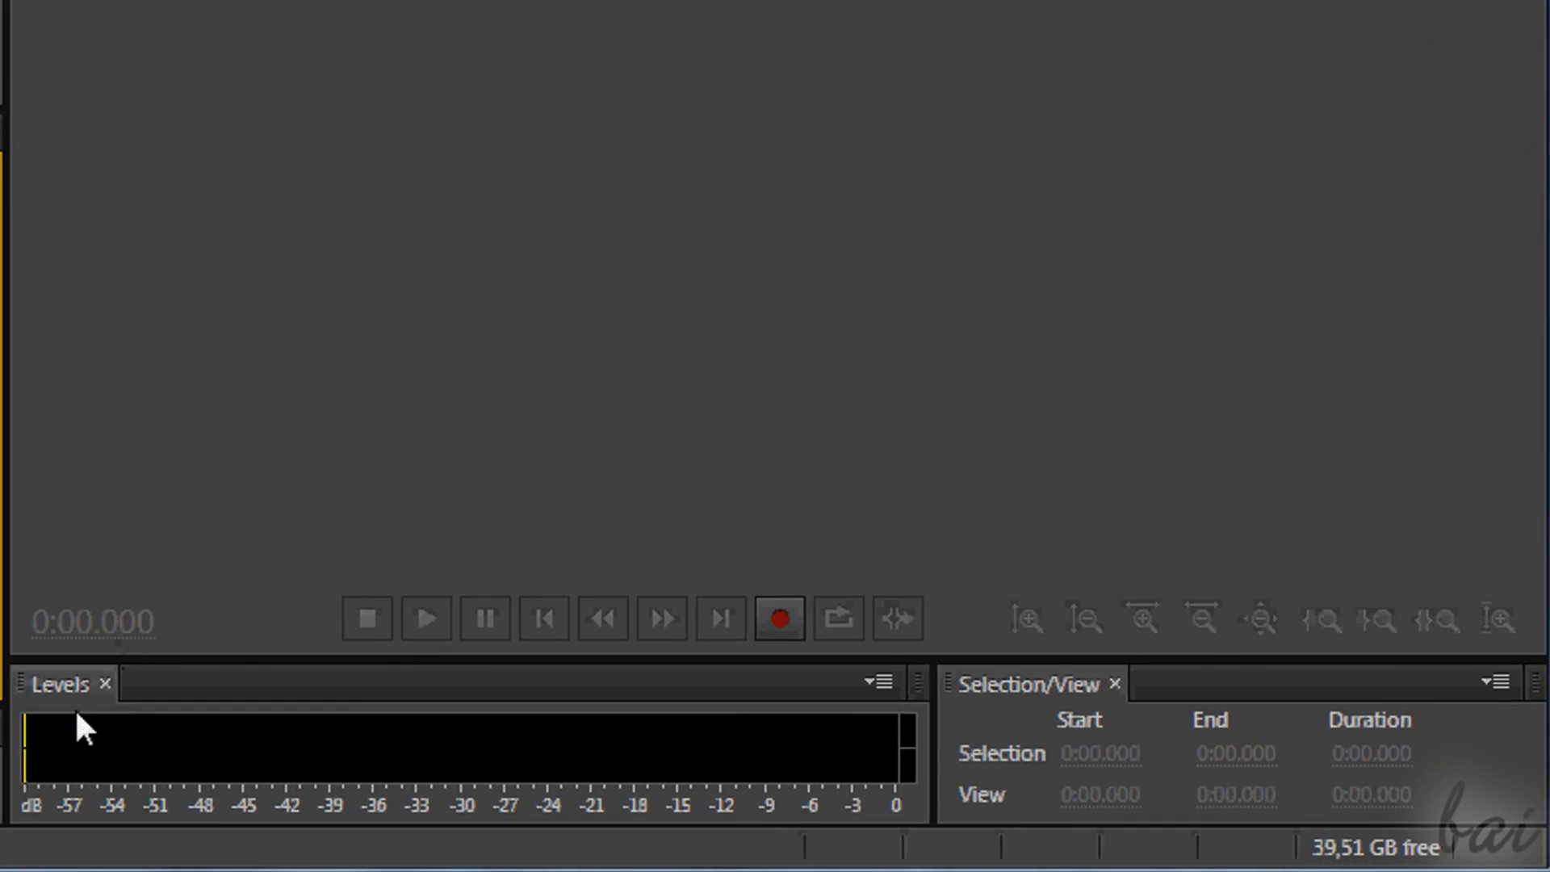
mouse_move(93, 712)
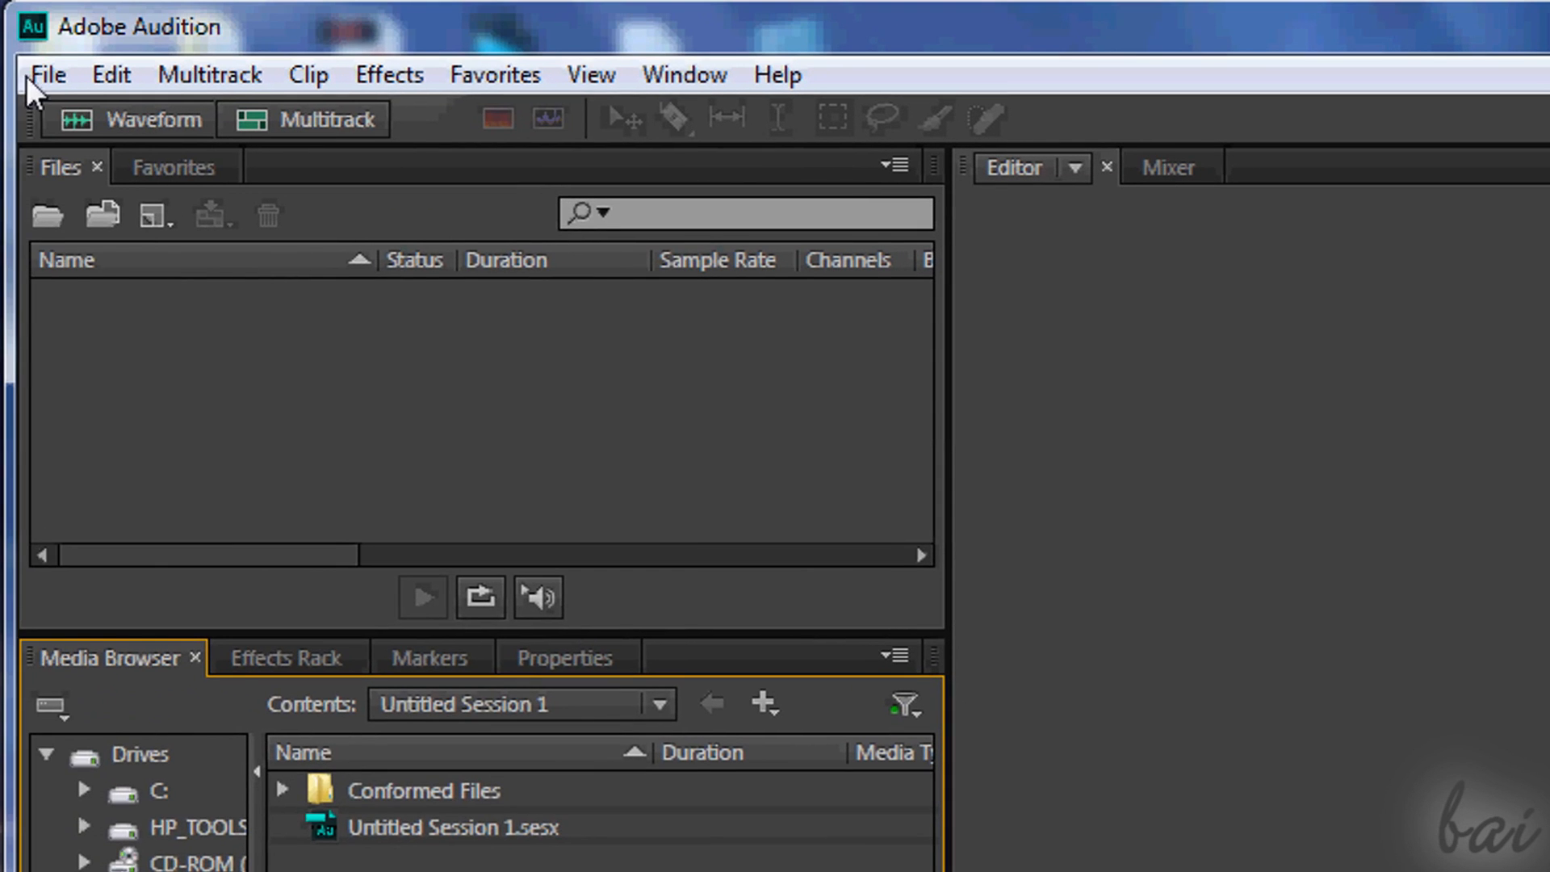
left_click(208, 74)
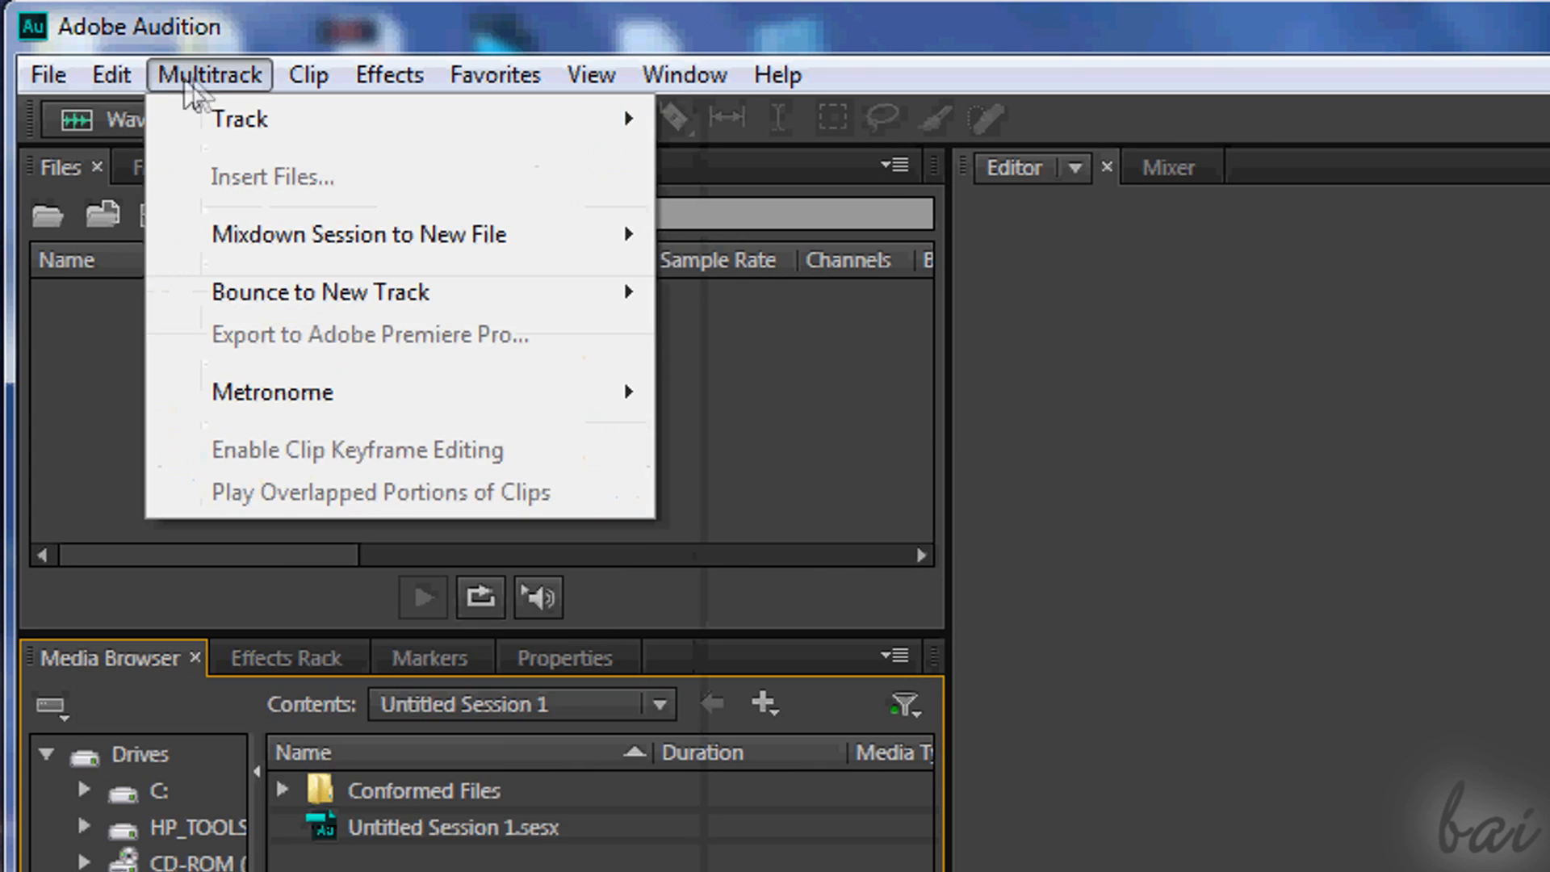
left_click(308, 74)
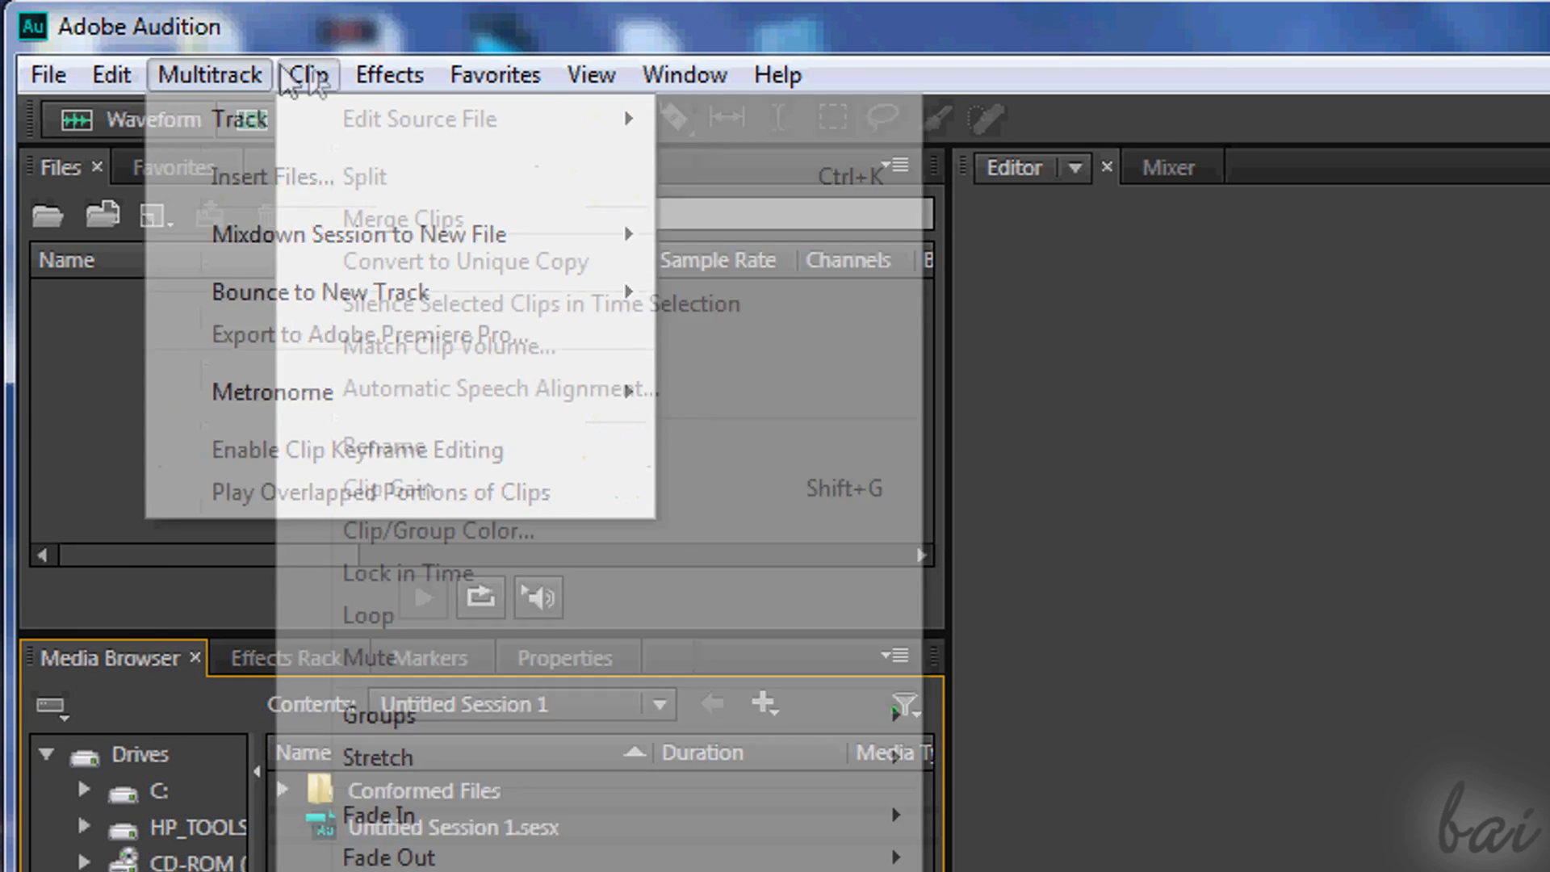
left_click(683, 74)
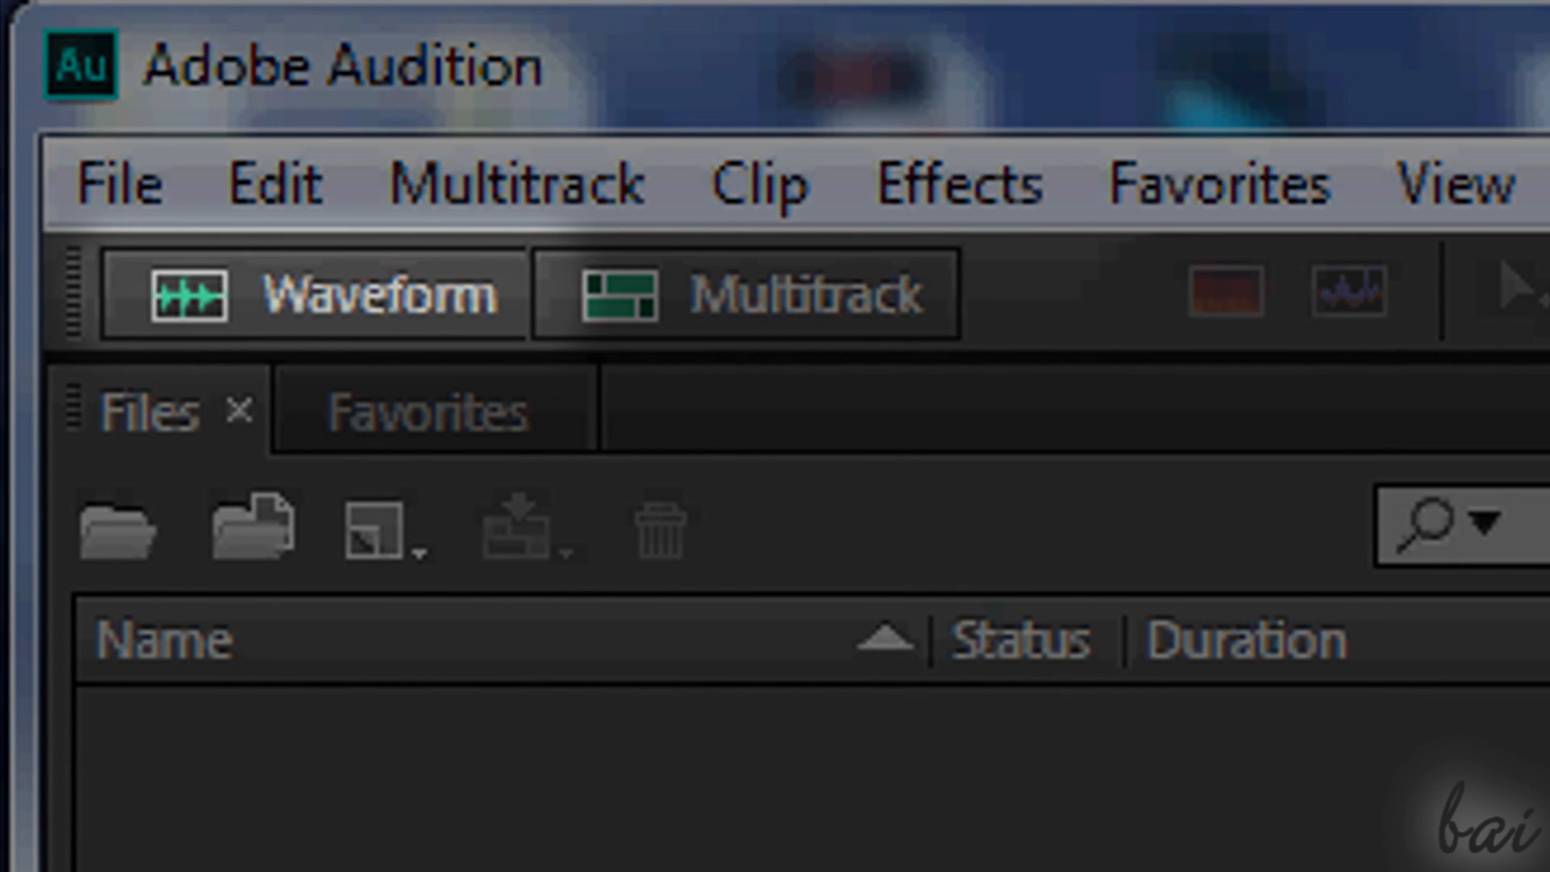
mouse_move(1414, 435)
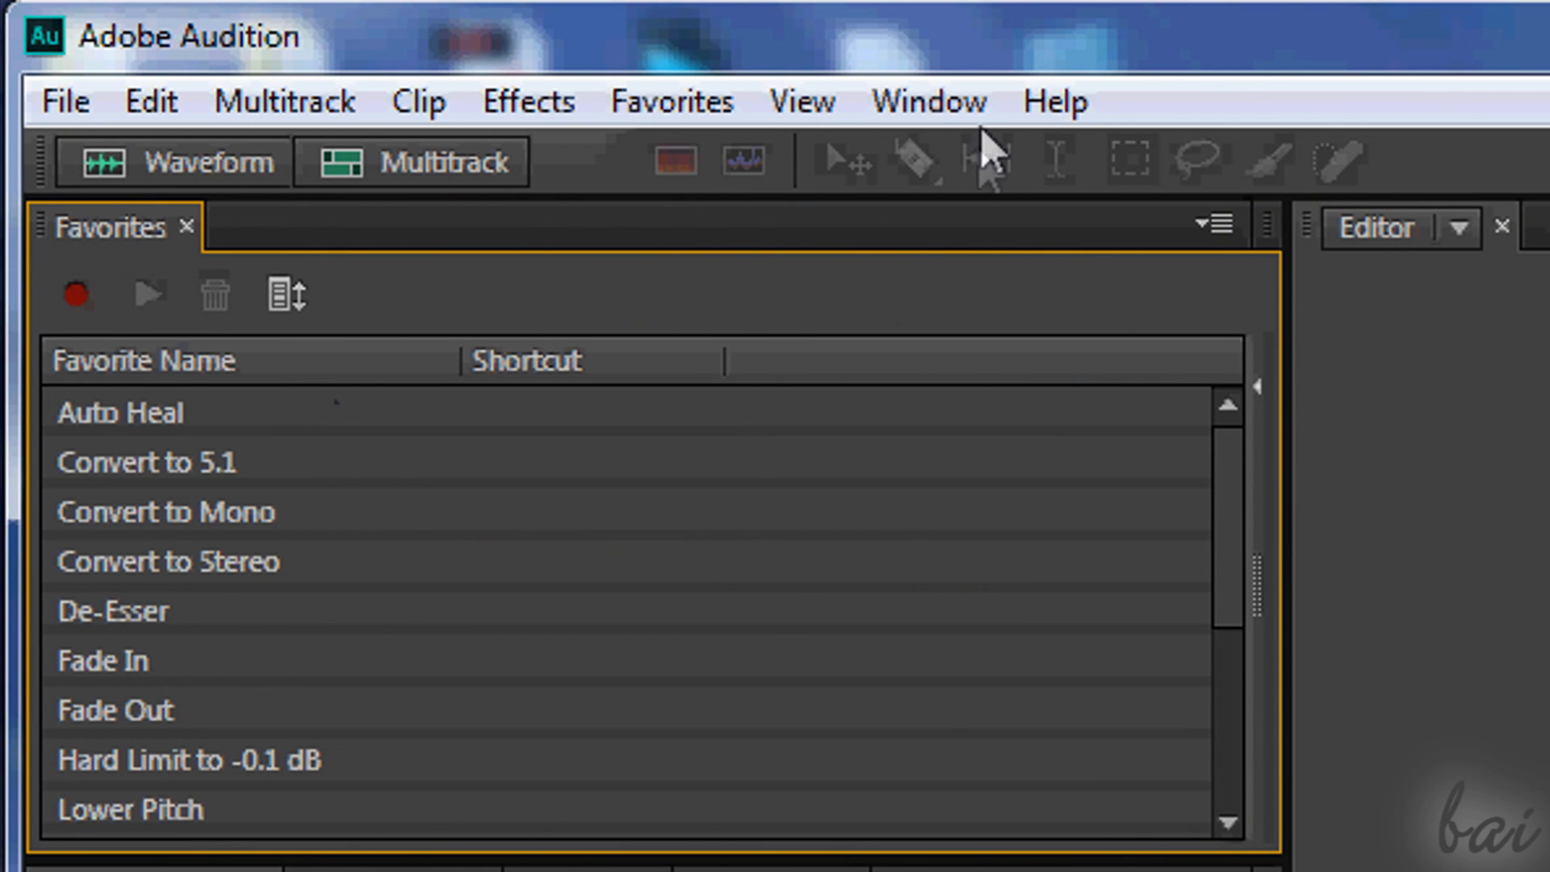
- Restore the Files panel from the Window menu
left_click(926, 100)
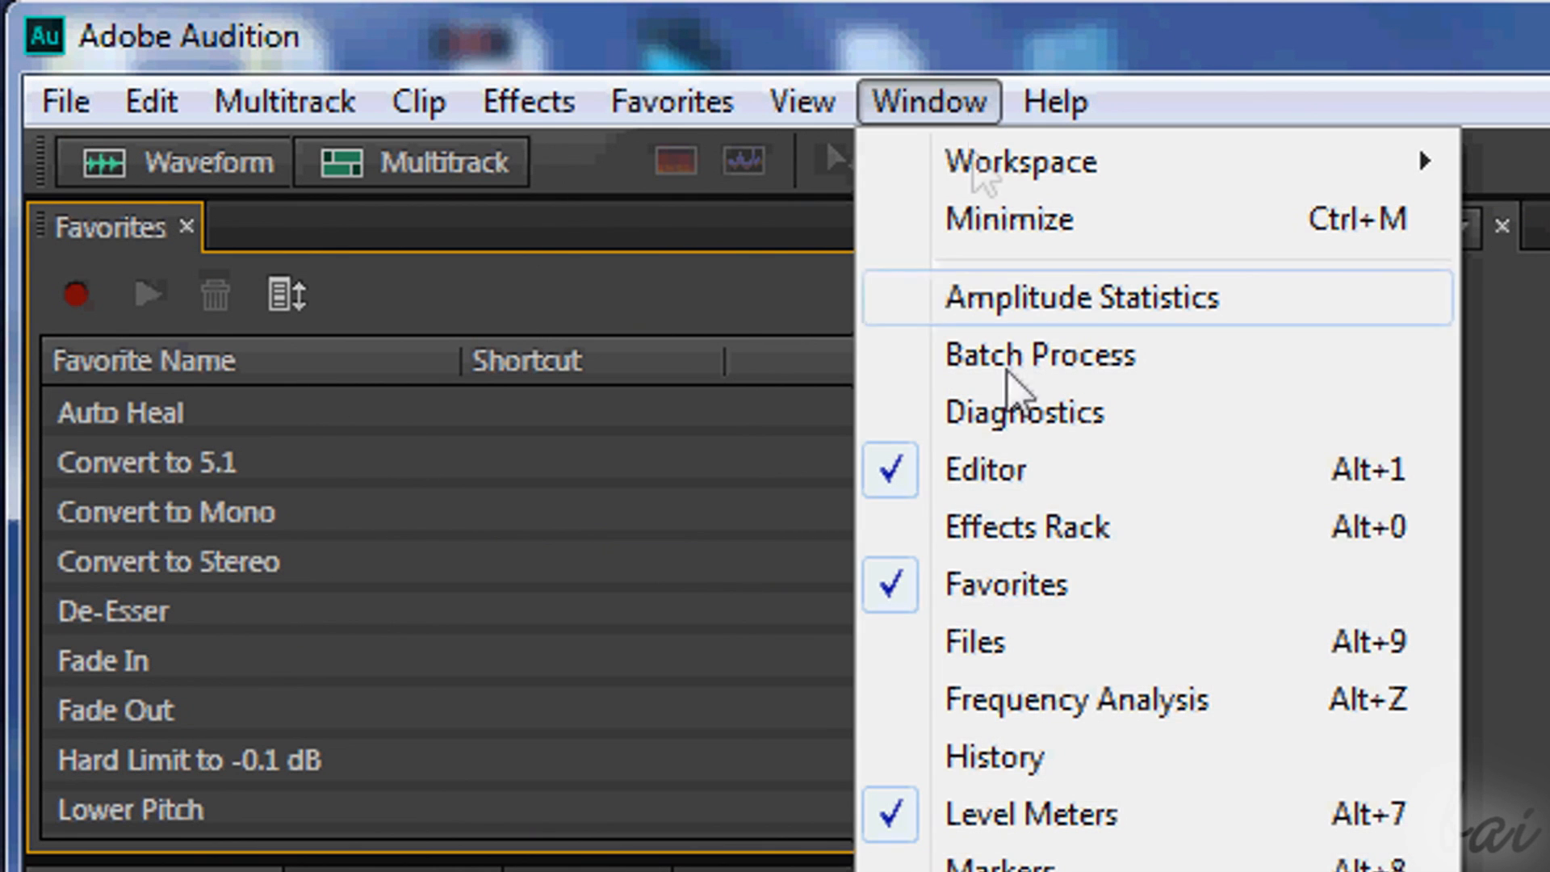
left_click(974, 640)
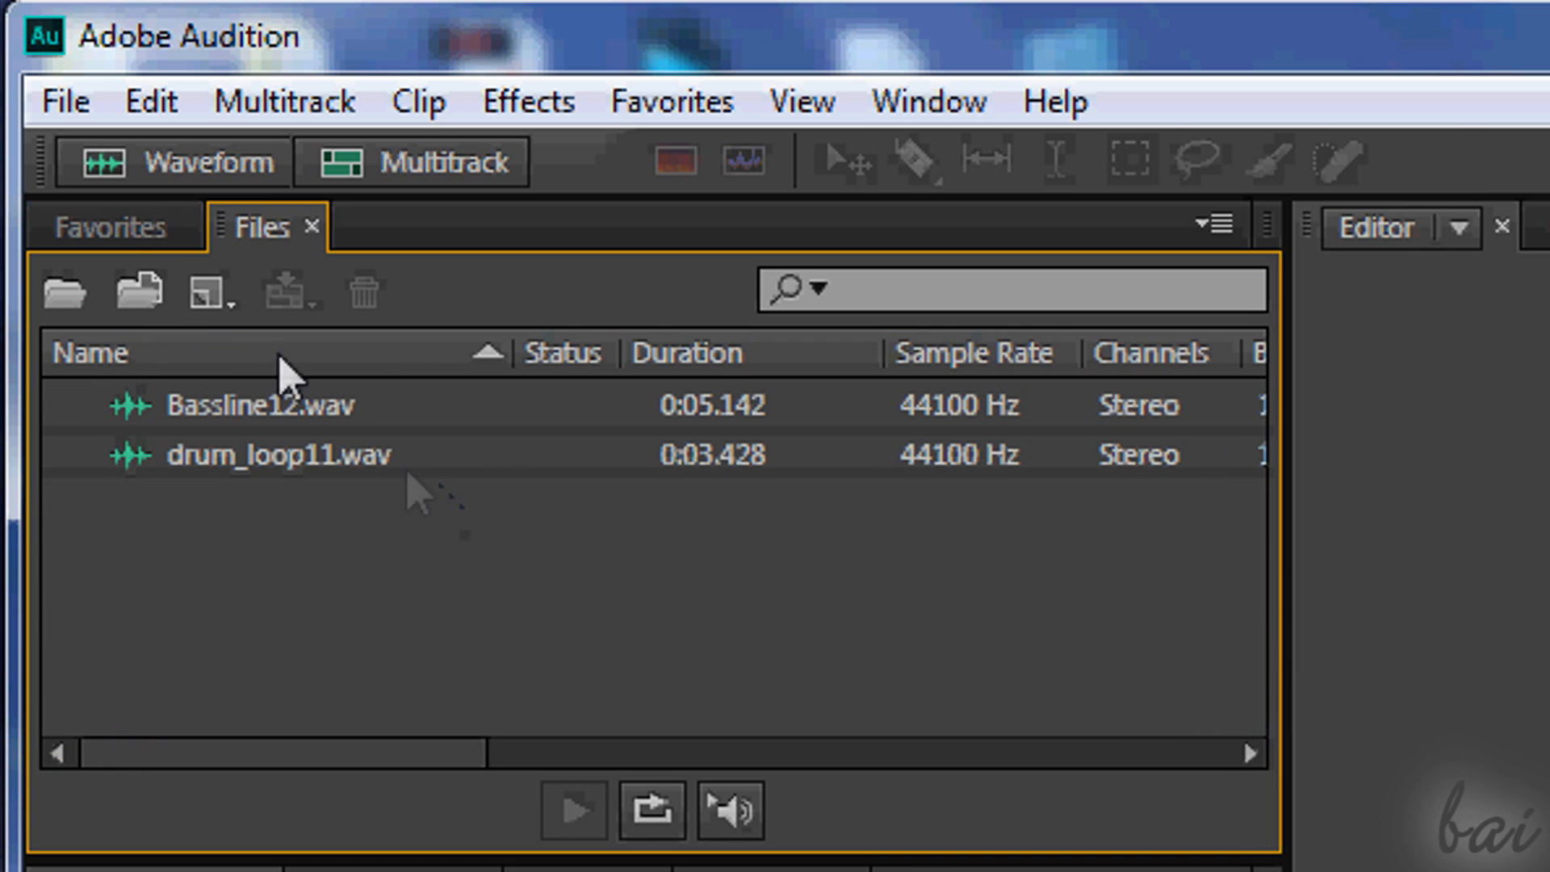
left_click(429, 56)
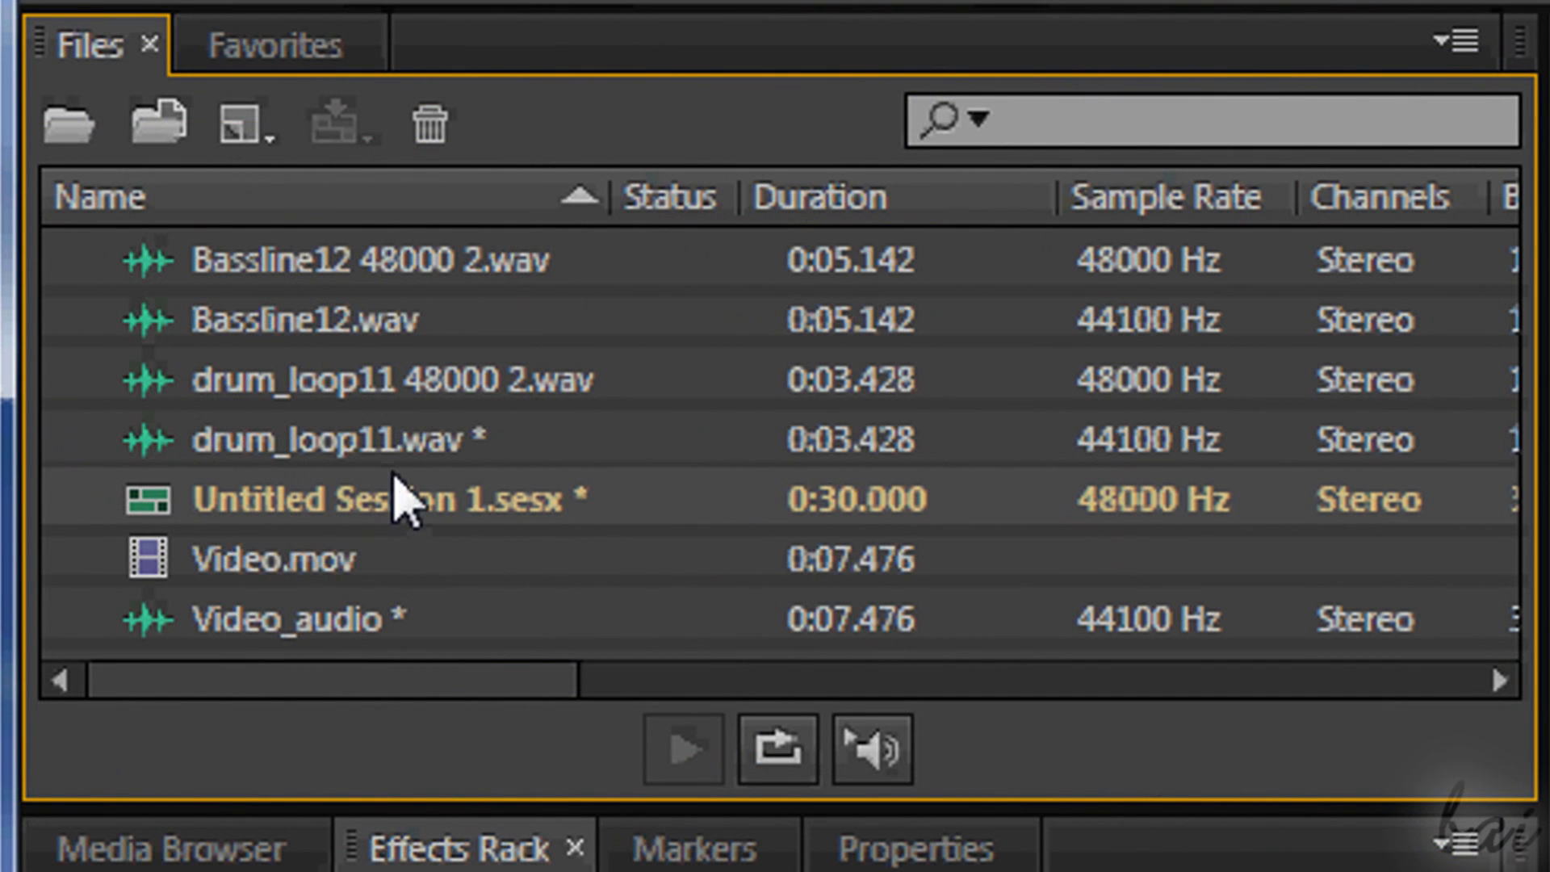
mouse_move(494, 287)
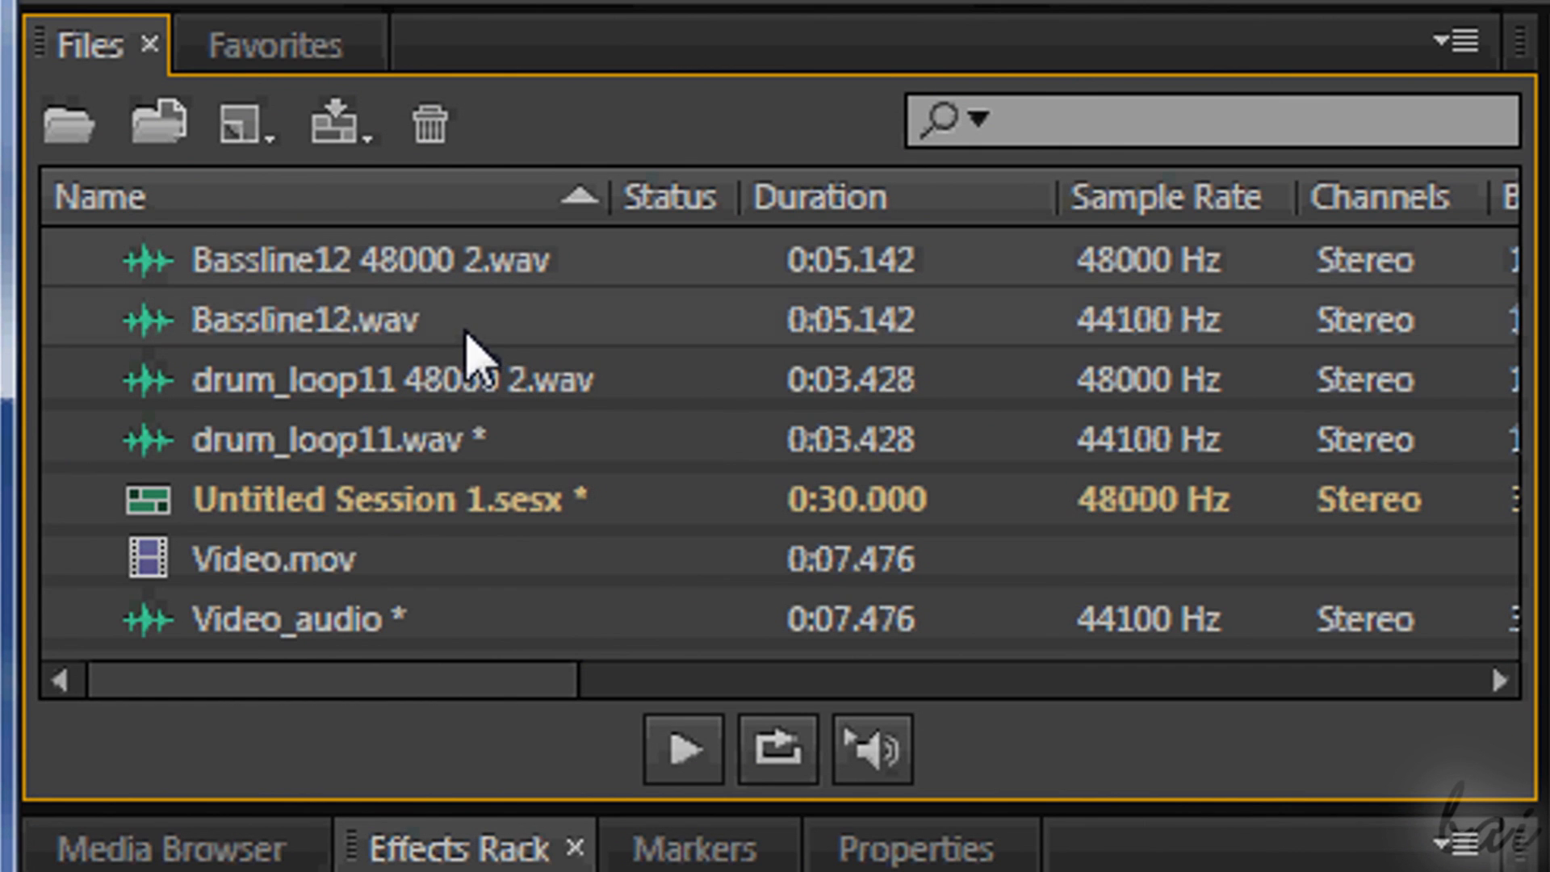
mouse_move(456, 524)
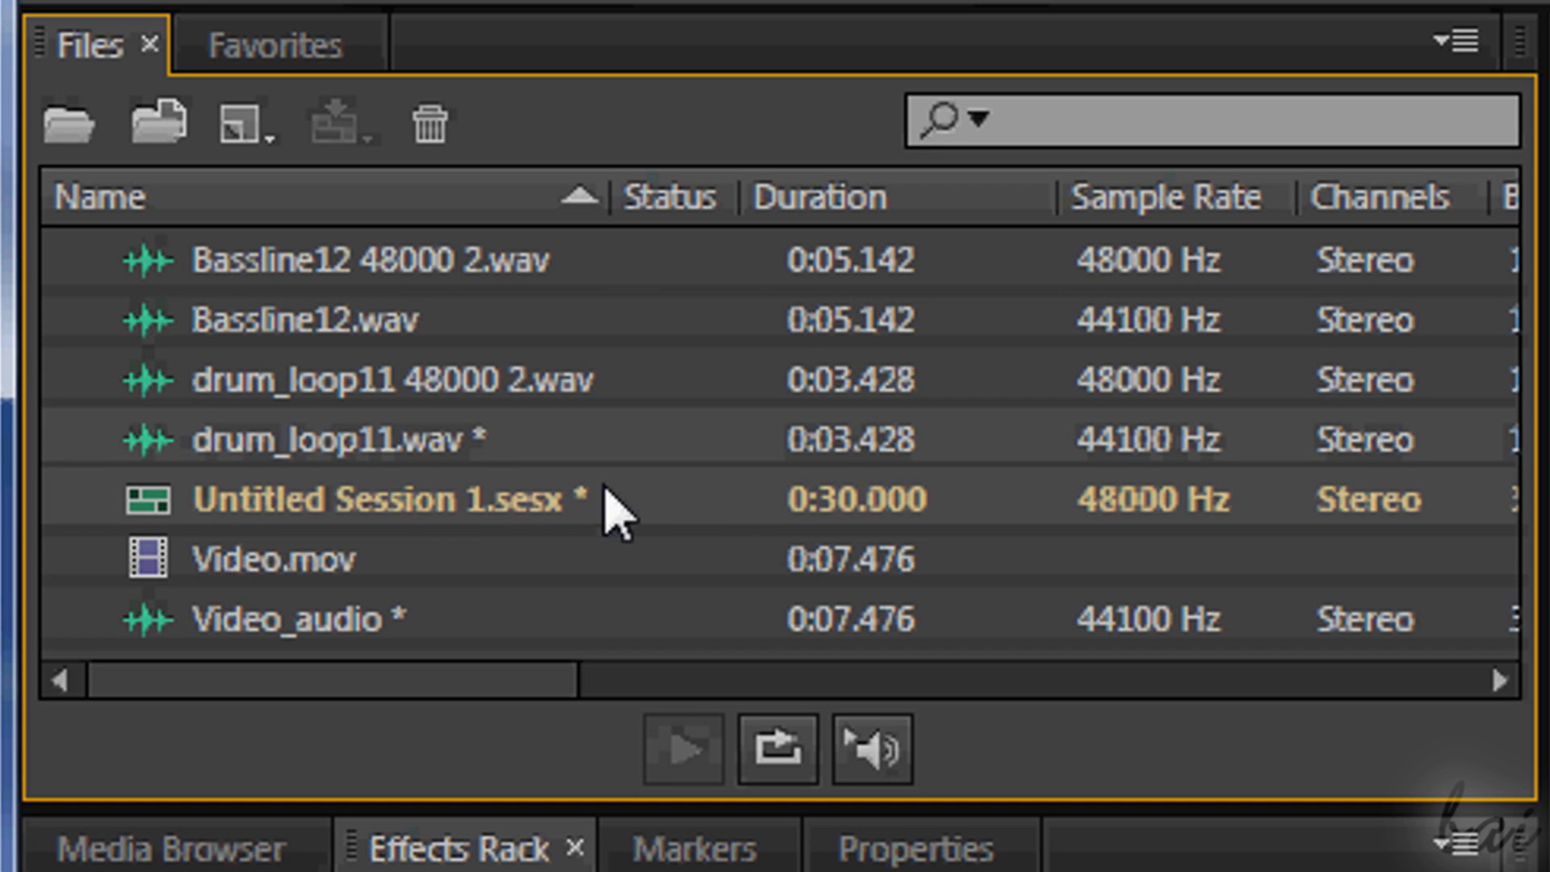
left_click(277, 559)
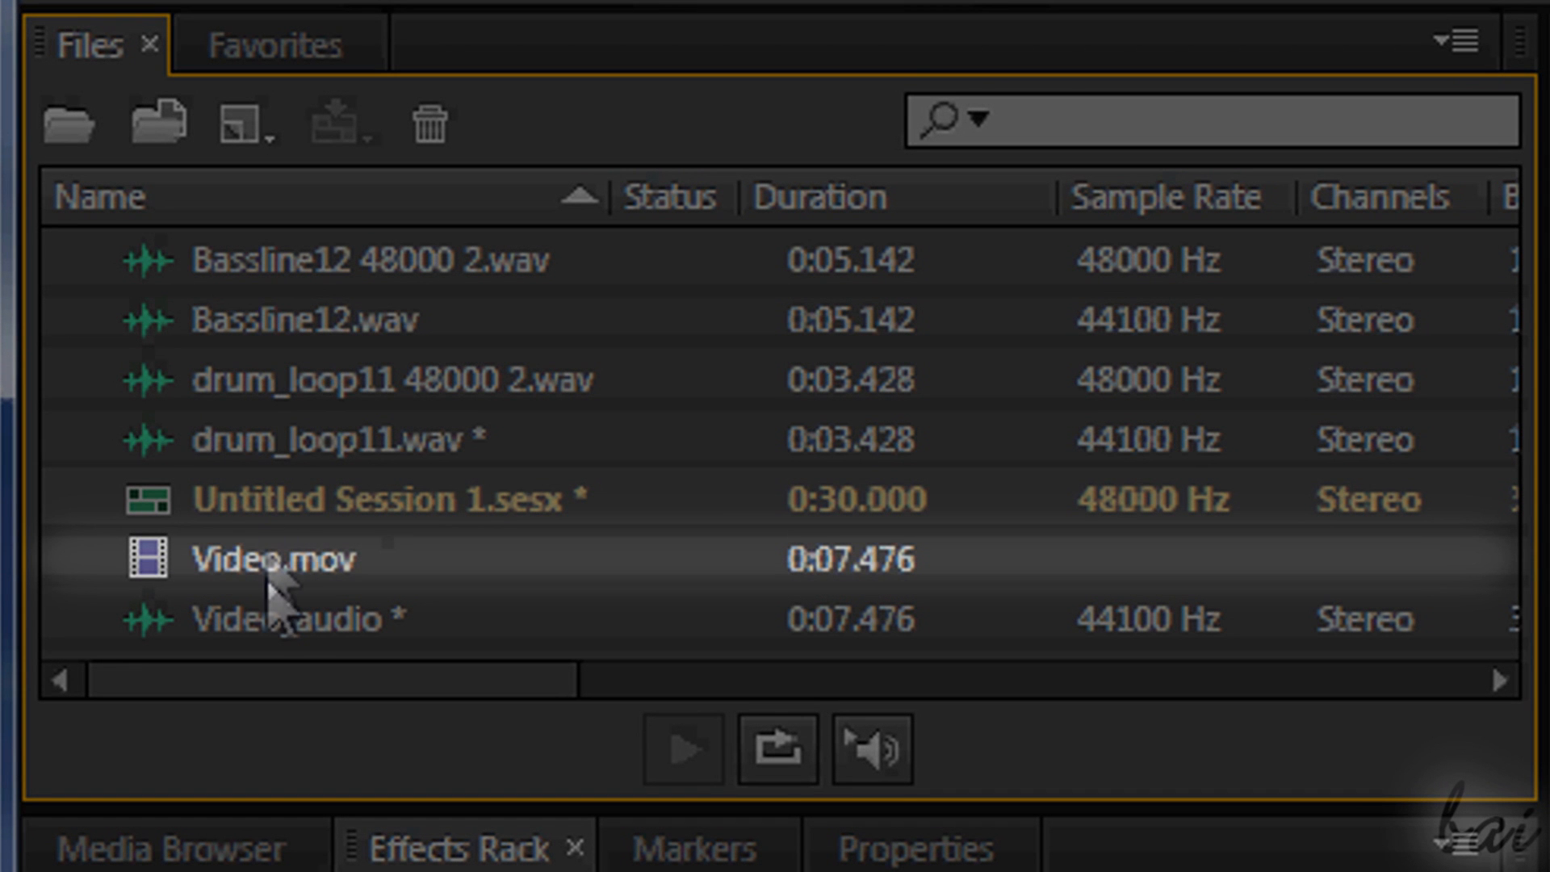
mouse_move(410, 504)
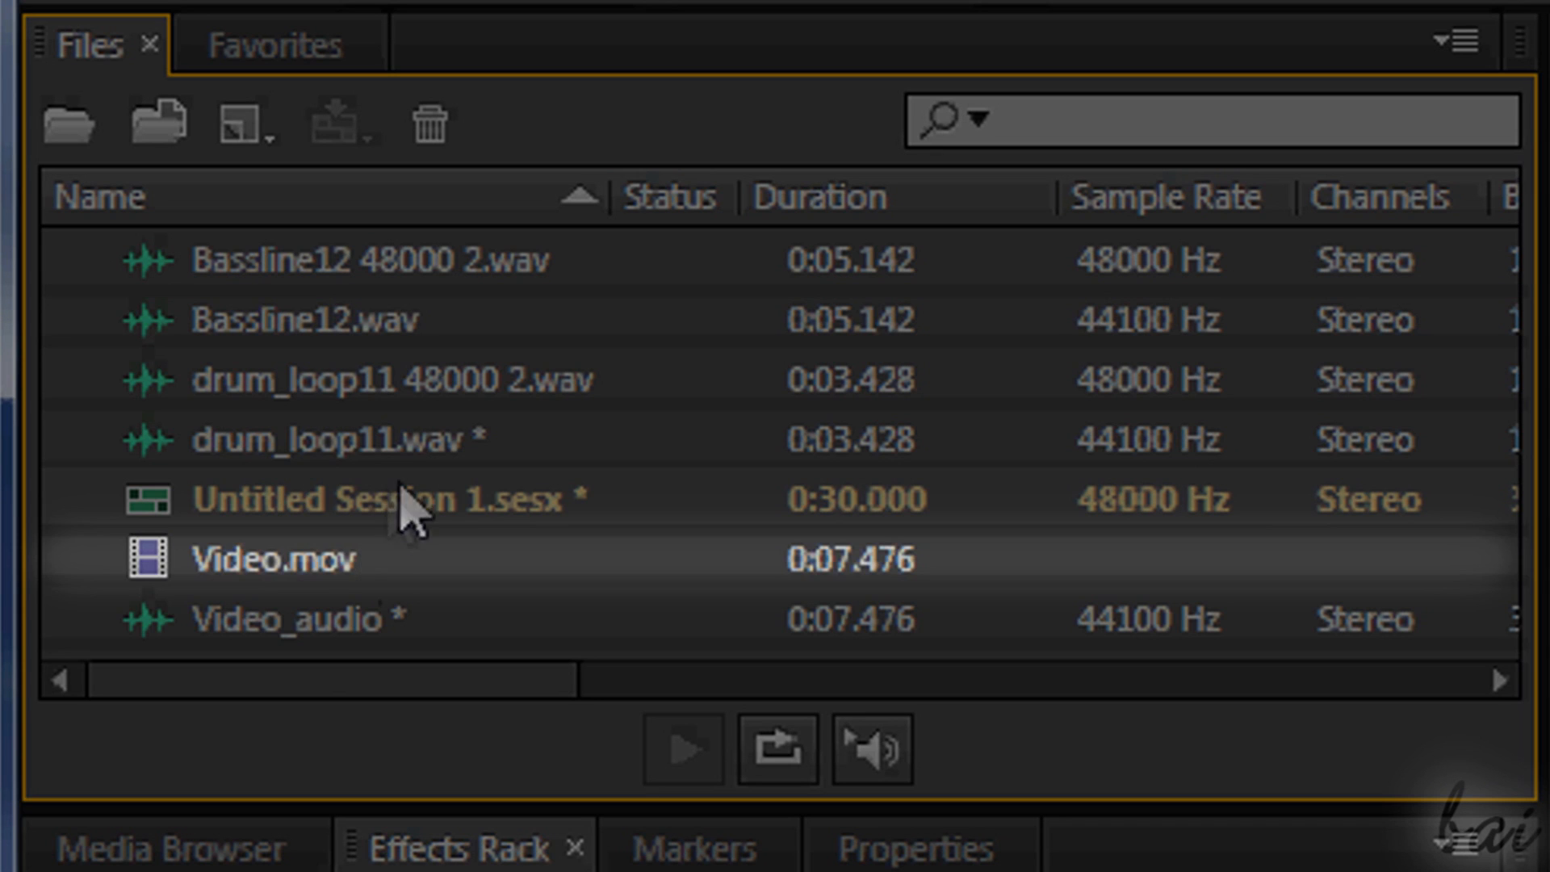
left_click(291, 619)
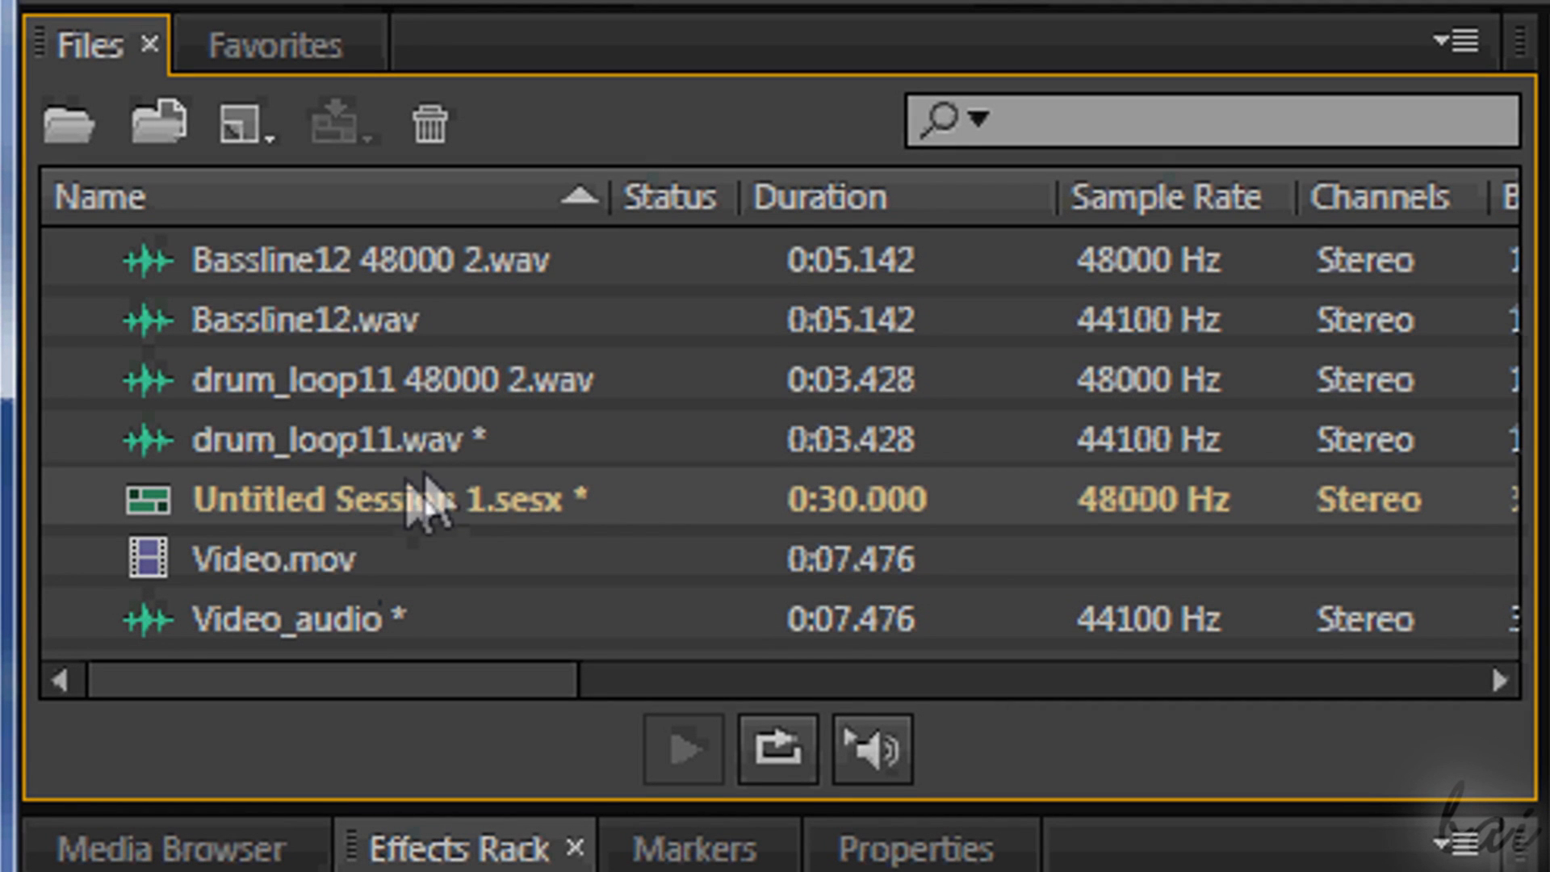
mouse_move(381, 628)
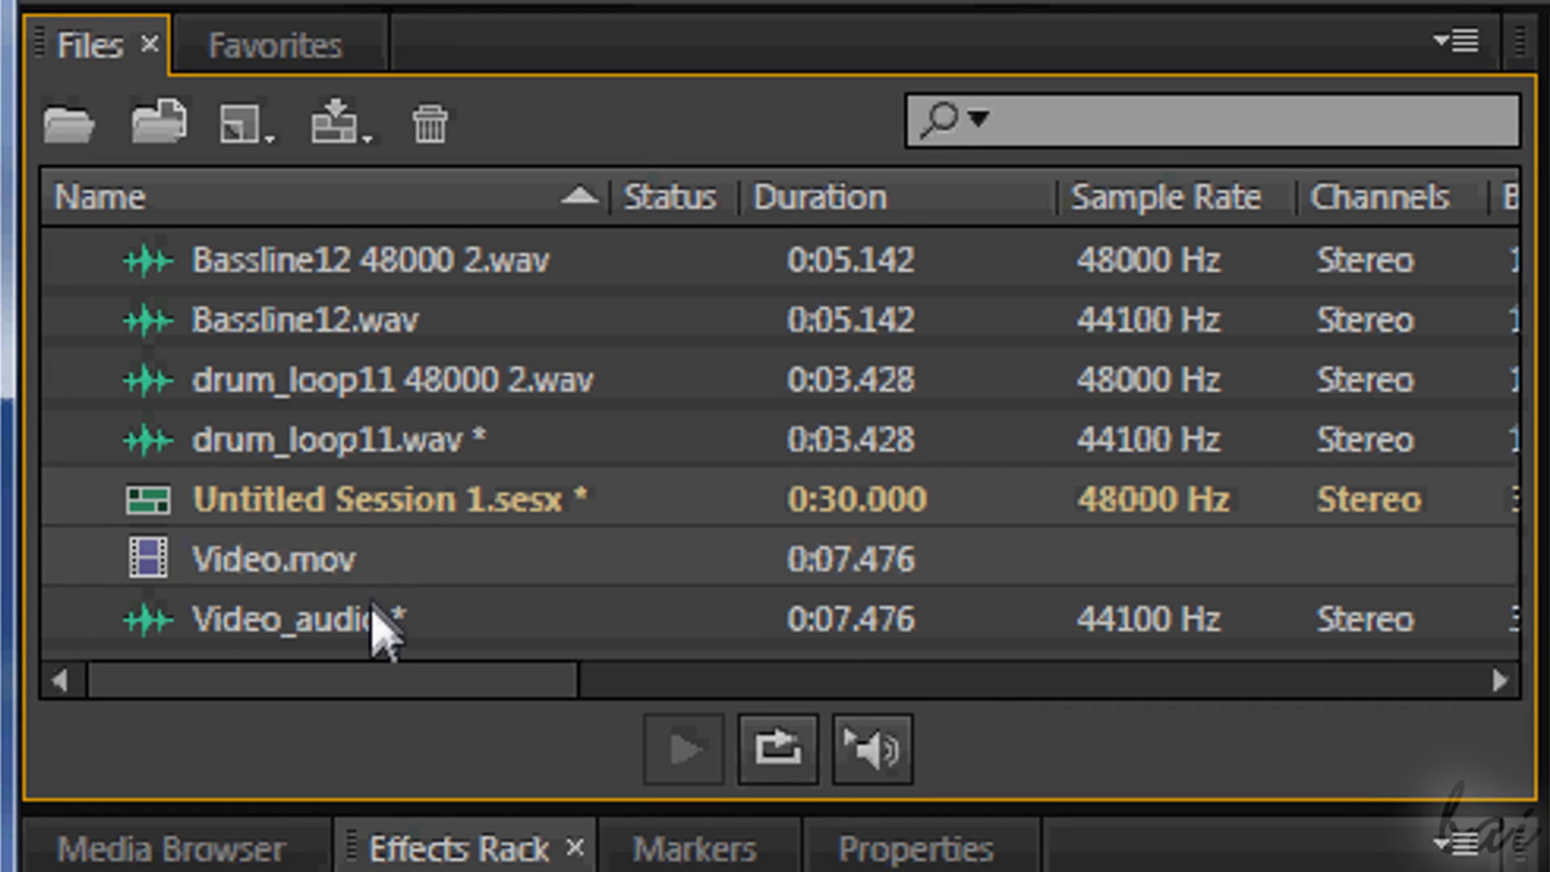
mouse_move(405, 519)
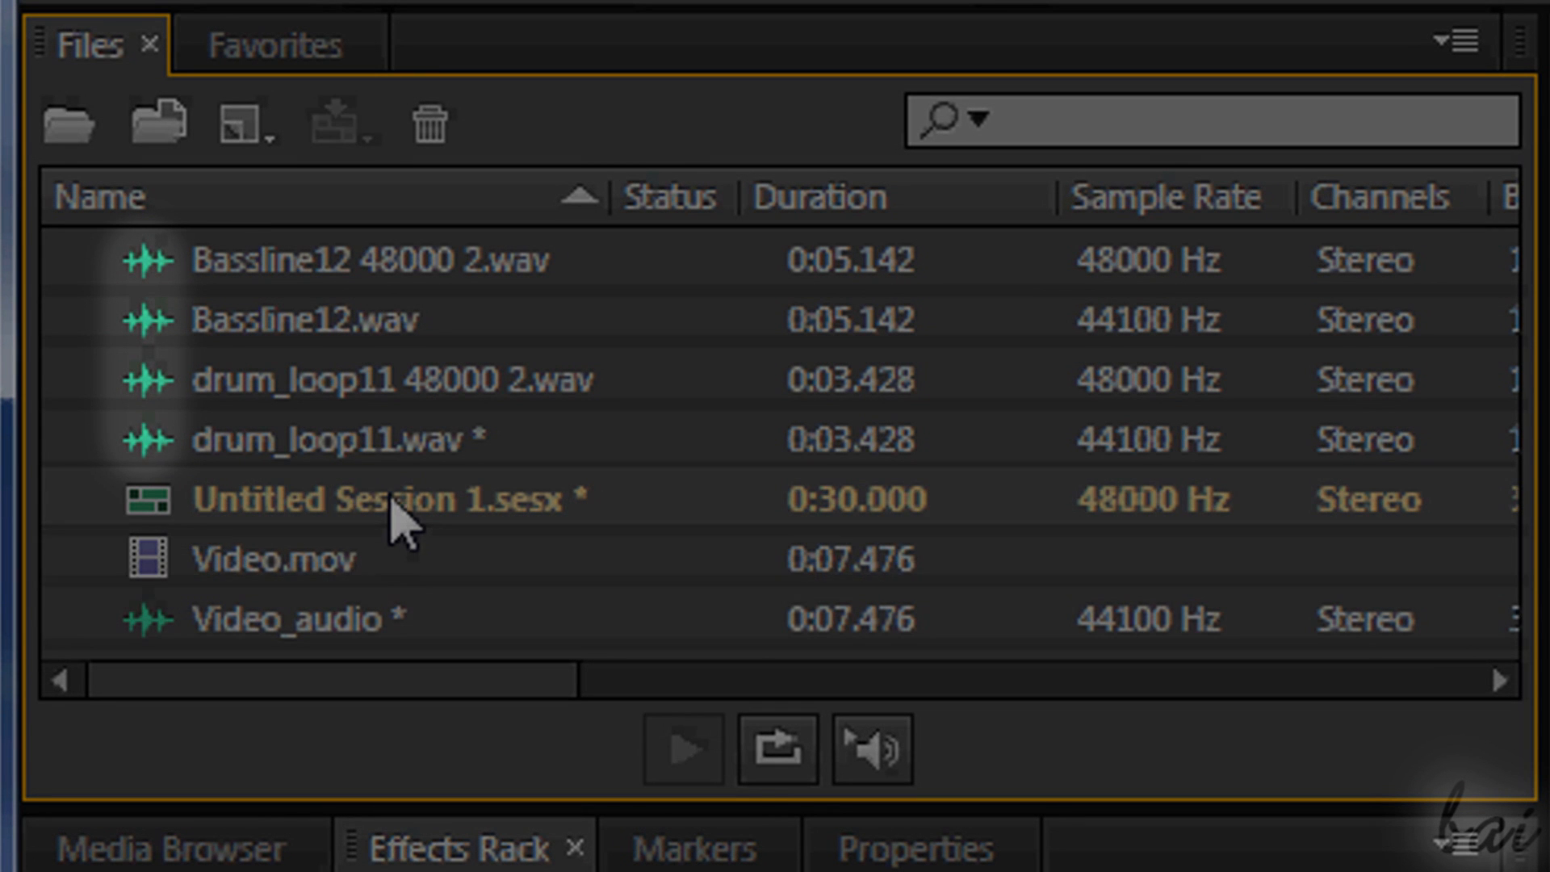
mouse_move(440, 504)
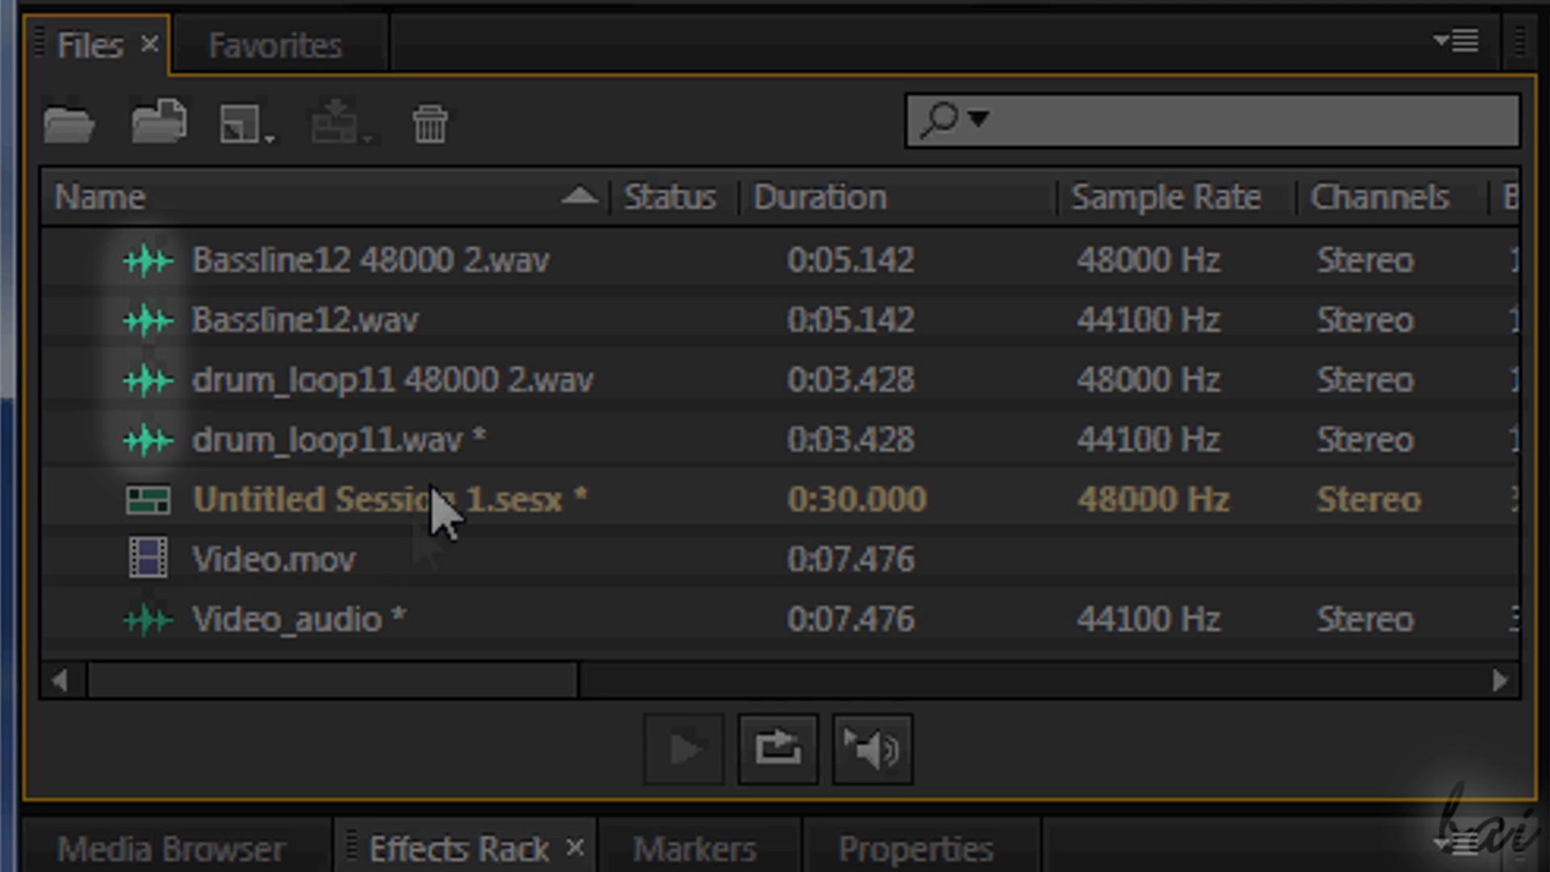
mouse_move(410, 598)
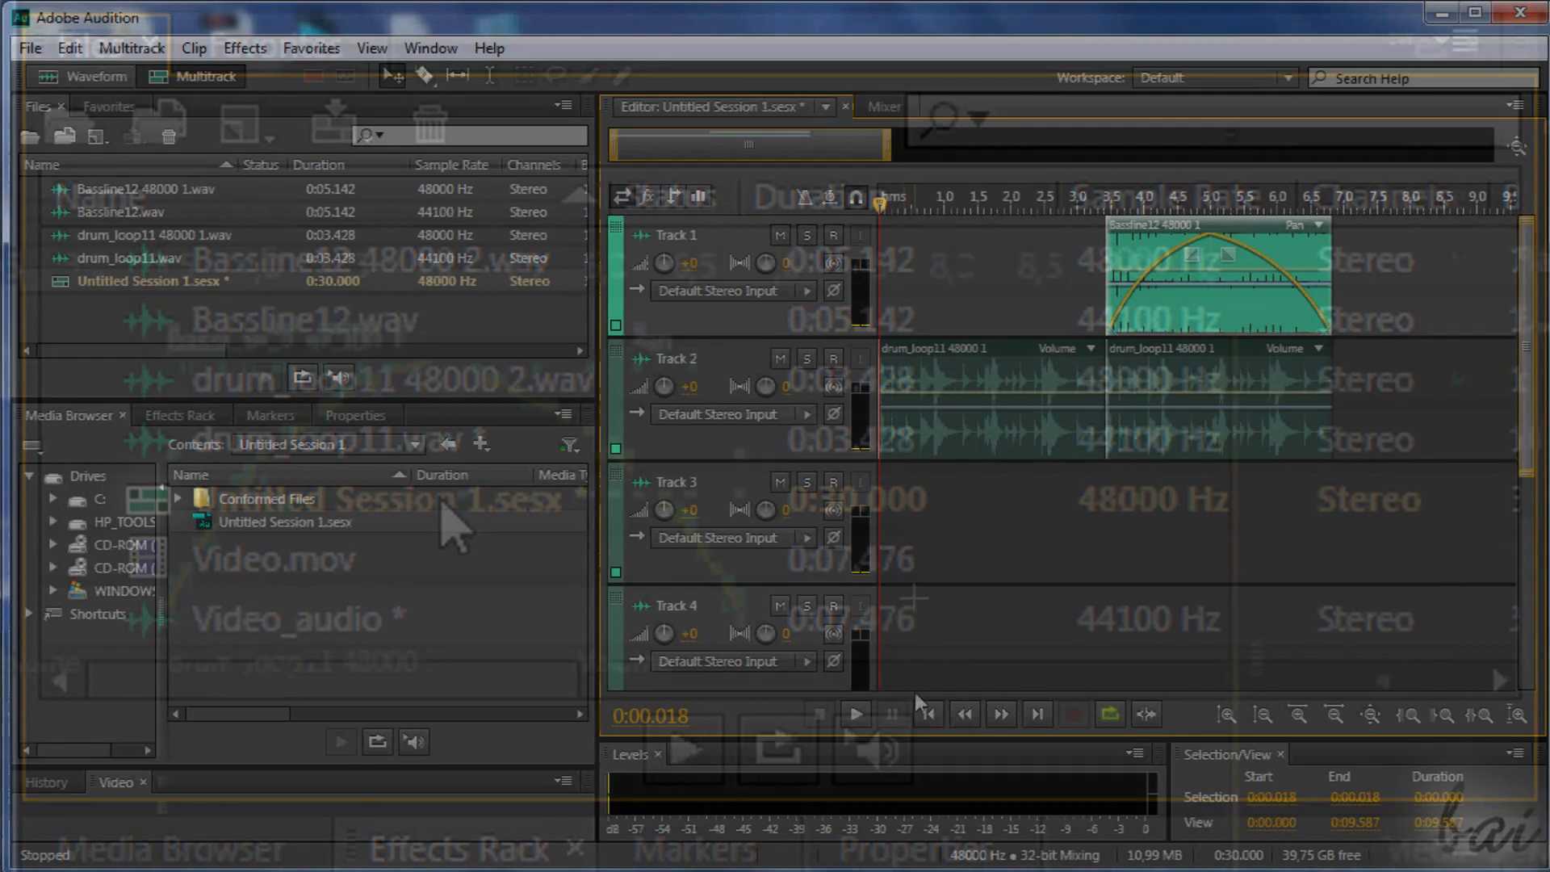
- Set the playhead near the session start and play back the multitrack mix
left_click(853, 714)
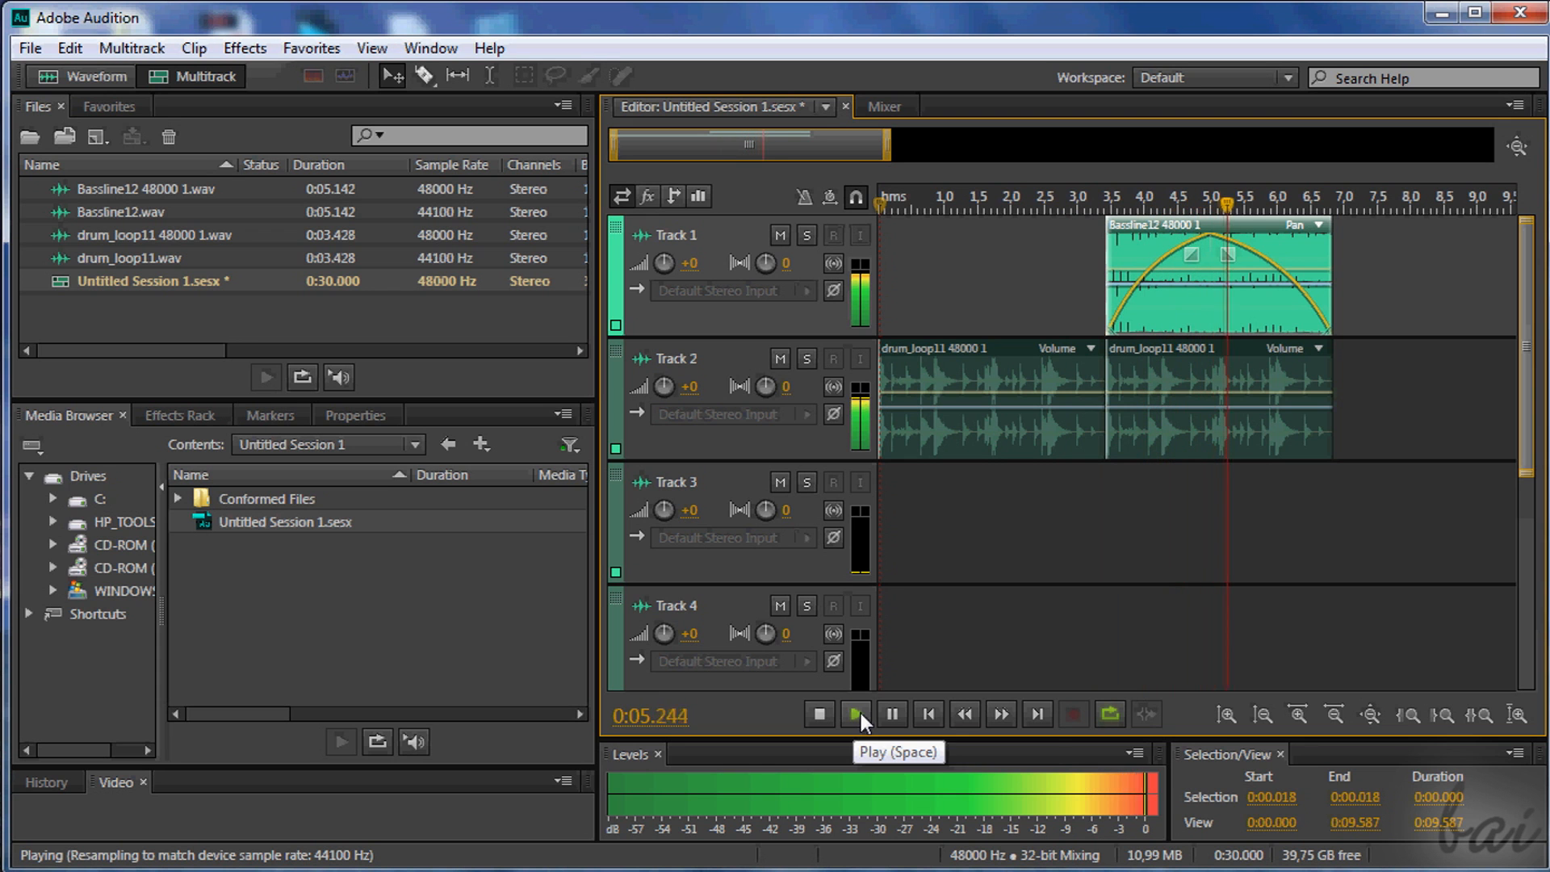
left_click(889, 713)
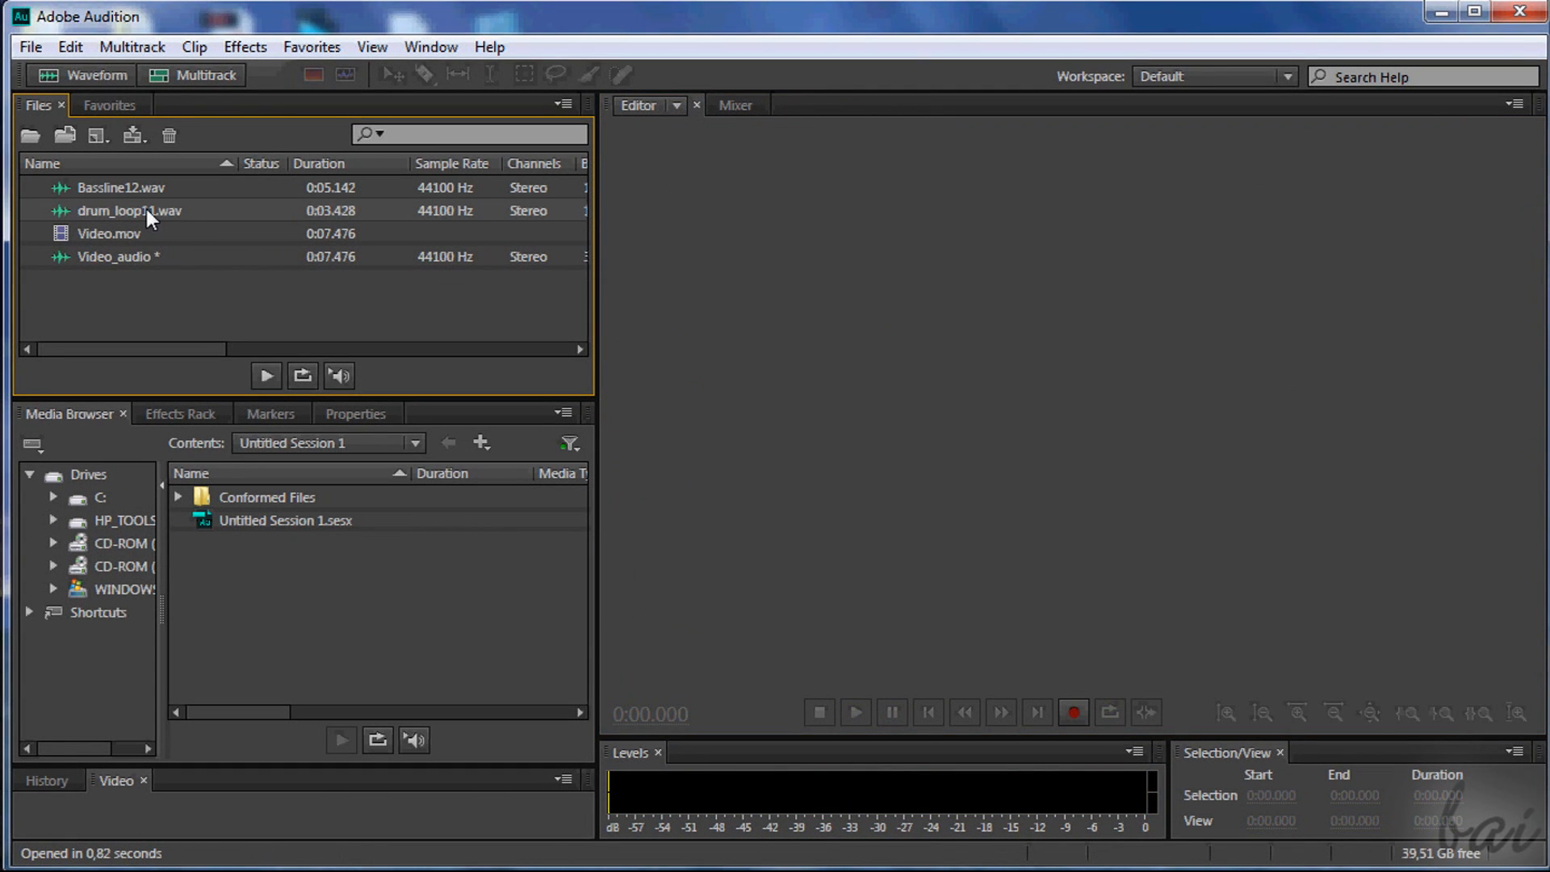
- Open drum_loop11.wav, then Bassline12.wav, then drum_loop11.wav again in the Waveform editor
double_click(128, 210)
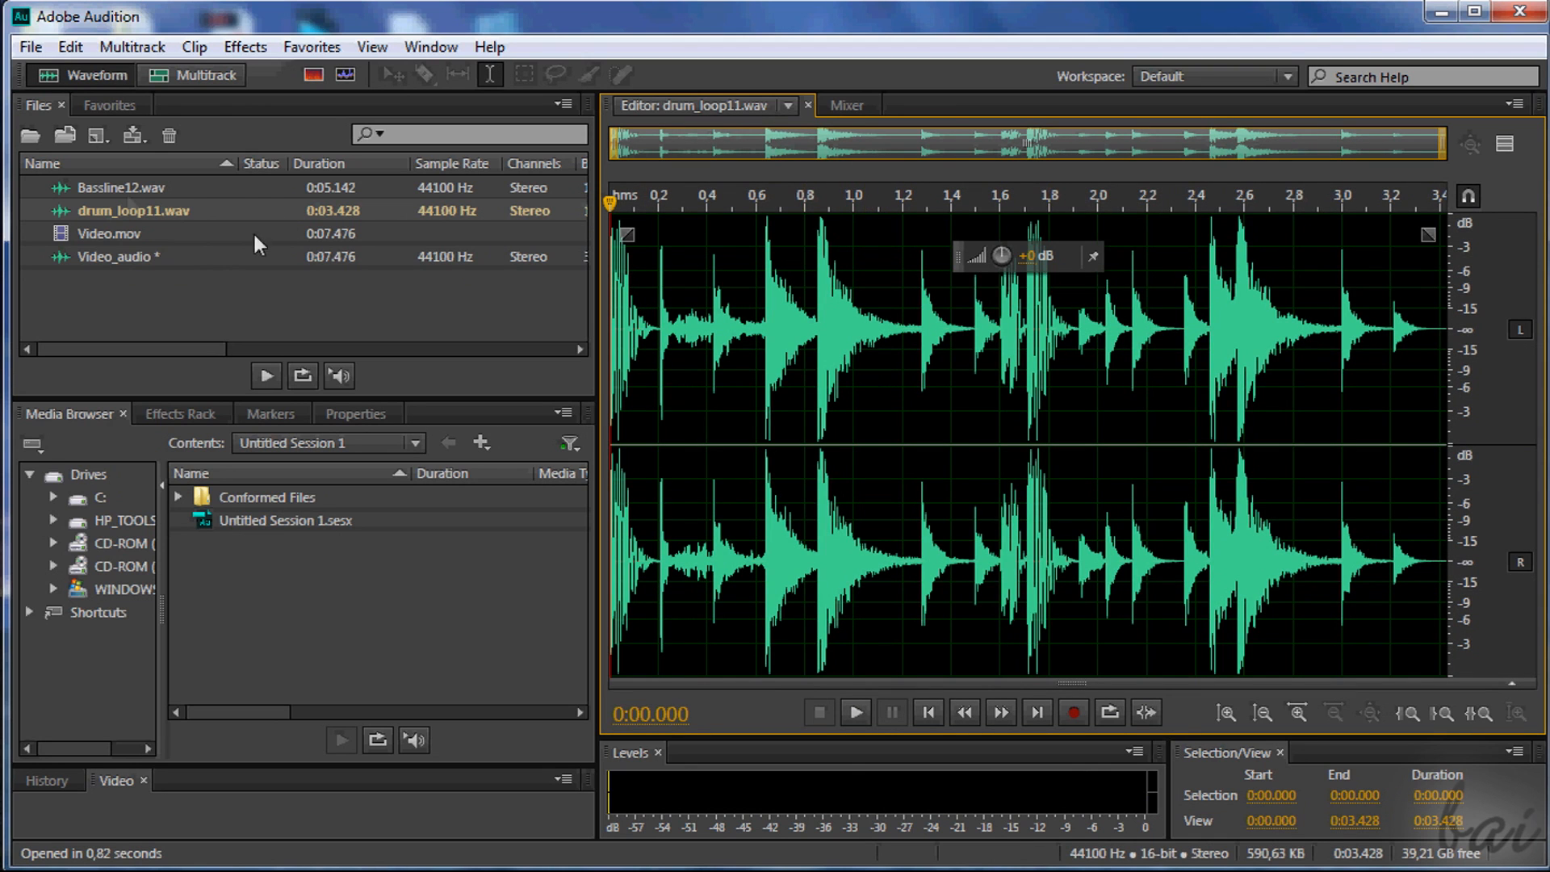
double_click(120, 187)
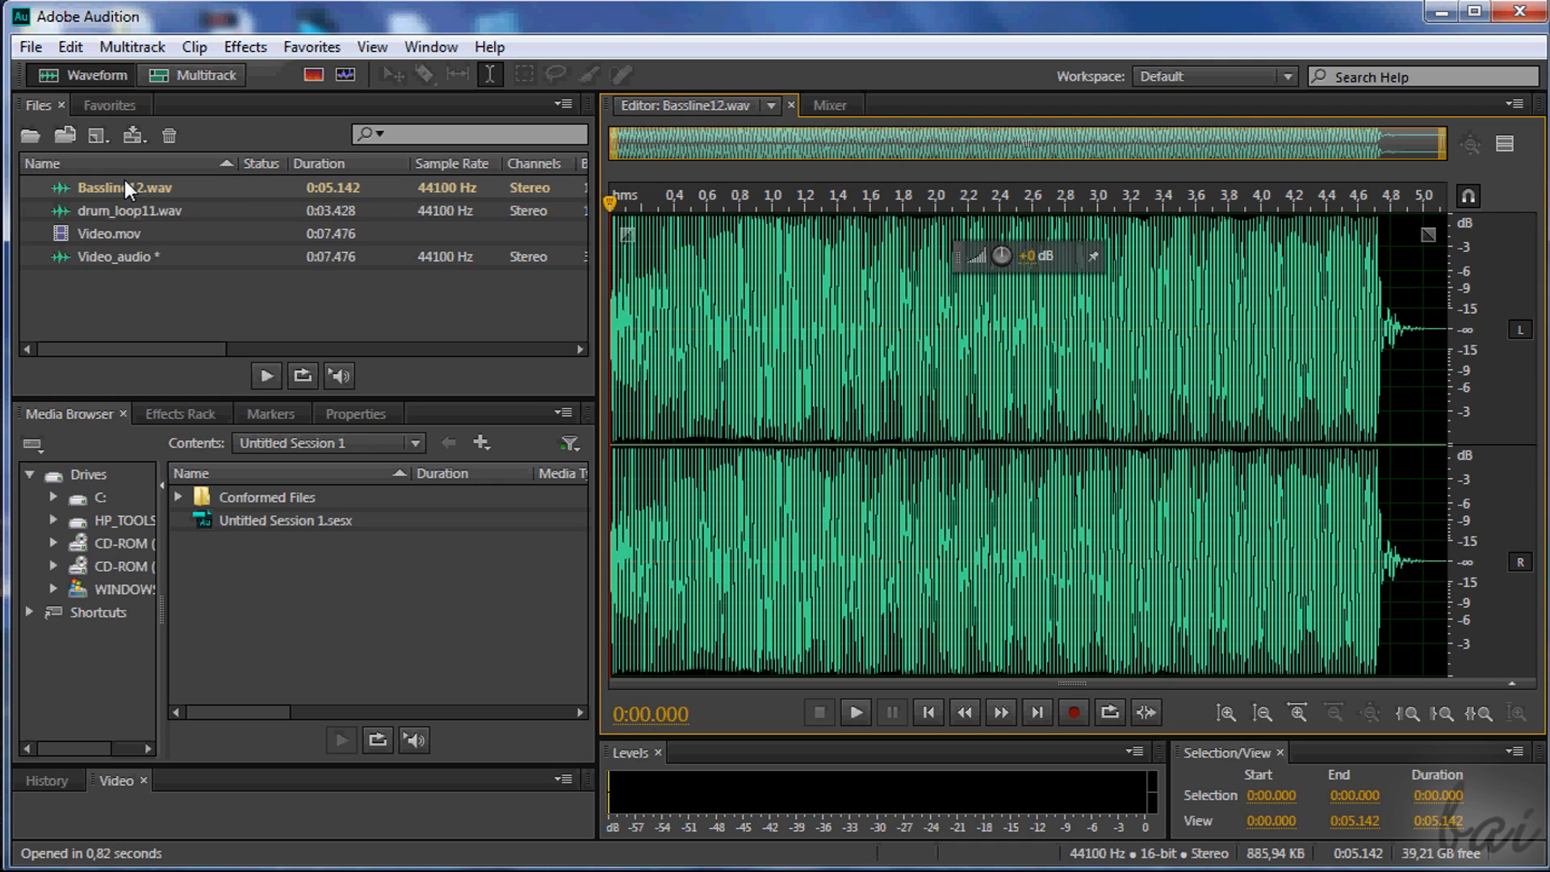
double_click(128, 211)
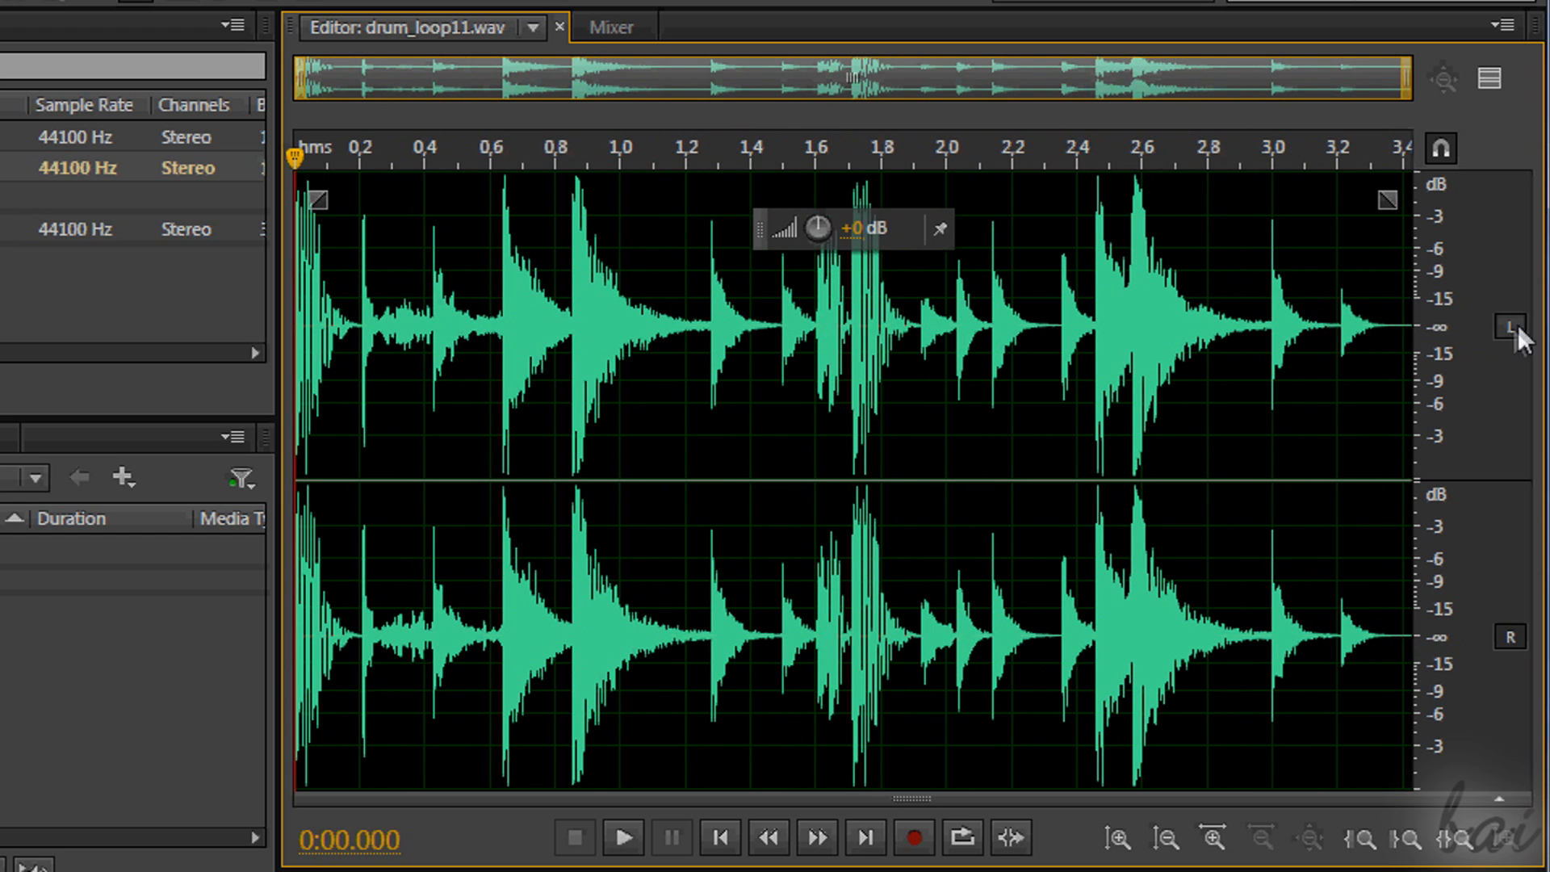
mouse_move(1473, 549)
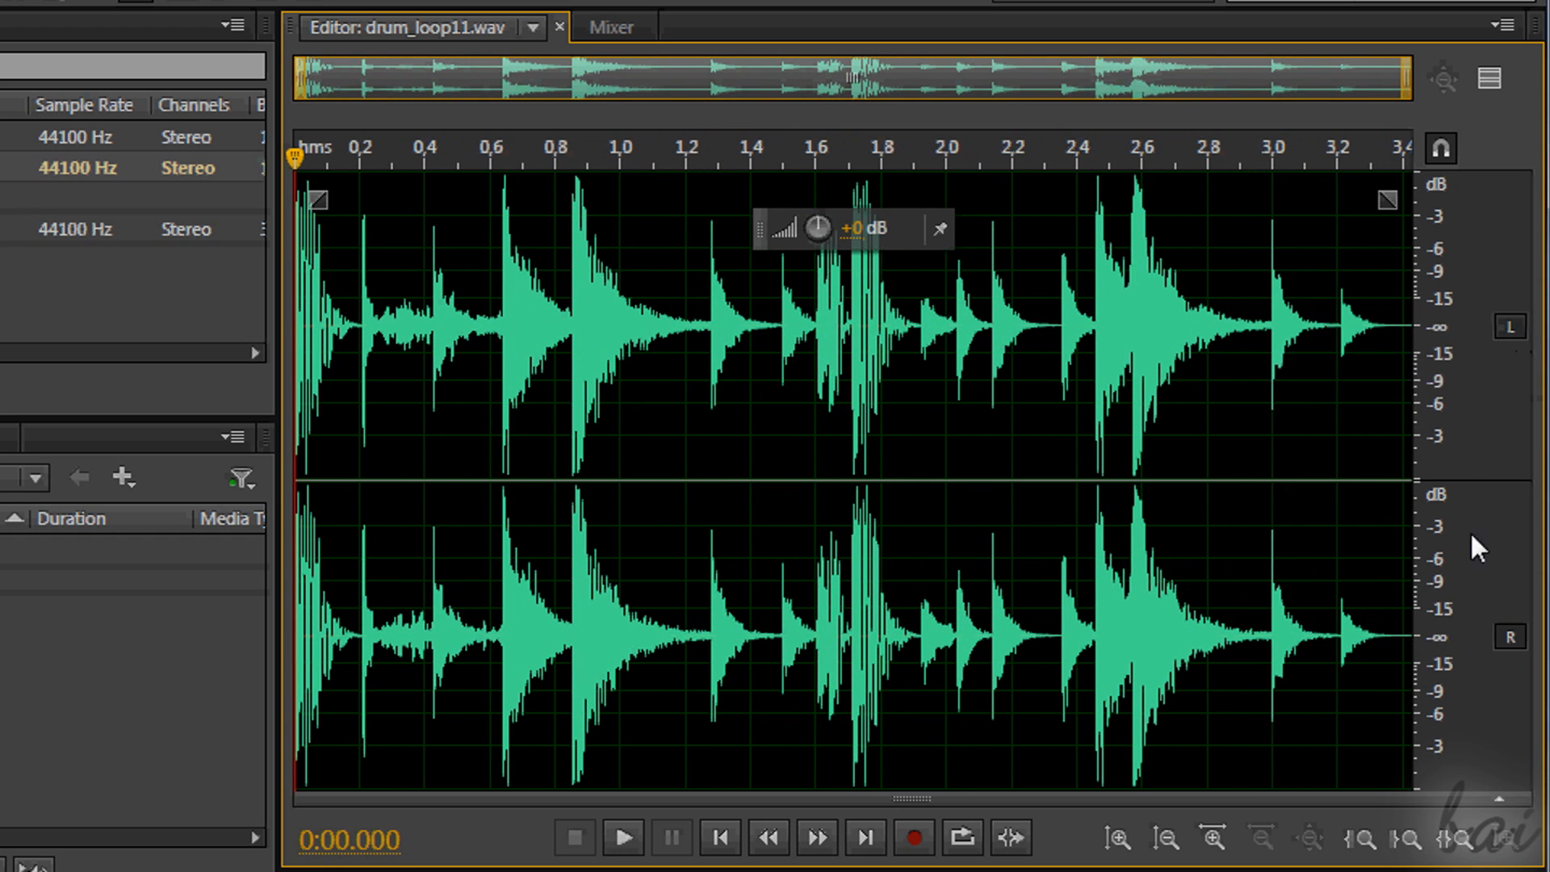
mouse_move(1511, 637)
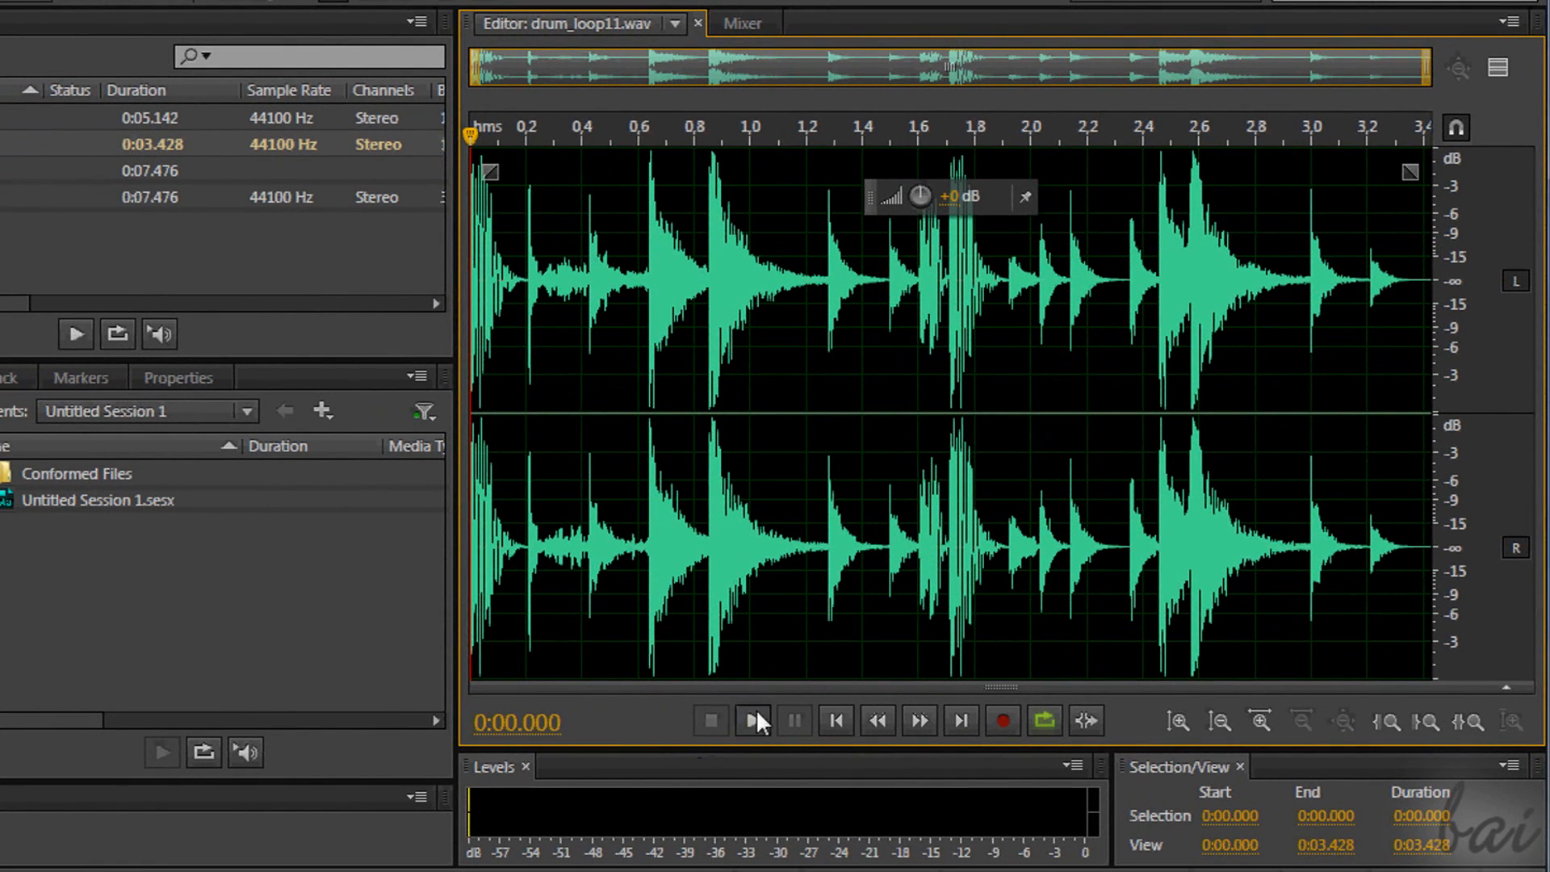
left_click(752, 720)
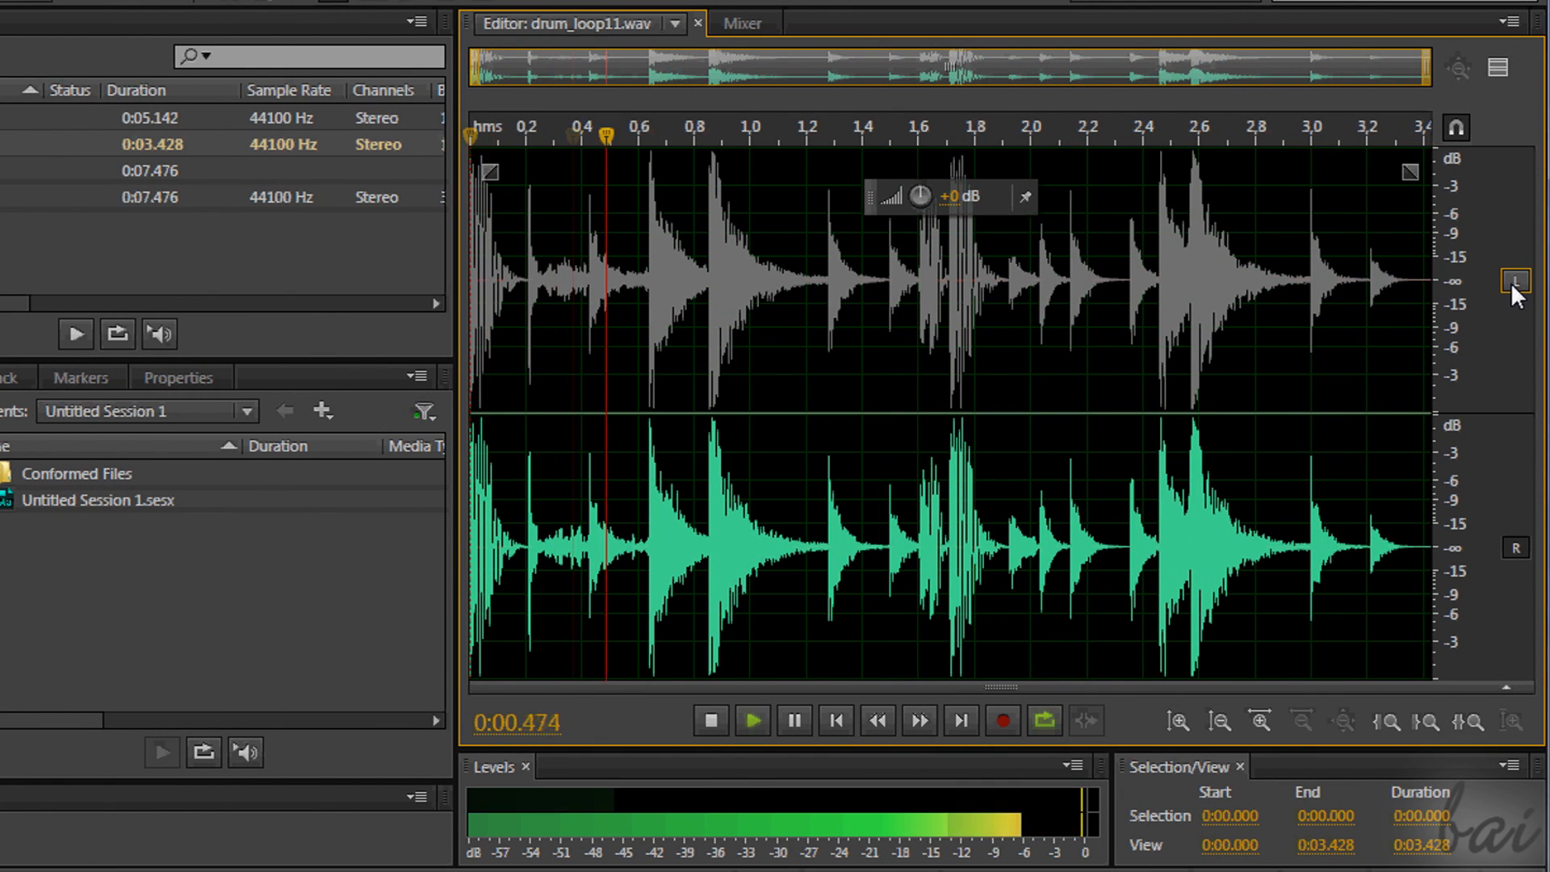
left_click(753, 720)
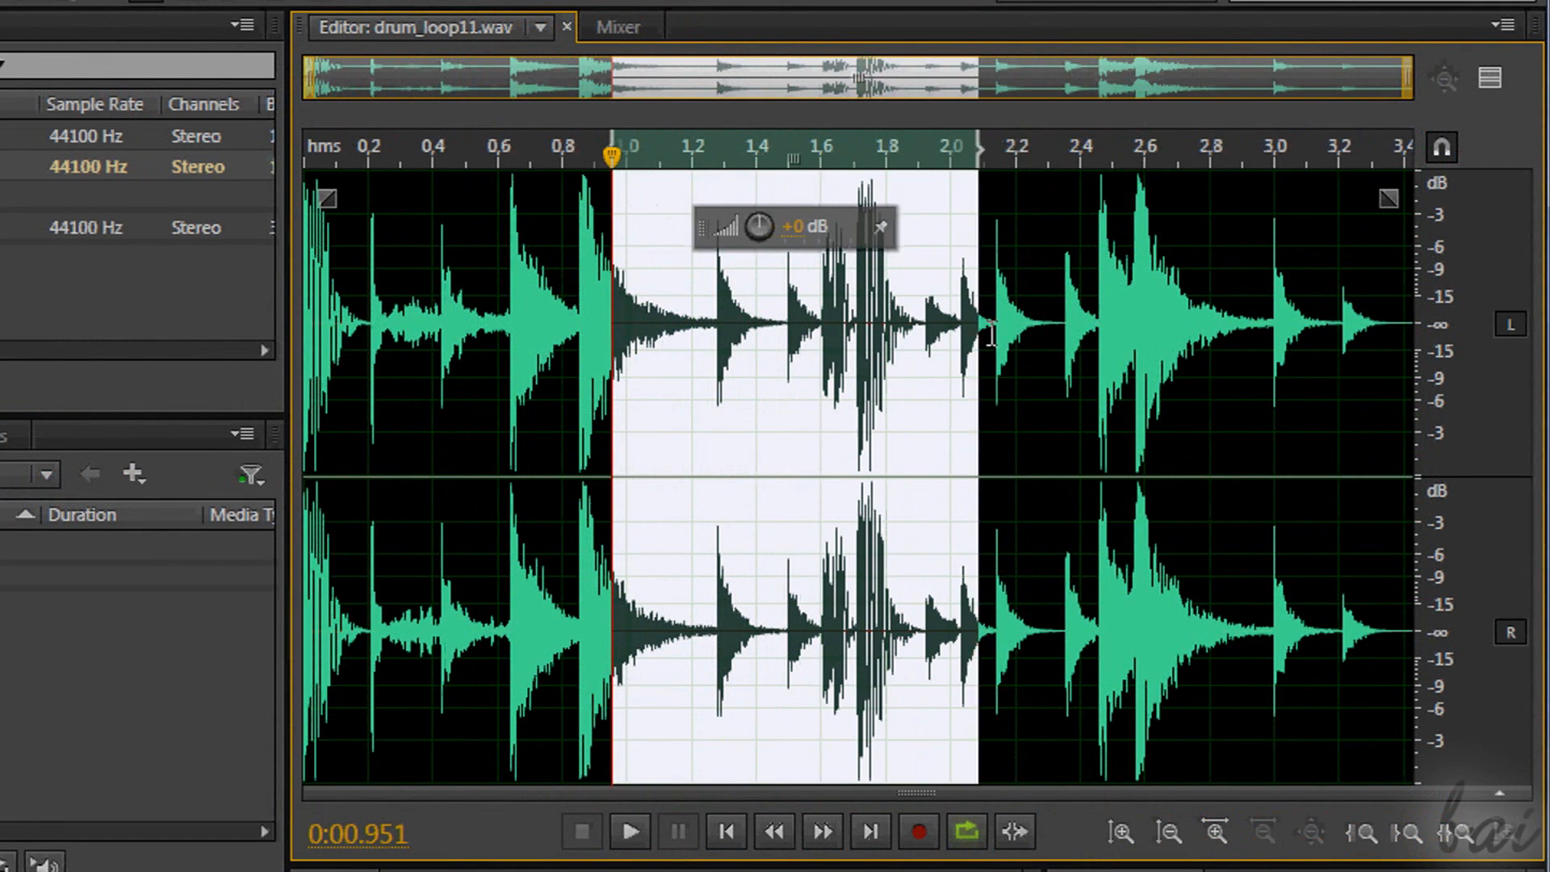
left_click(1511, 325)
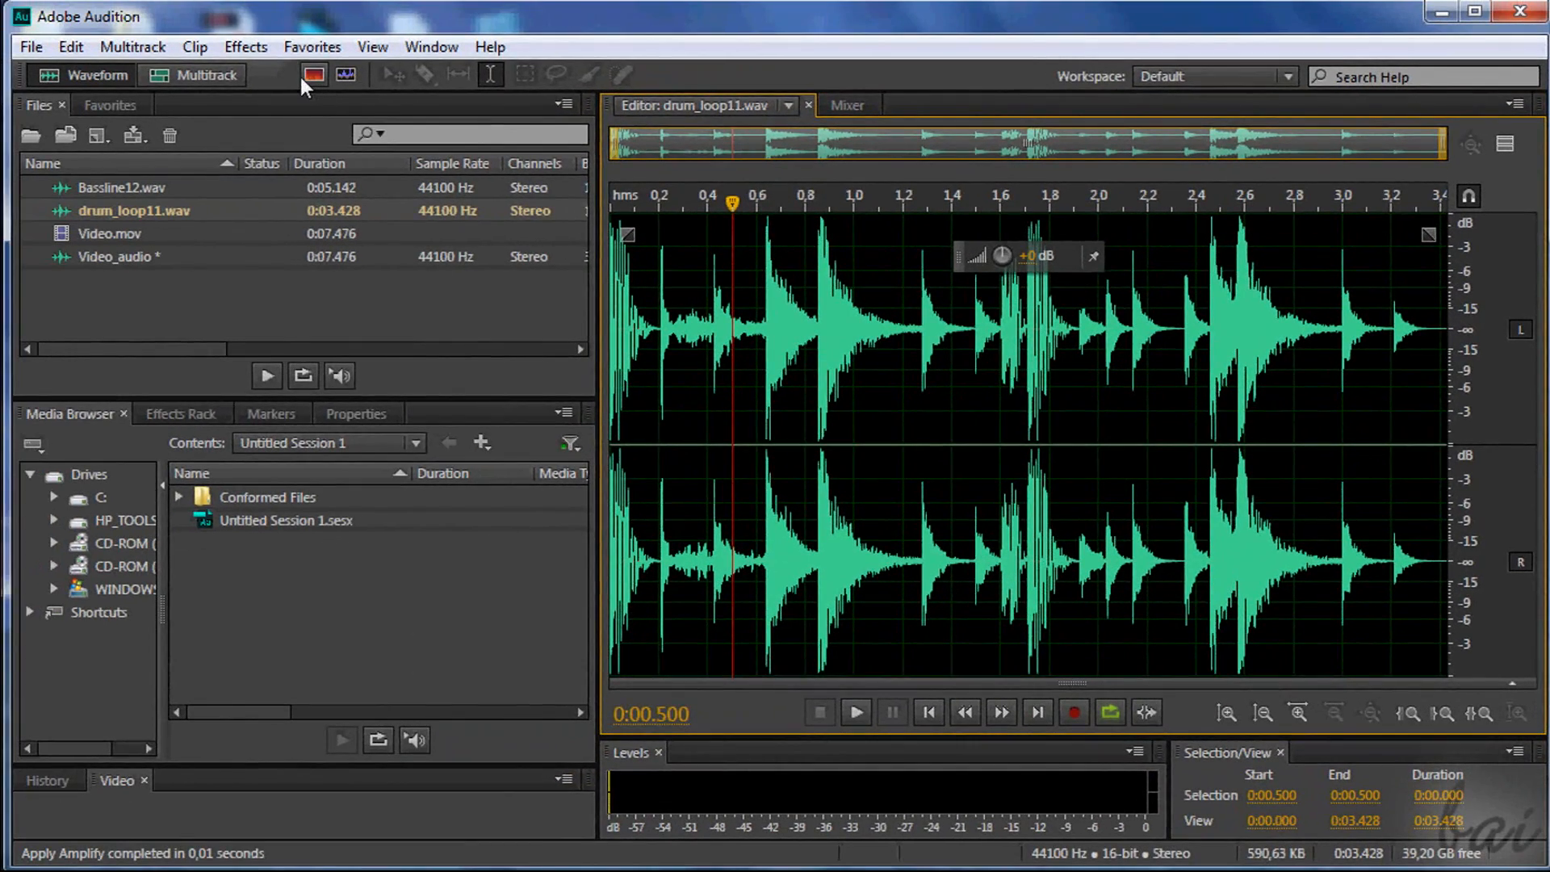
mouse_move(346, 74)
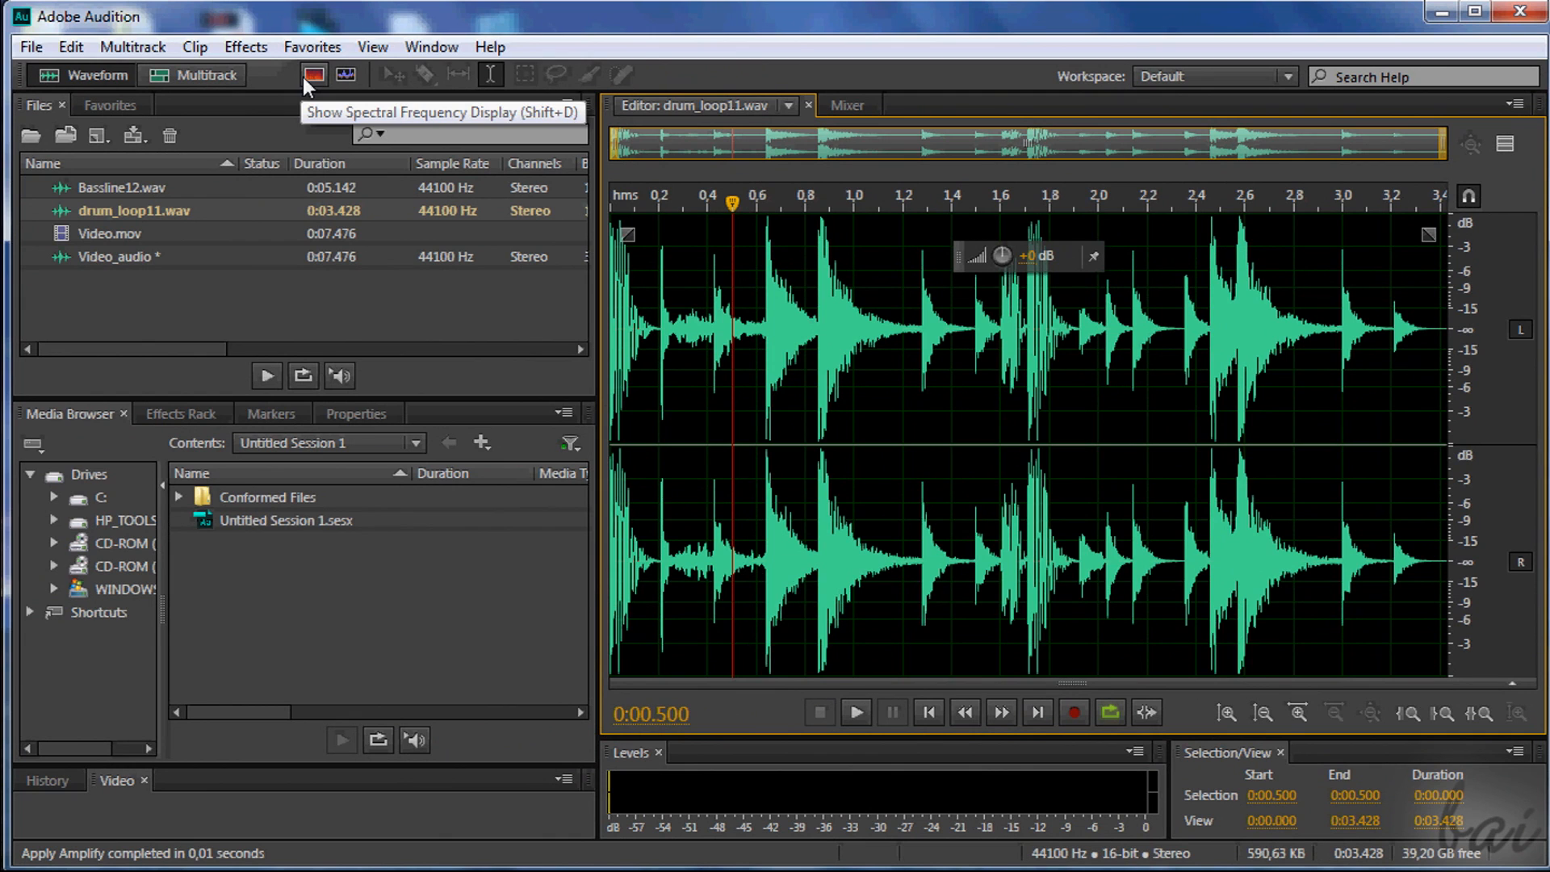
- Turn on the spectral frequency display for drum_loop11.wav
left_click(314, 75)
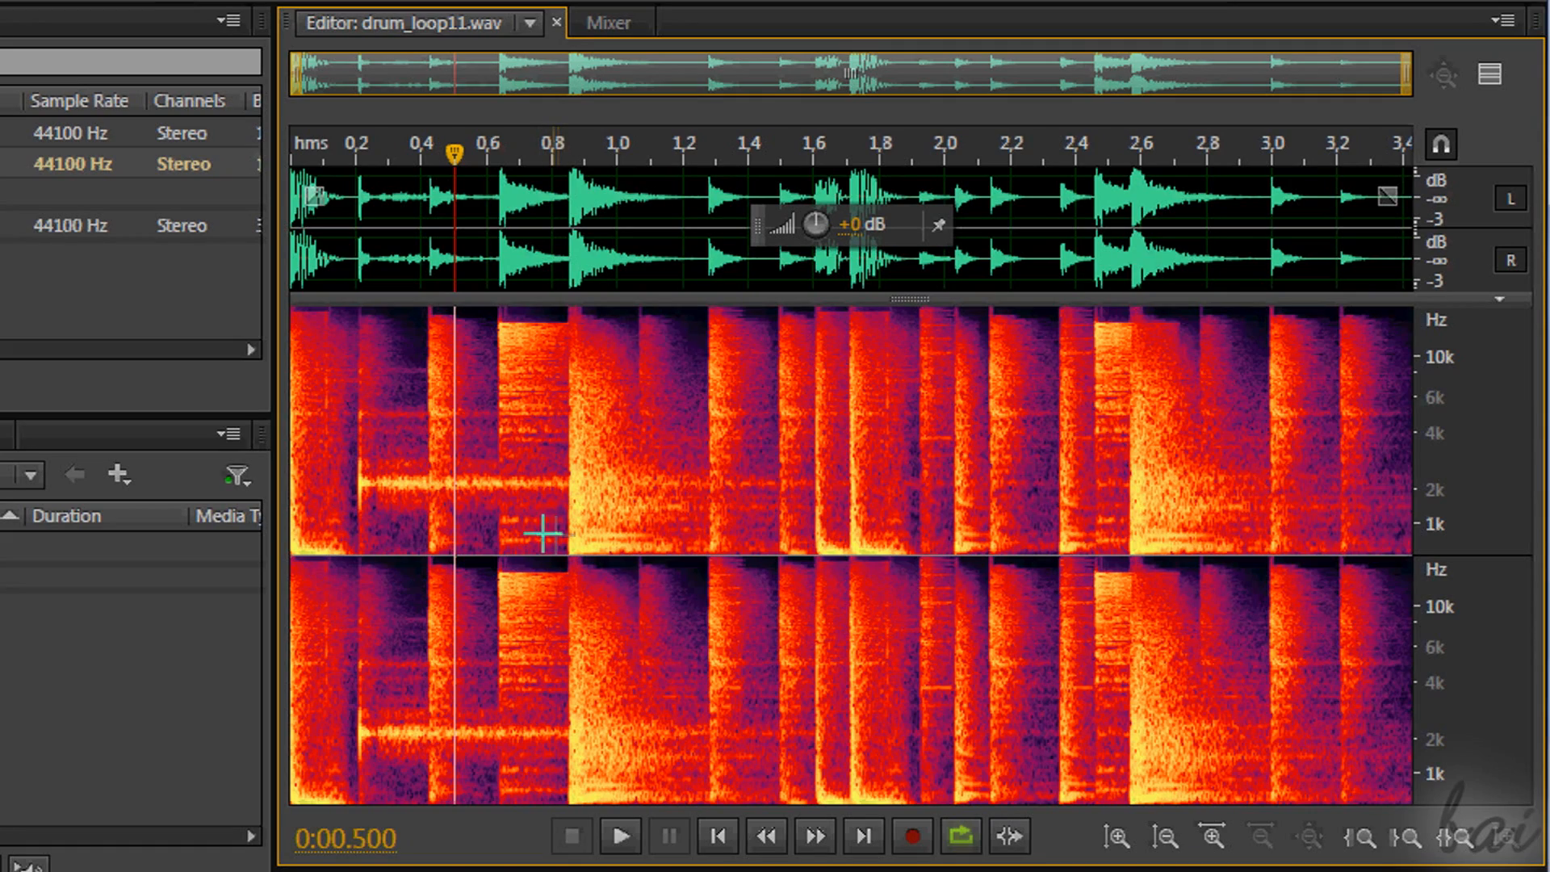
mouse_move(544, 514)
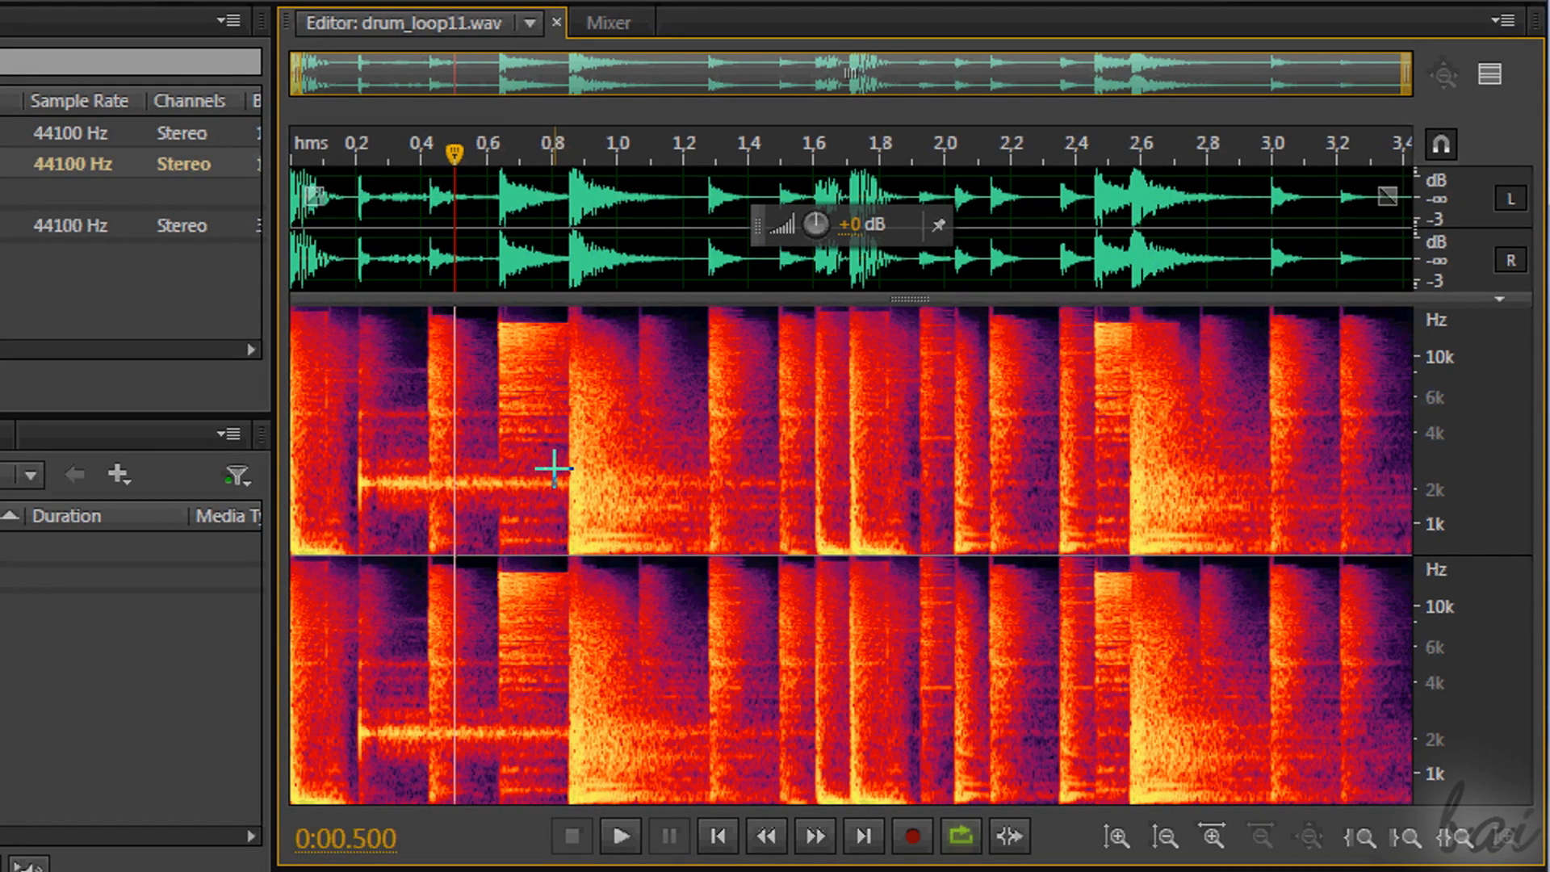
mouse_move(554, 465)
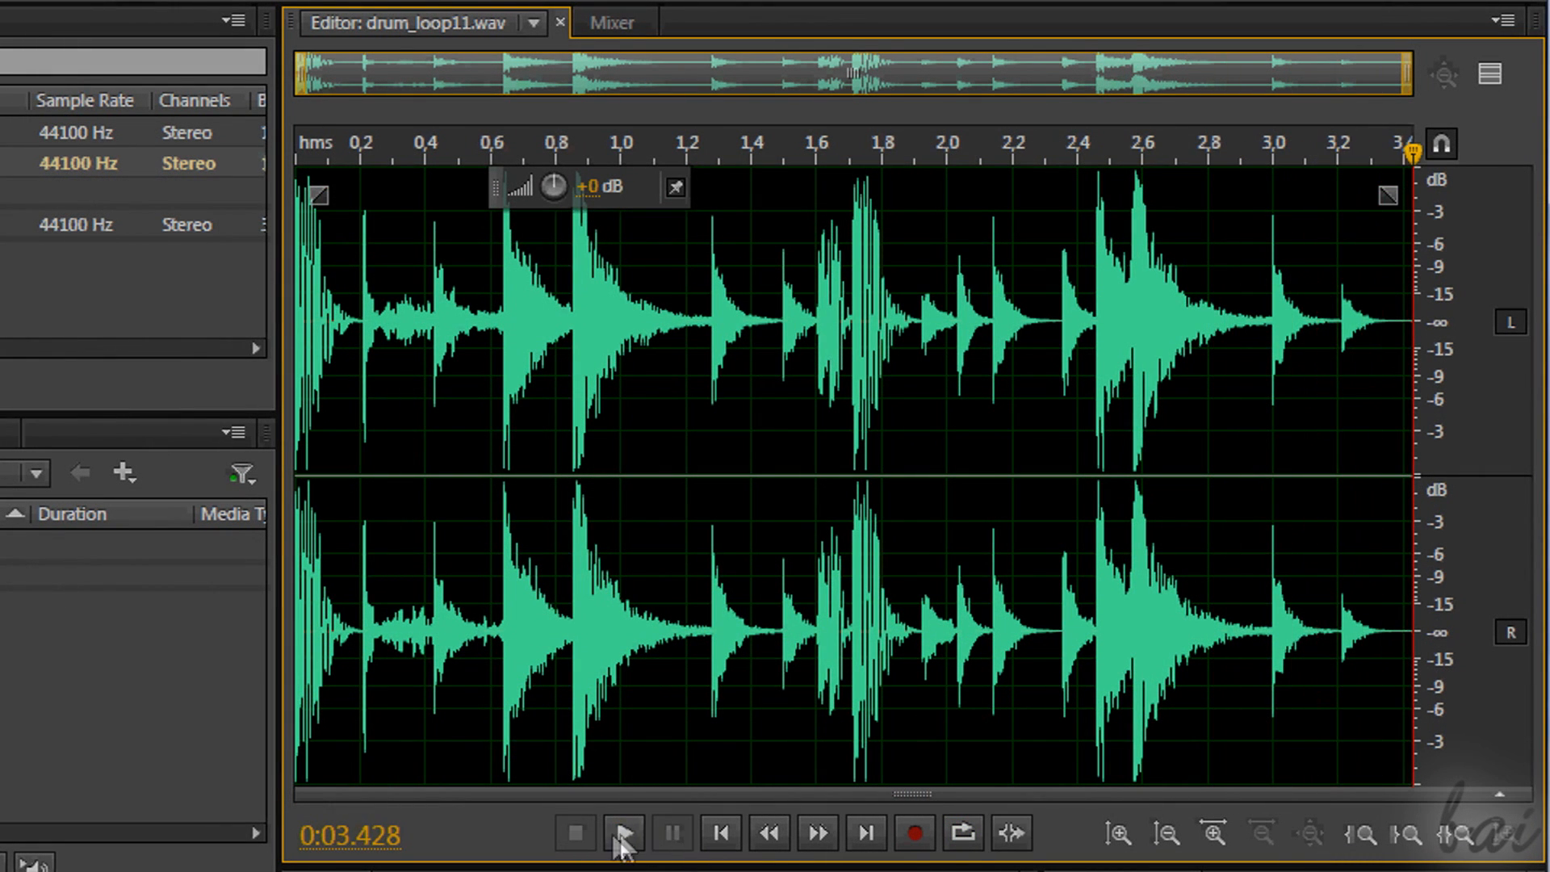
- Play the drum loop and restart its playback
left_click(622, 832)
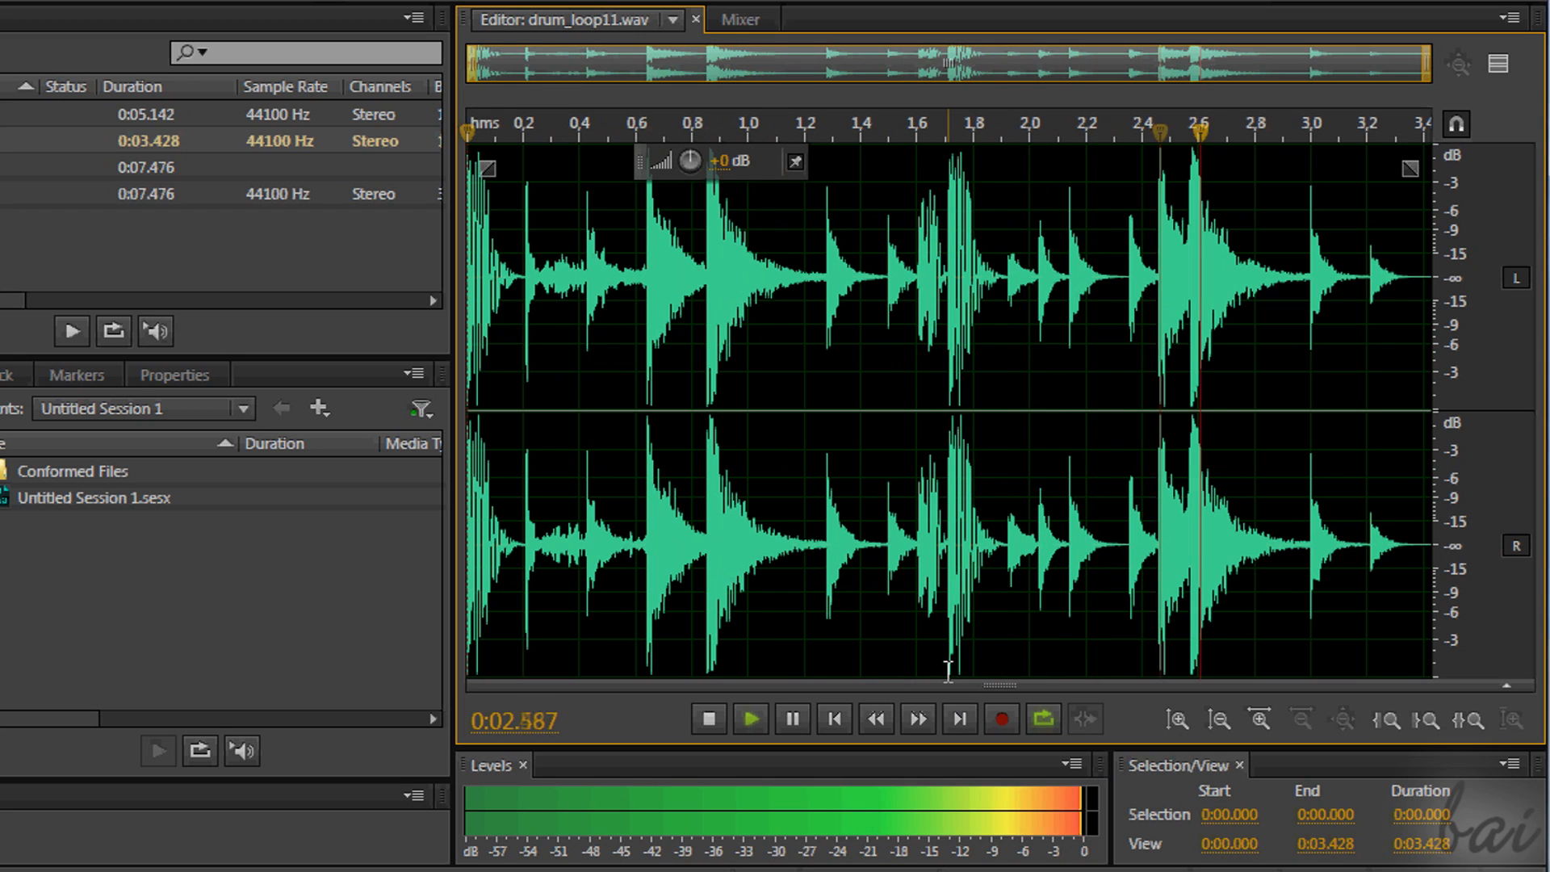
left_click(750, 719)
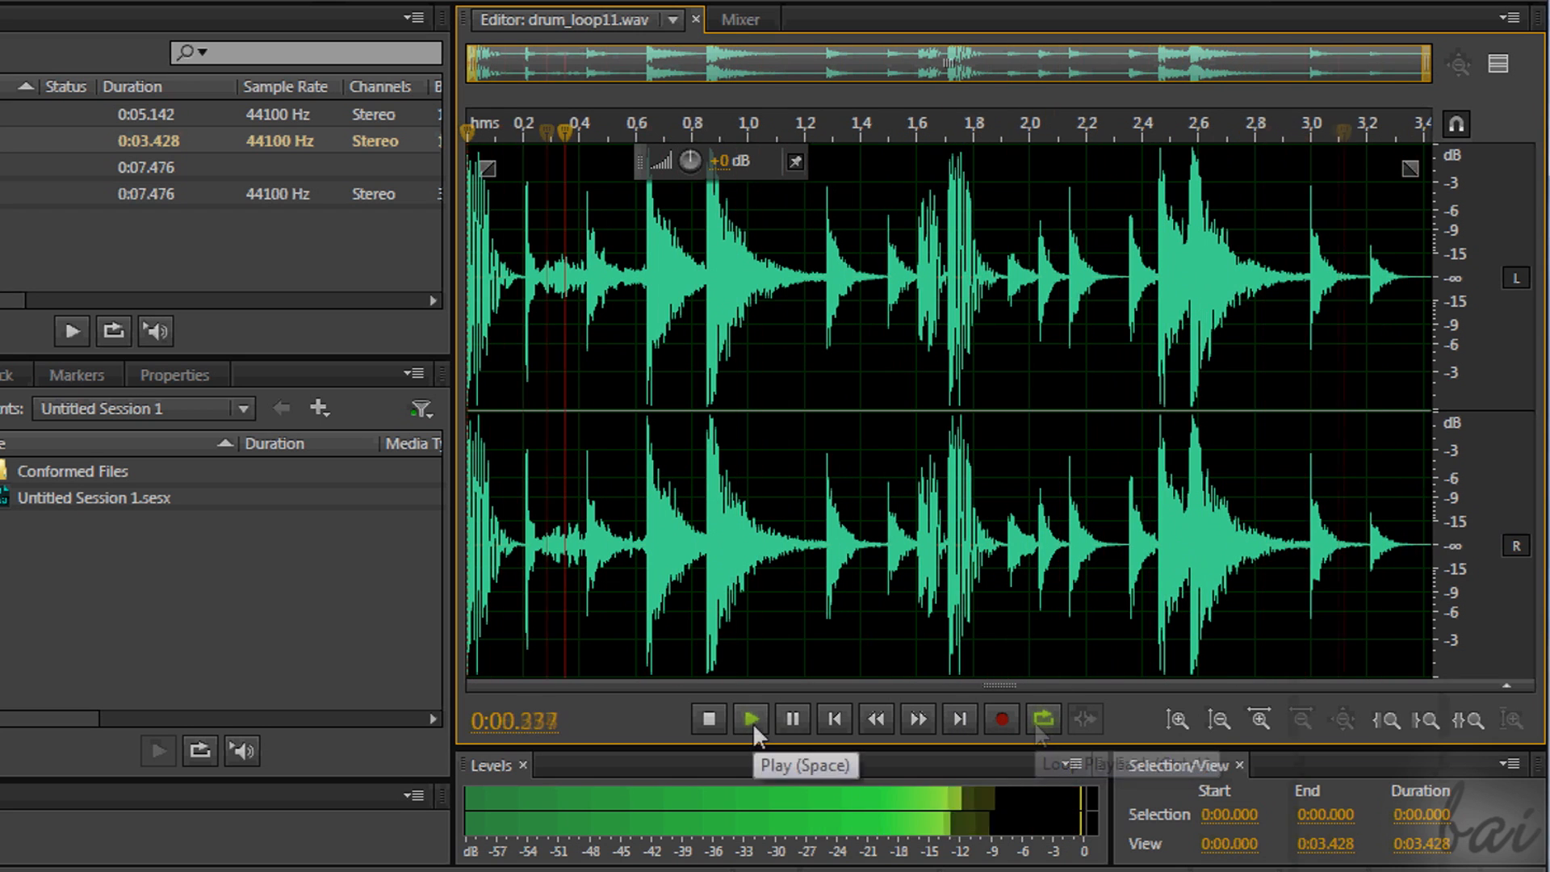
left_click(749, 719)
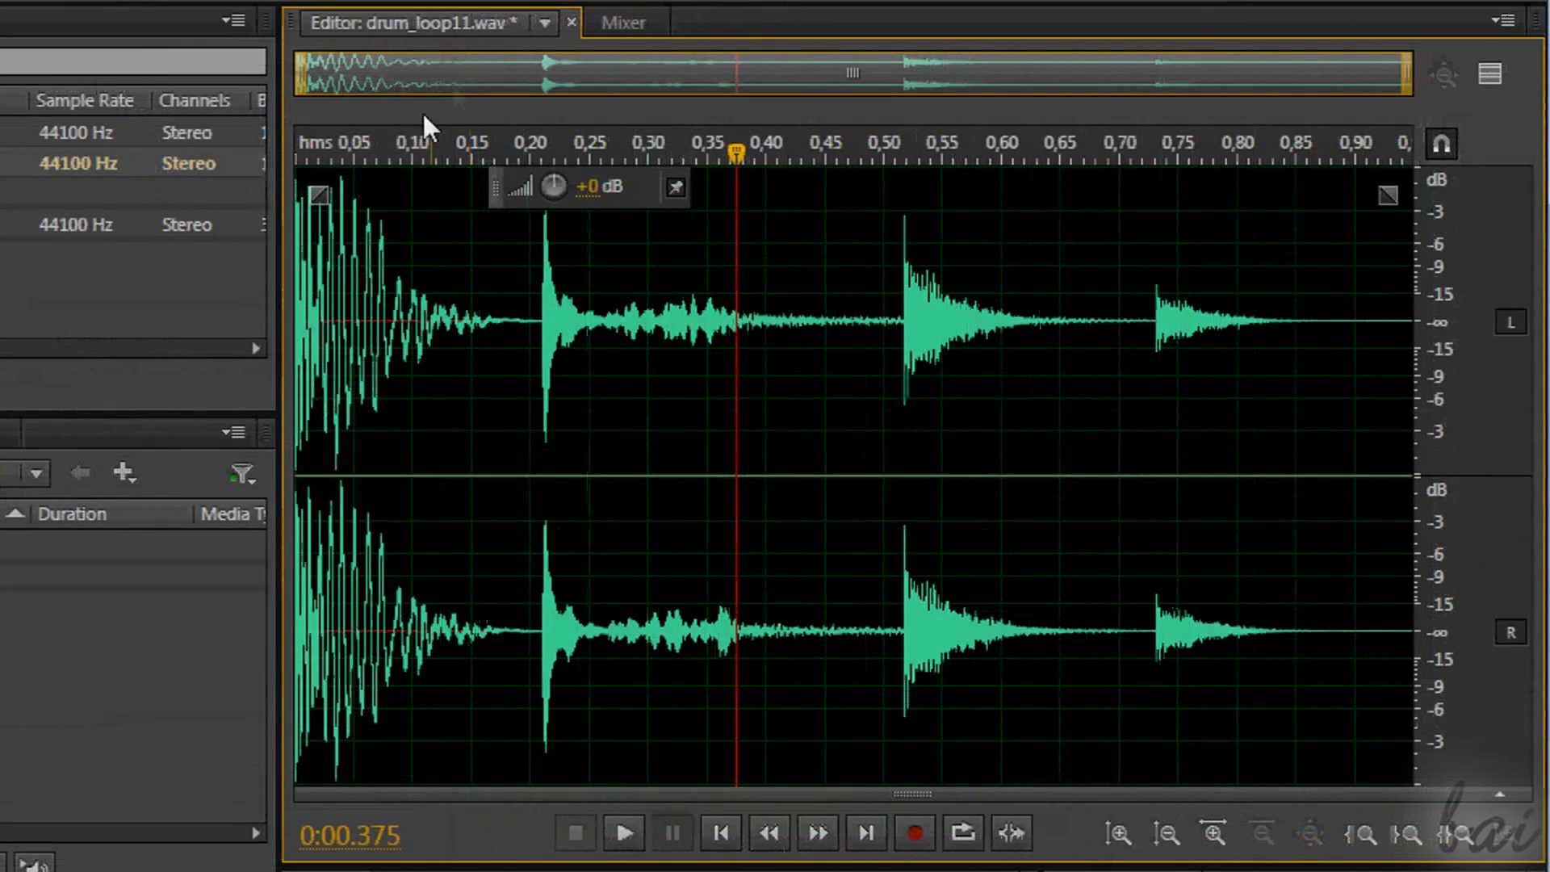
- Play the shortened loop and show the History panel listing the Cut Audio edits
left_click(622, 832)
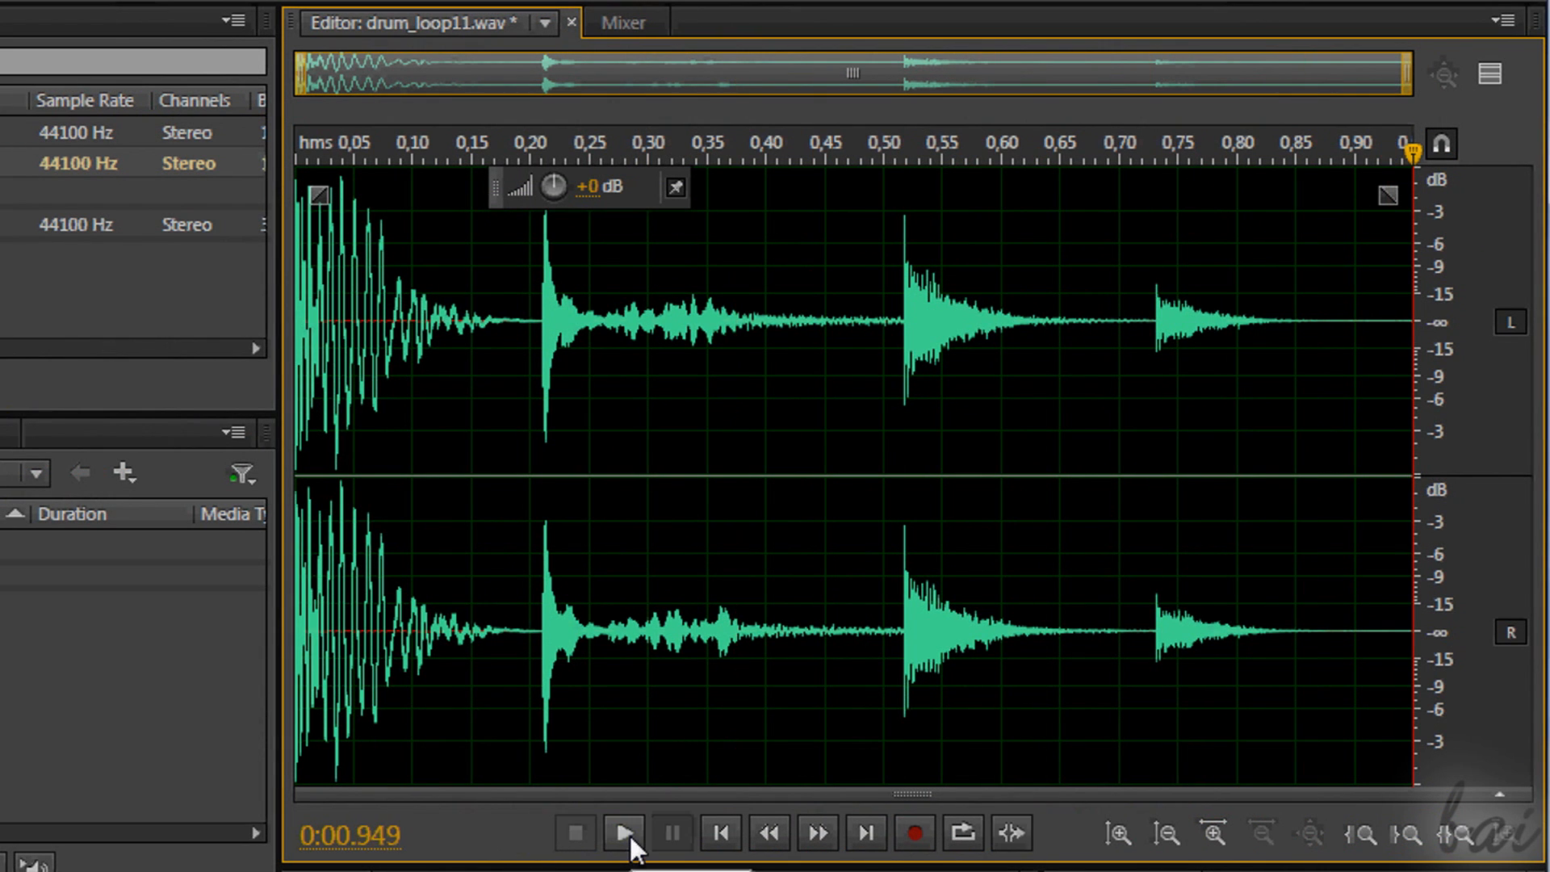
left_click(623, 831)
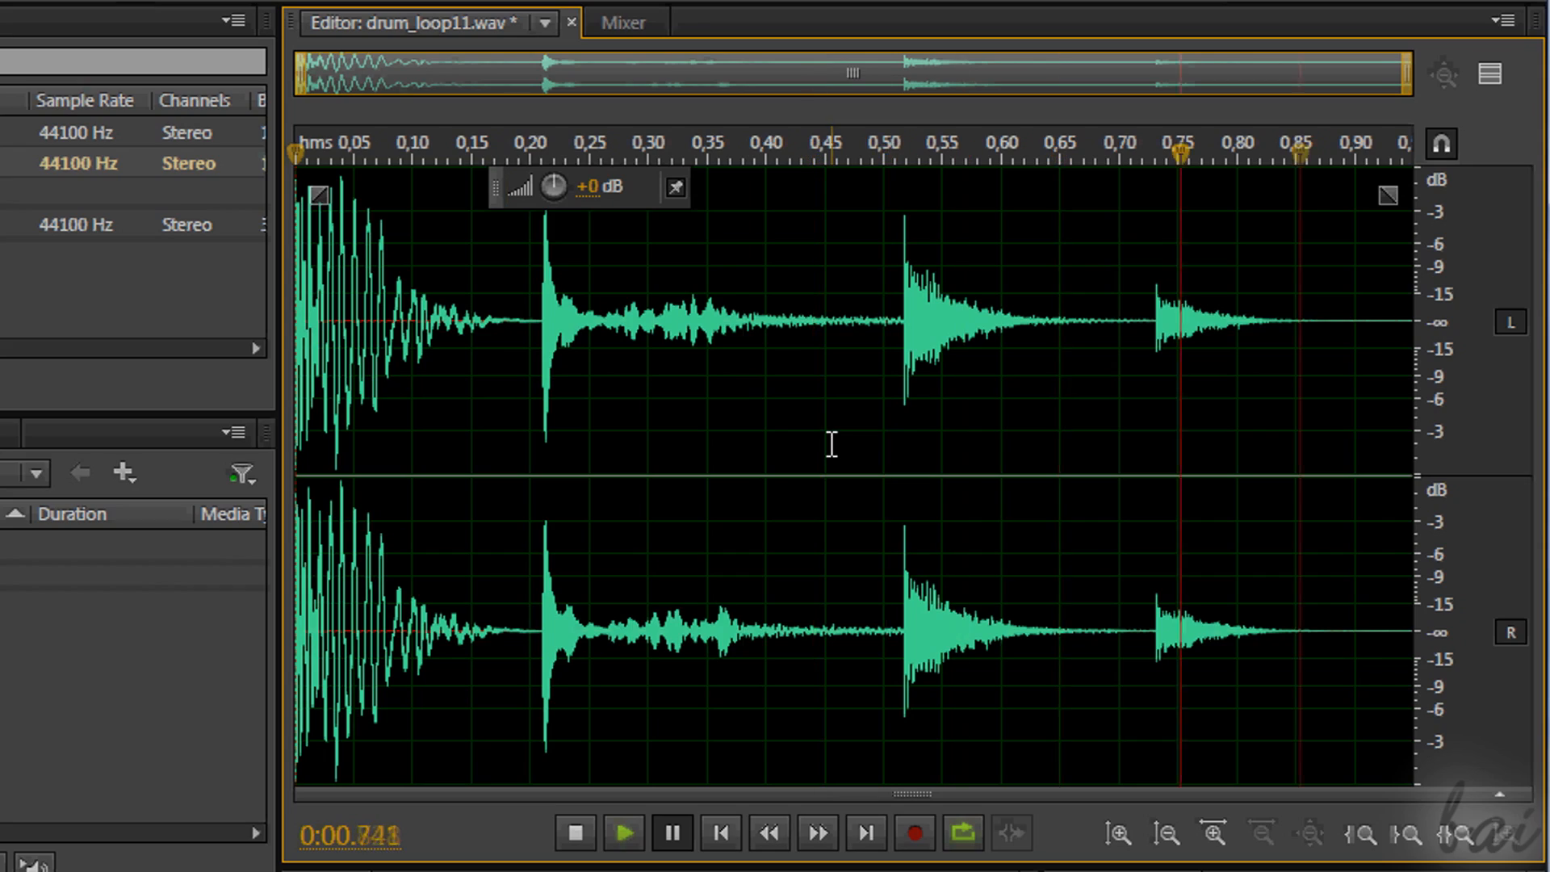
left_click(67, 49)
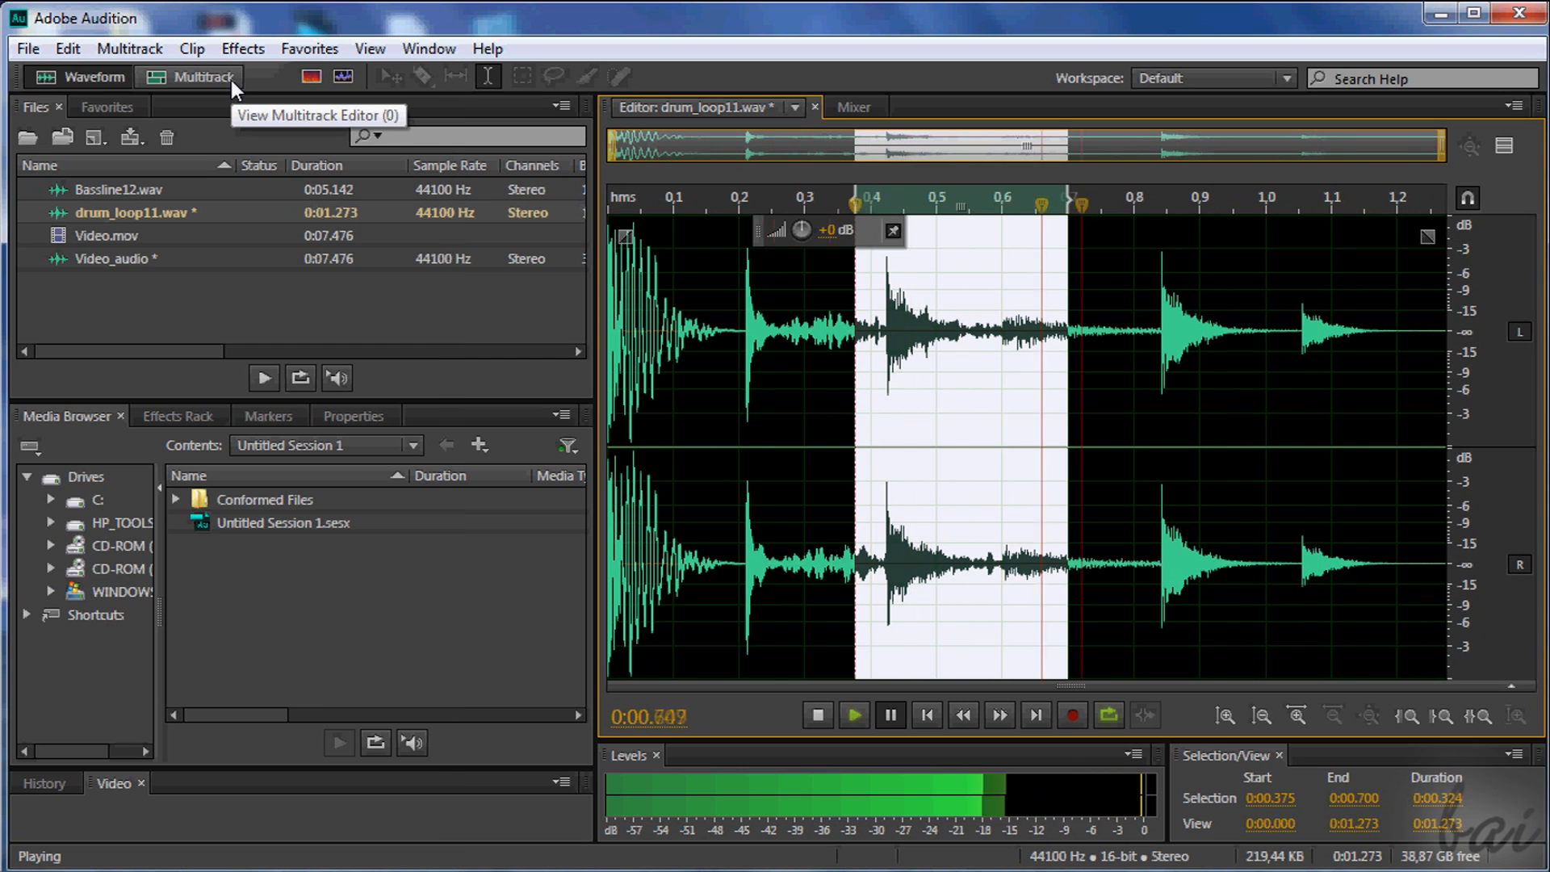
left_click(429, 49)
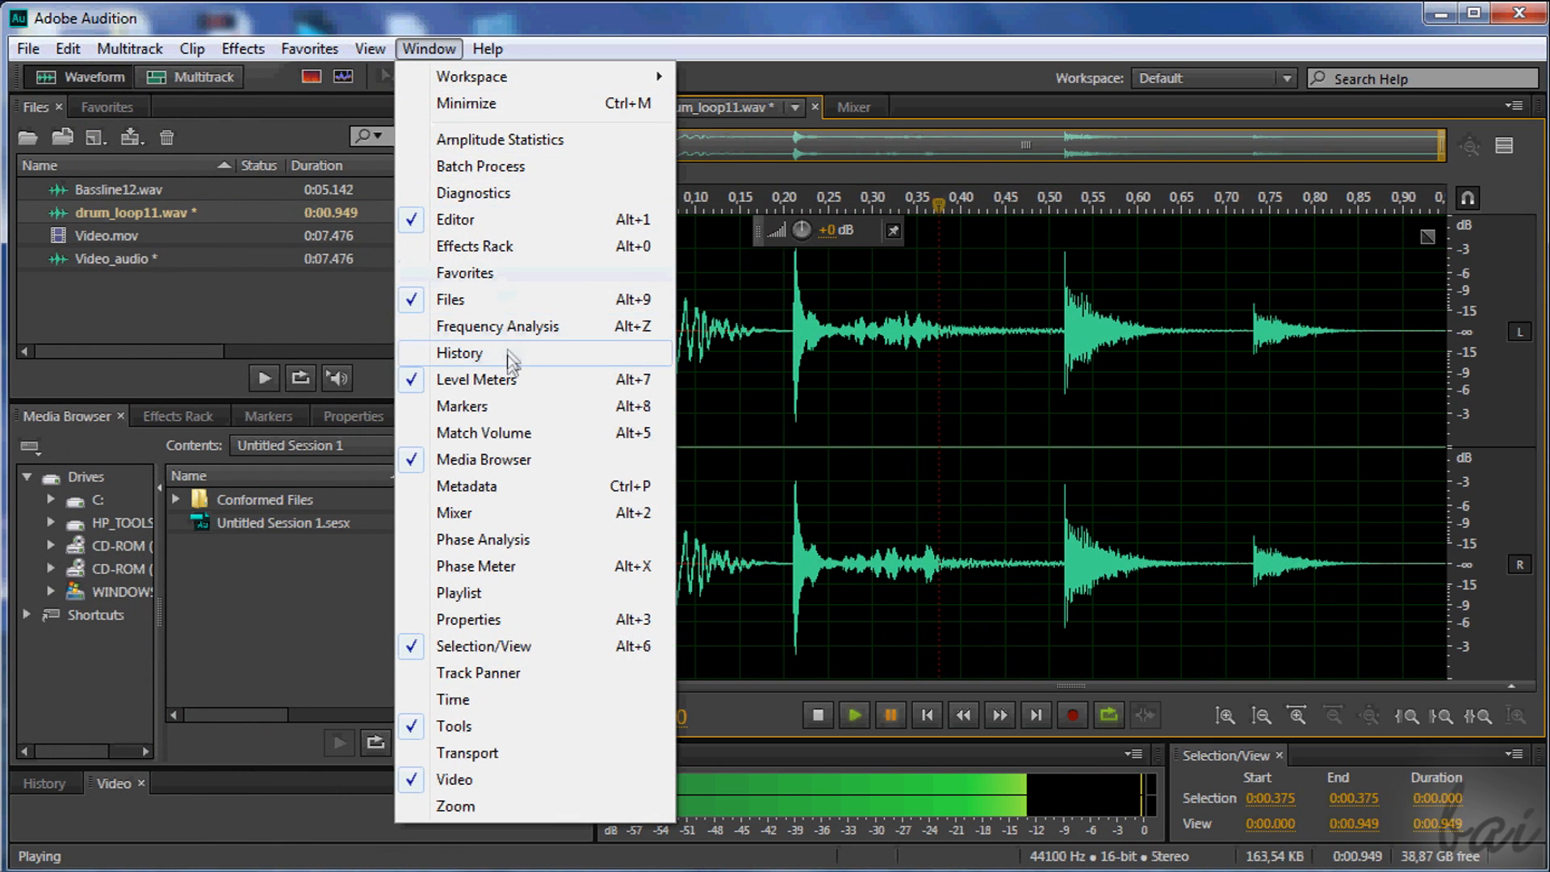
left_click(459, 353)
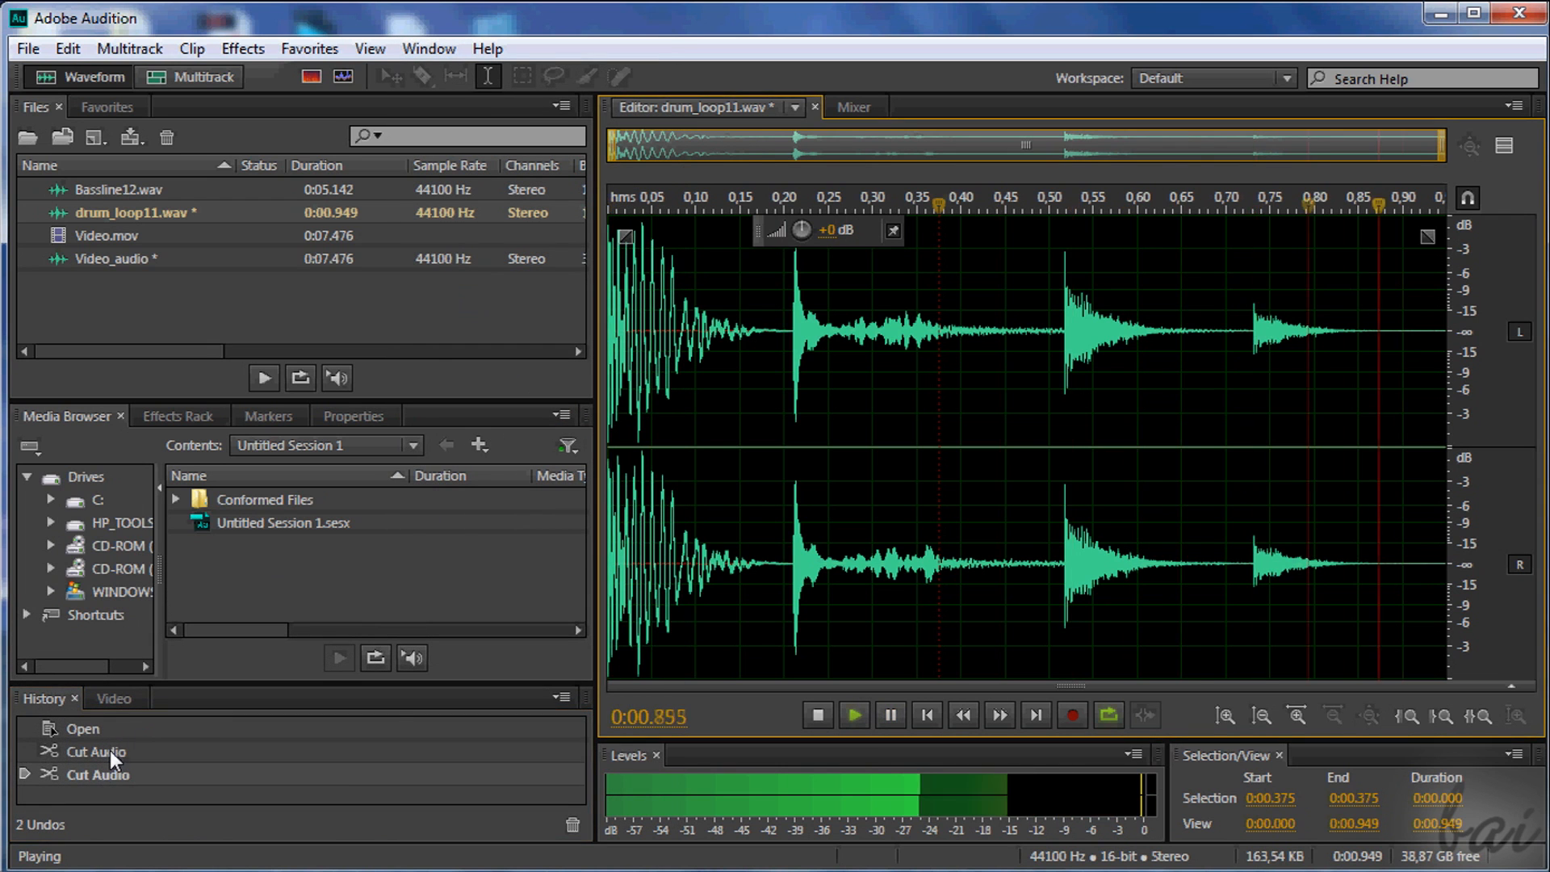
- Step back through History to the unedited 3.428-second loop and rewind playback to the start
left_click(96, 752)
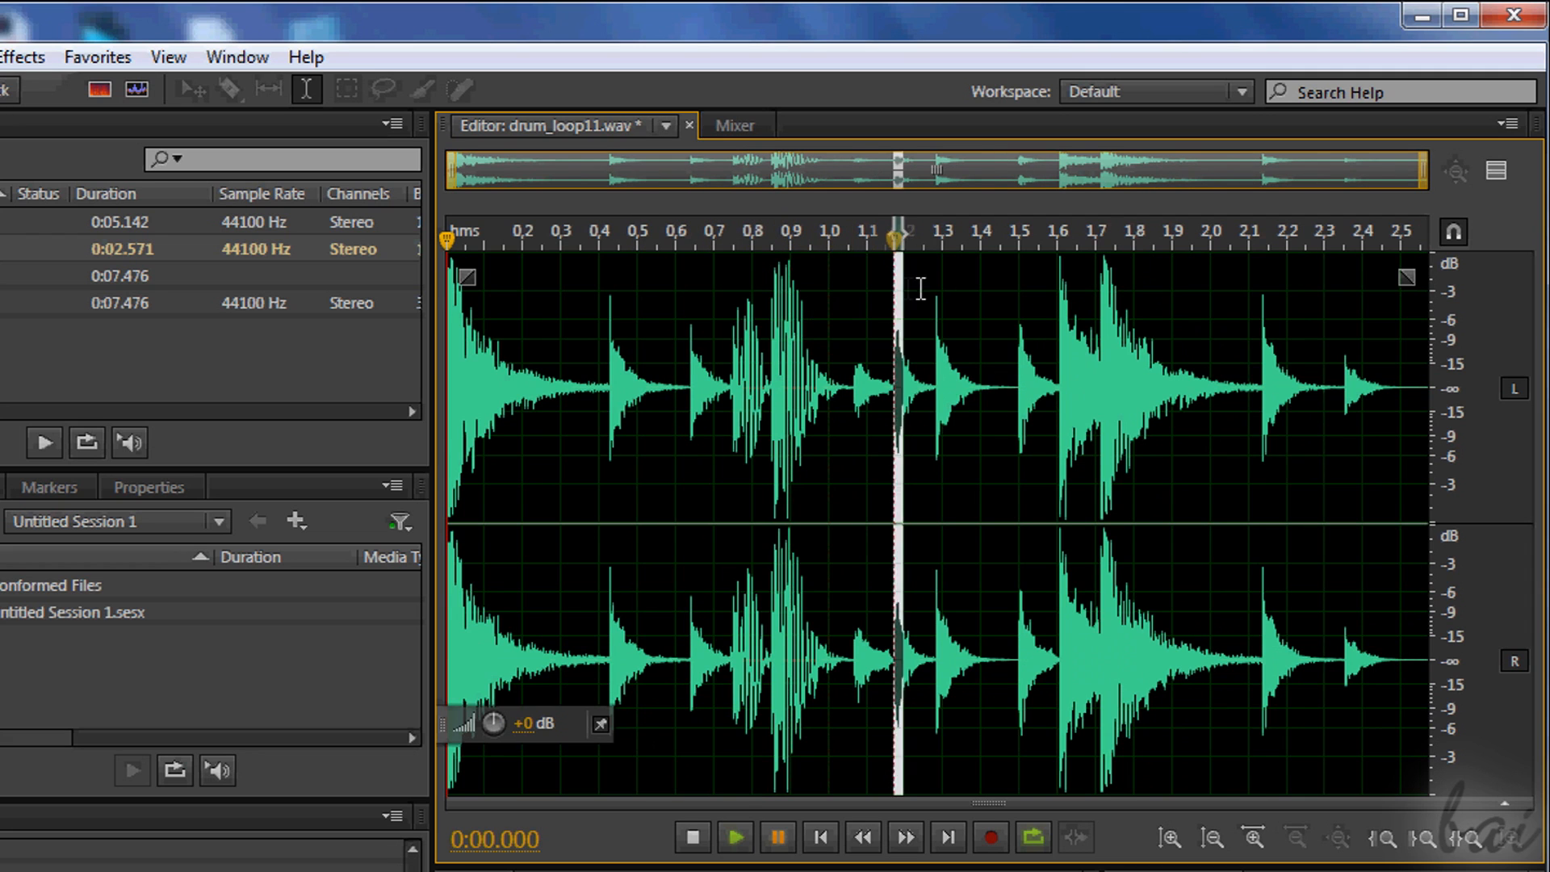
left_click(903, 246)
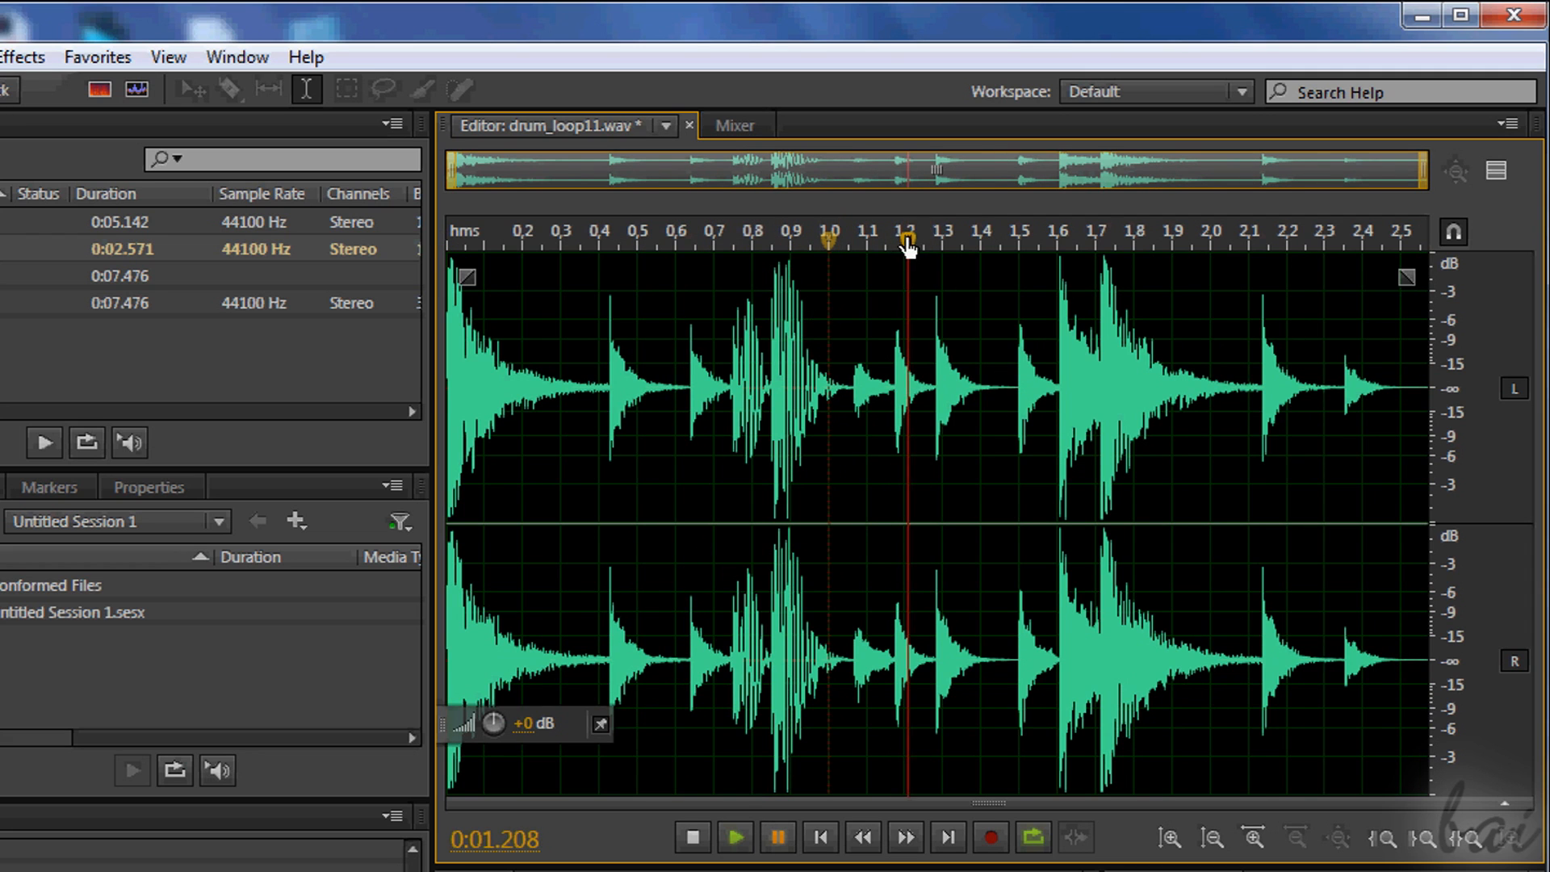
left_click(1011, 247)
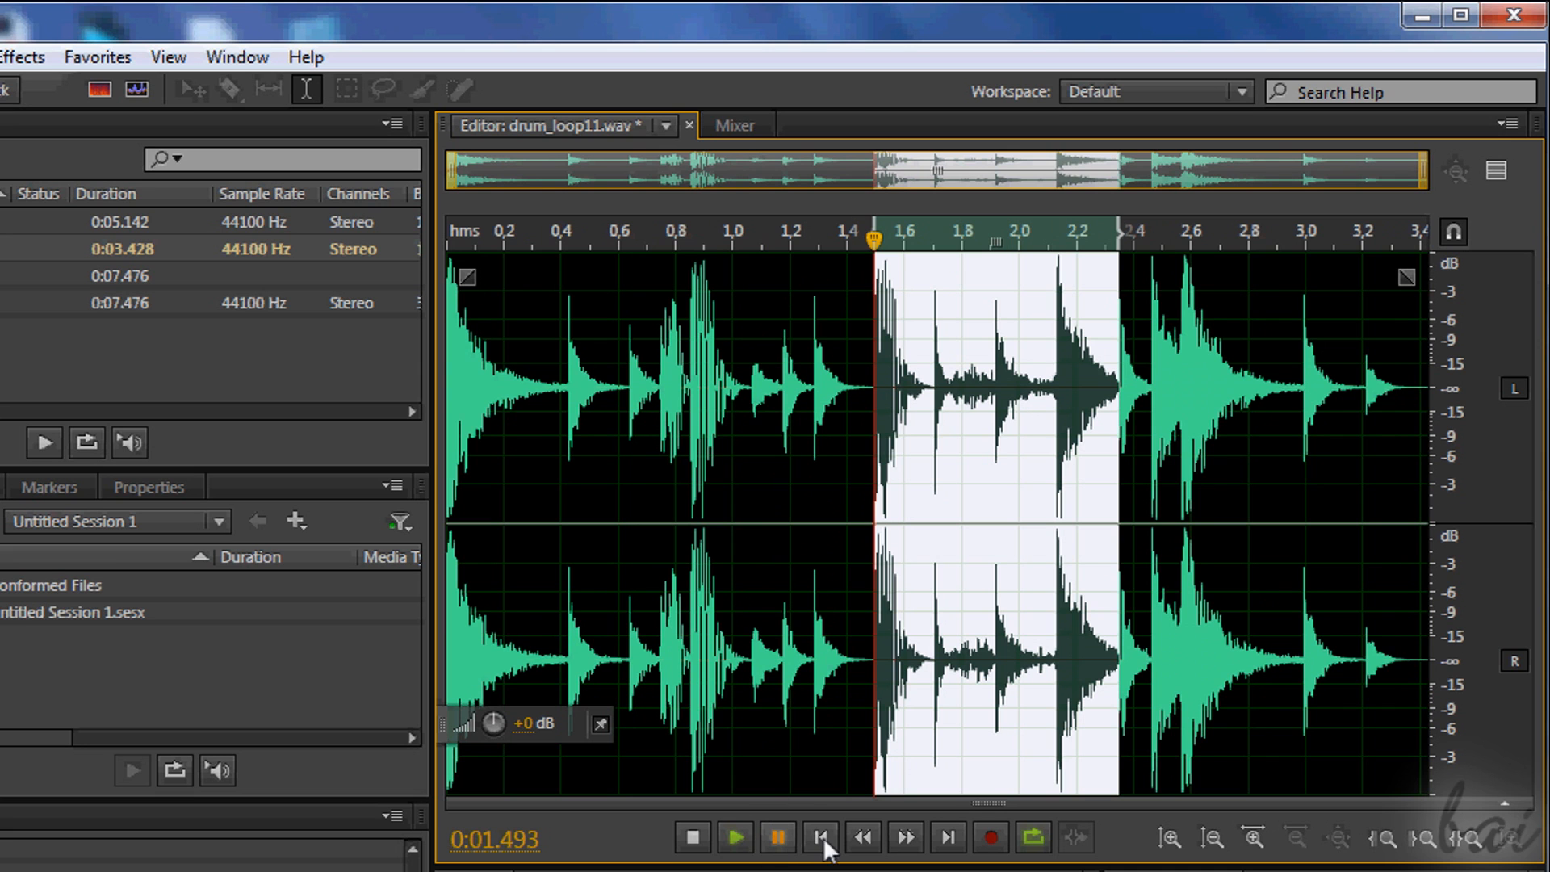
left_click(735, 837)
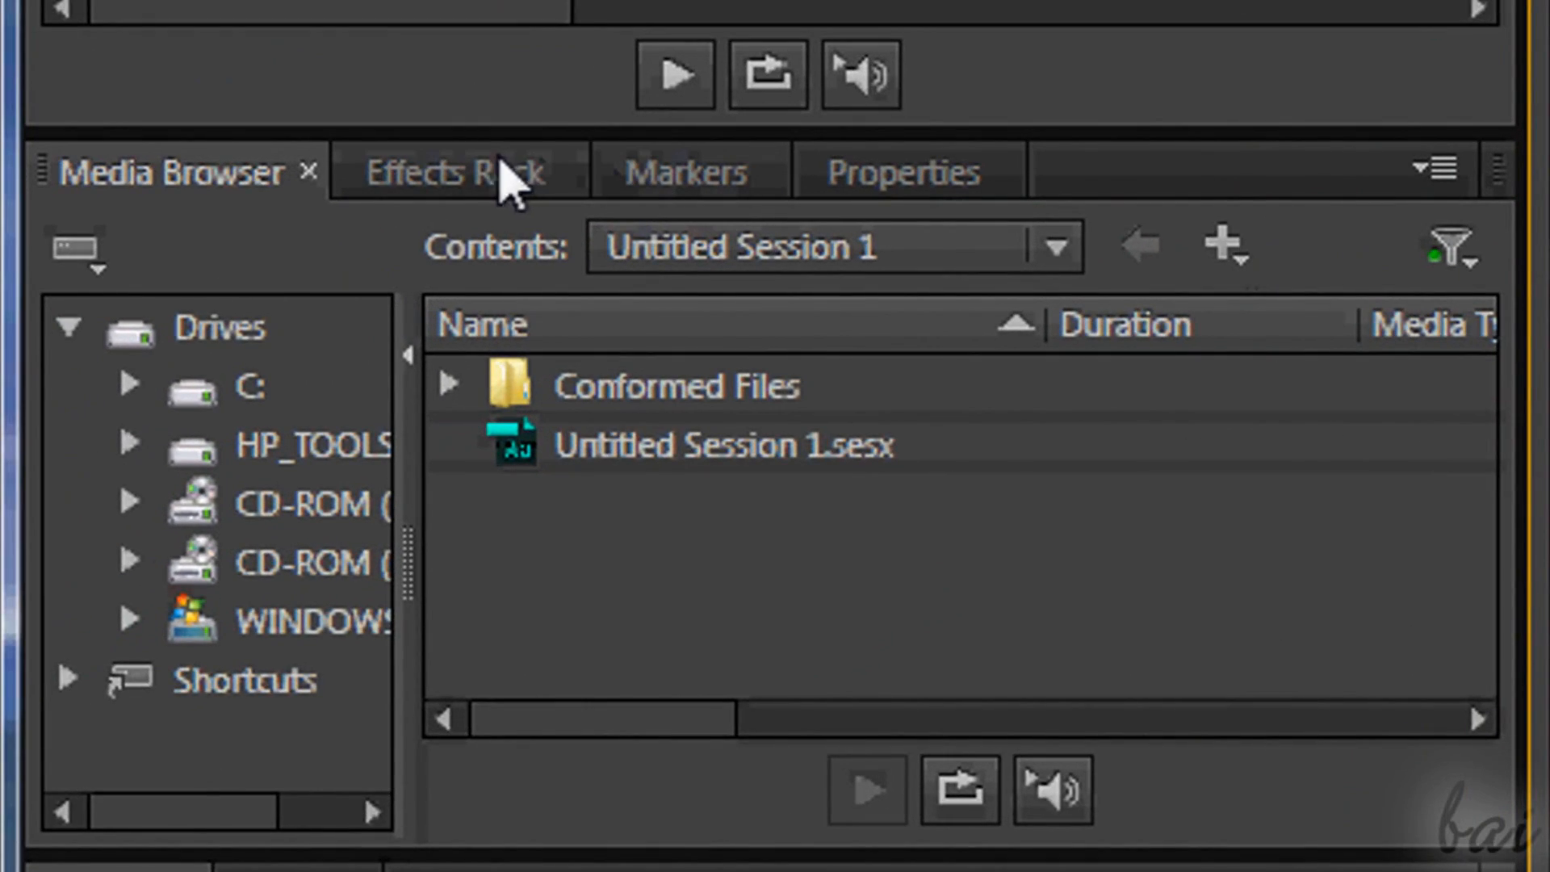
- In drum_loop11.wav's Effects Rack, bypass and re-enable Reverb to compare, then close its settings
left_click(450, 171)
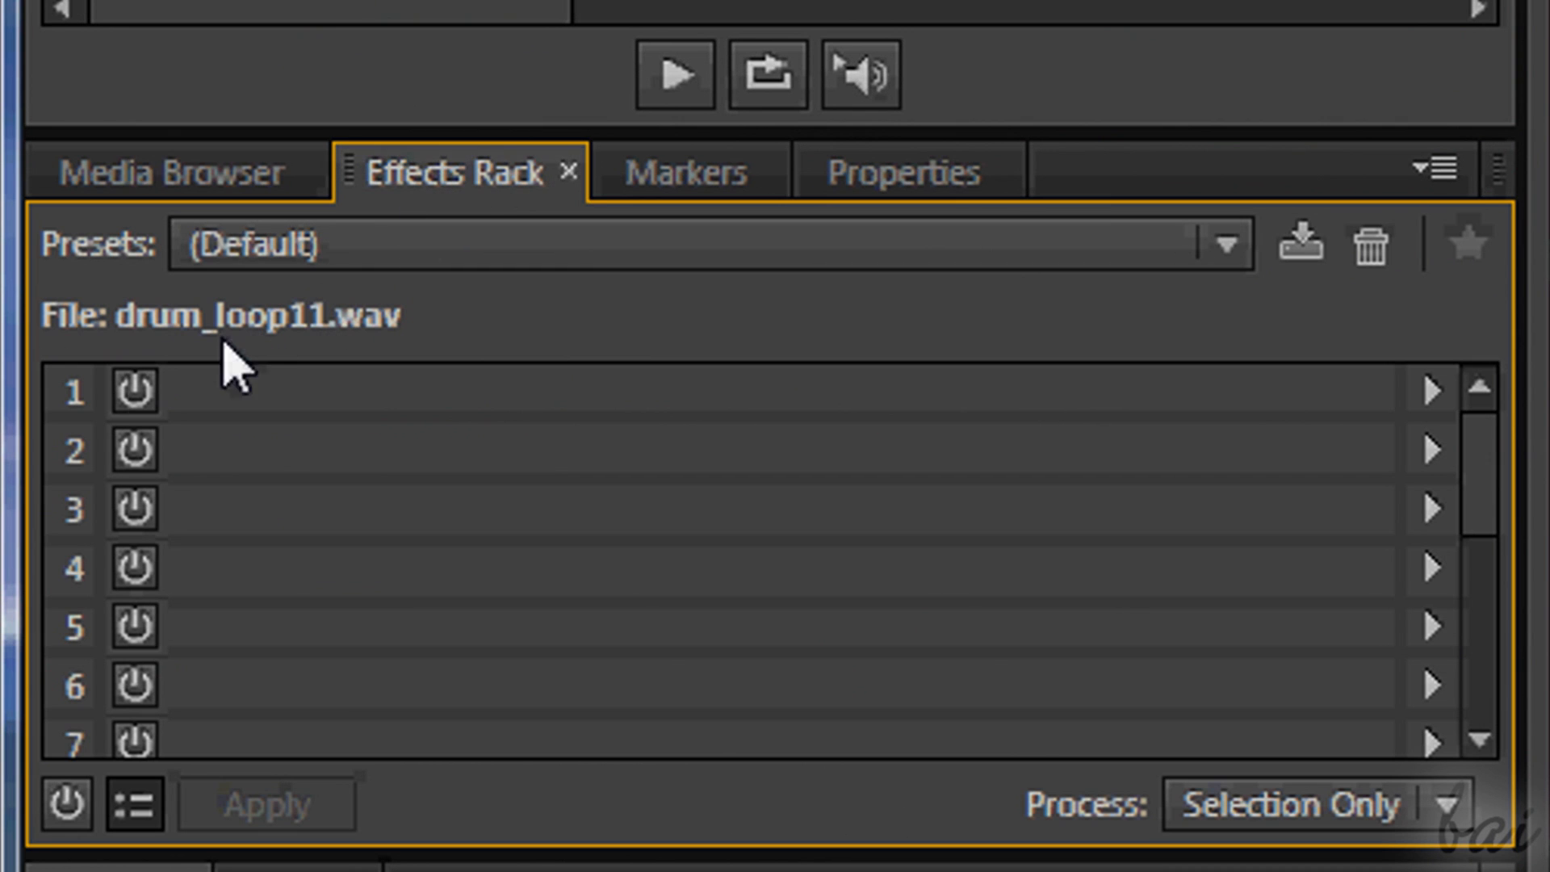
scroll("down", 3)
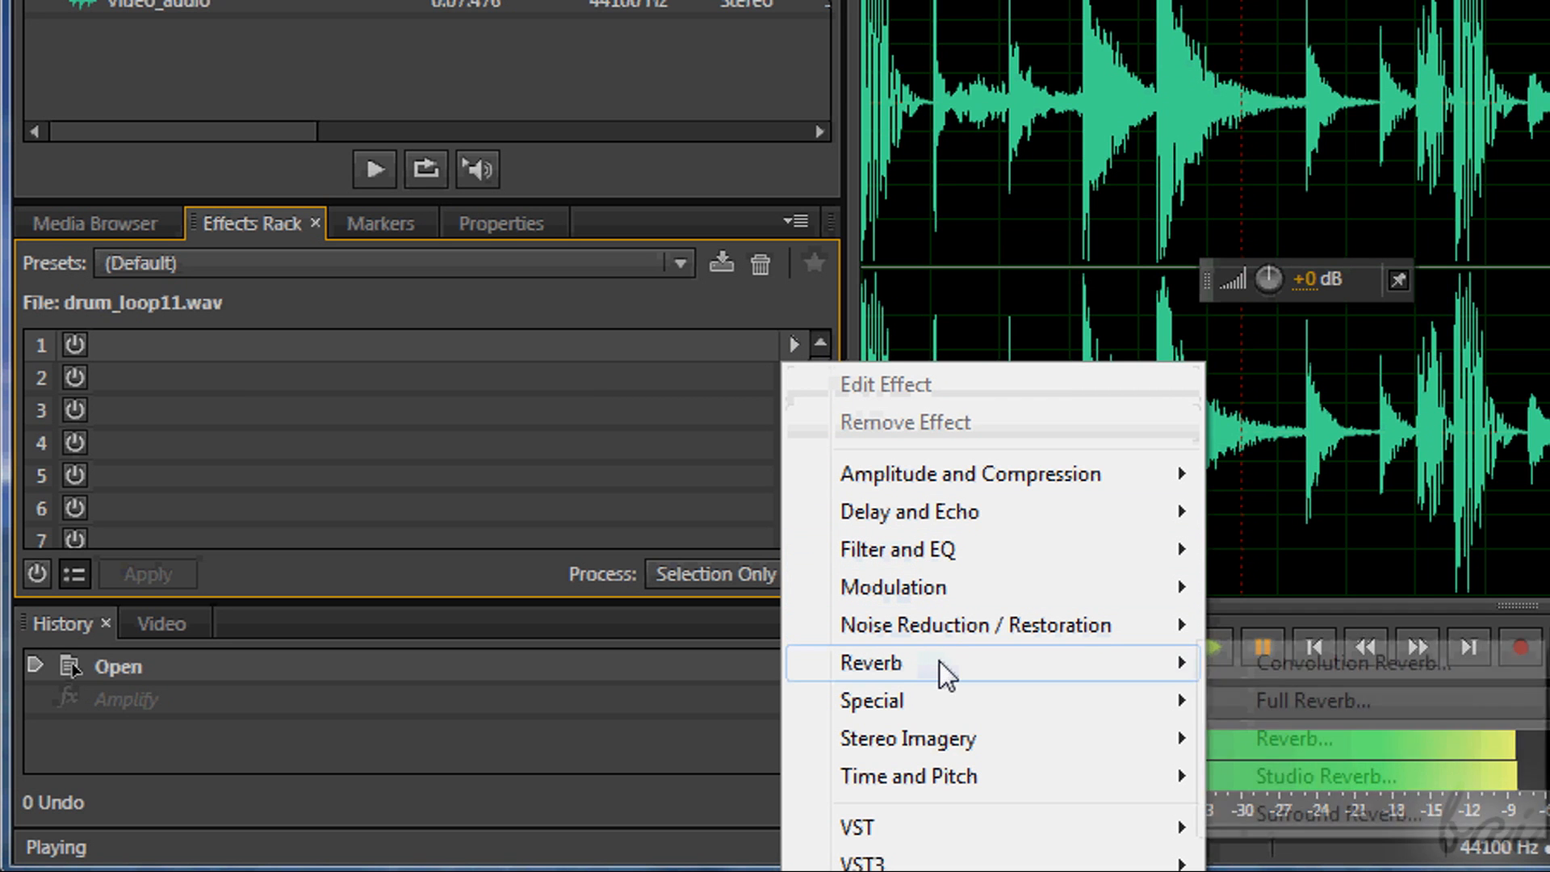
mouse_move(1294, 738)
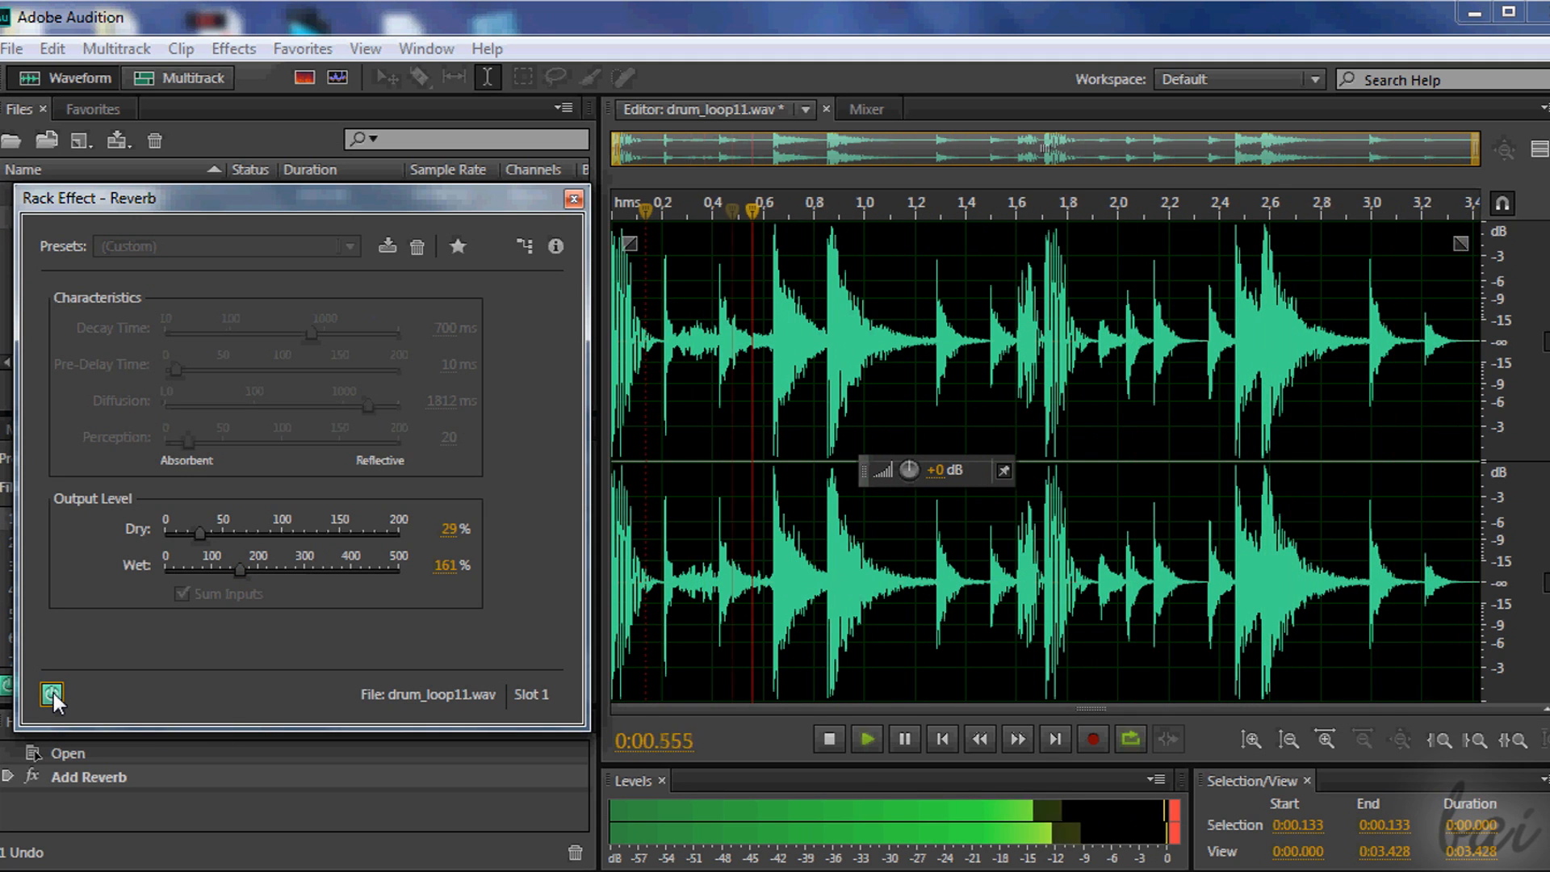
left_click(867, 739)
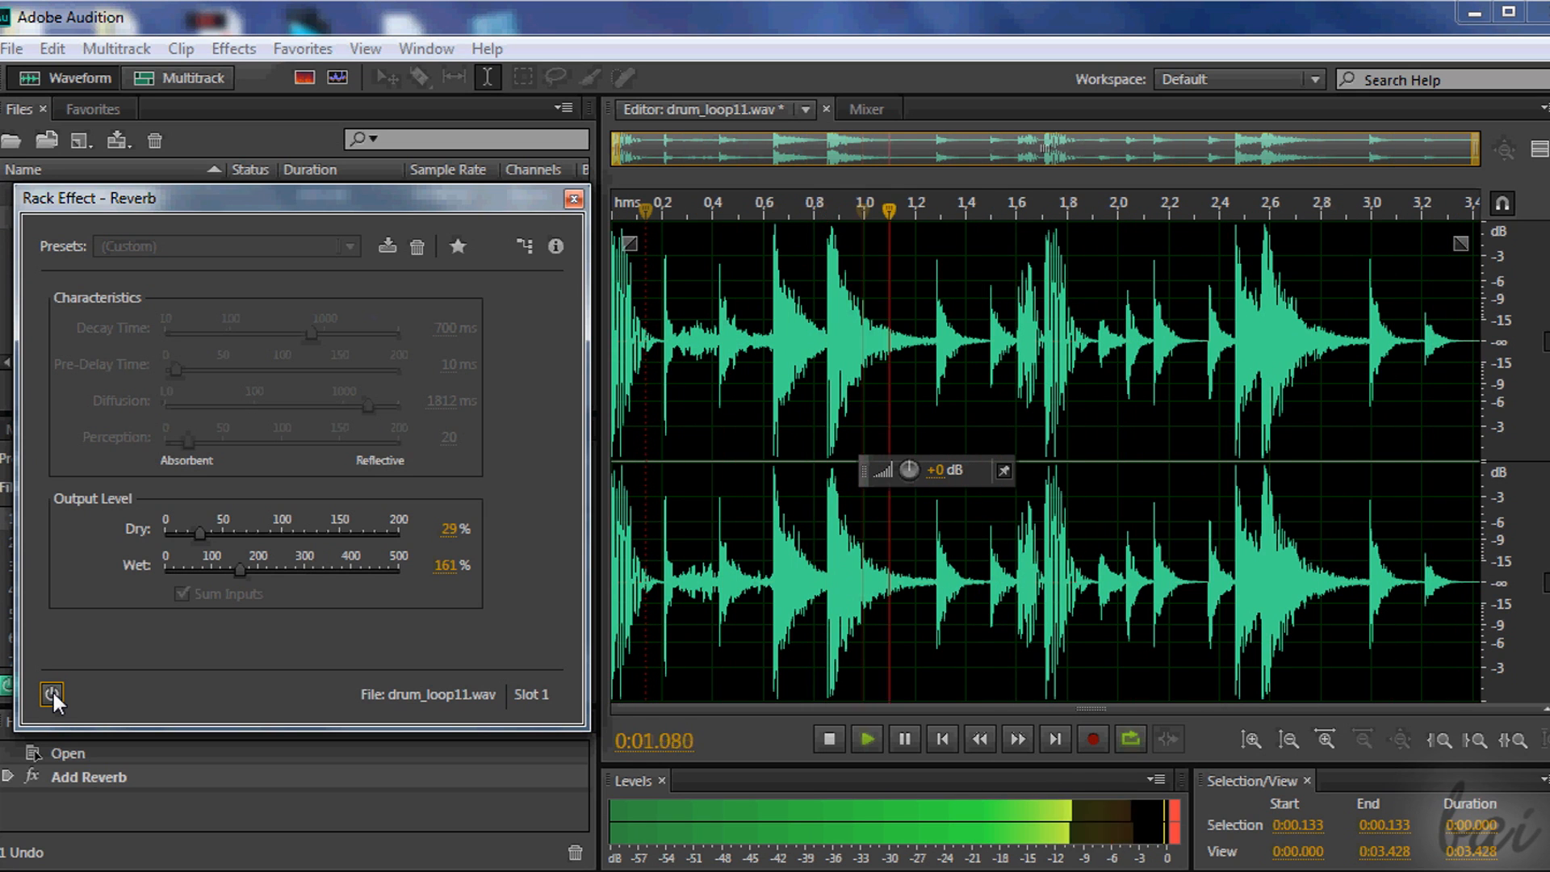
left_click(52, 693)
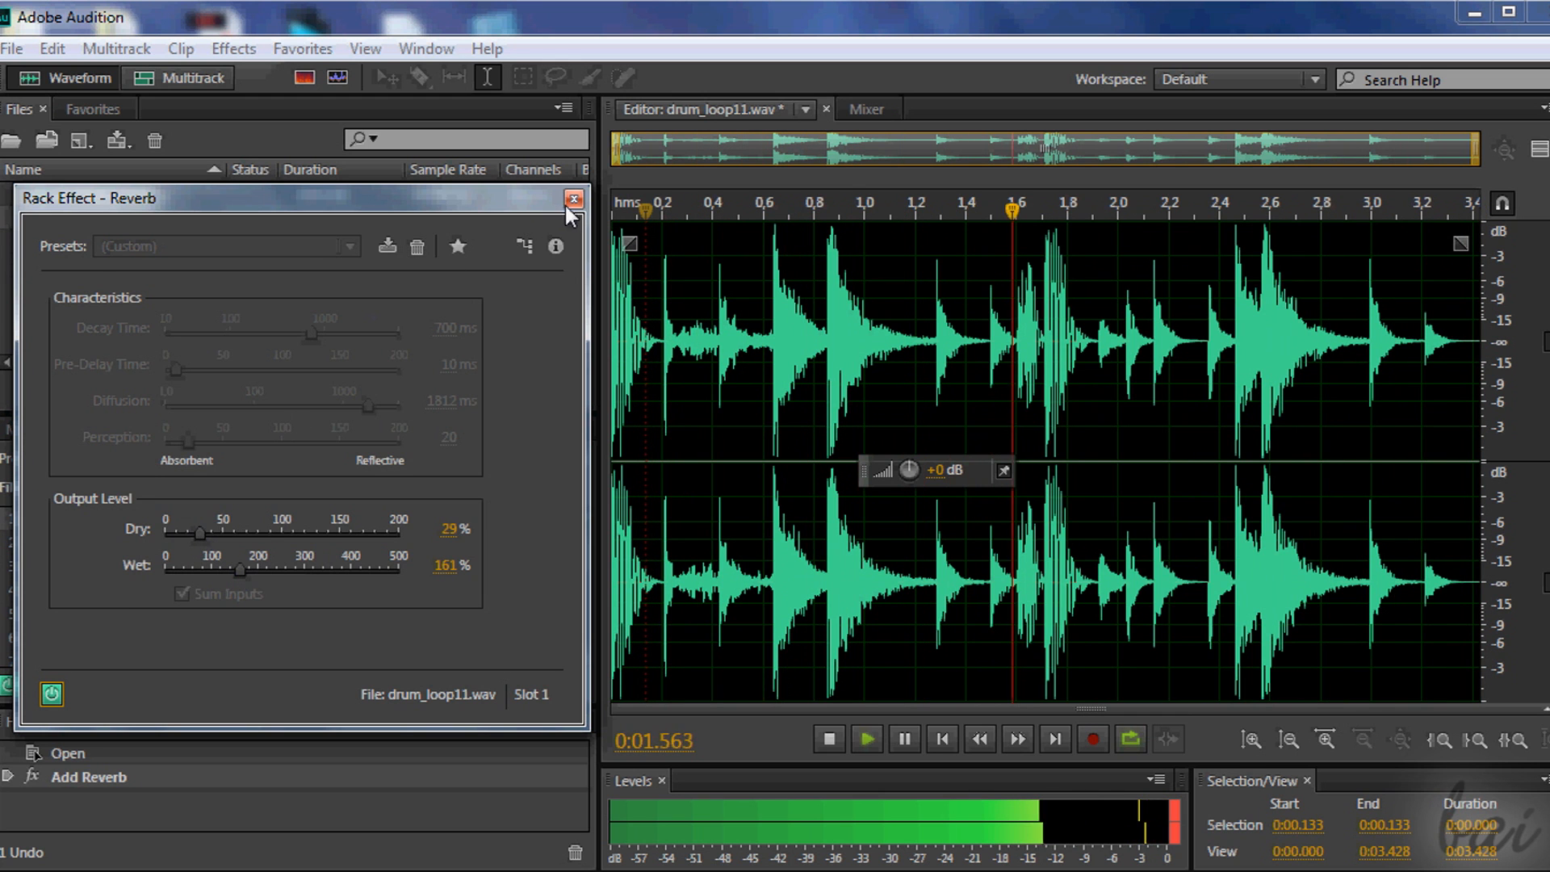
left_click(573, 198)
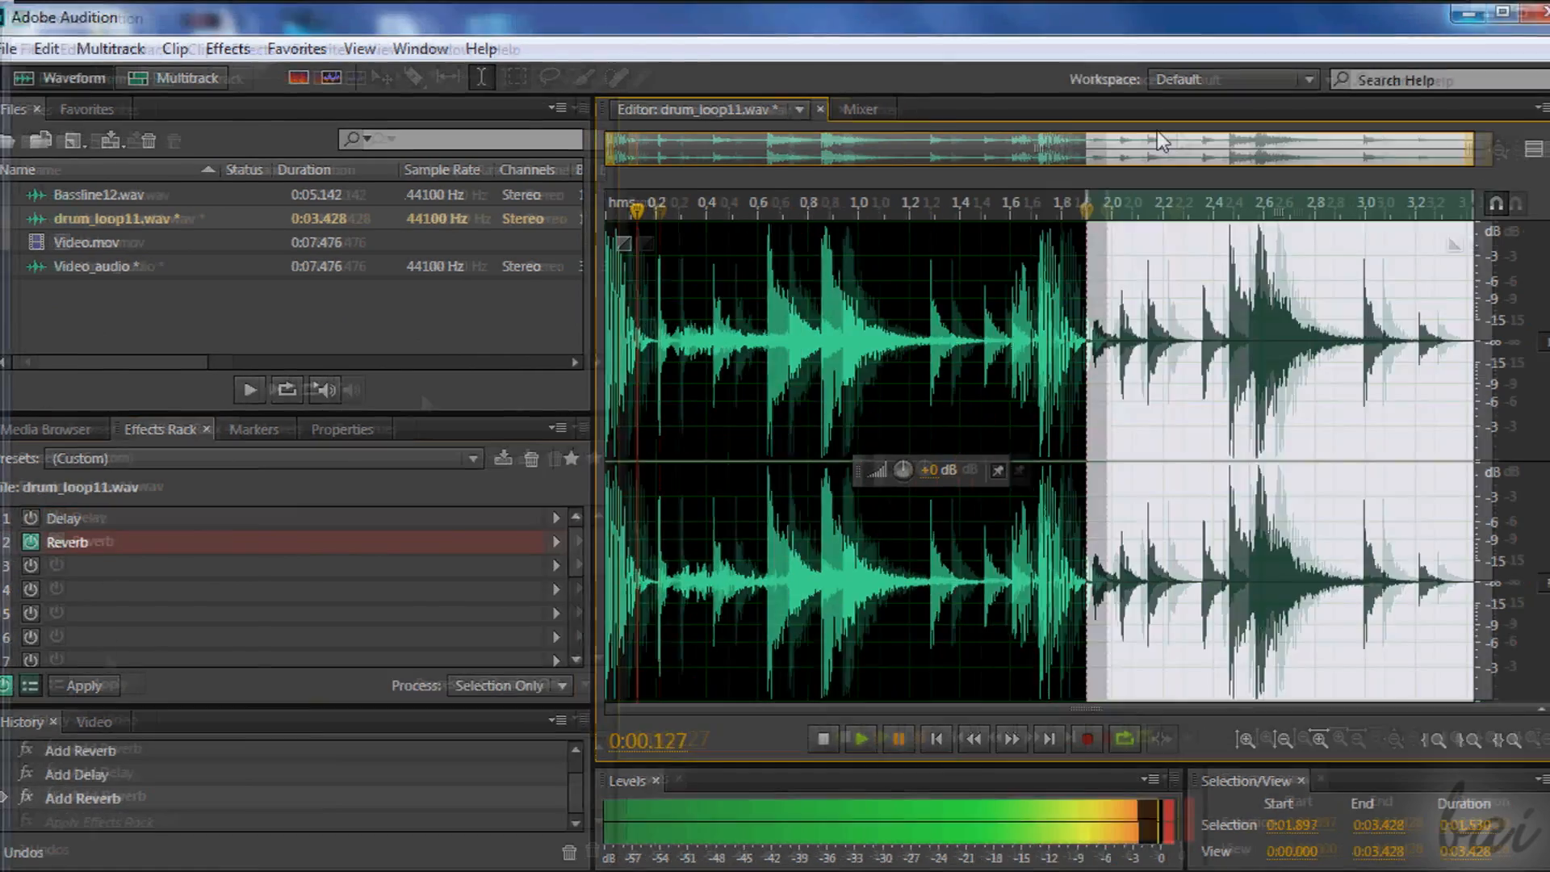
- Remove Delay from the effects rack, leaving Reverb, and trigger the save warning
right_click(93, 541)
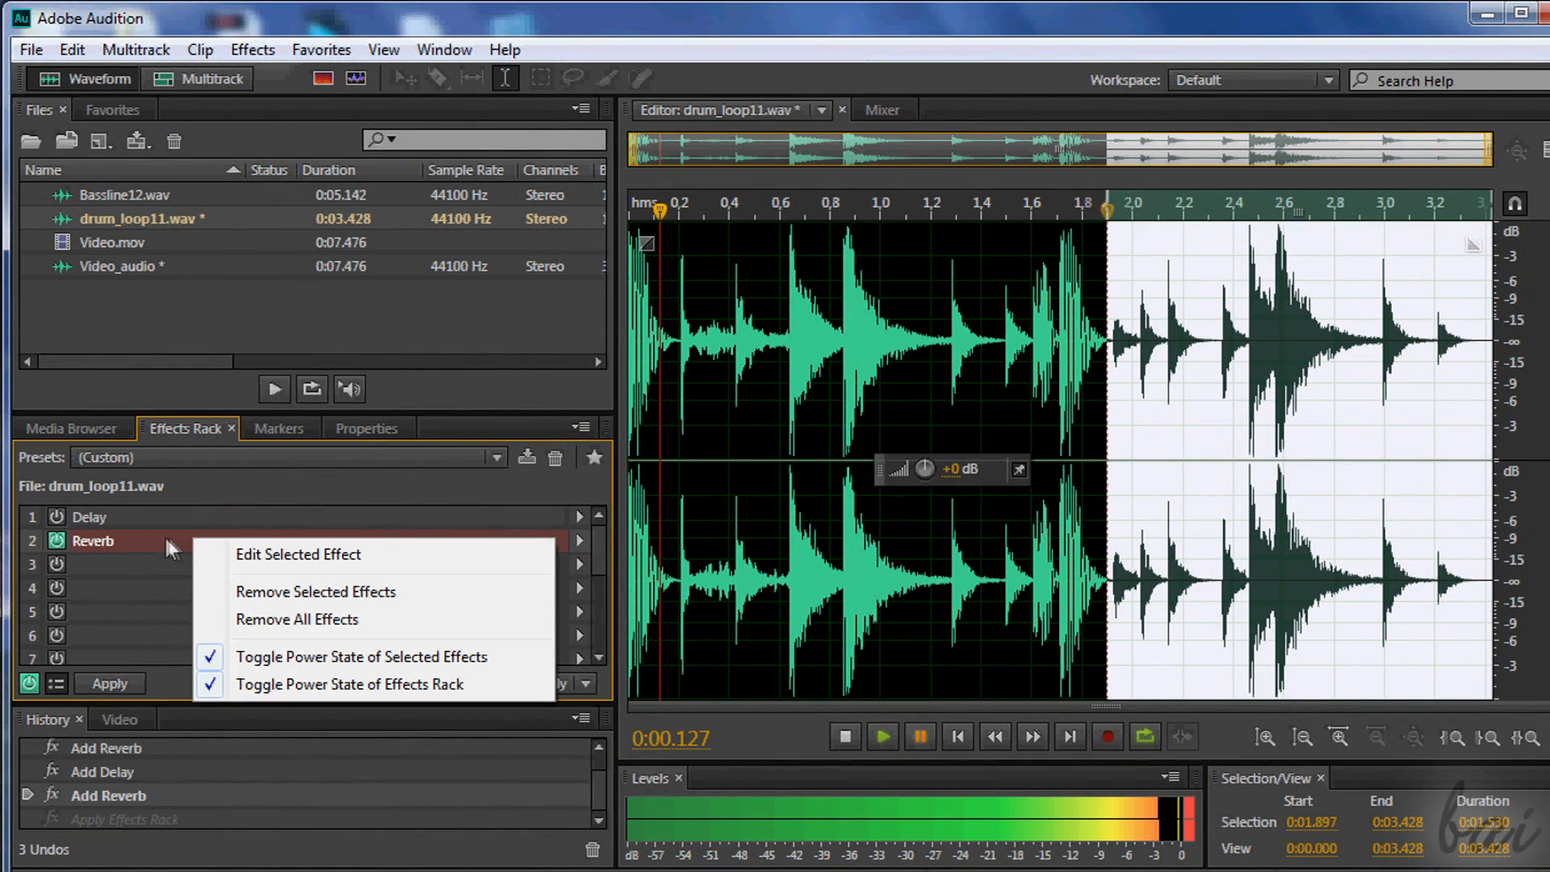
mouse_move(315, 591)
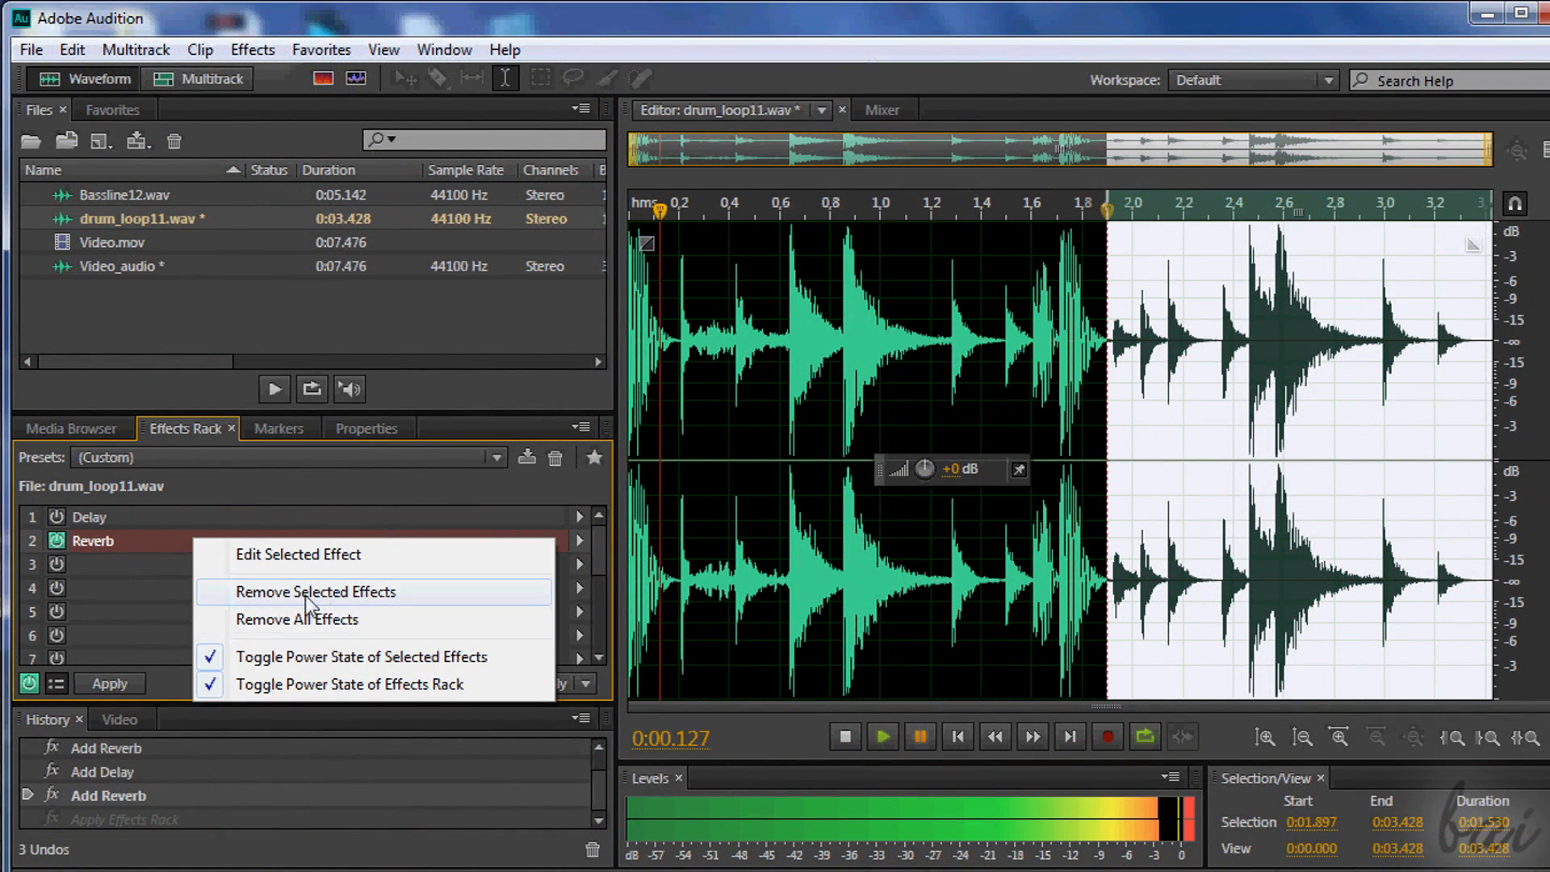
left_click(317, 591)
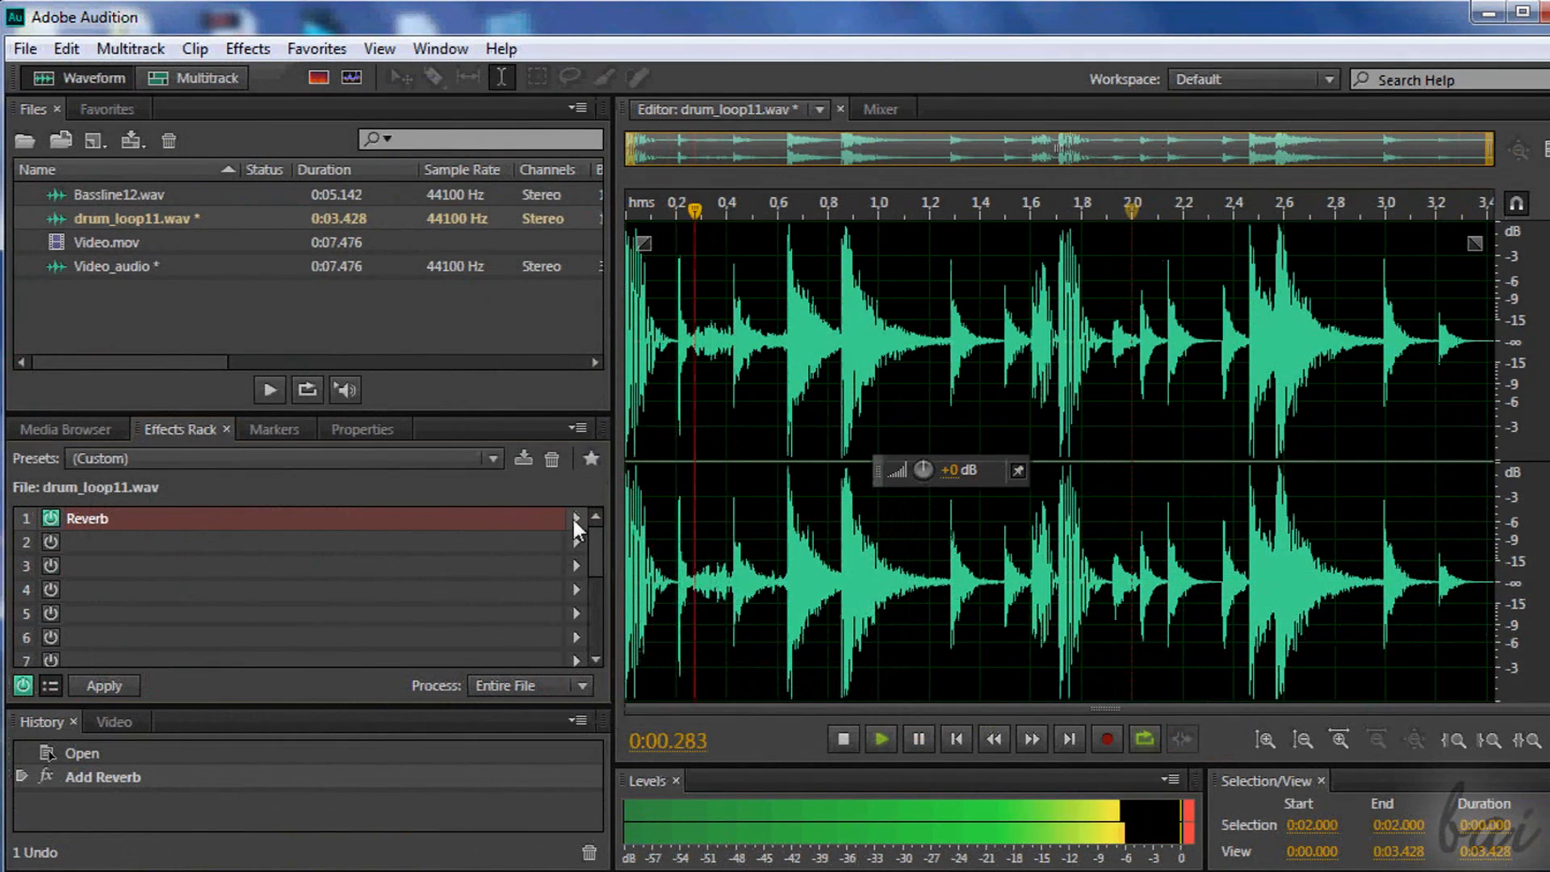
left_click(577, 518)
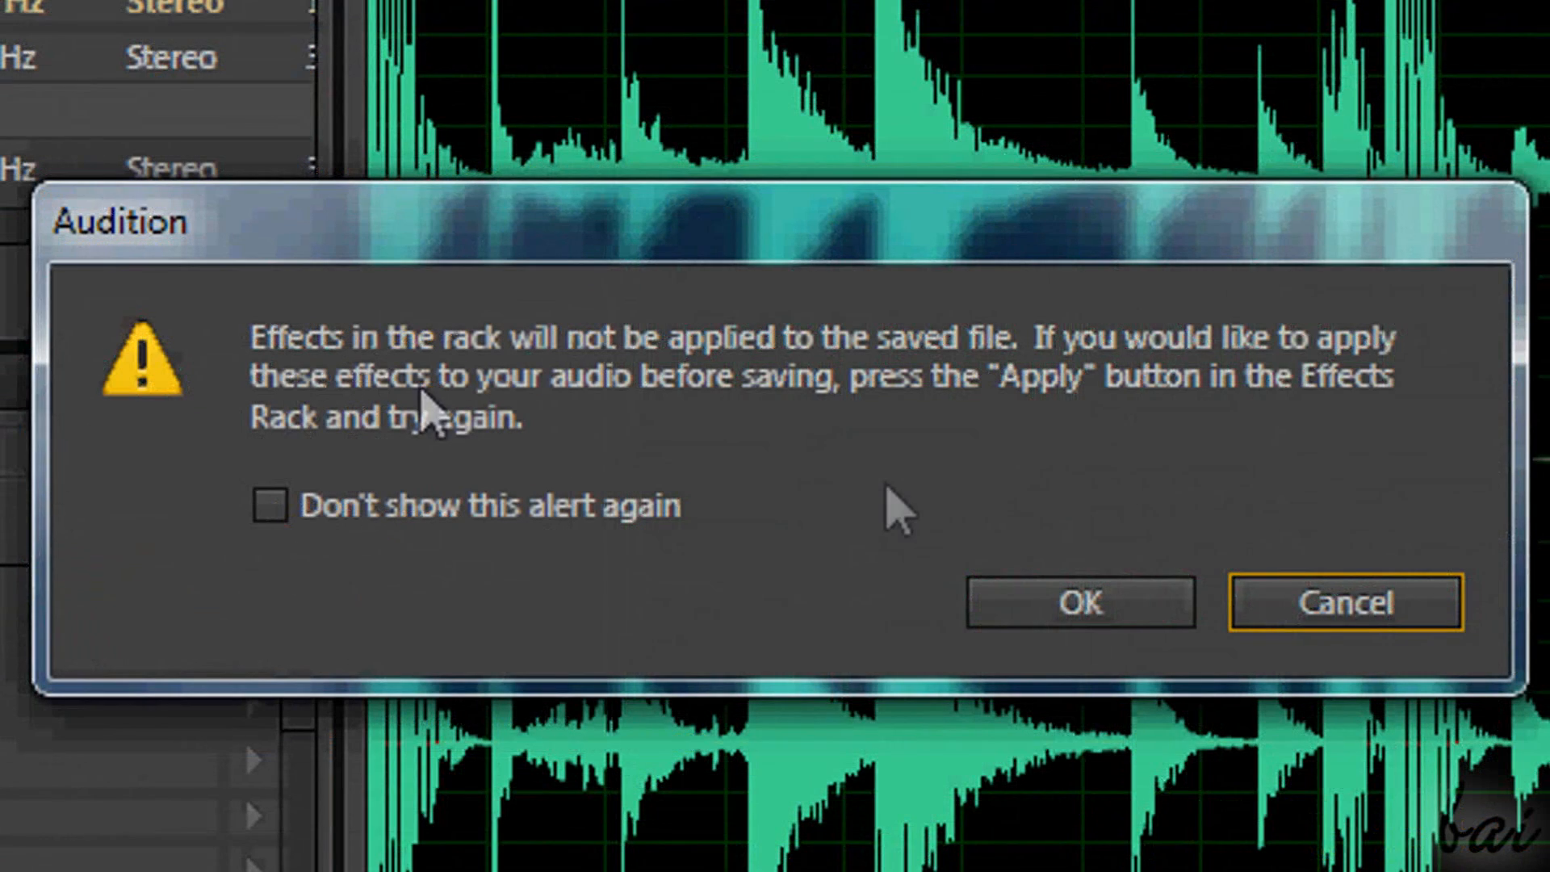
mouse_move(1079, 604)
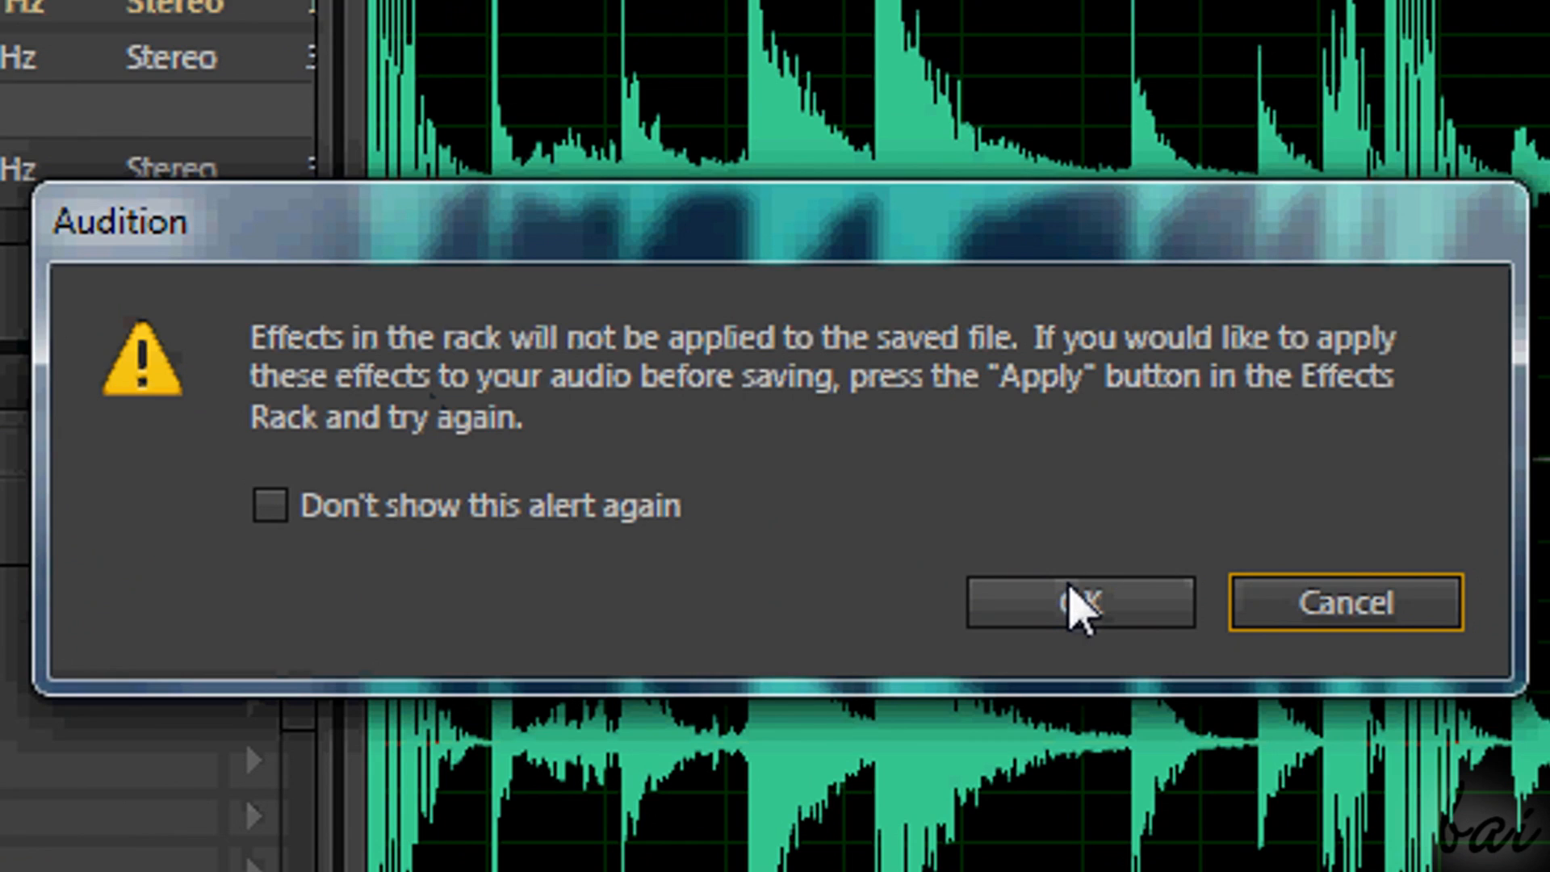
- Dismiss the unapplied-effects warning and apply the rack effects to the selected audio
left_click(1078, 603)
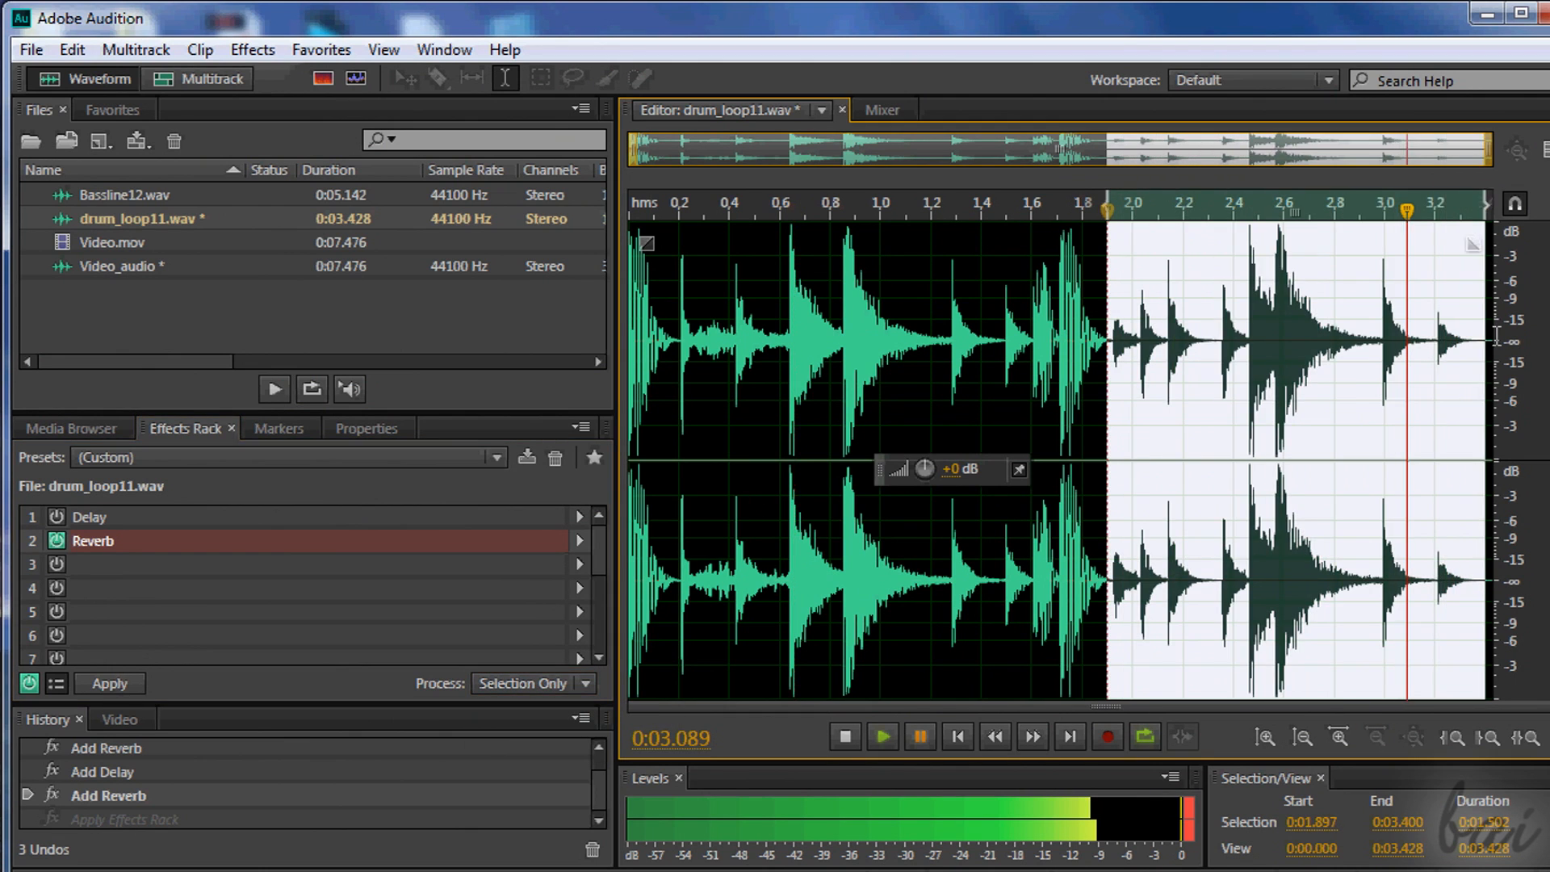
left_click(109, 683)
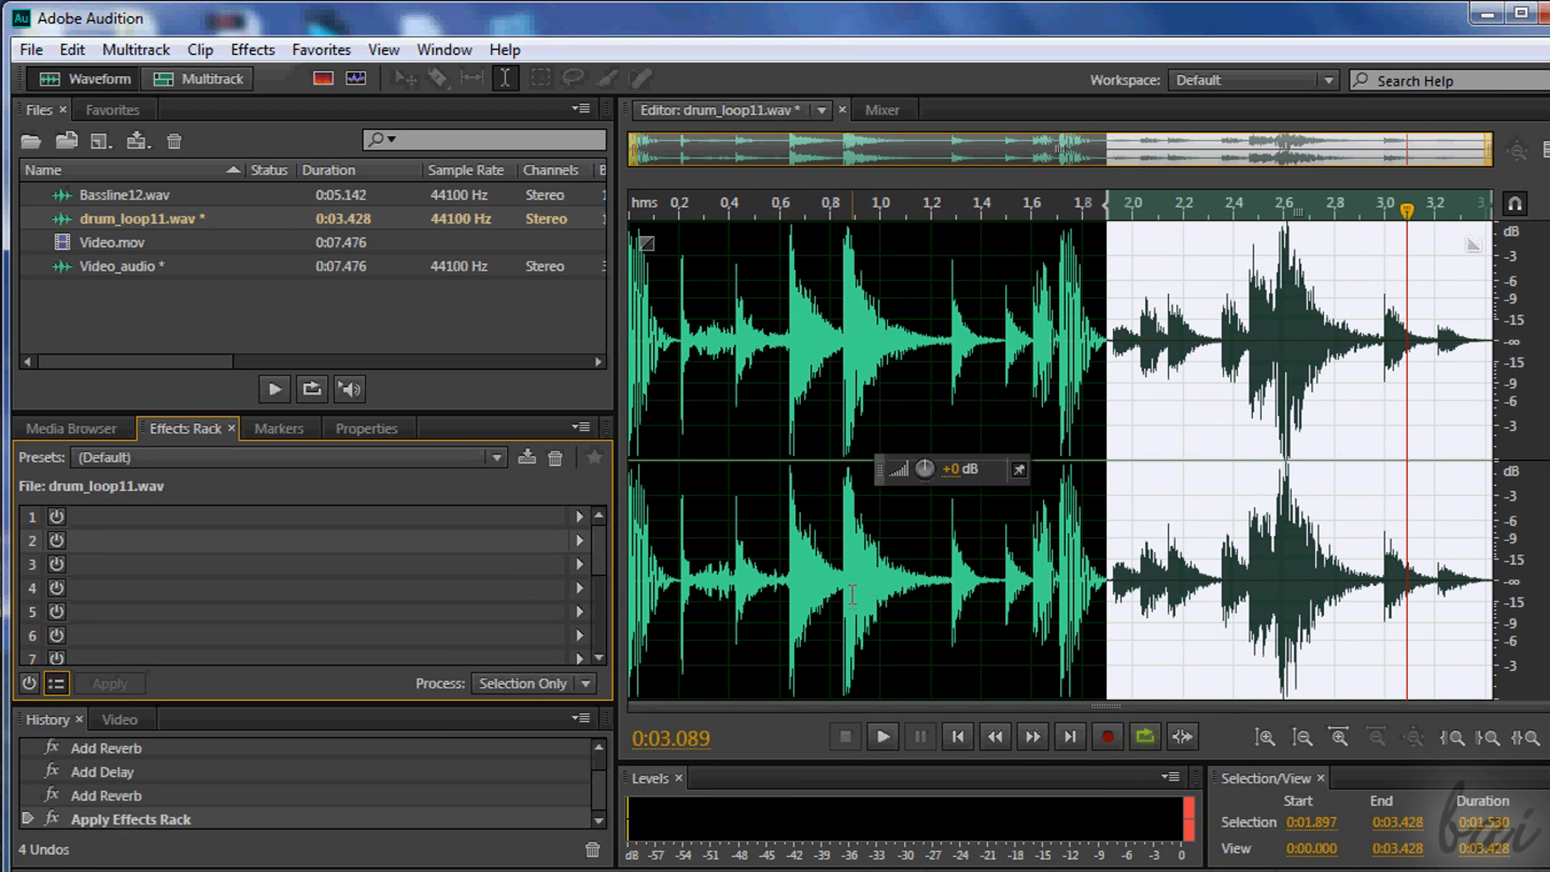
left_click(880, 737)
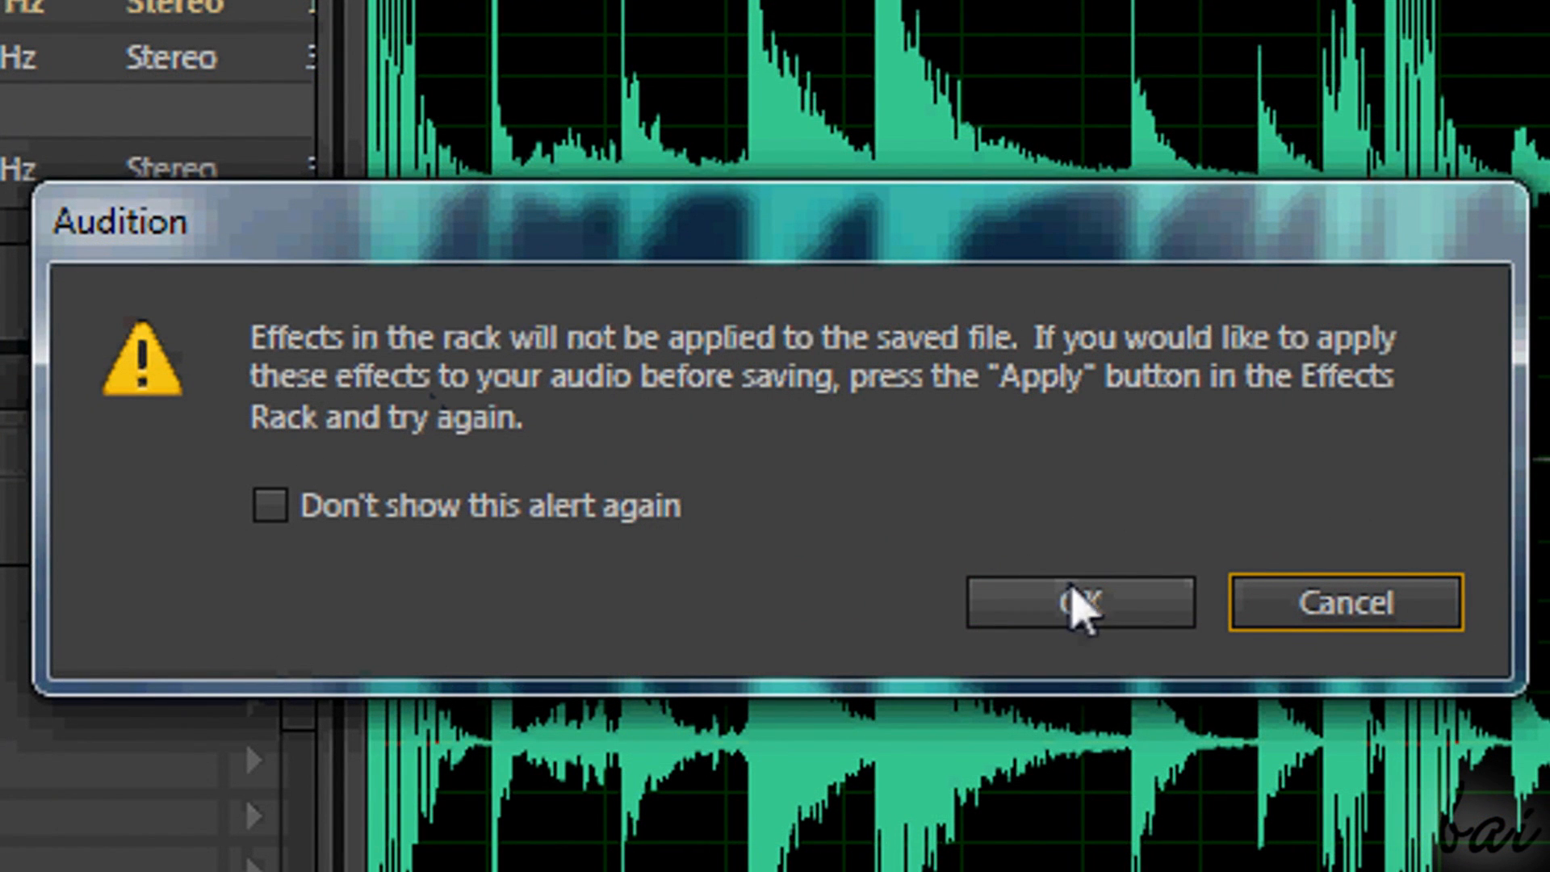
mouse_move(1076, 589)
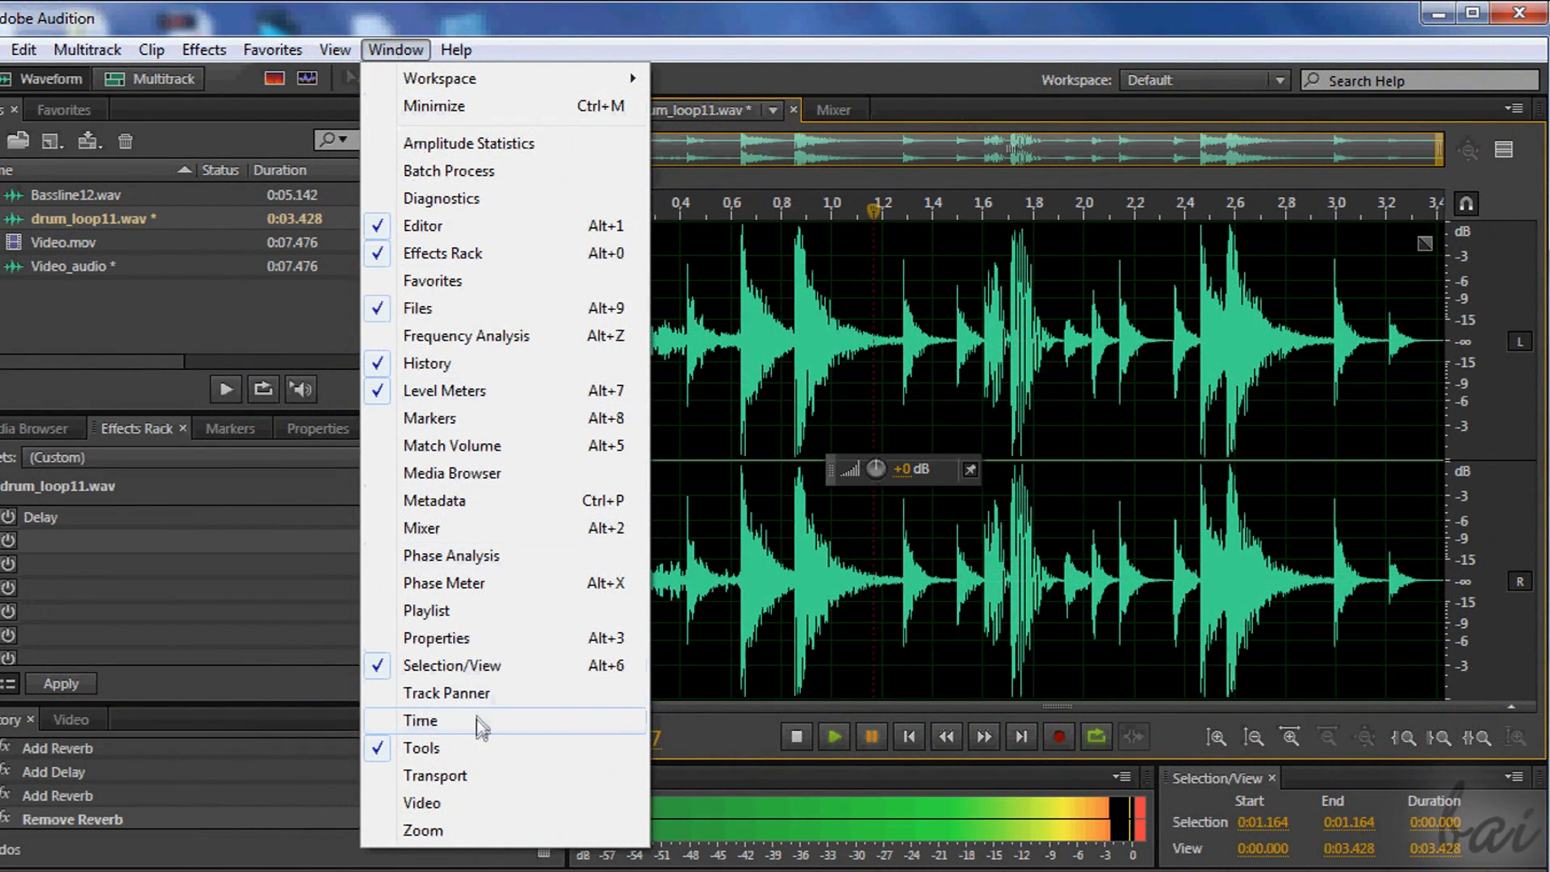
- Show the large Time panel and play drum_loop11.wav from near its start
left_click(419, 720)
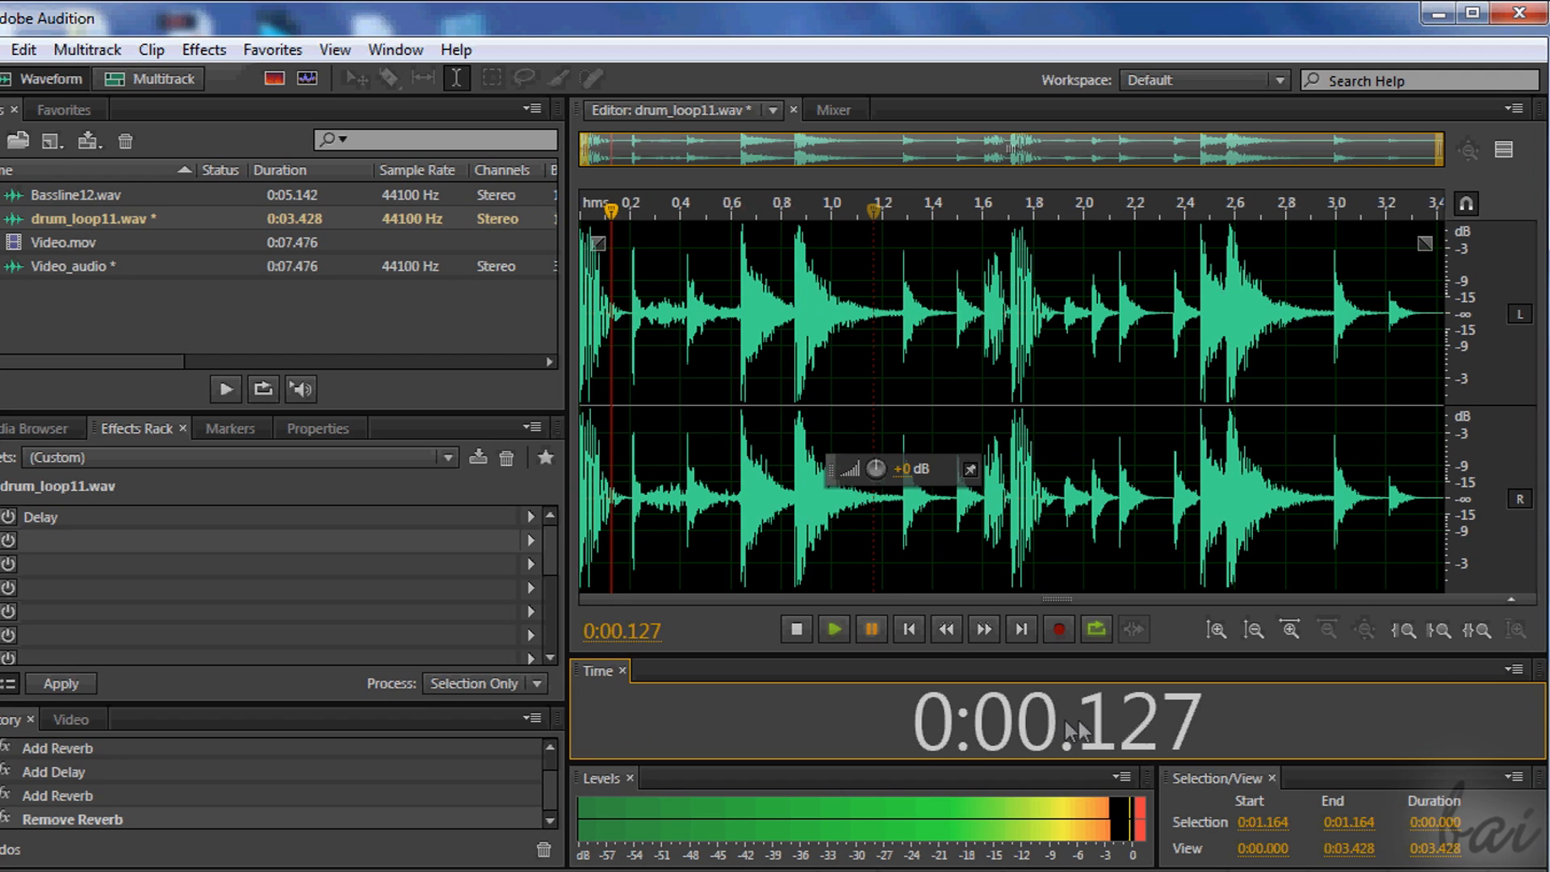
left_click(834, 629)
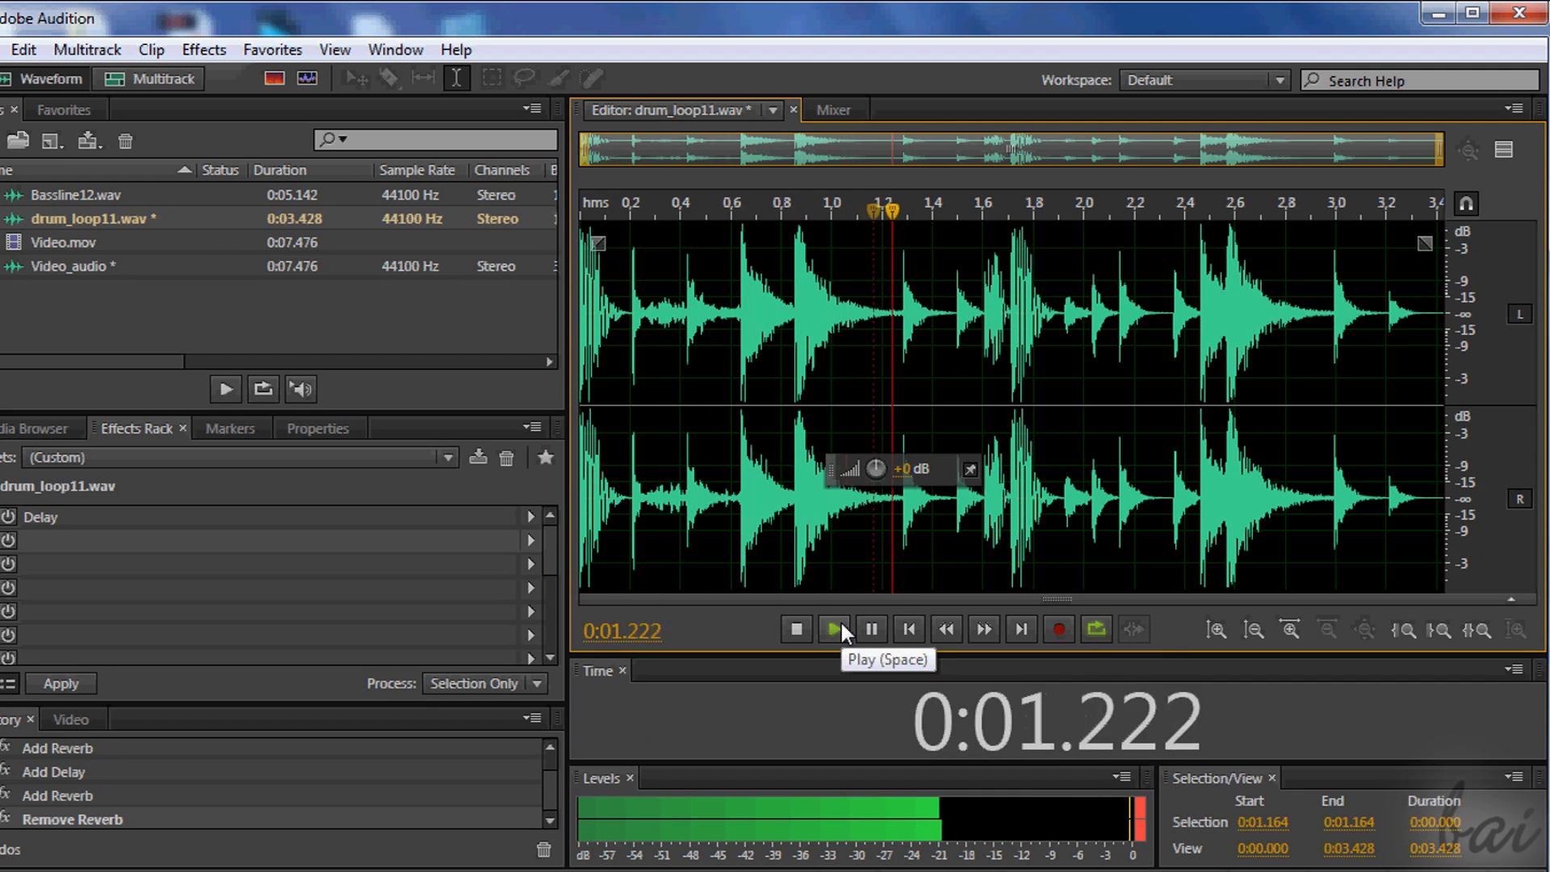
left_click(834, 629)
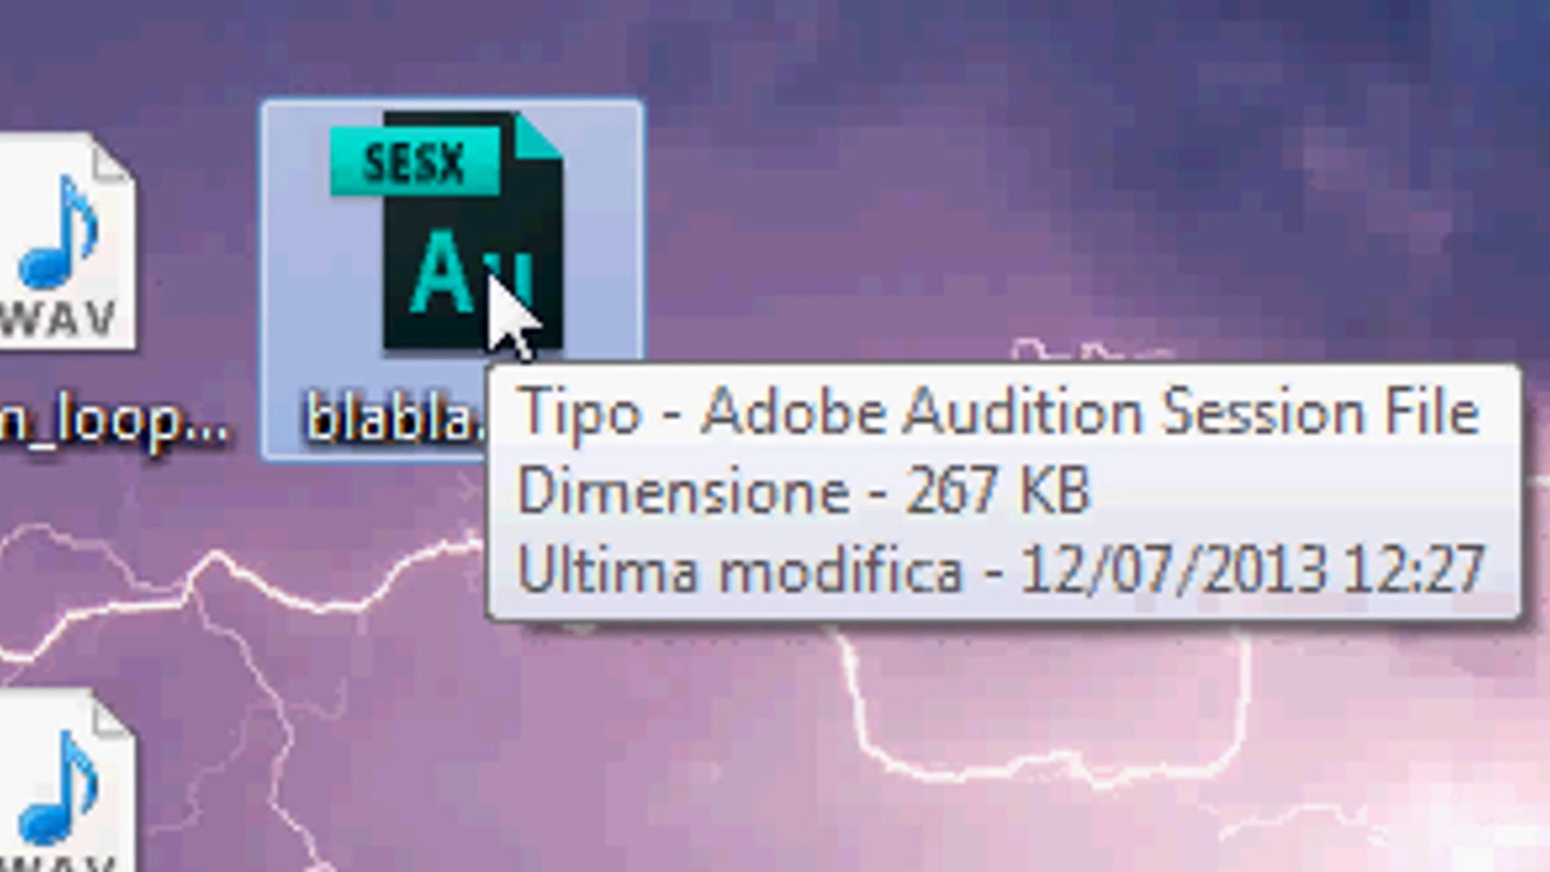
- Play and pause the saved session, then create Untitled Session 1 at 48000 Hz
double_click(454, 237)
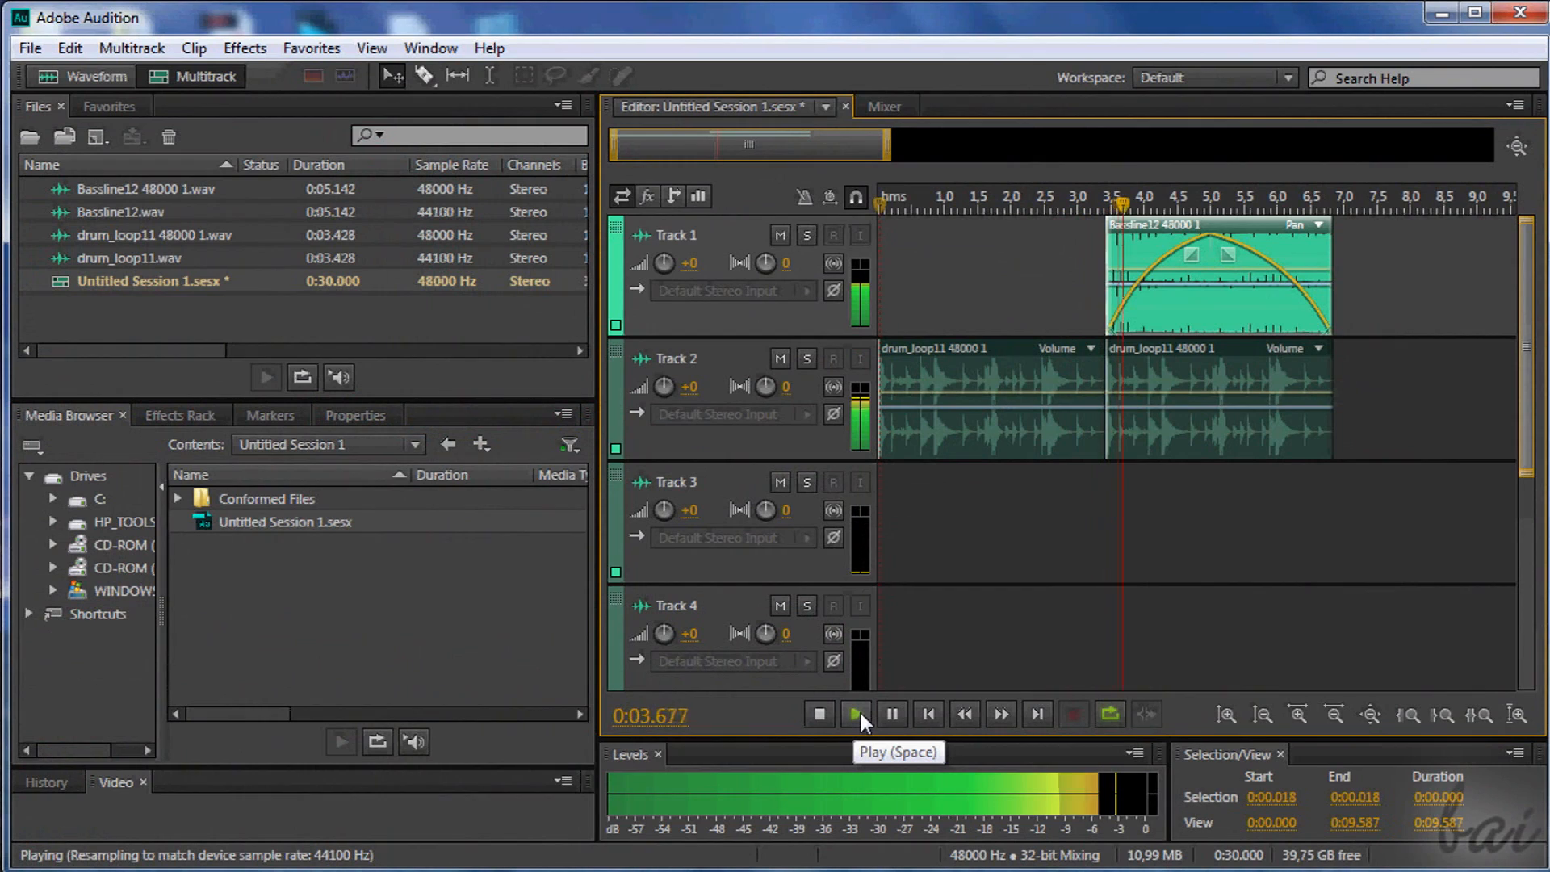
left_click(854, 713)
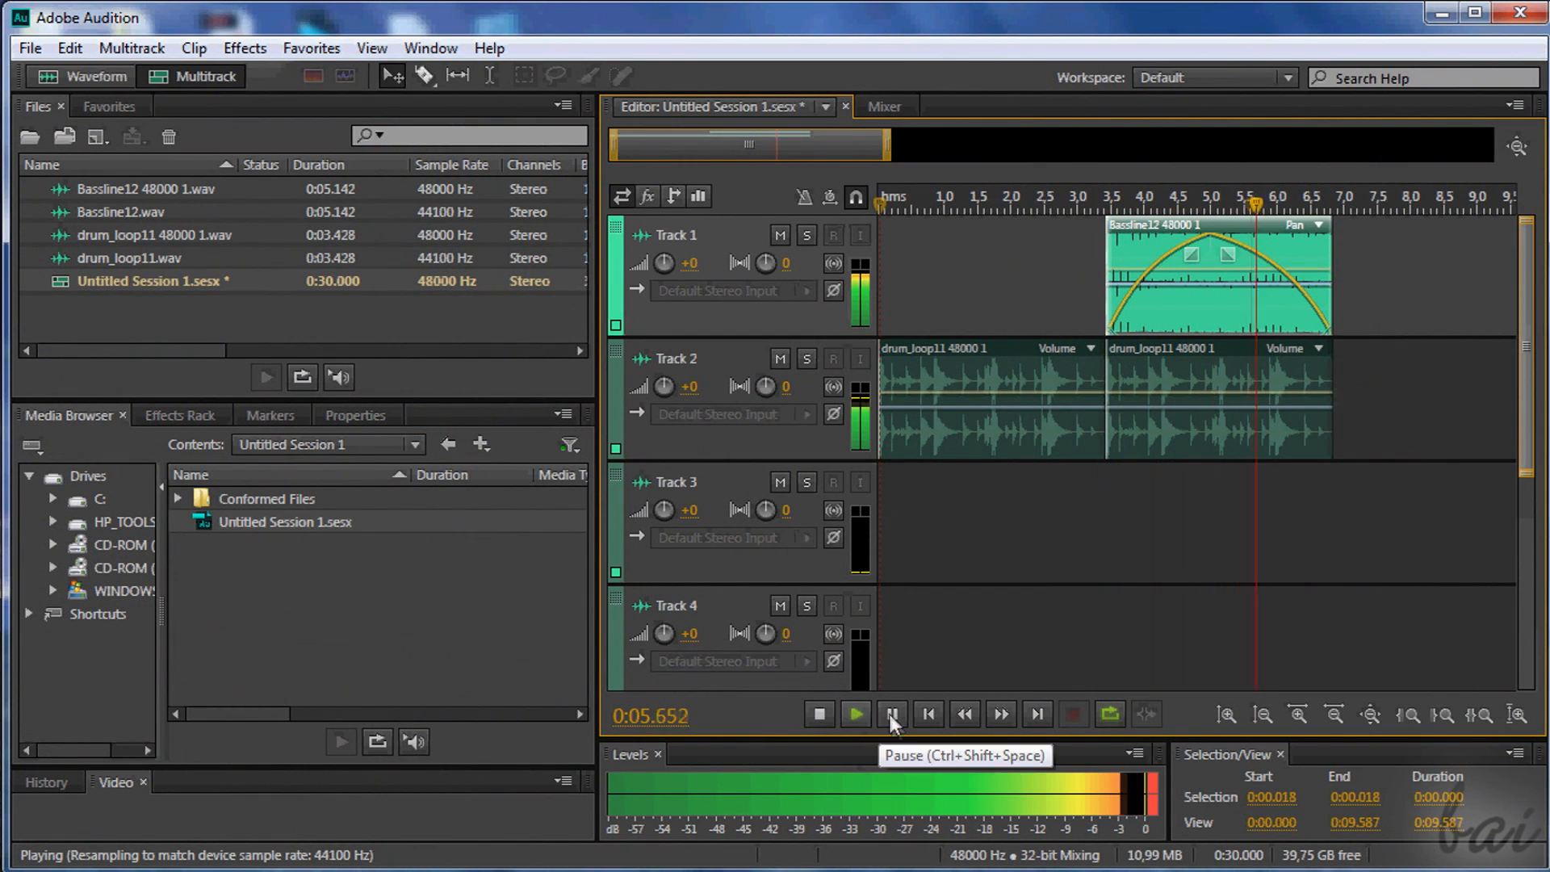
left_click(891, 713)
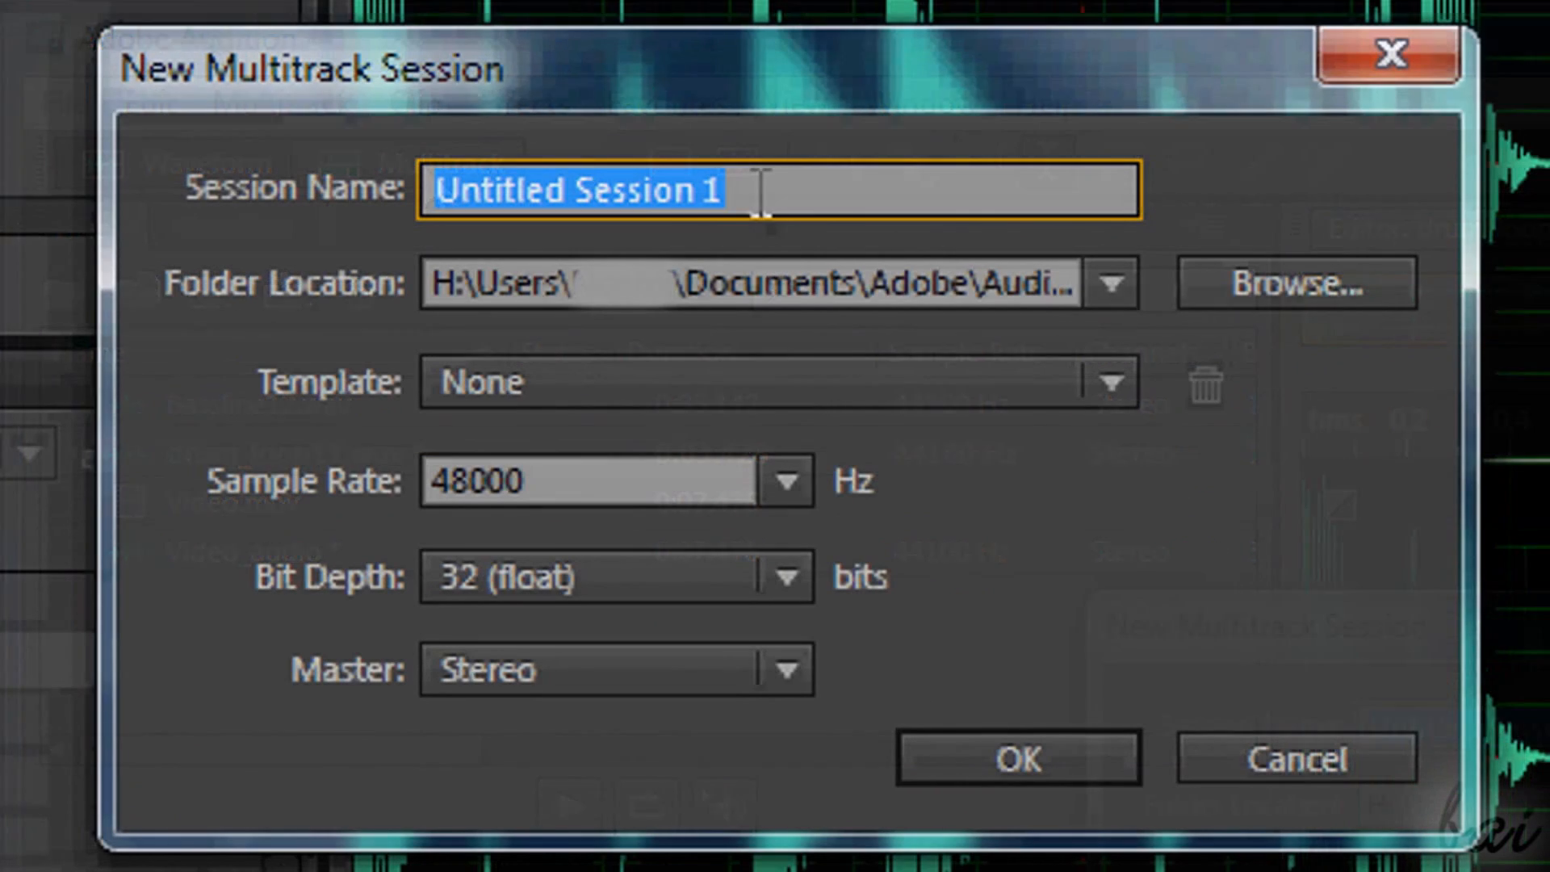
mouse_move(1107, 683)
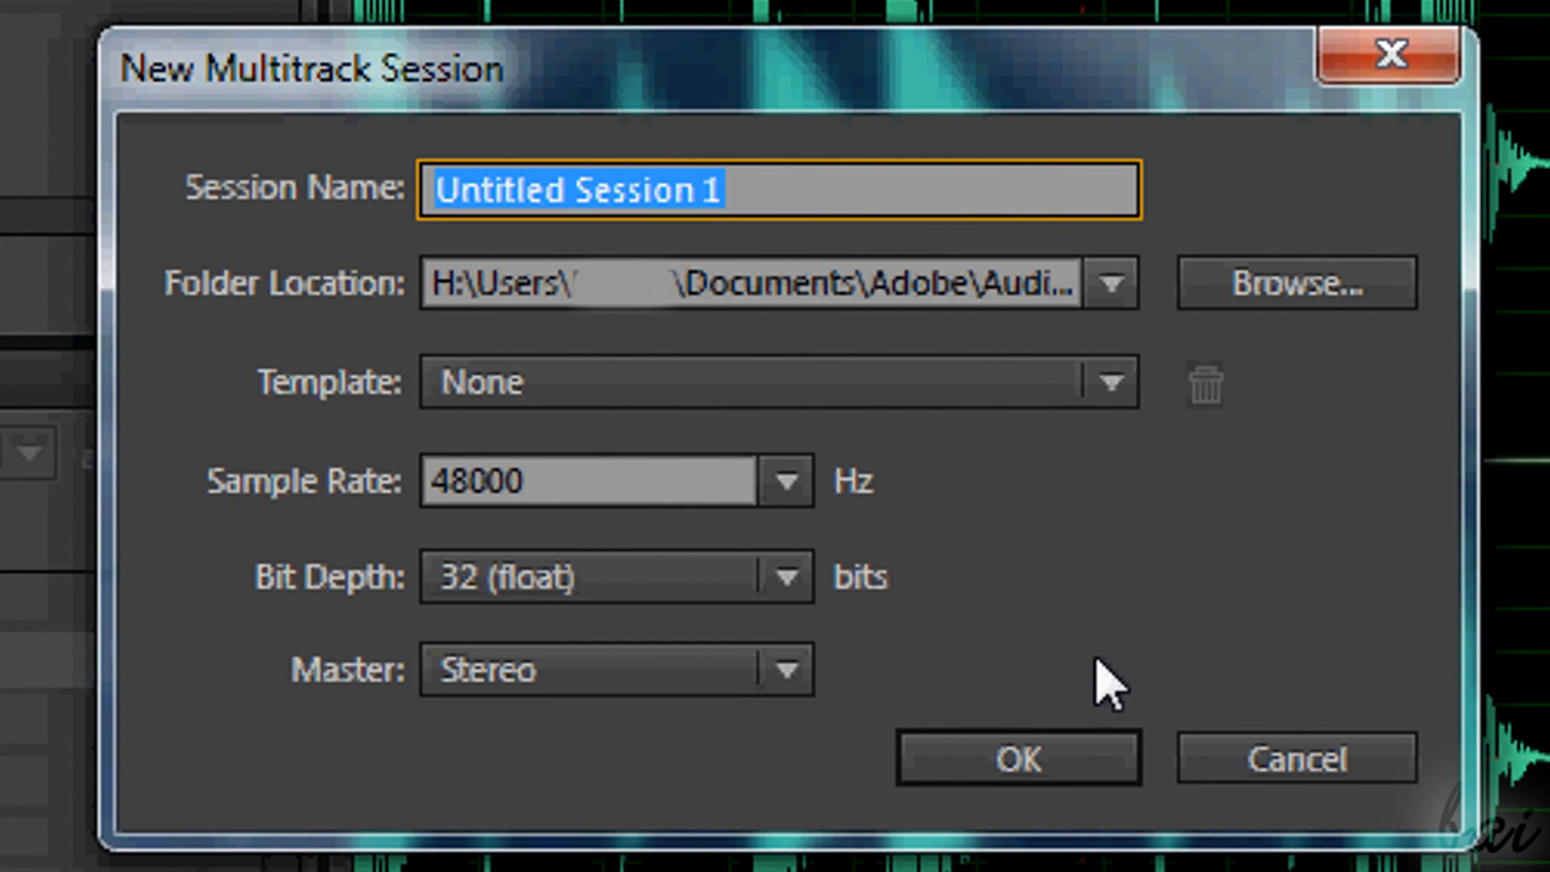
left_click(1016, 758)
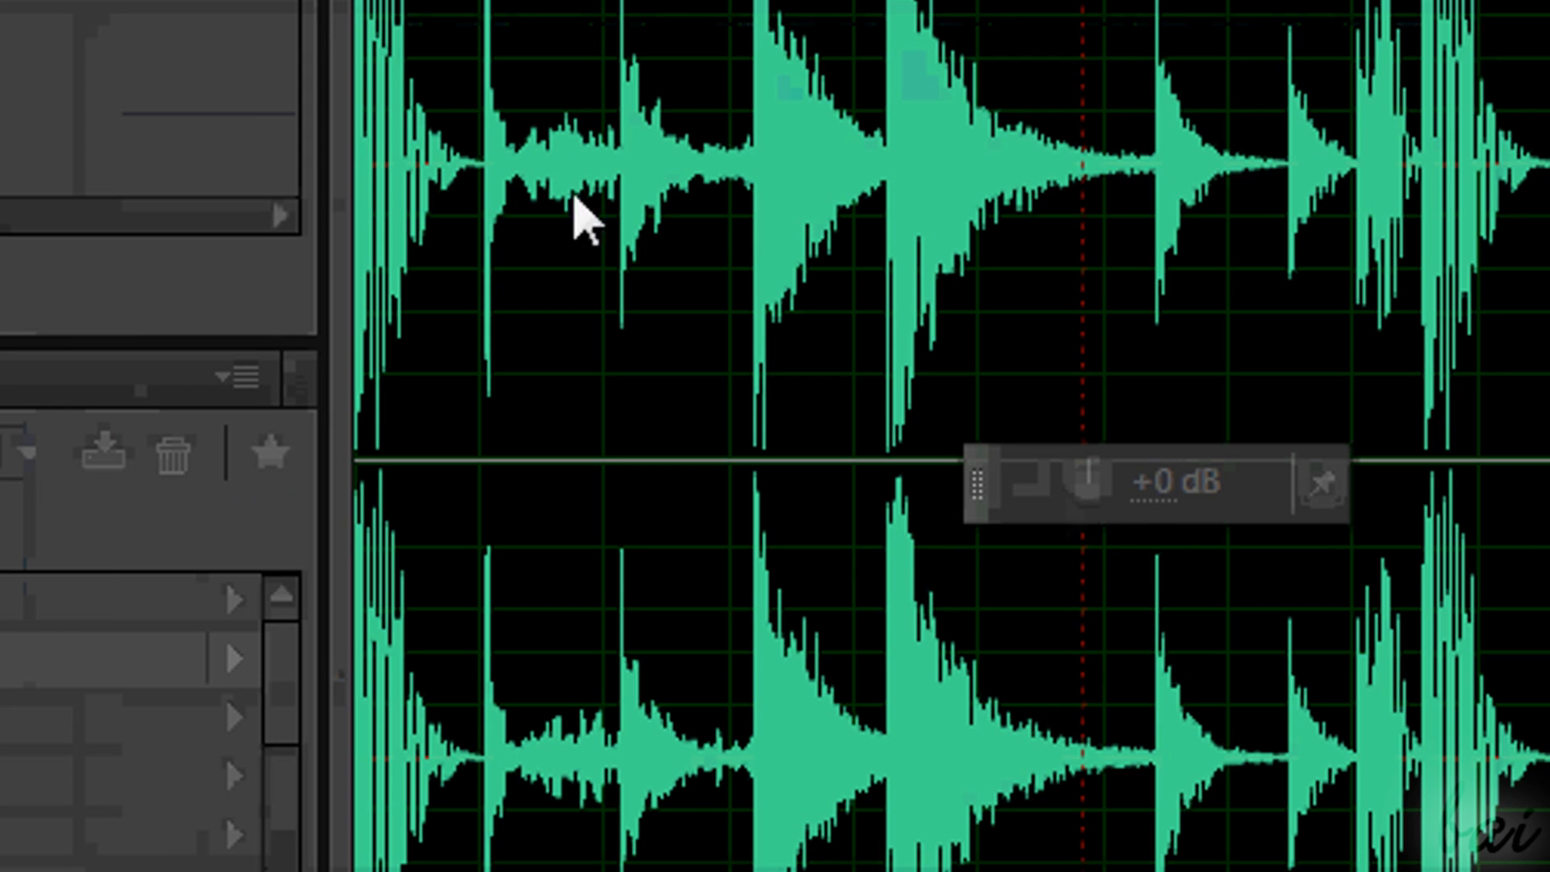
left_click(195, 45)
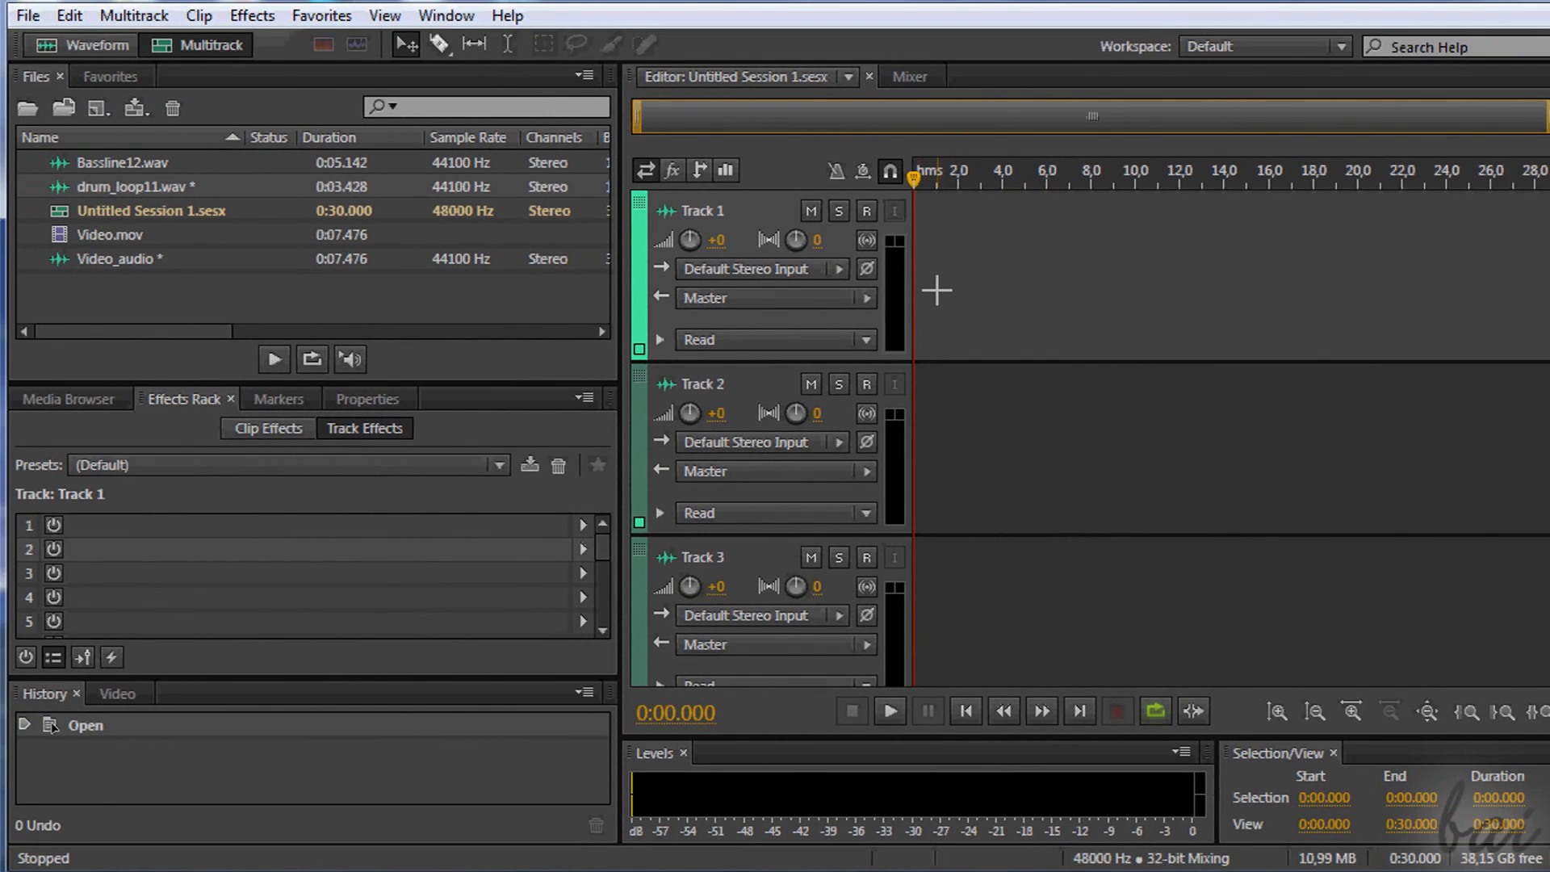
mouse_move(655, 383)
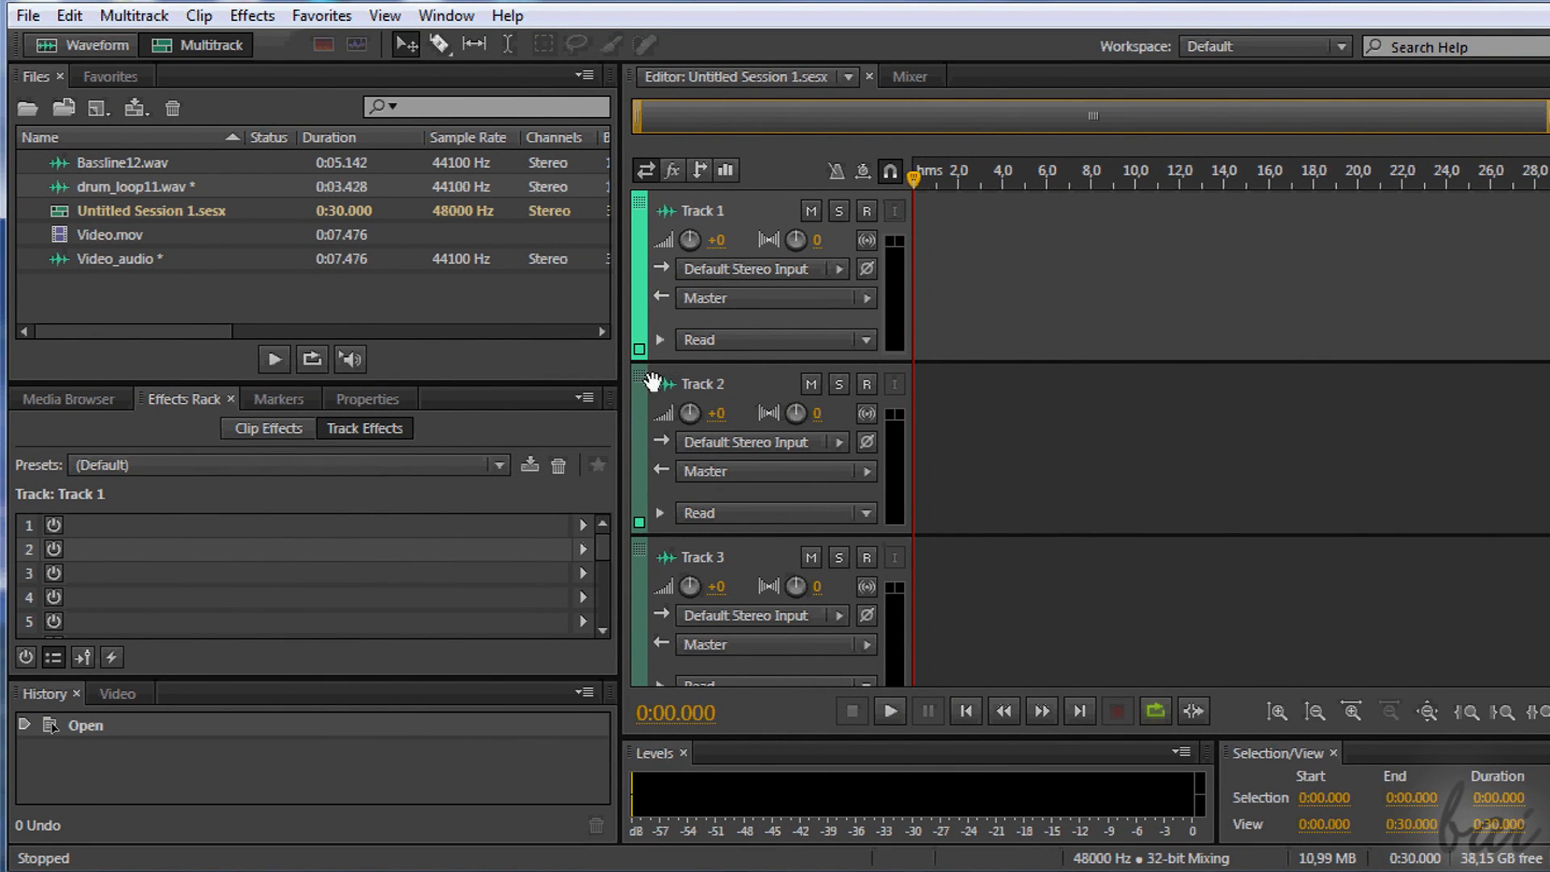
- Place drum_loop11 clips on Track 2 and Bassline12 on Track 1, accepting the conformed copy
left_click(702, 556)
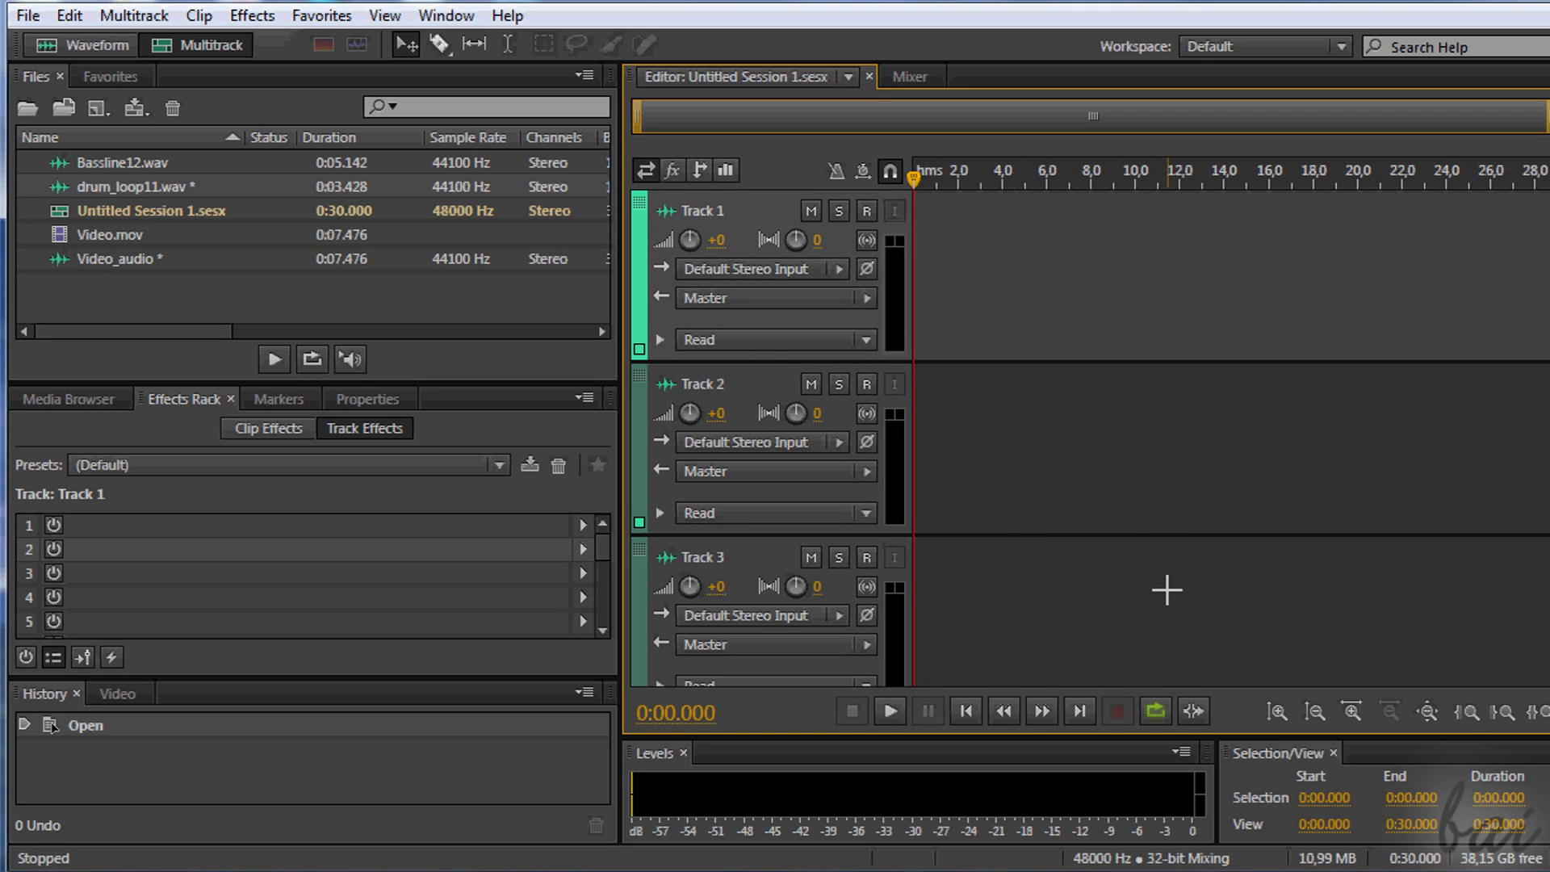
mouse_move(123, 195)
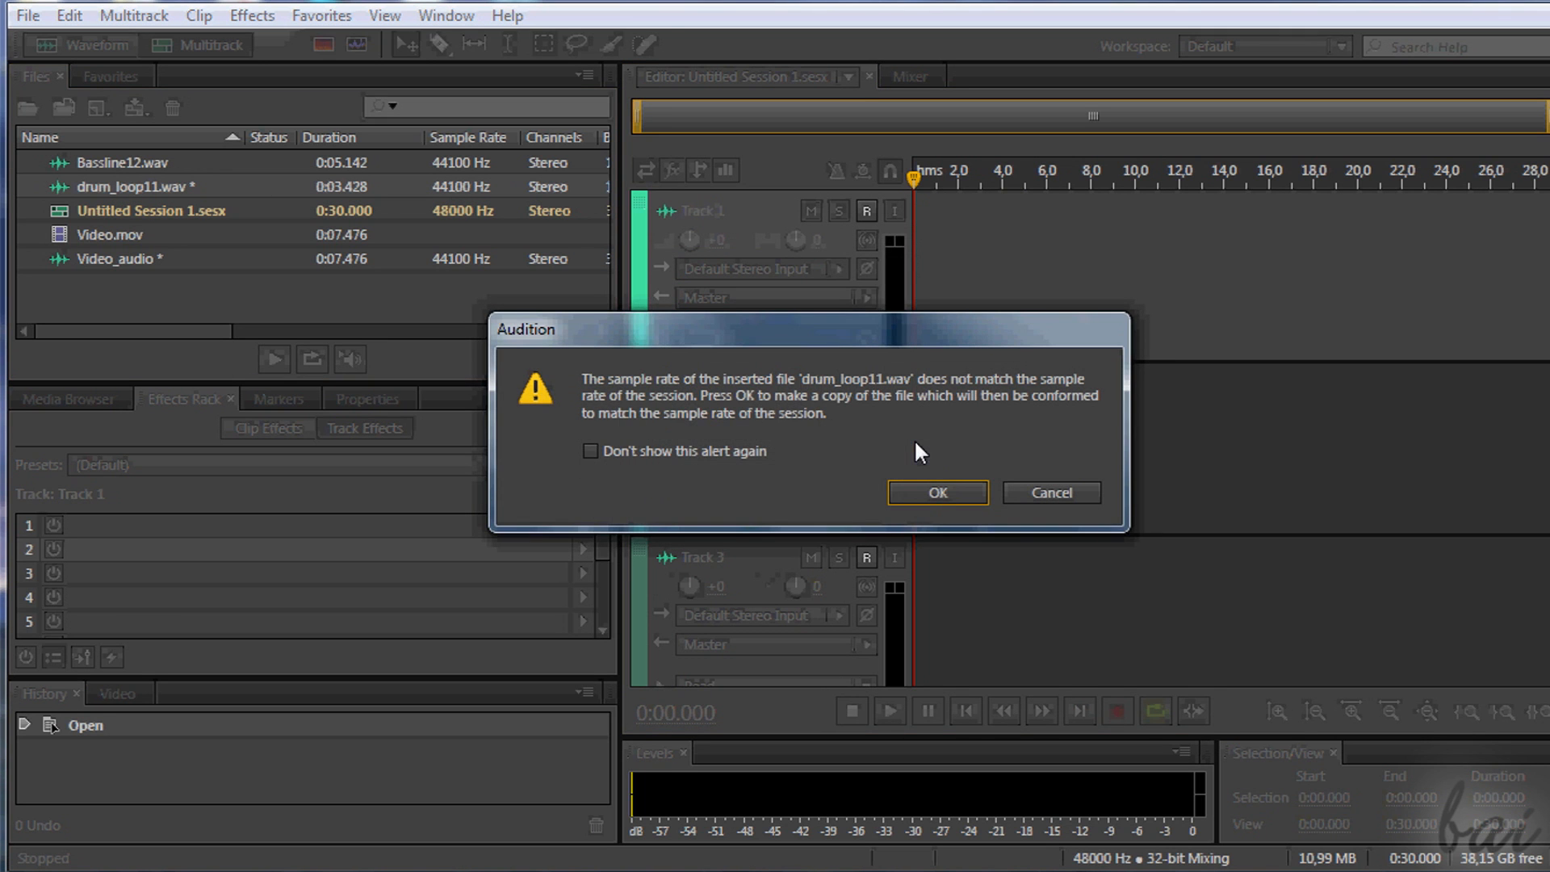
left_click(935, 492)
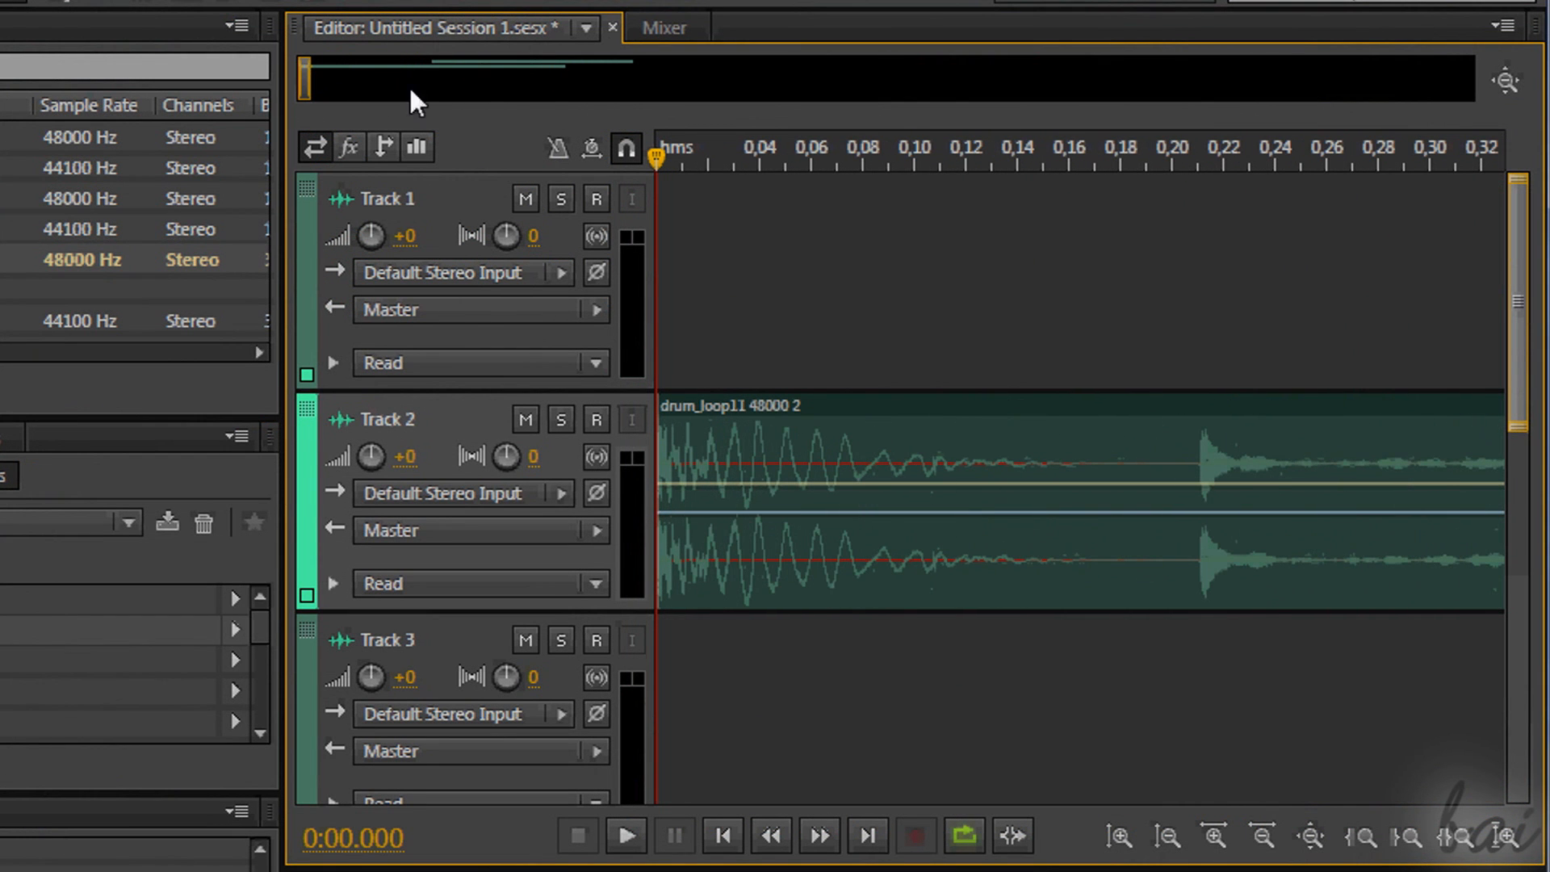
mouse_move(521, 79)
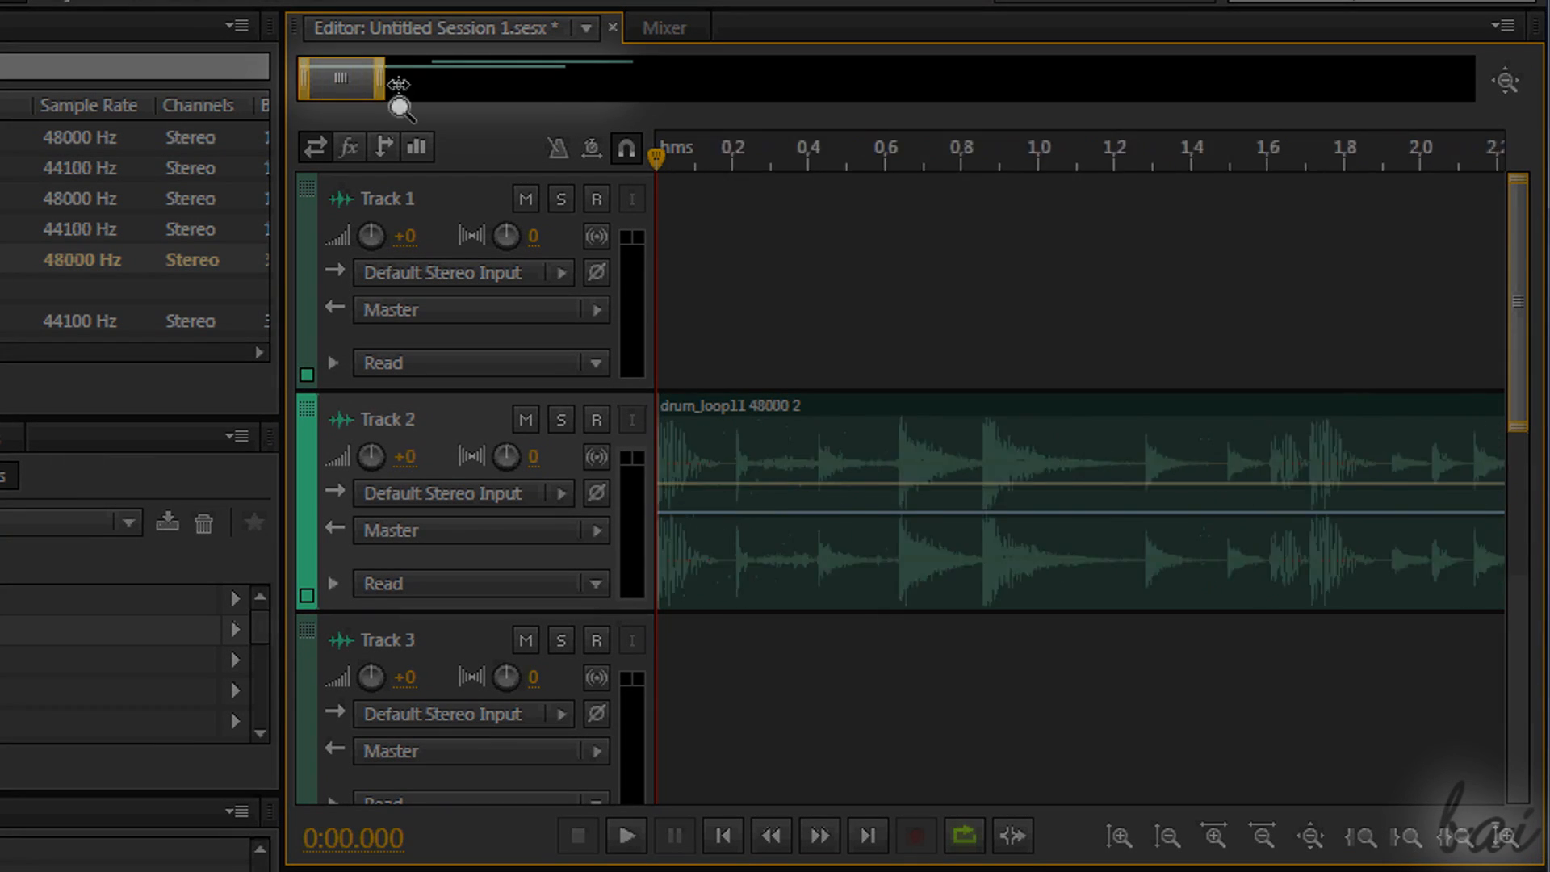
left_click_drag(341, 78, 533, 79)
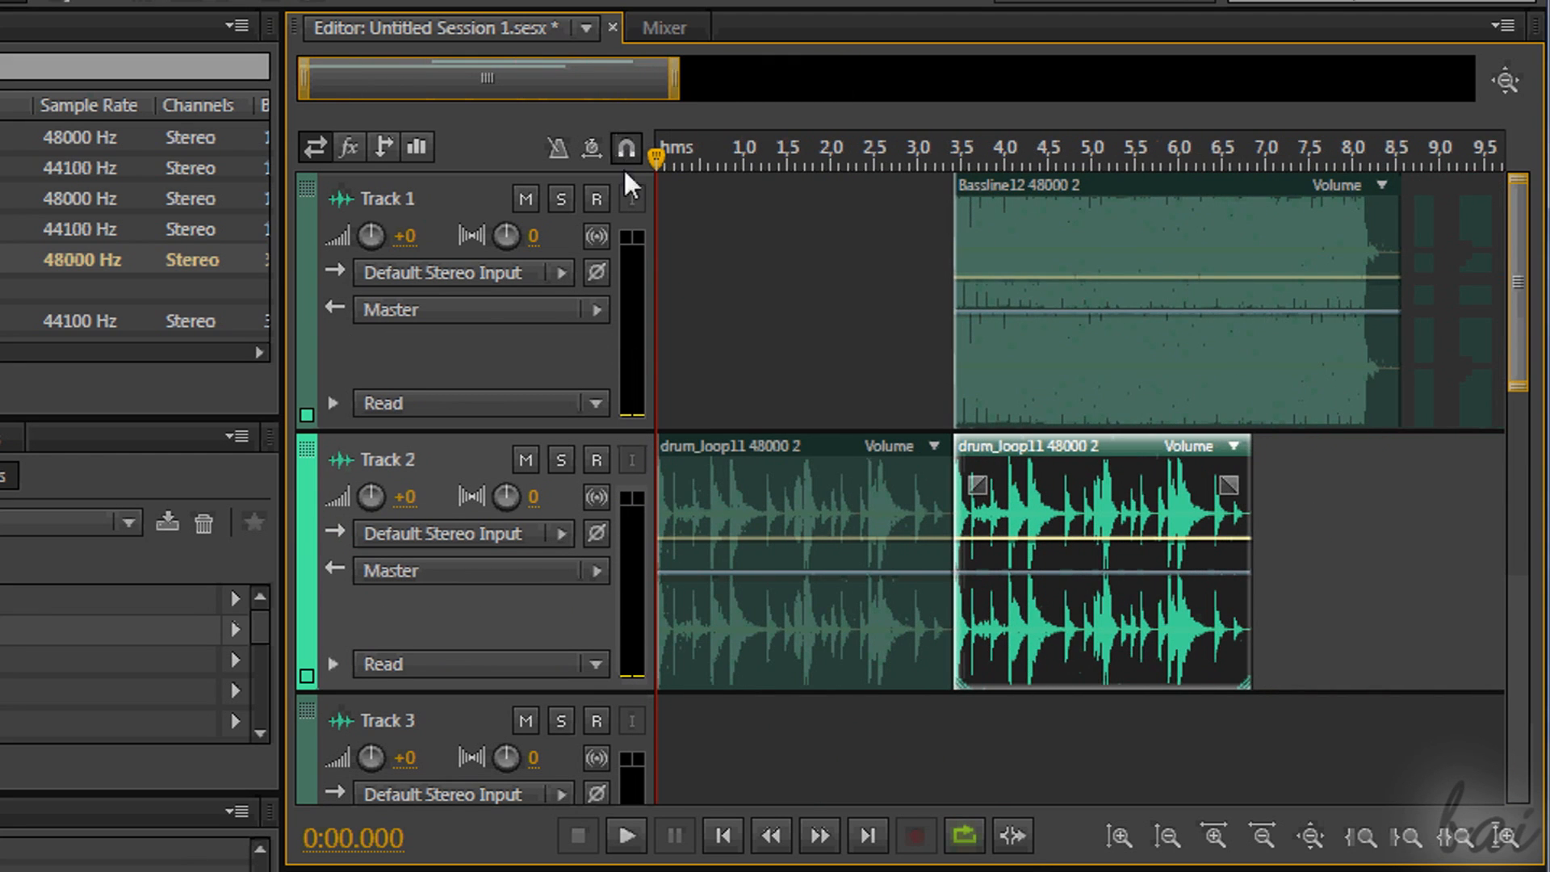
right_click(841, 163)
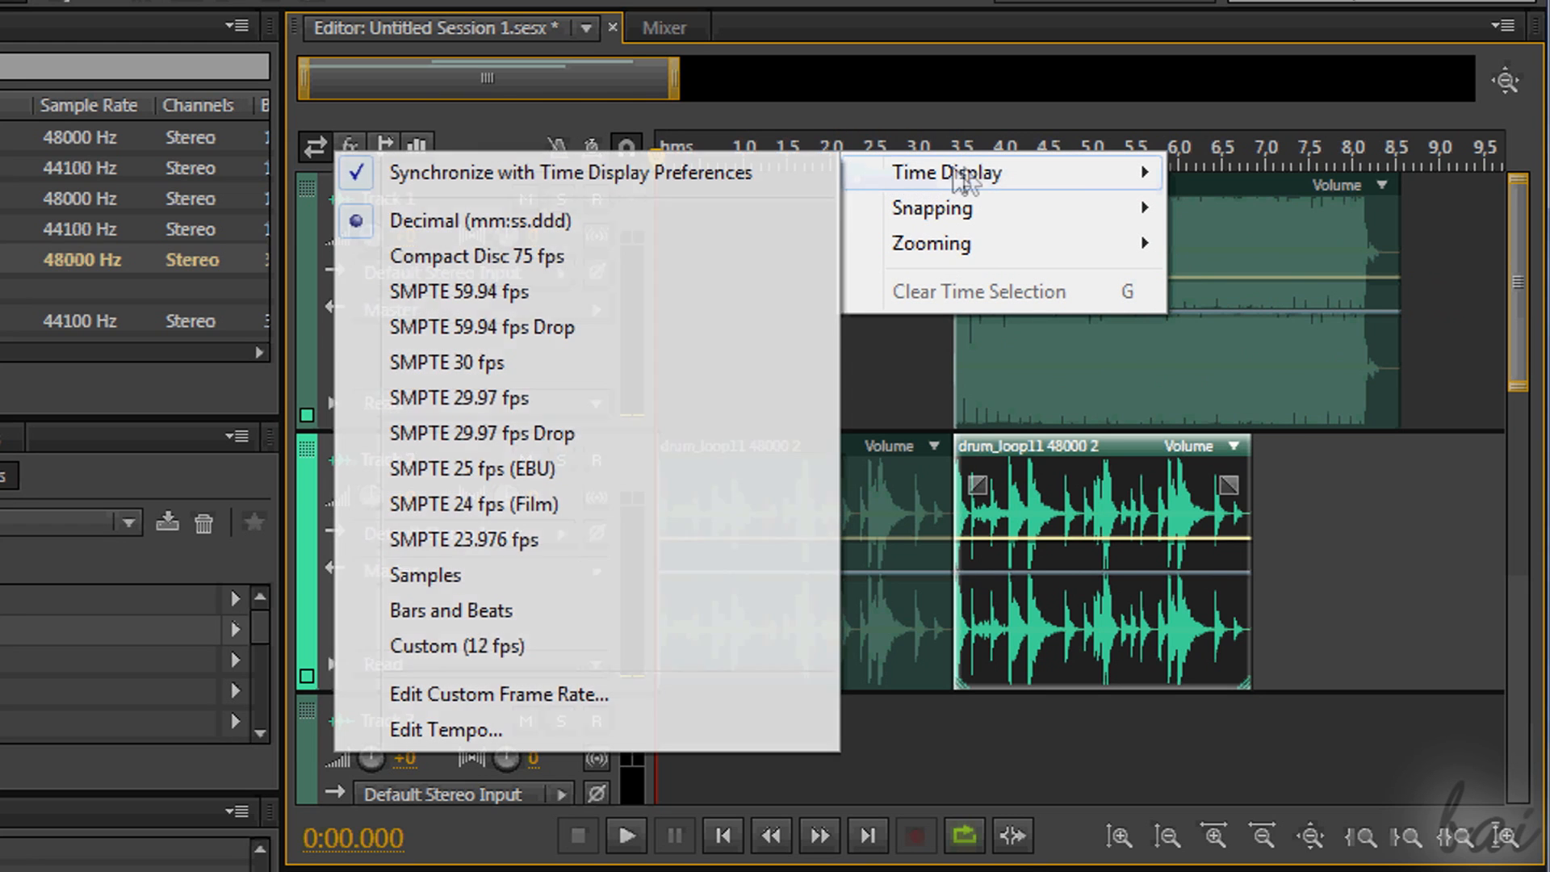
mouse_move(587, 611)
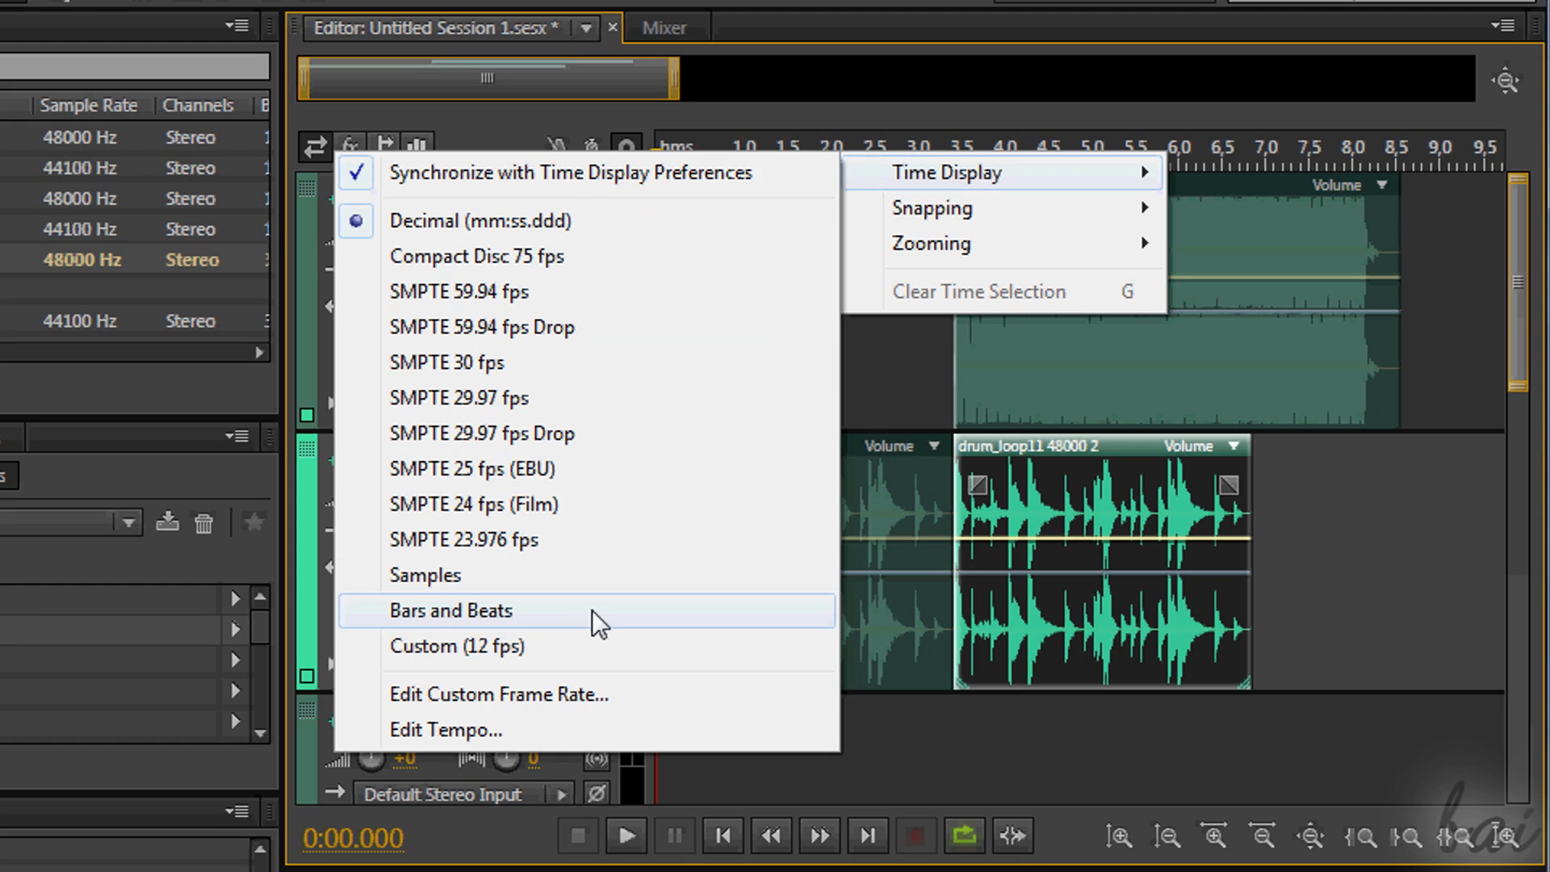
left_click(450, 610)
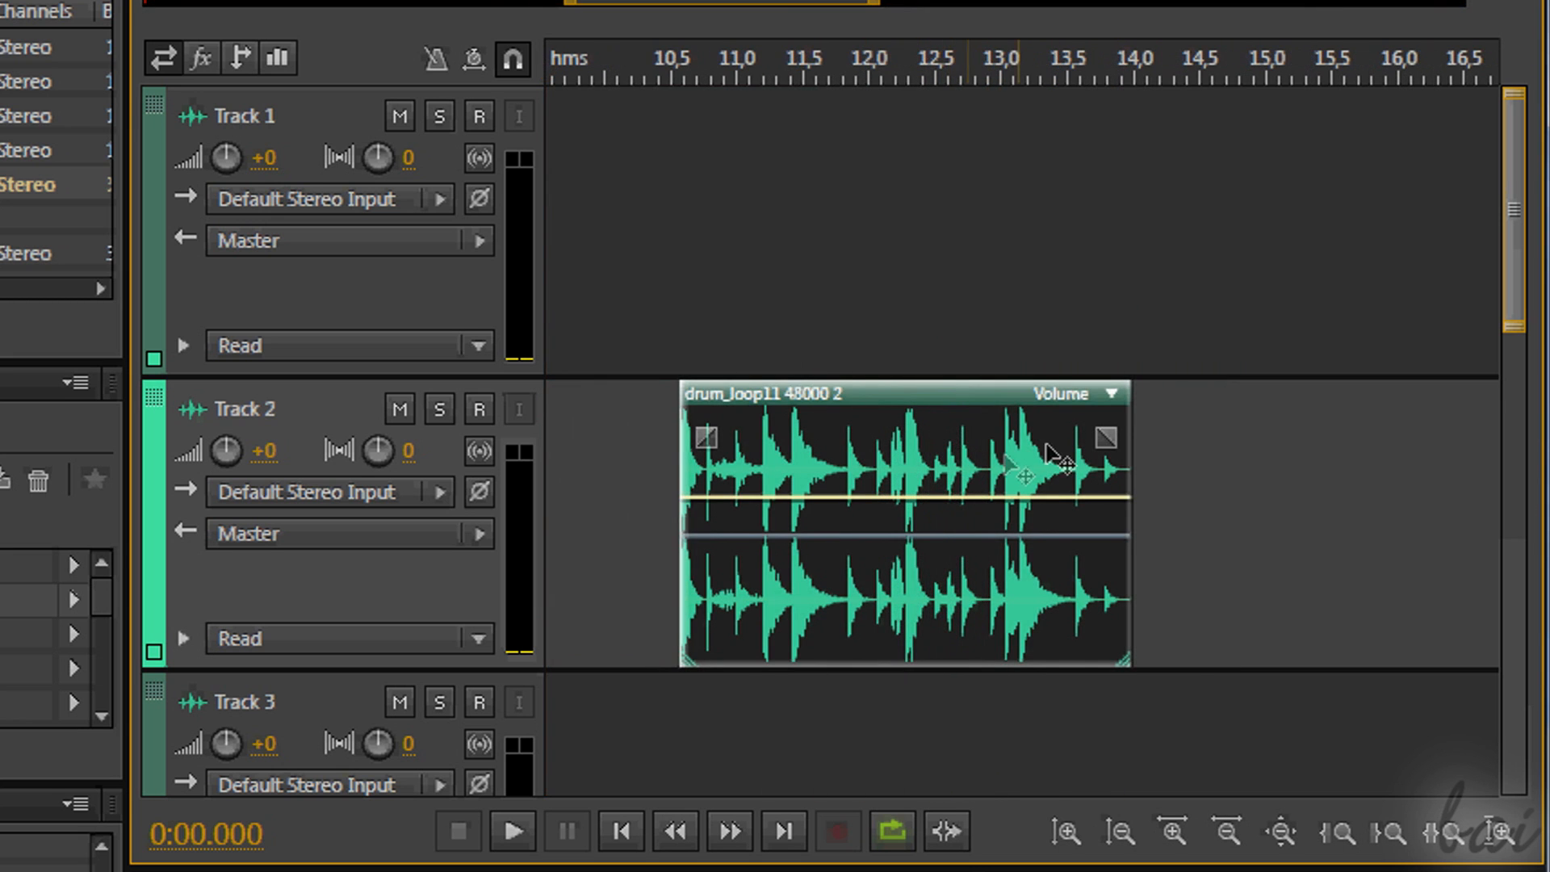
mouse_move(1132, 443)
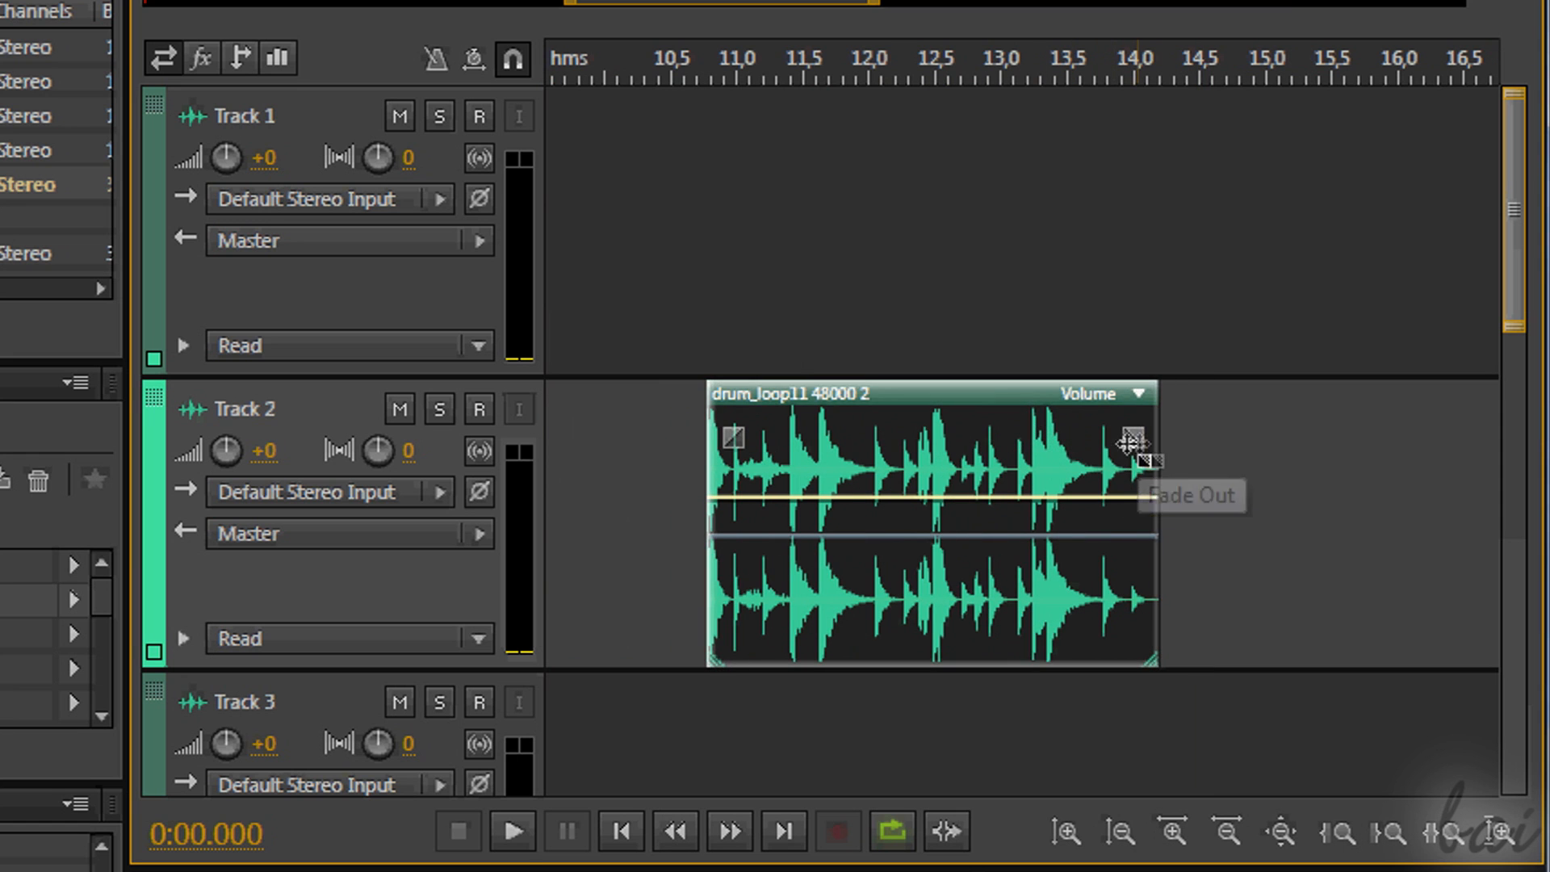
- Fade out the drum_loop11 clip and play through its crossfade around 6.5–8.5 s
left_click(512, 831)
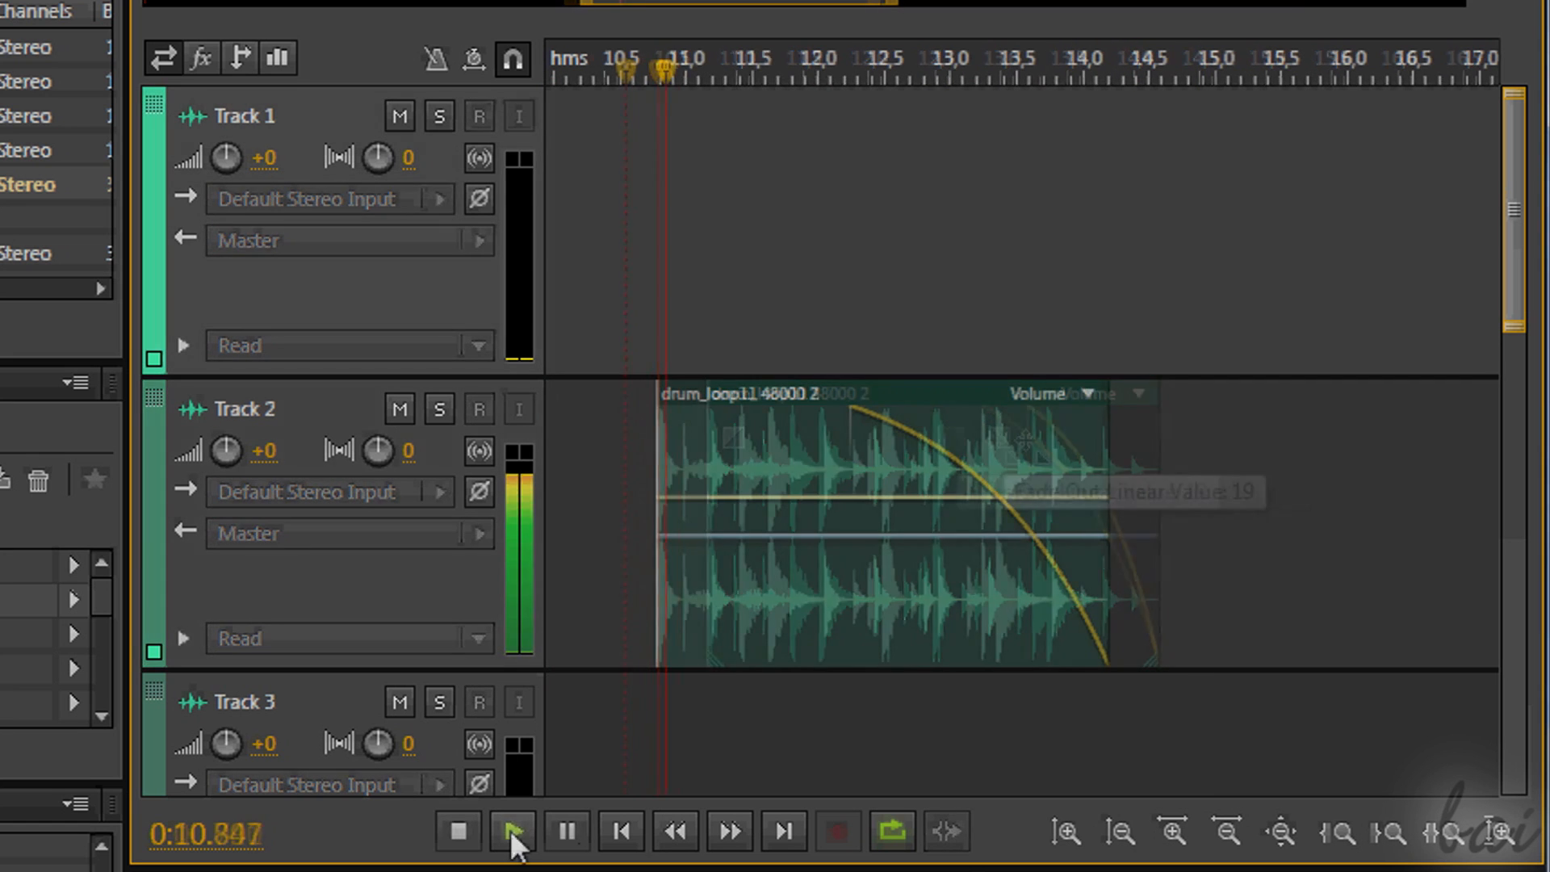
left_click(512, 831)
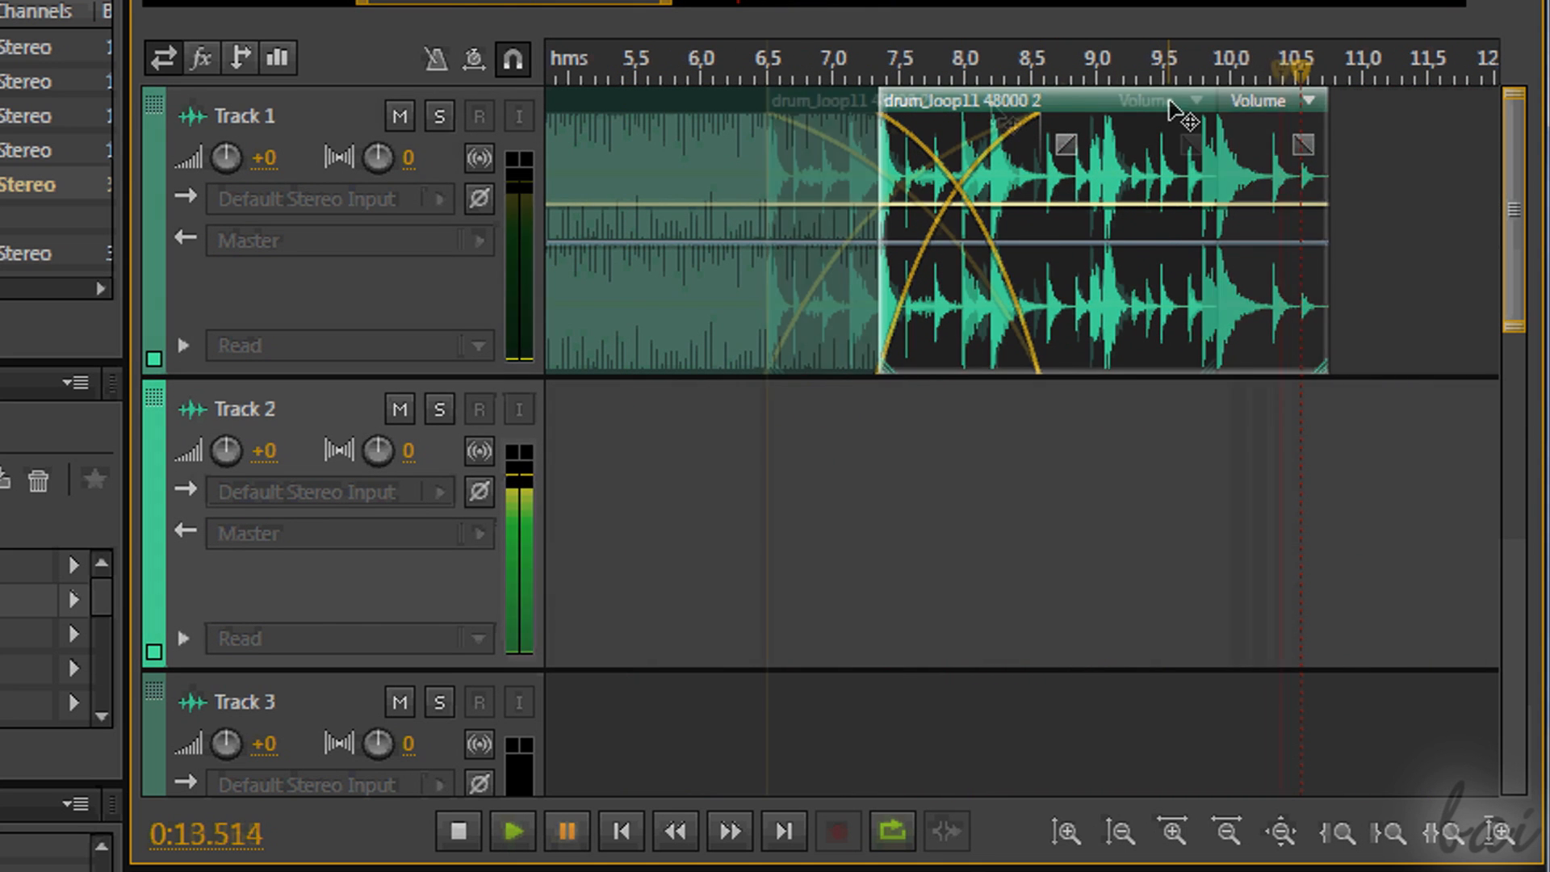
left_click(648, 64)
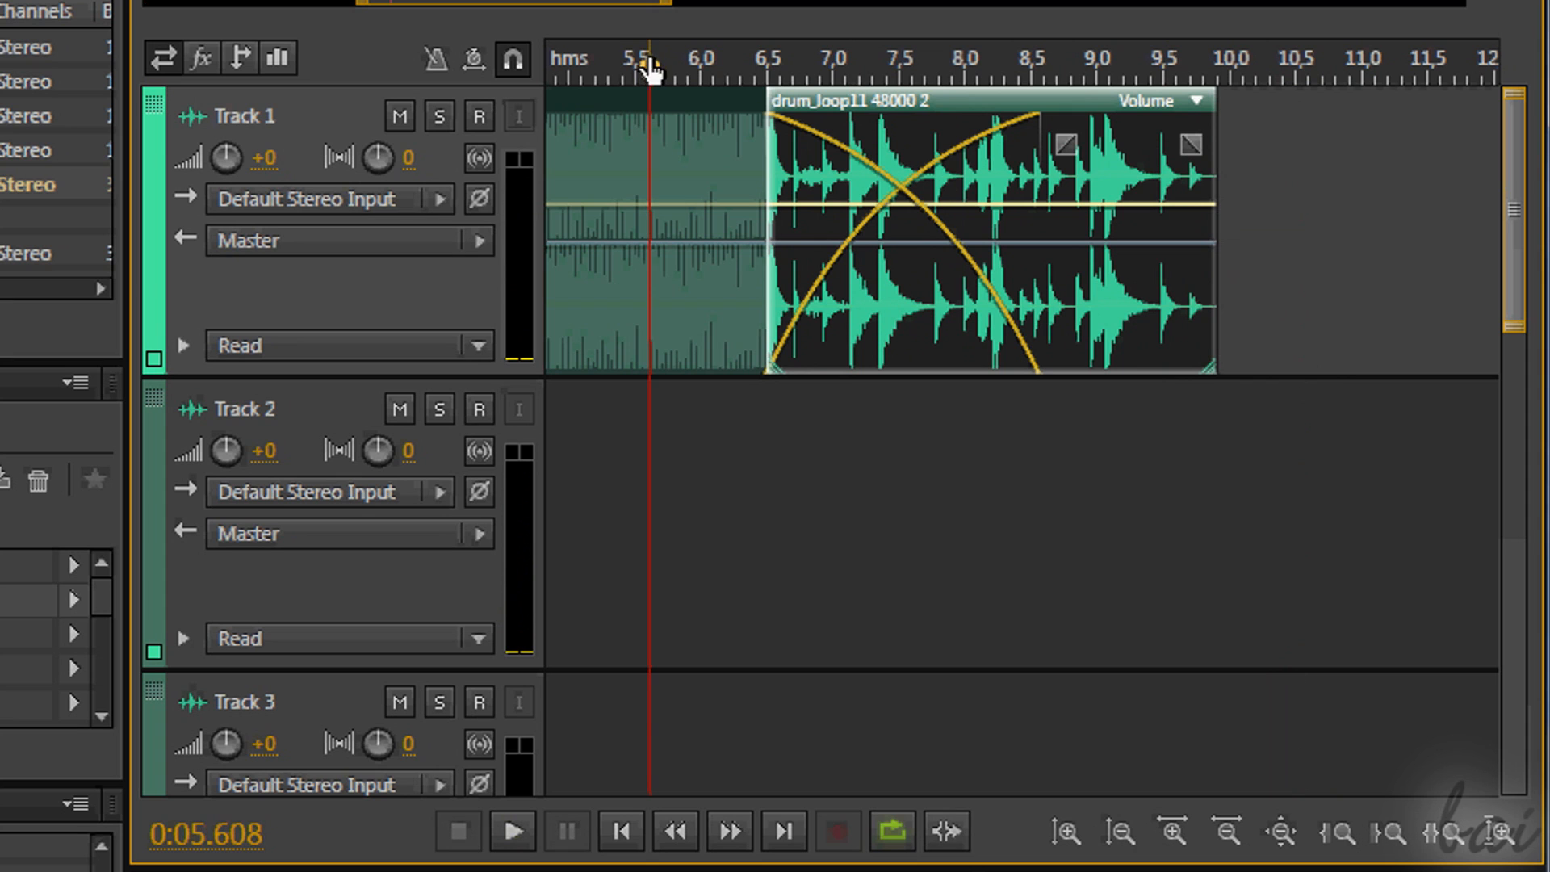
left_click(511, 831)
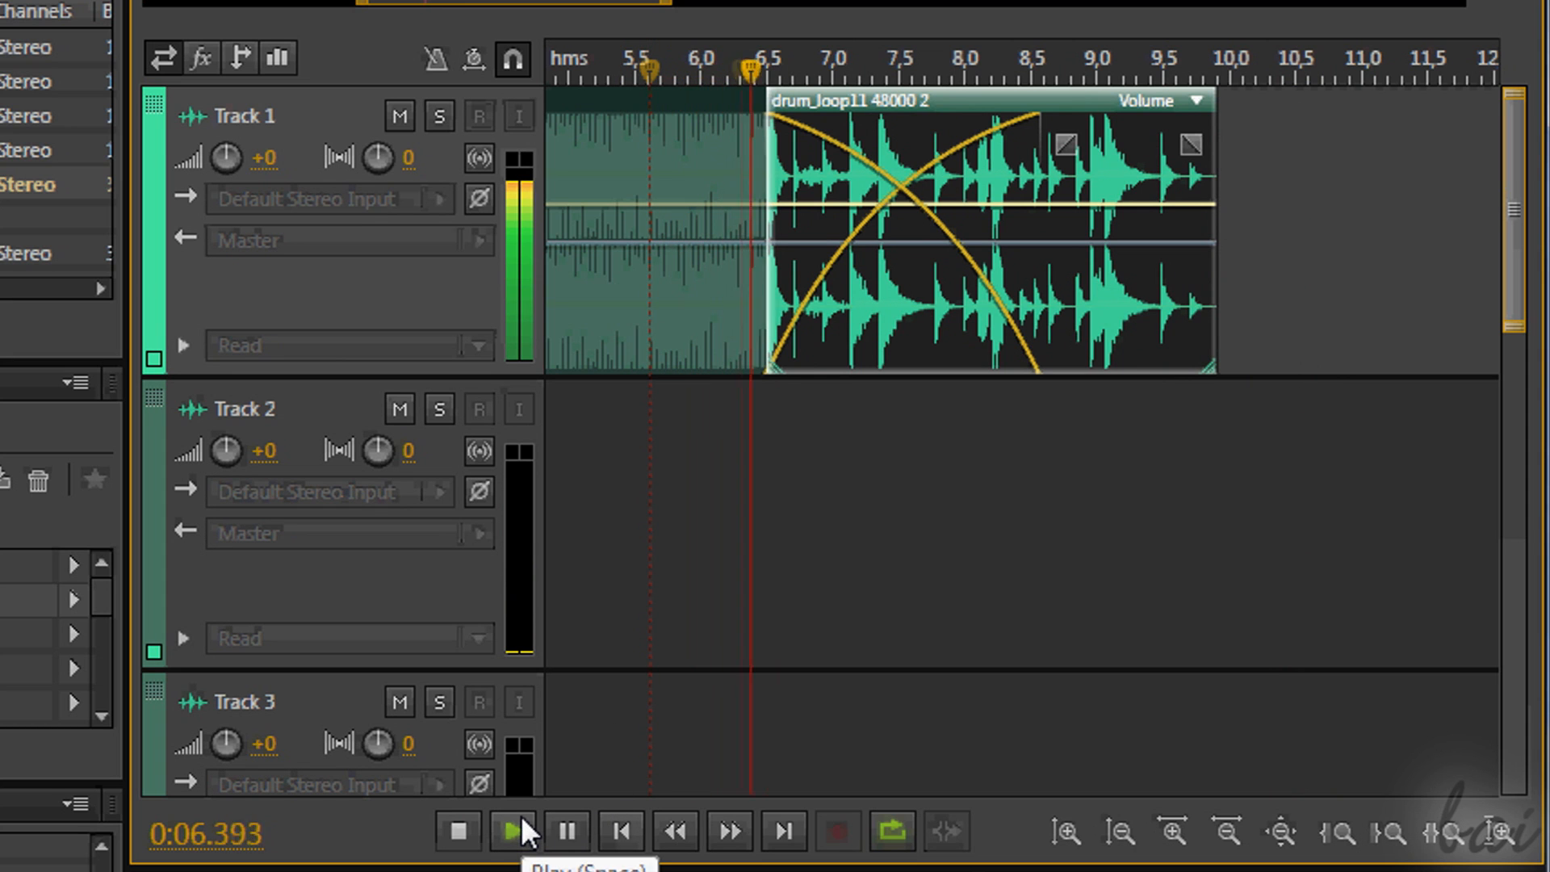
left_click(511, 830)
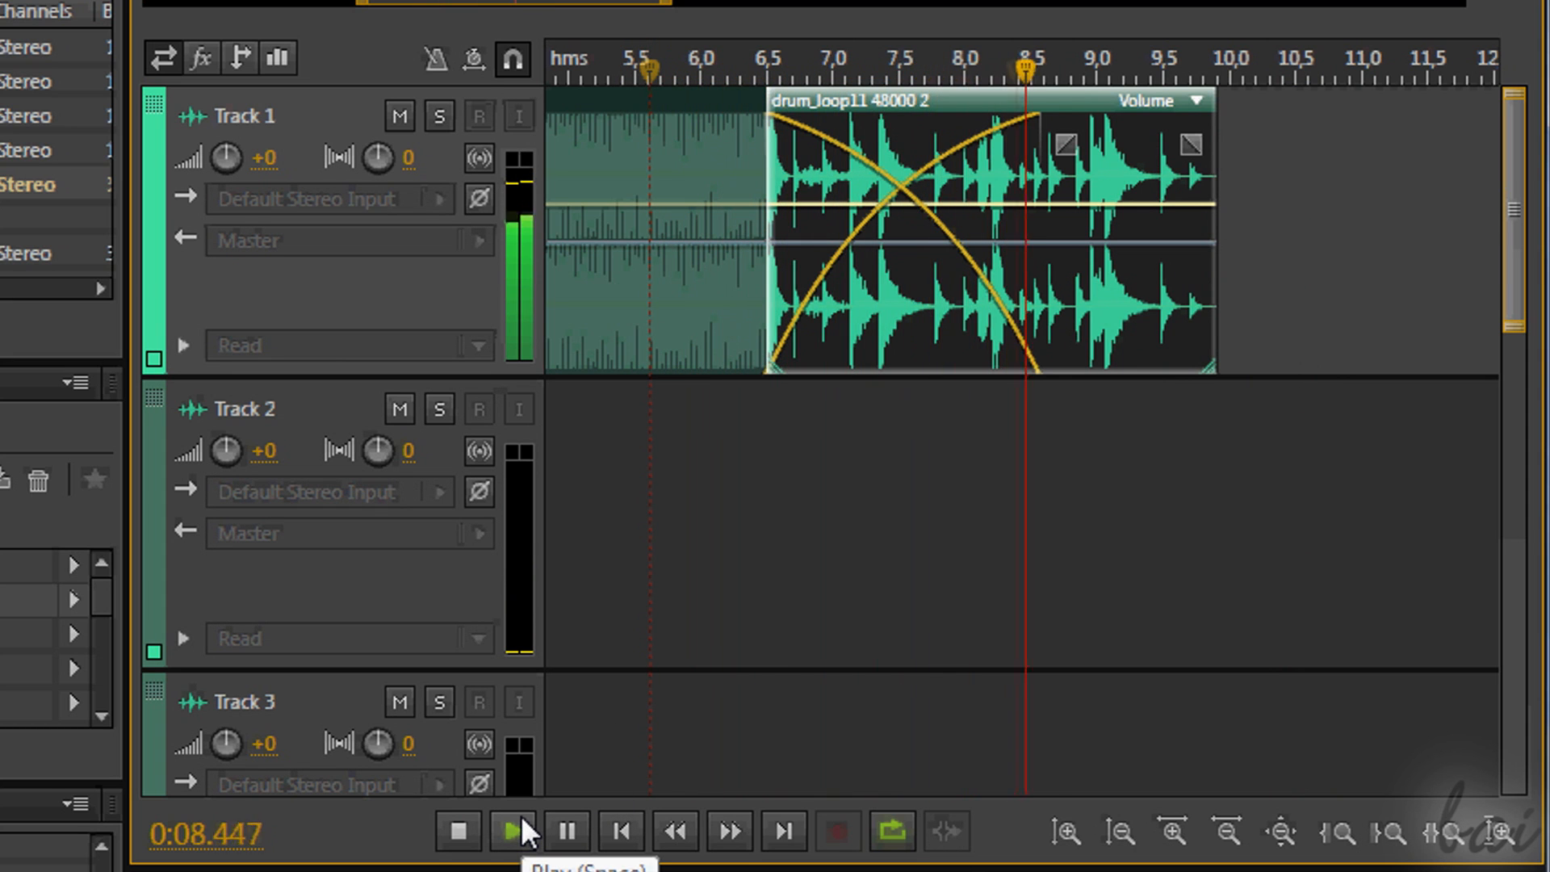
left_click(512, 831)
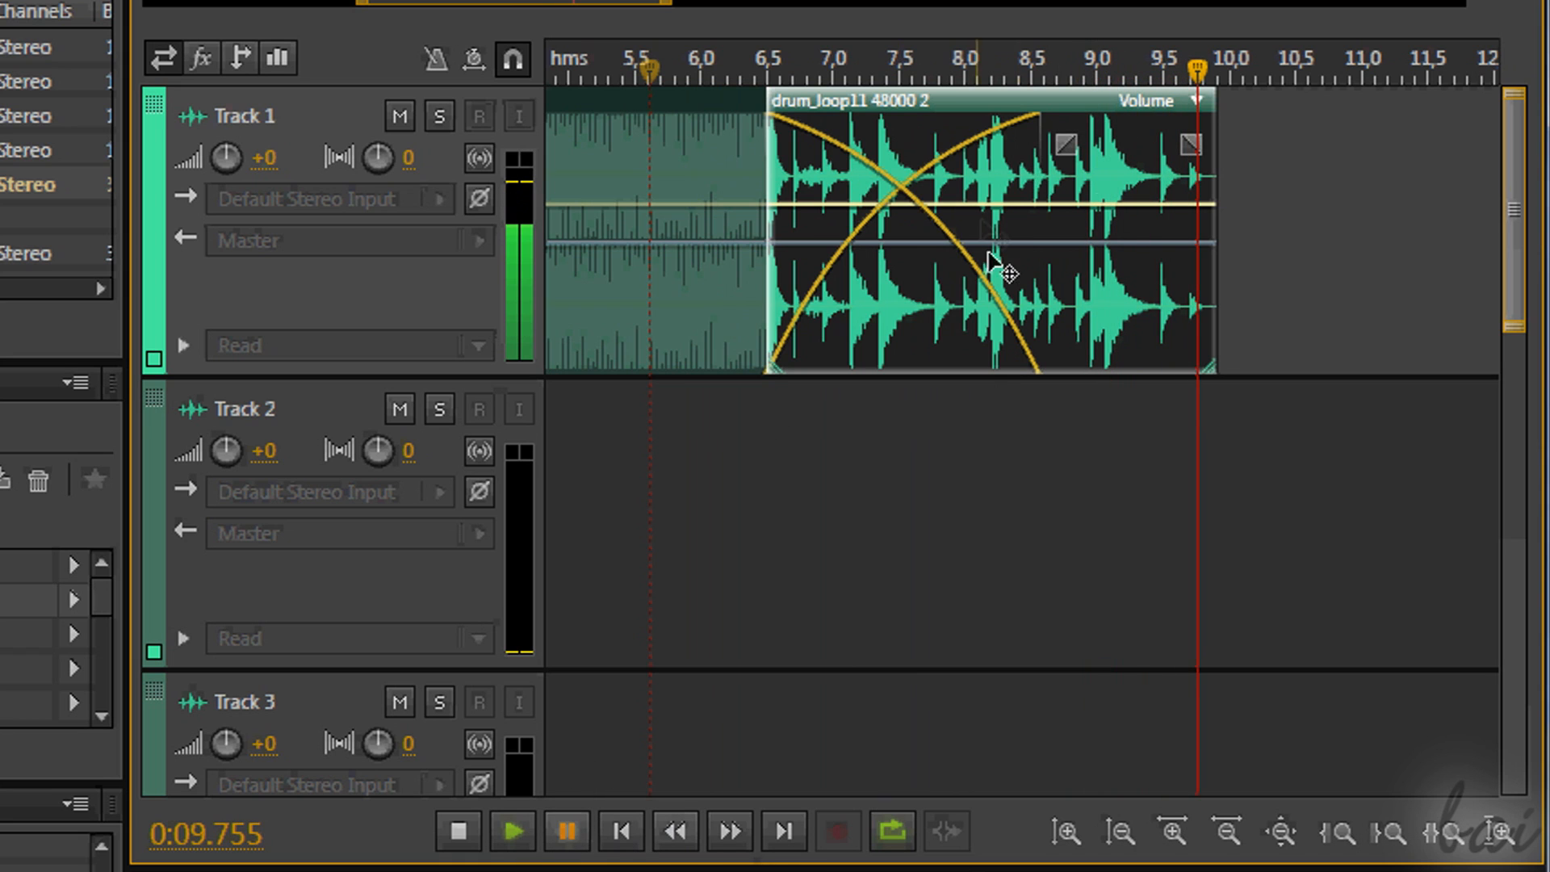
mouse_move(1058, 184)
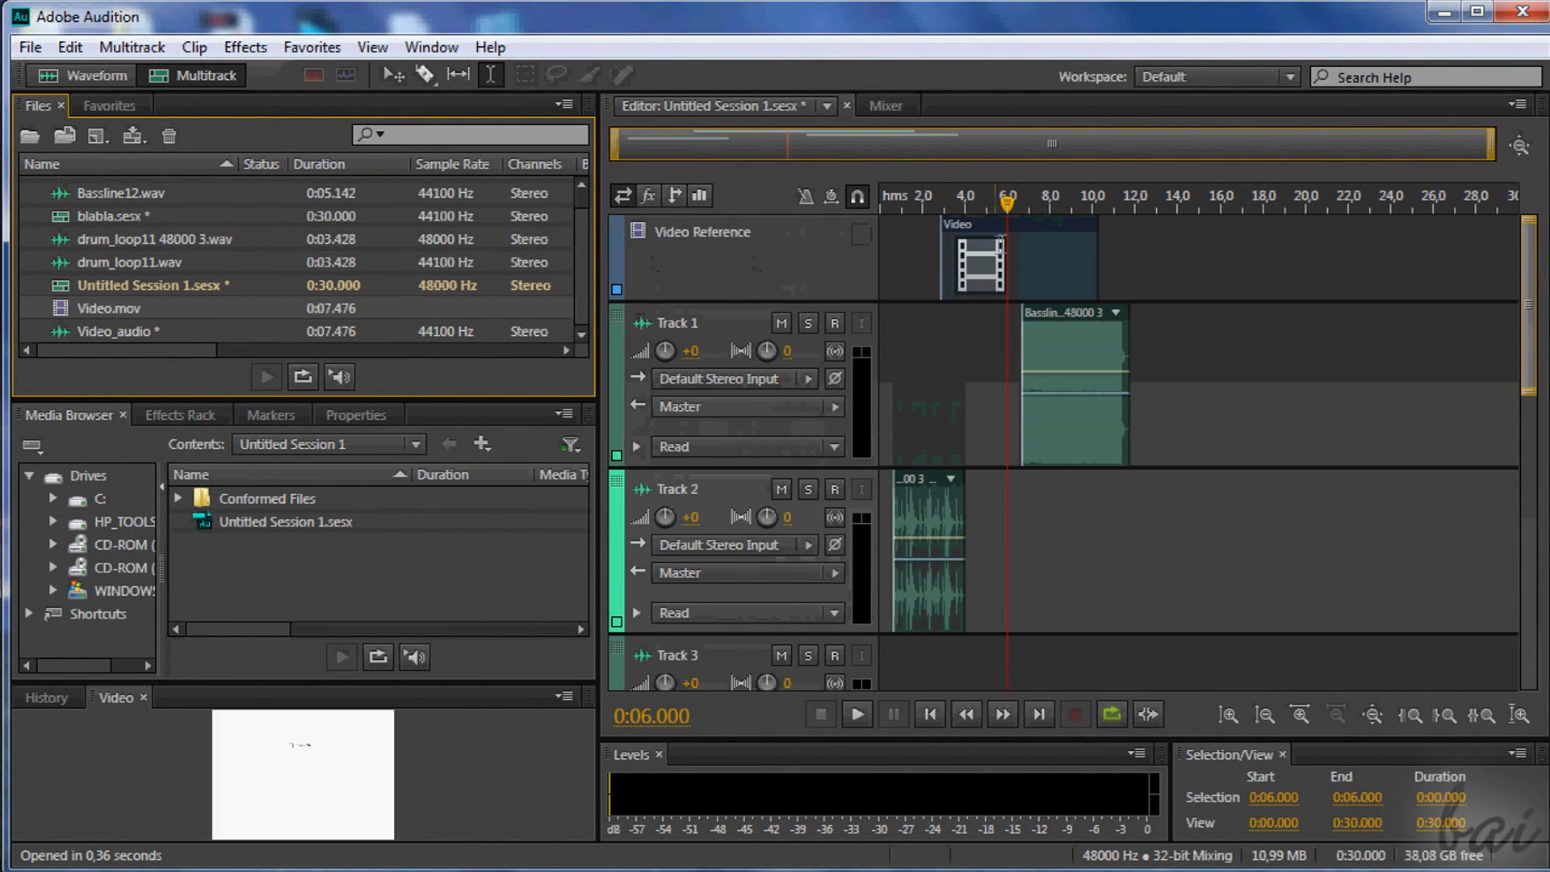
mouse_move(1048, 237)
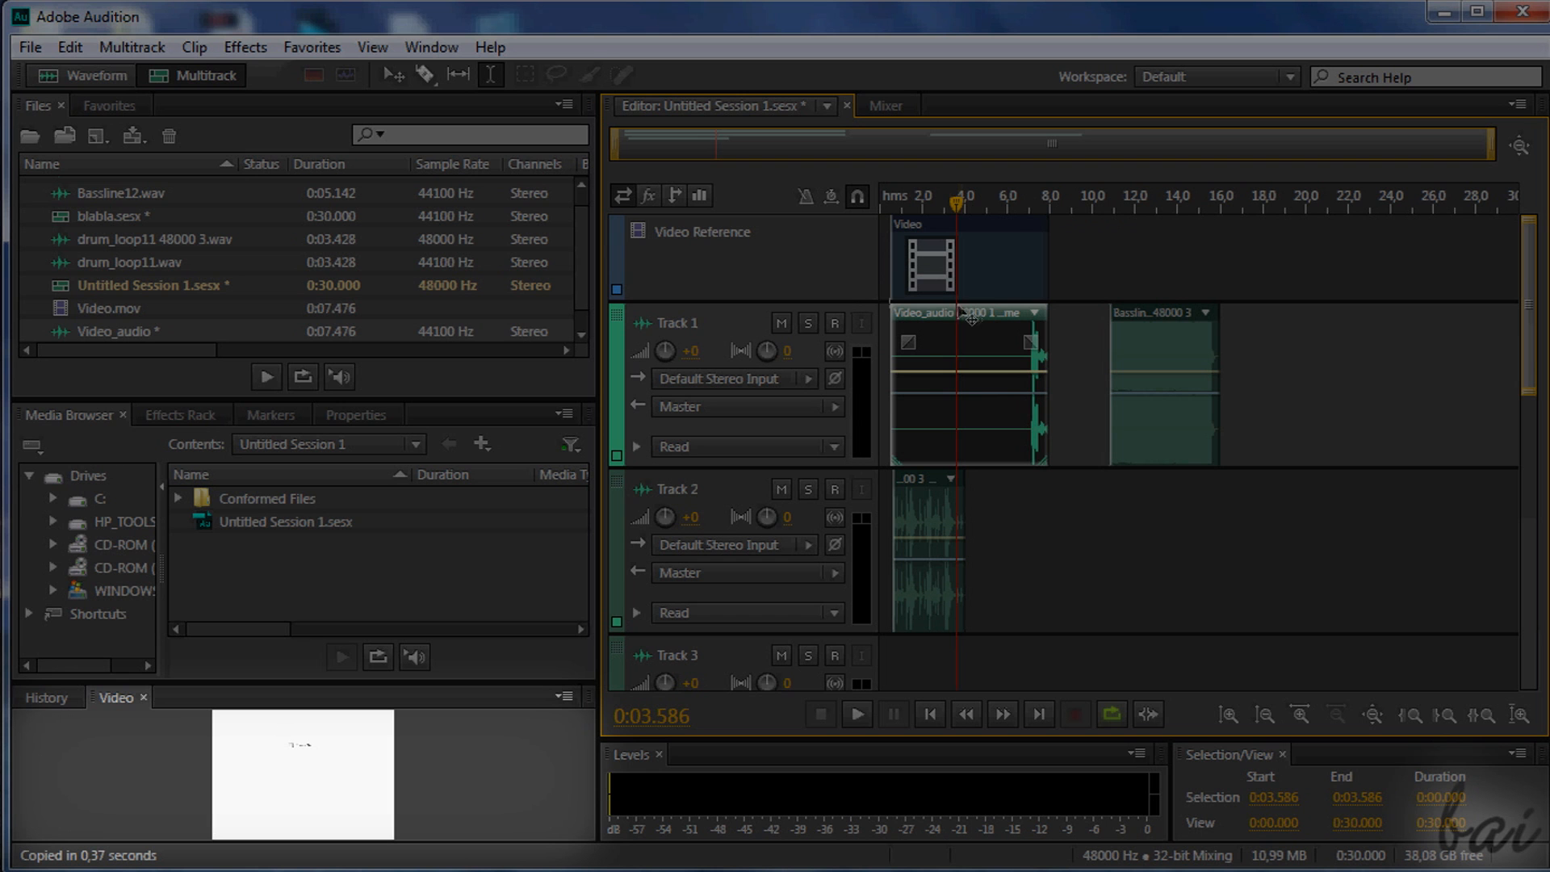
mouse_move(957, 311)
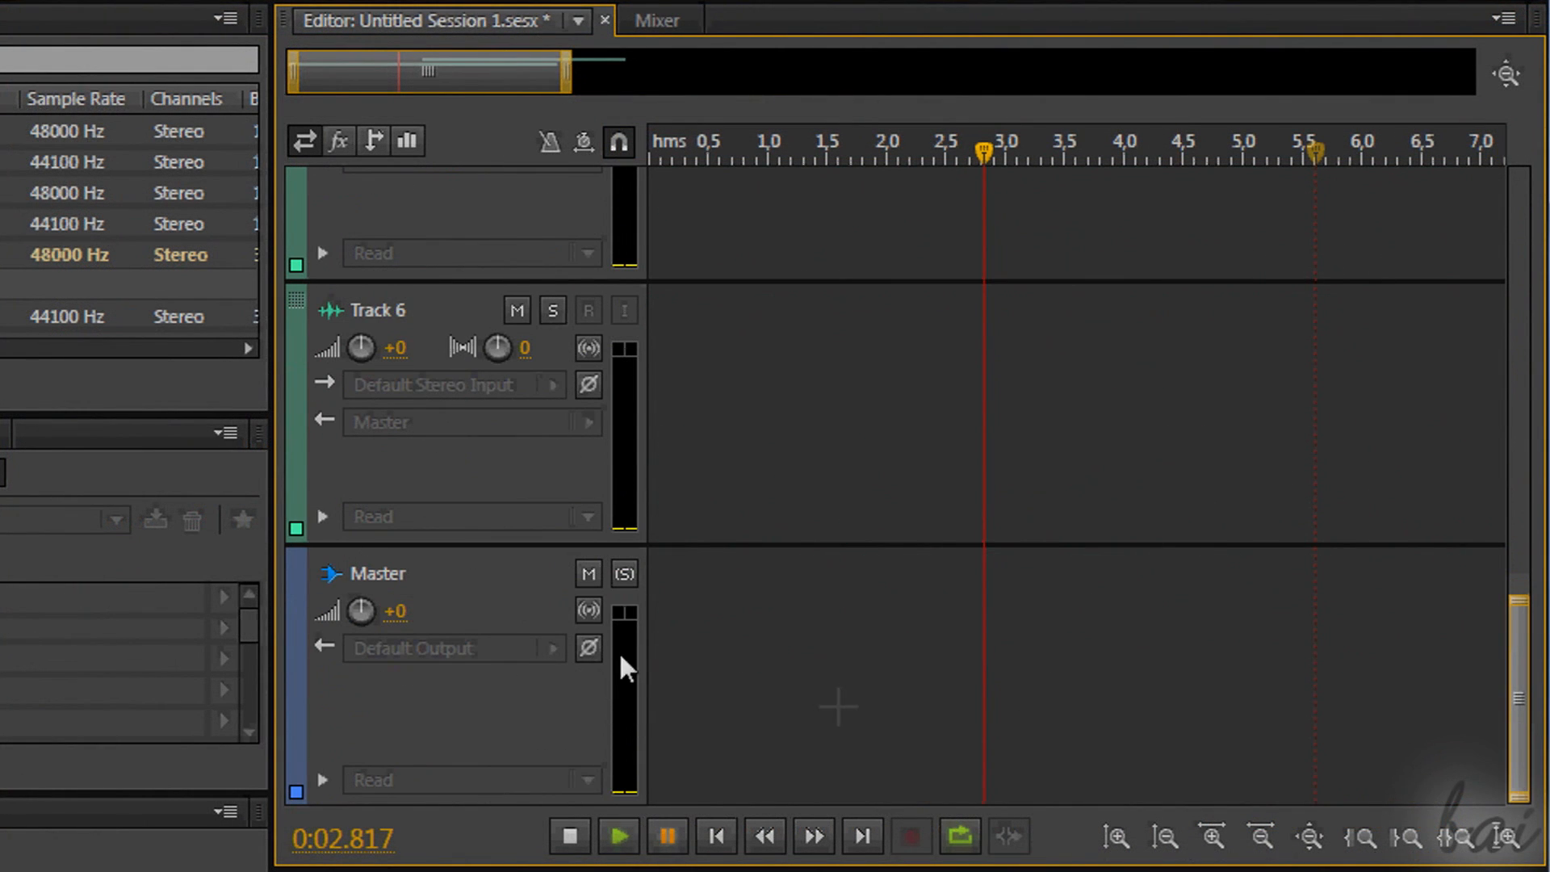
left_click(617, 837)
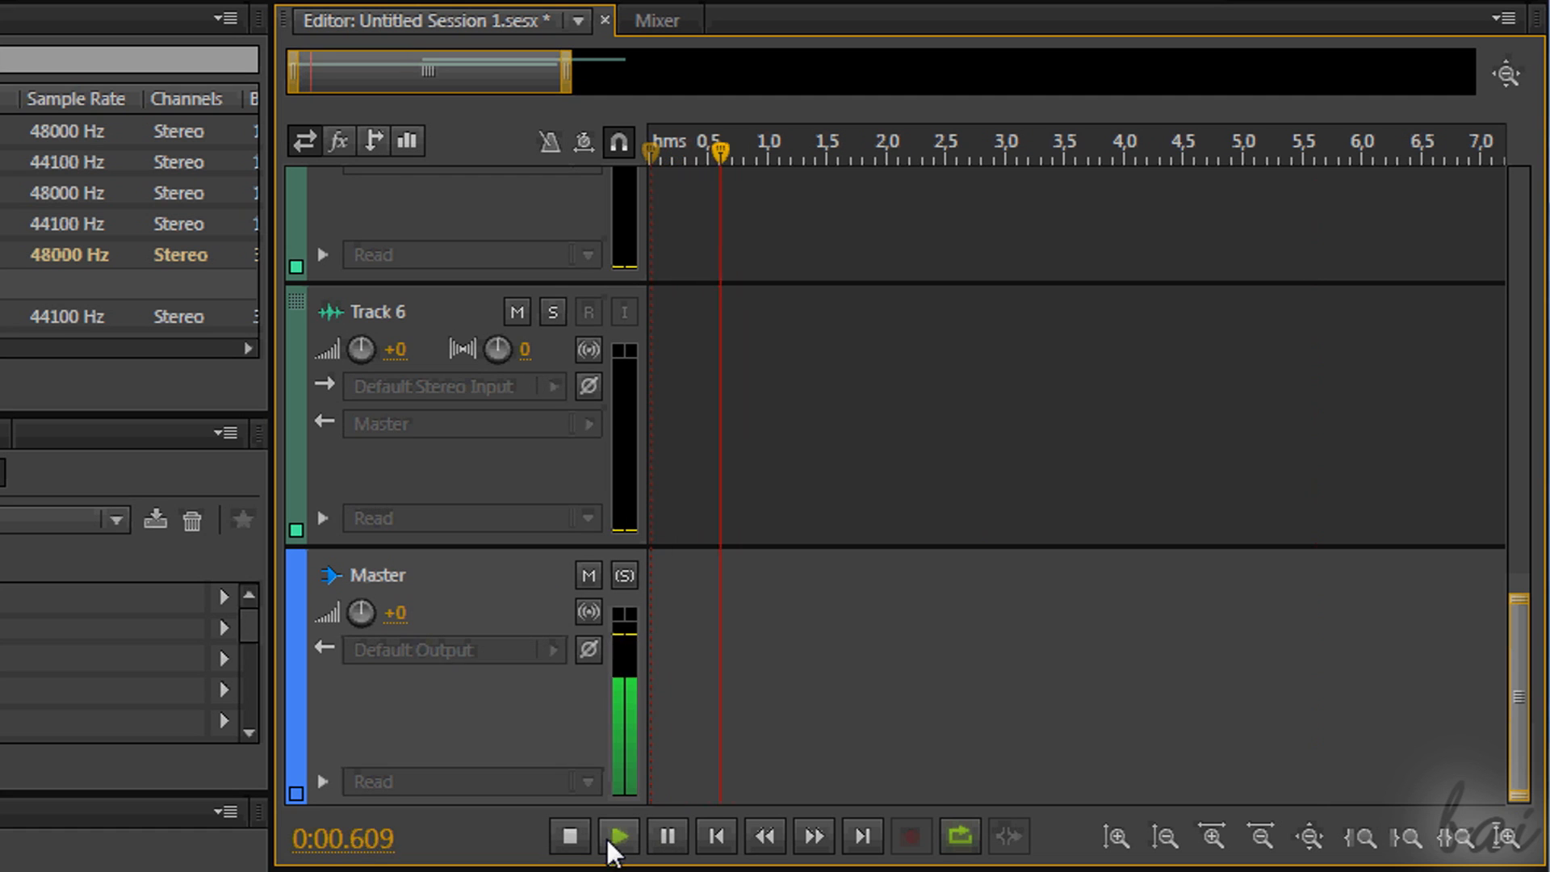
left_click(618, 836)
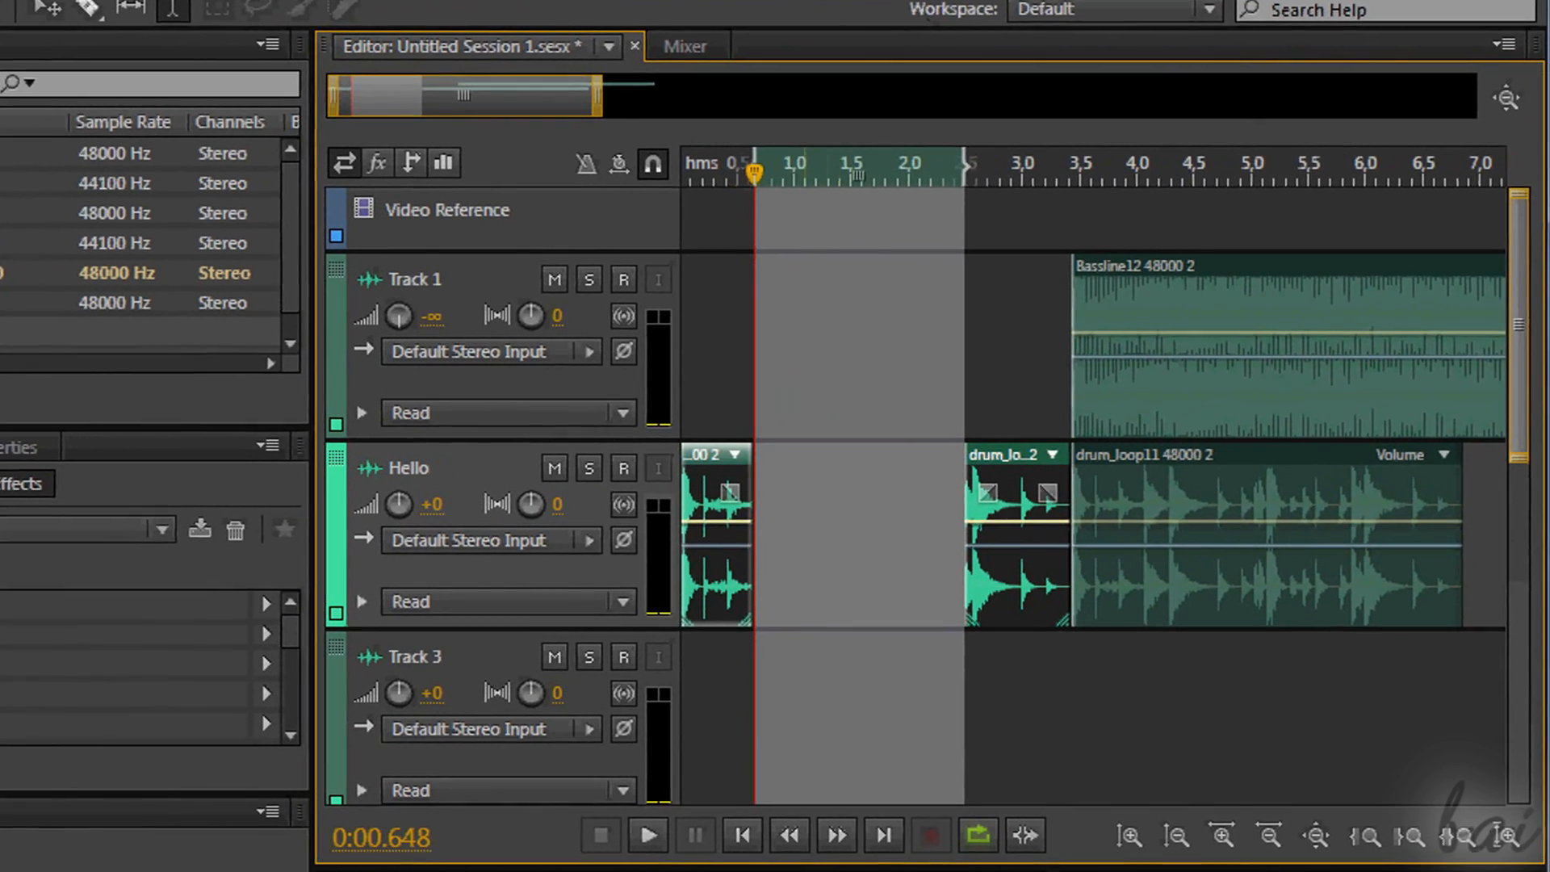
- Rename the Track 2 header name field to 'Hello'
left_click(646, 834)
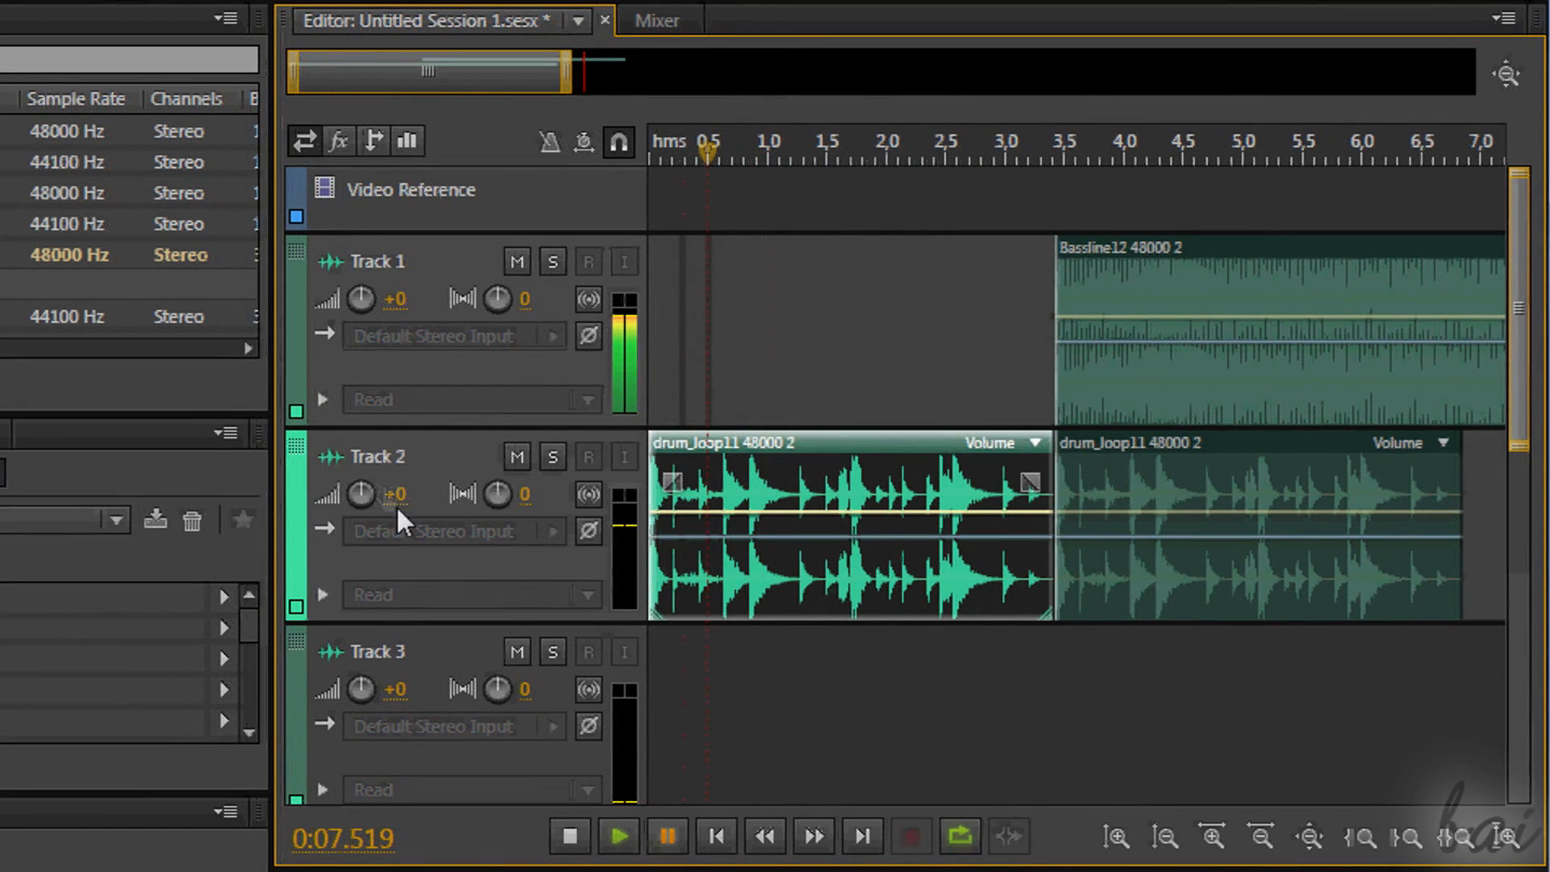
double_click(375, 455)
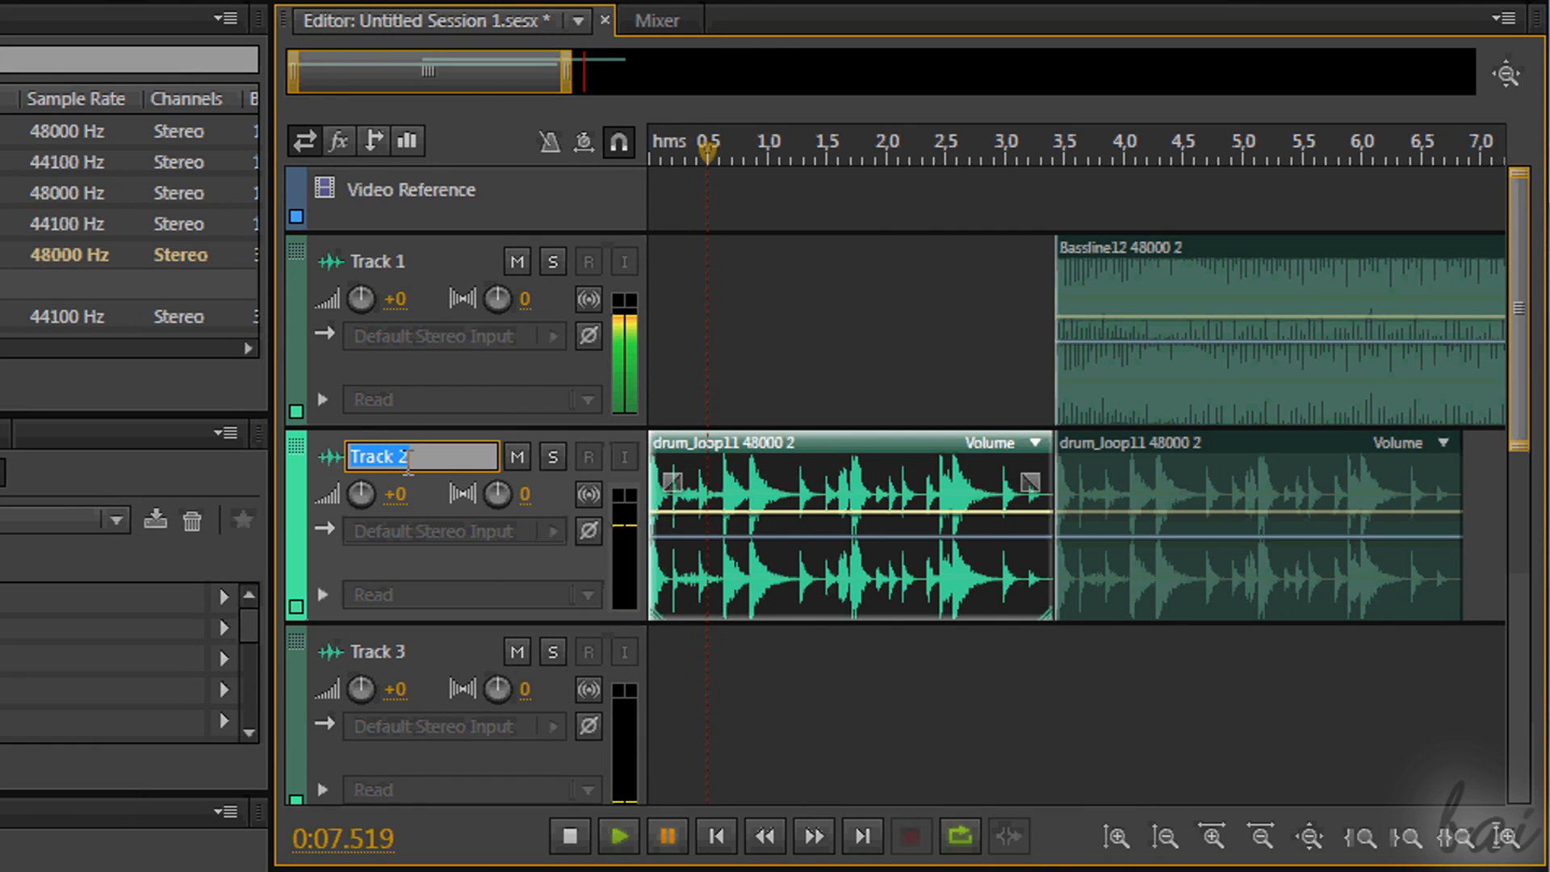
type("Hello")
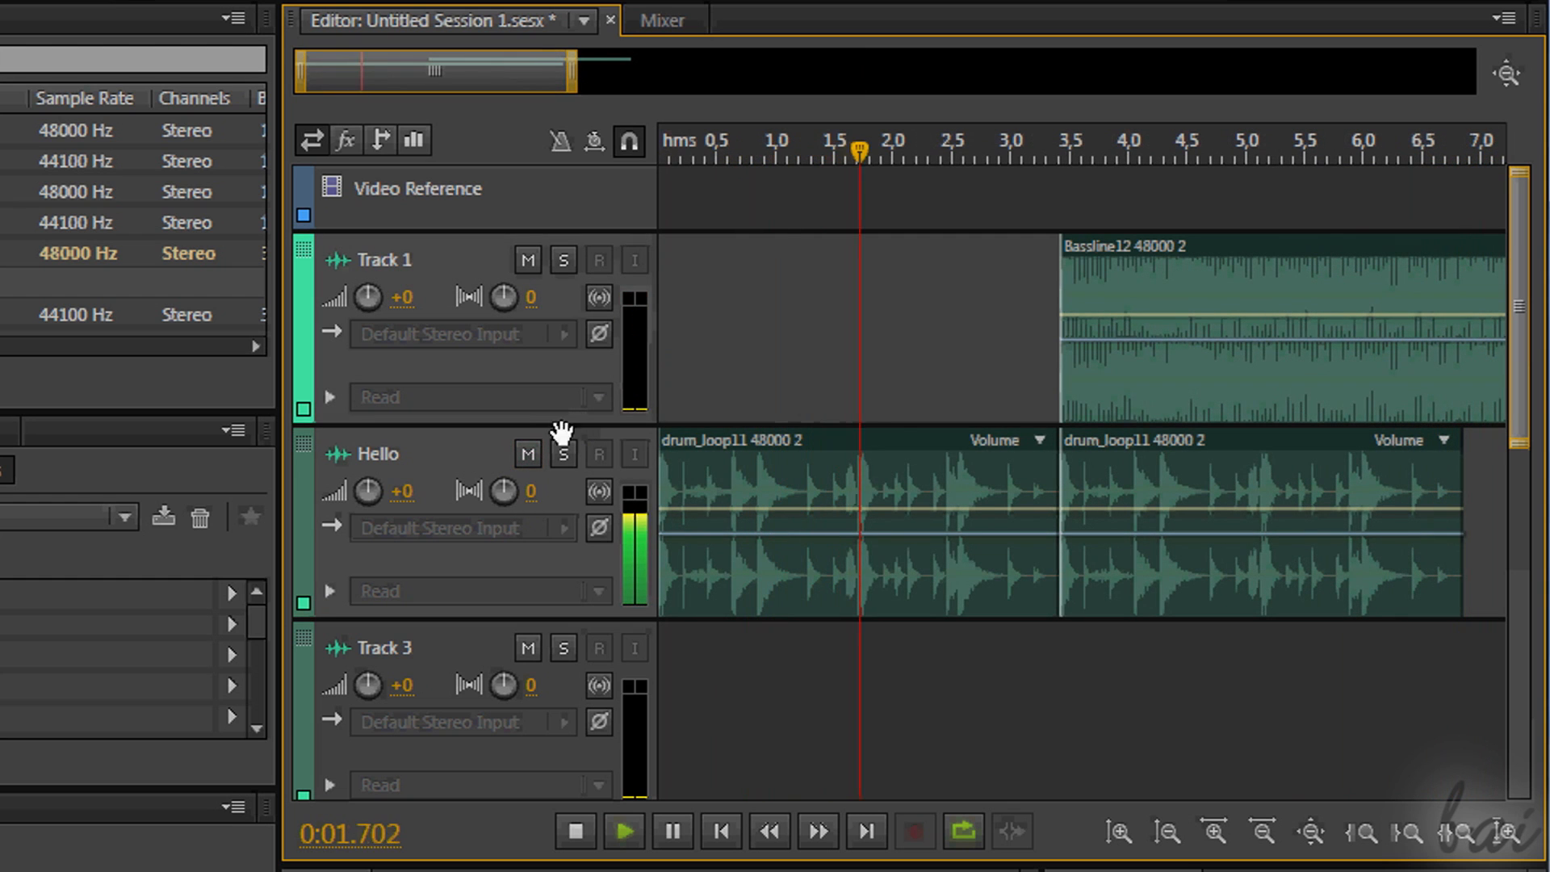
- Mute the Hello track while the session plays
left_click(563, 454)
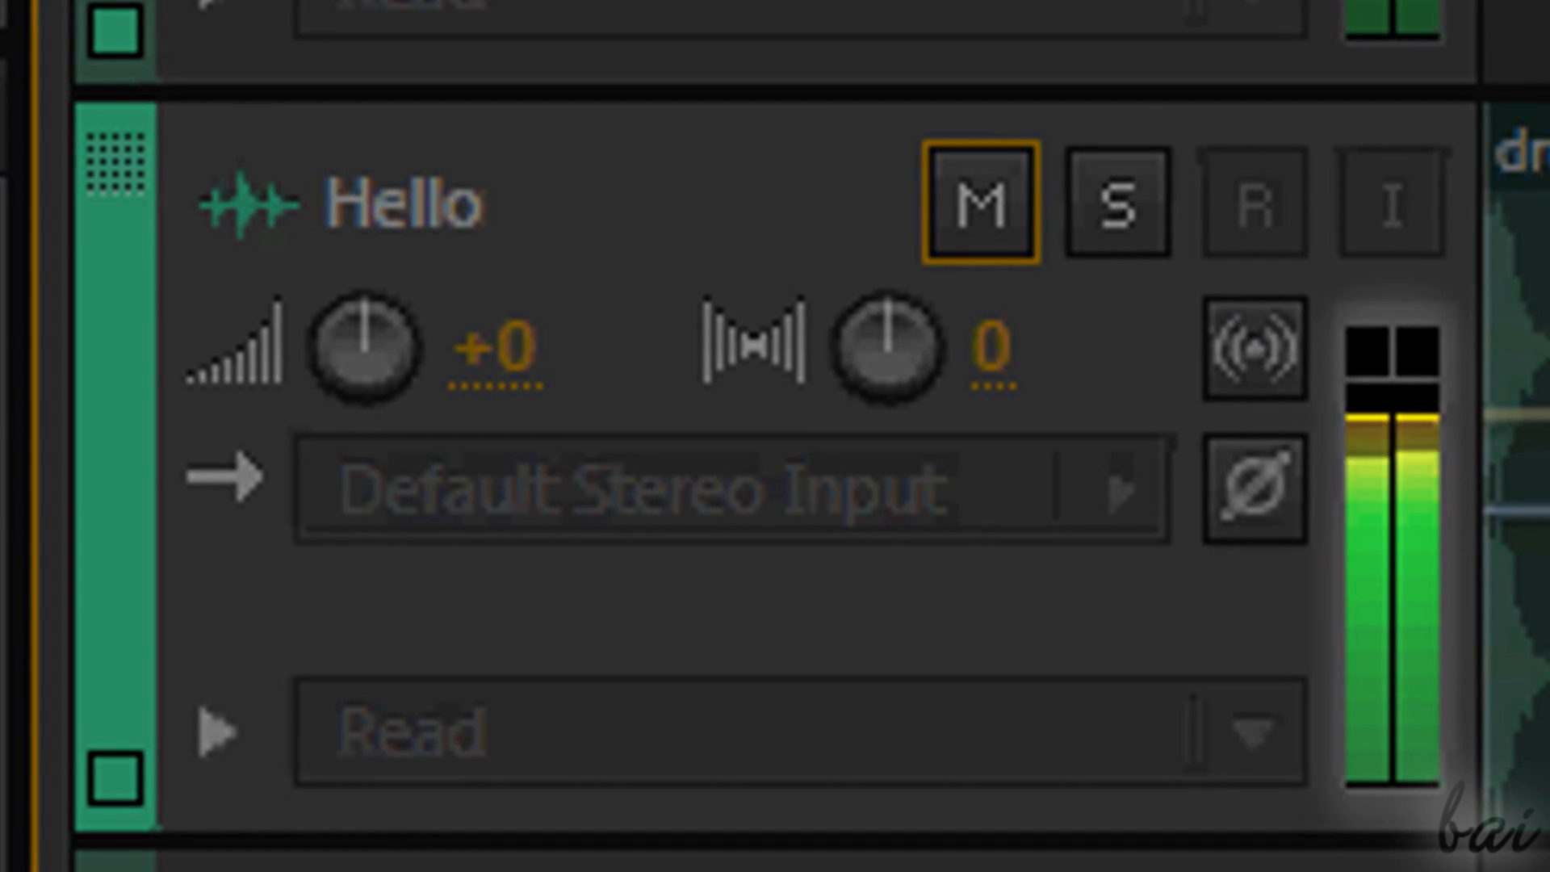
left_click(982, 203)
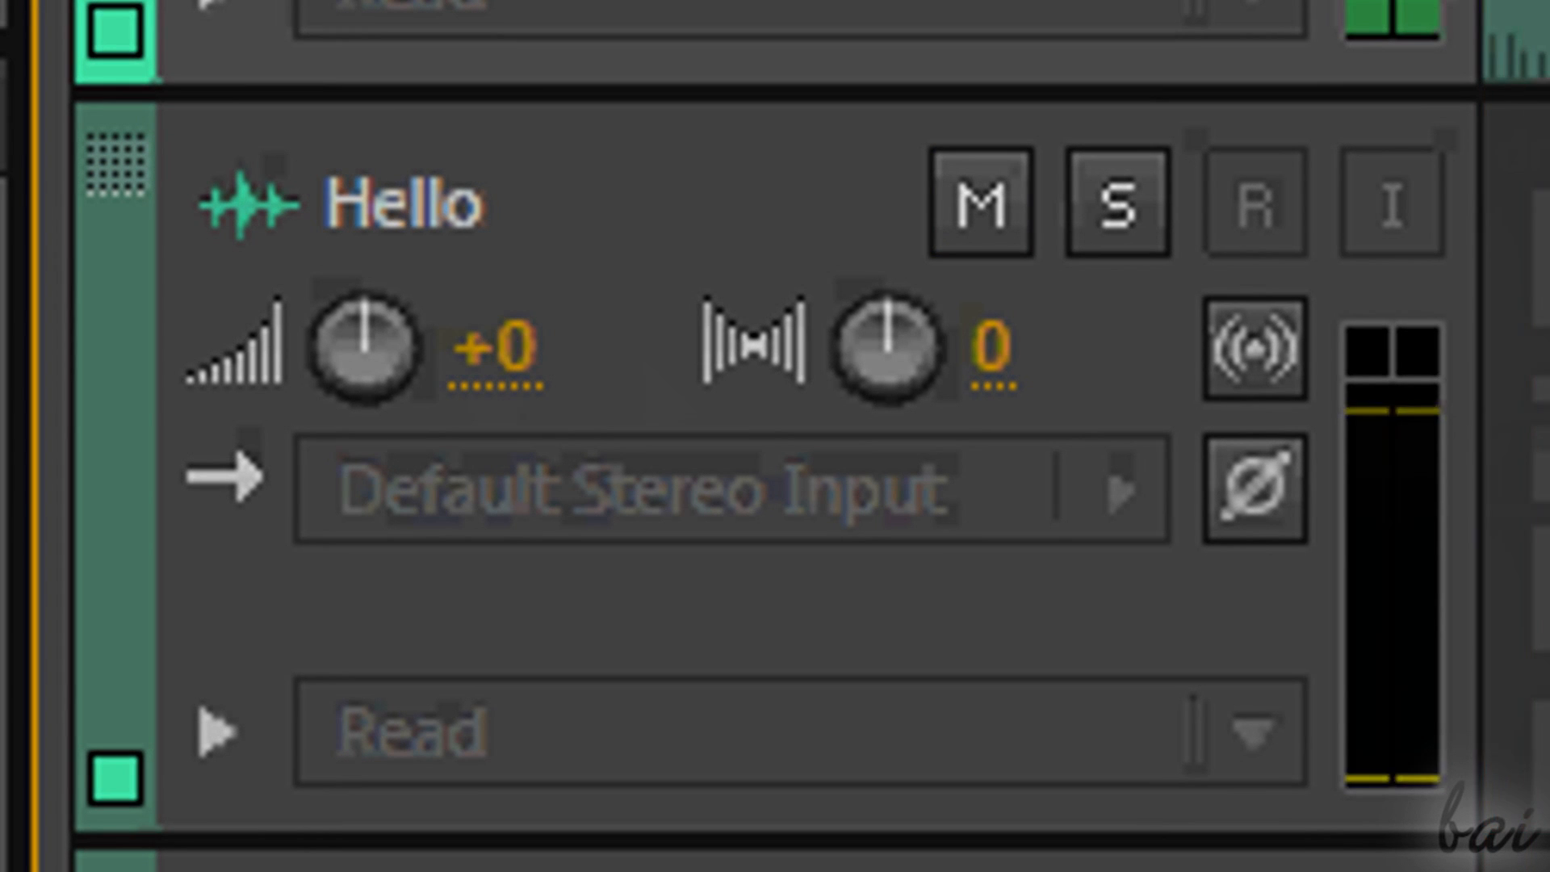
left_click_drag(371, 346, 370, 307)
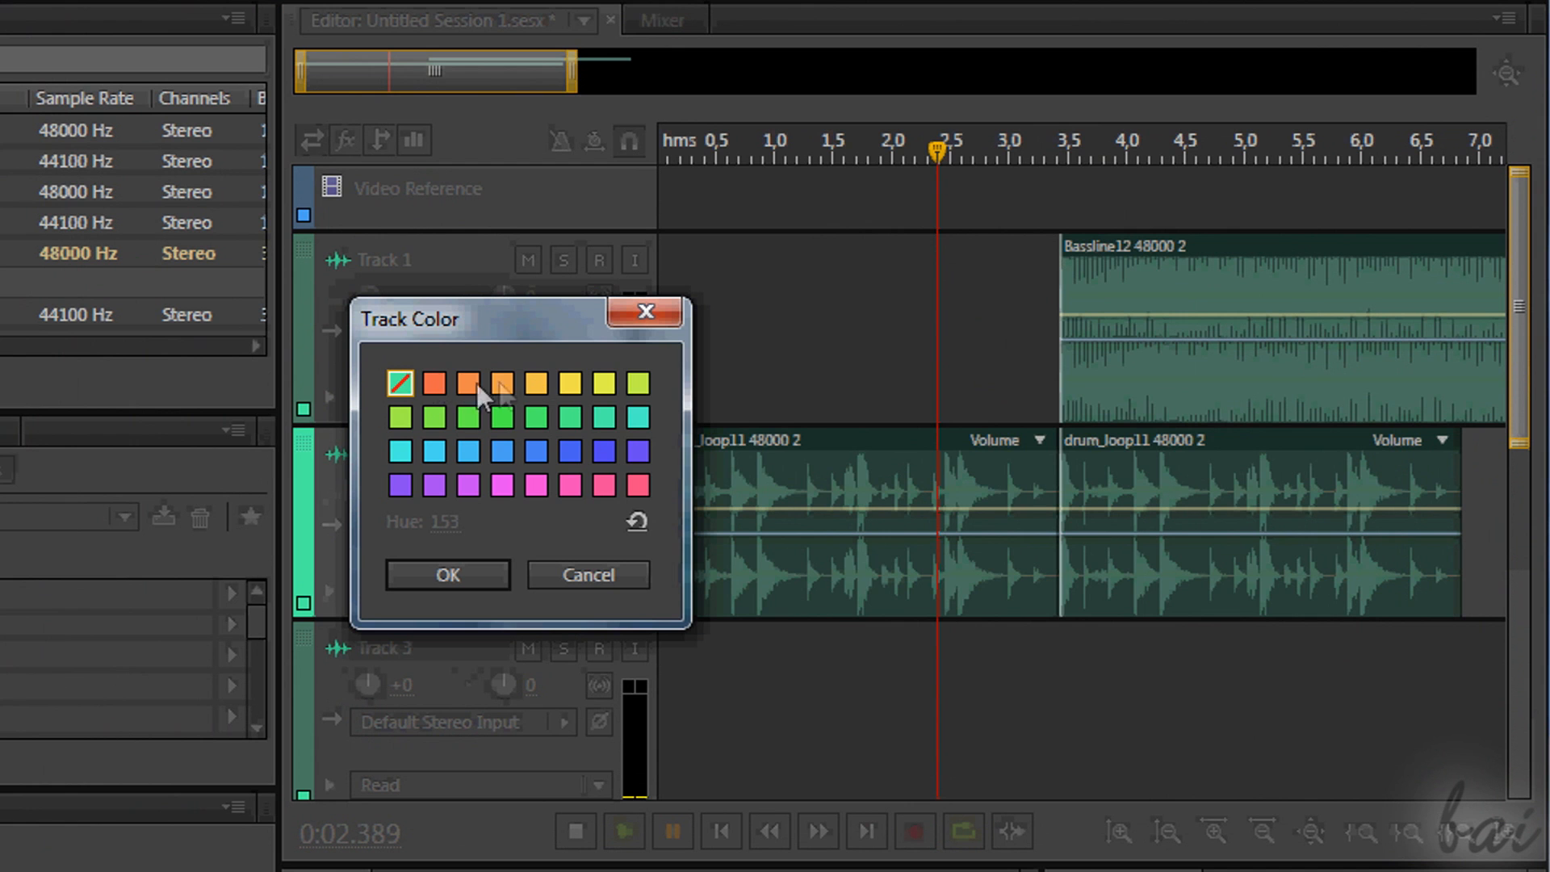
- Colour the Hello track pink-red (hue 341) after briefly trying cyan
left_click(466, 384)
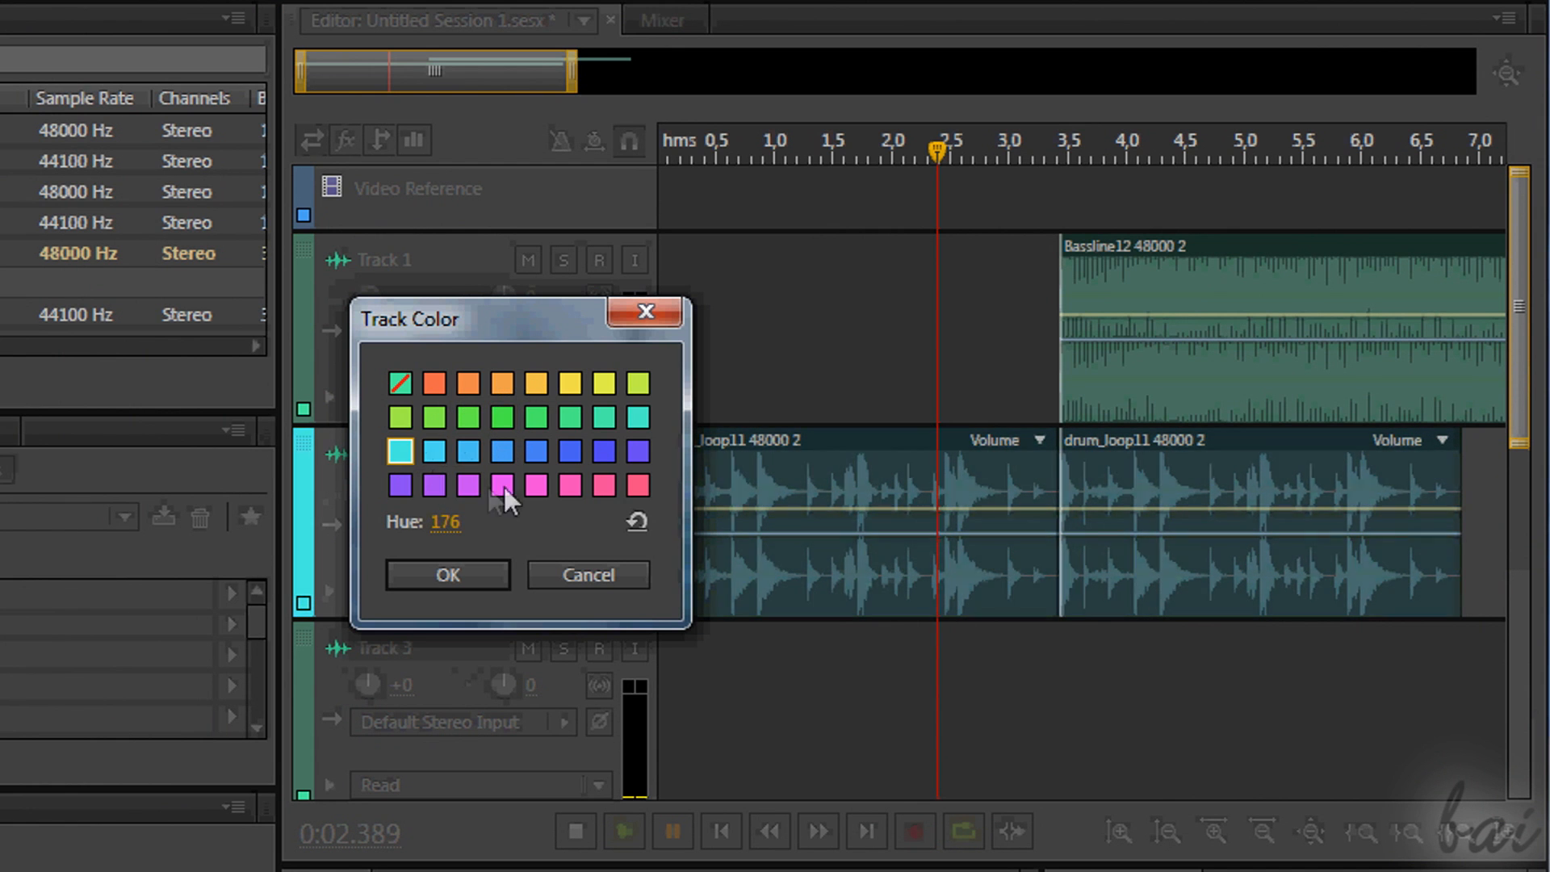
left_click(637, 485)
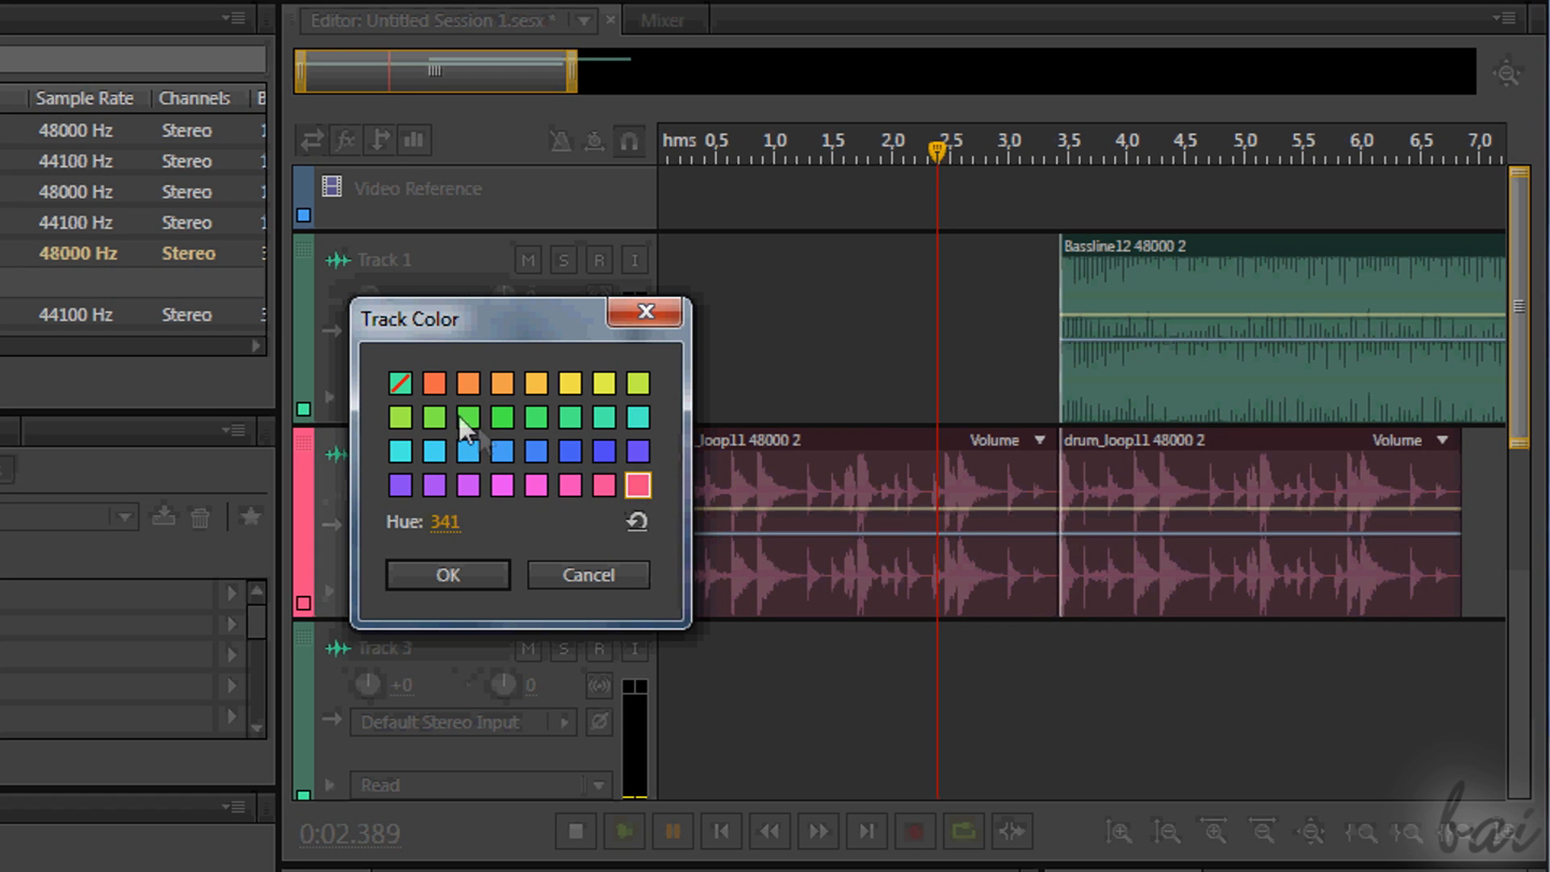
left_click(446, 574)
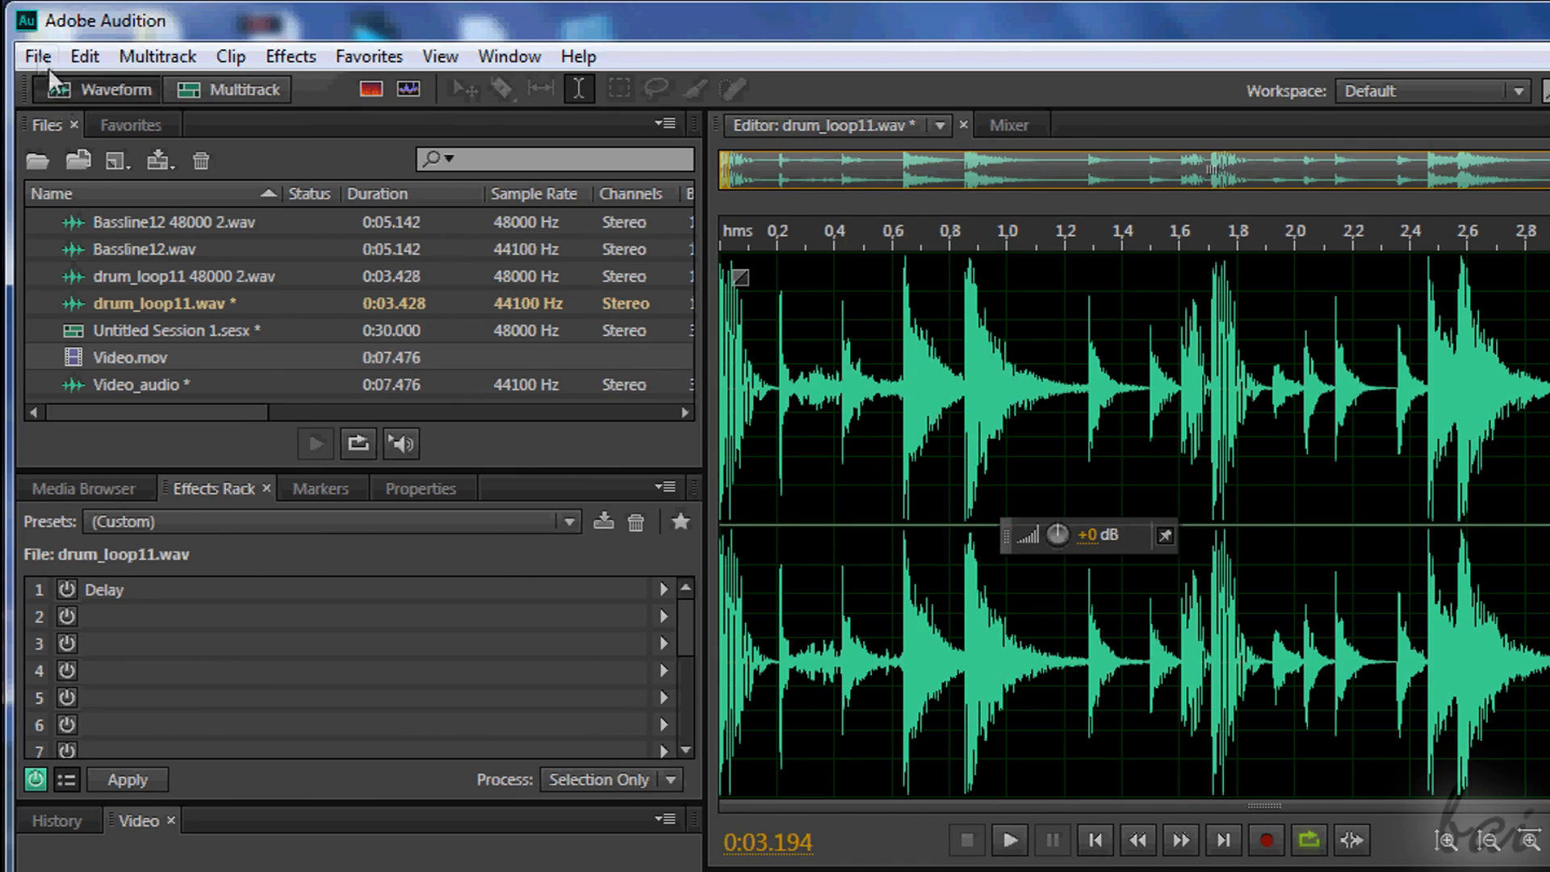
- Cancel Save As for the drum loop and return to the multitrack session's File menu
left_click(36, 56)
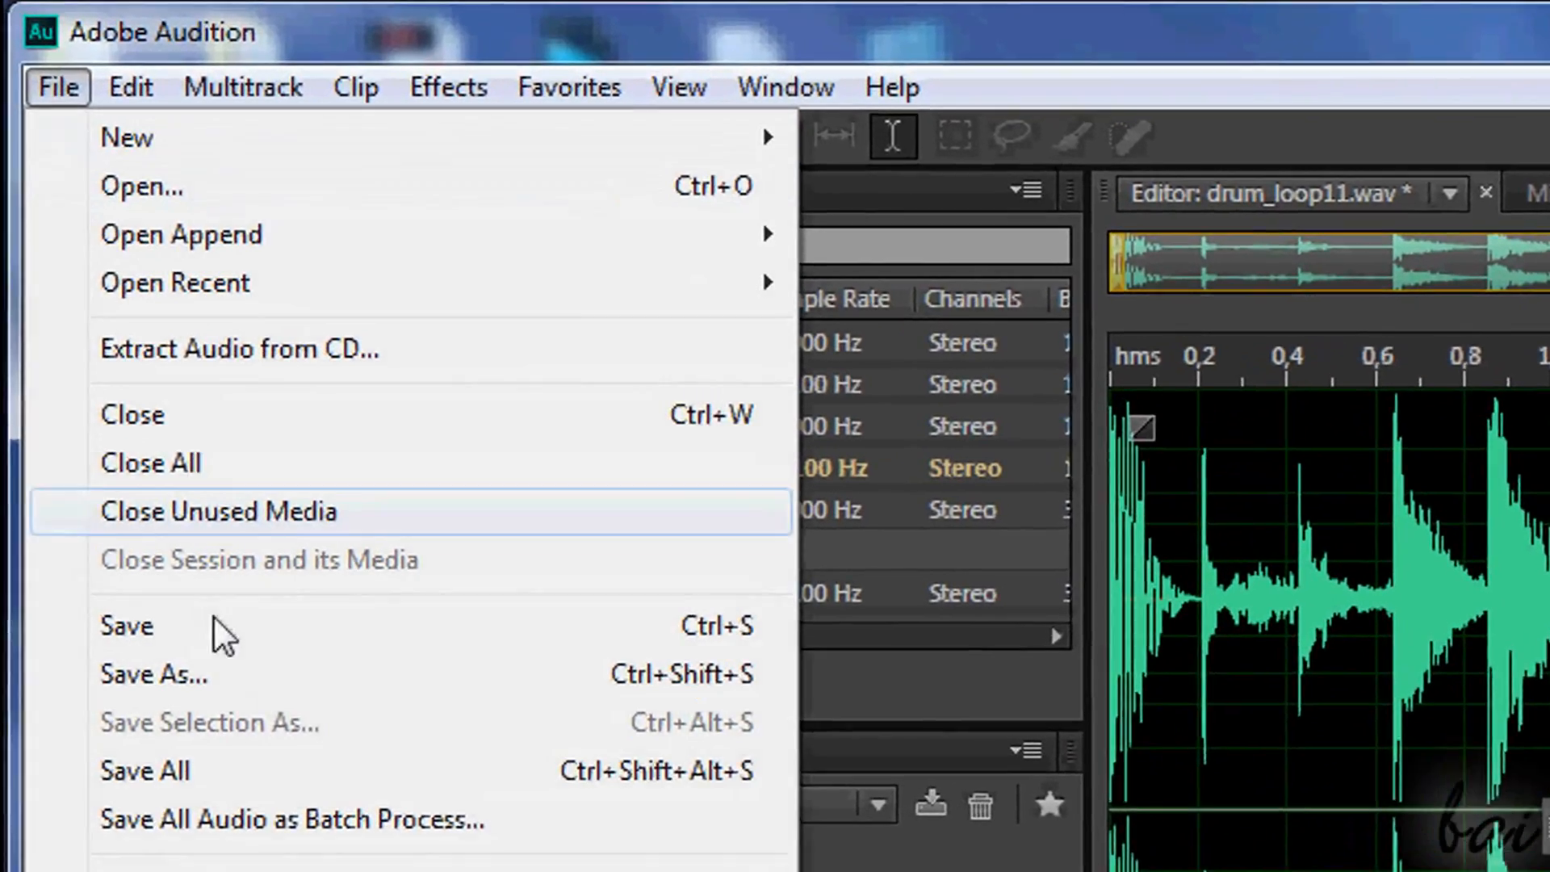
left_click(153, 674)
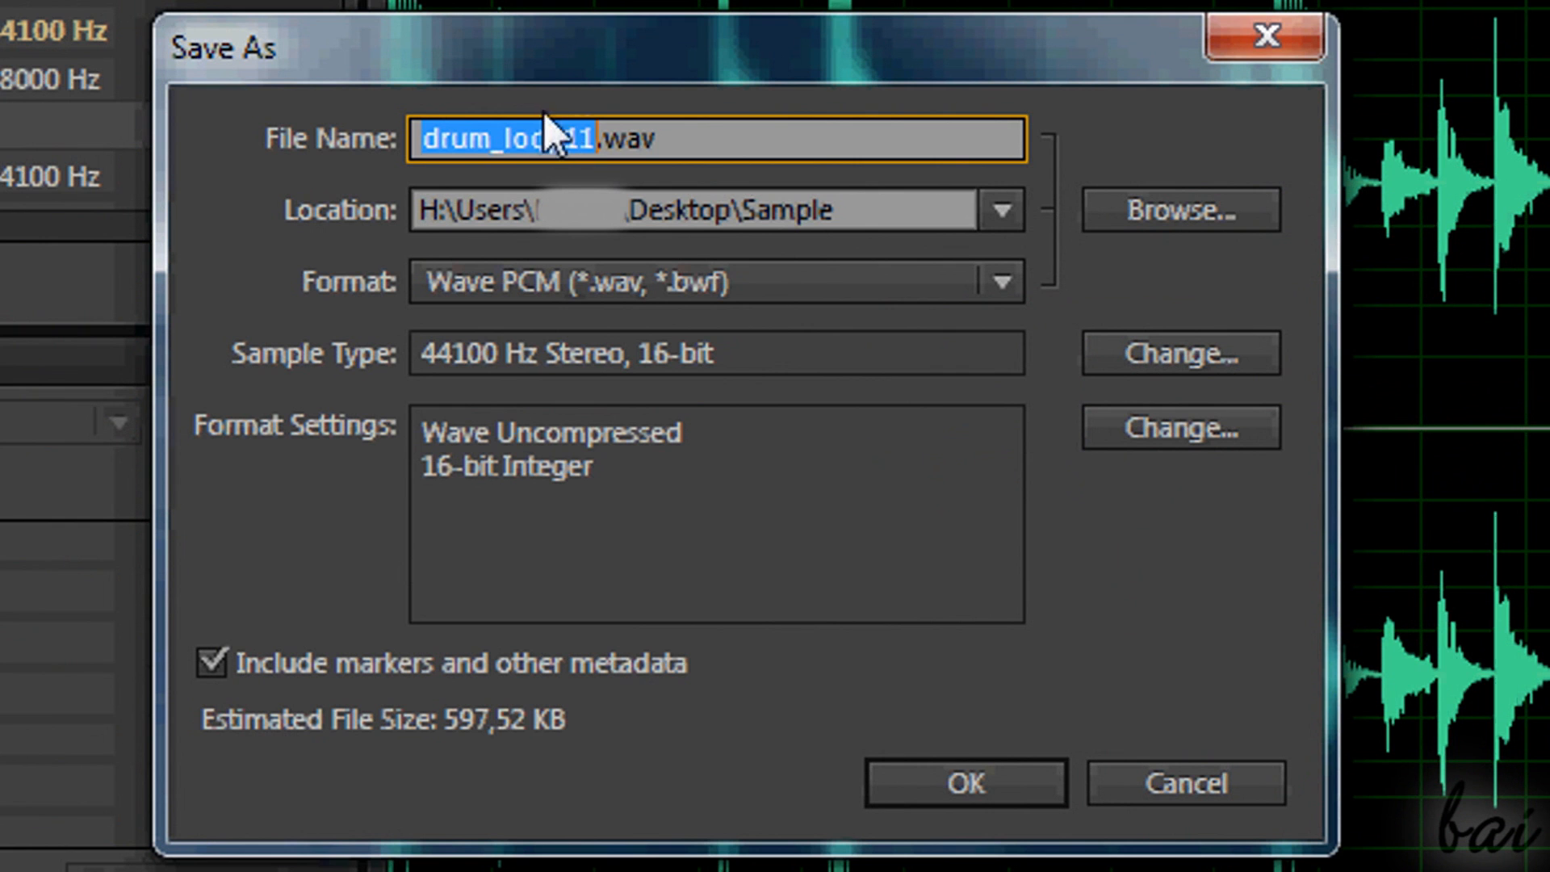
left_click(964, 782)
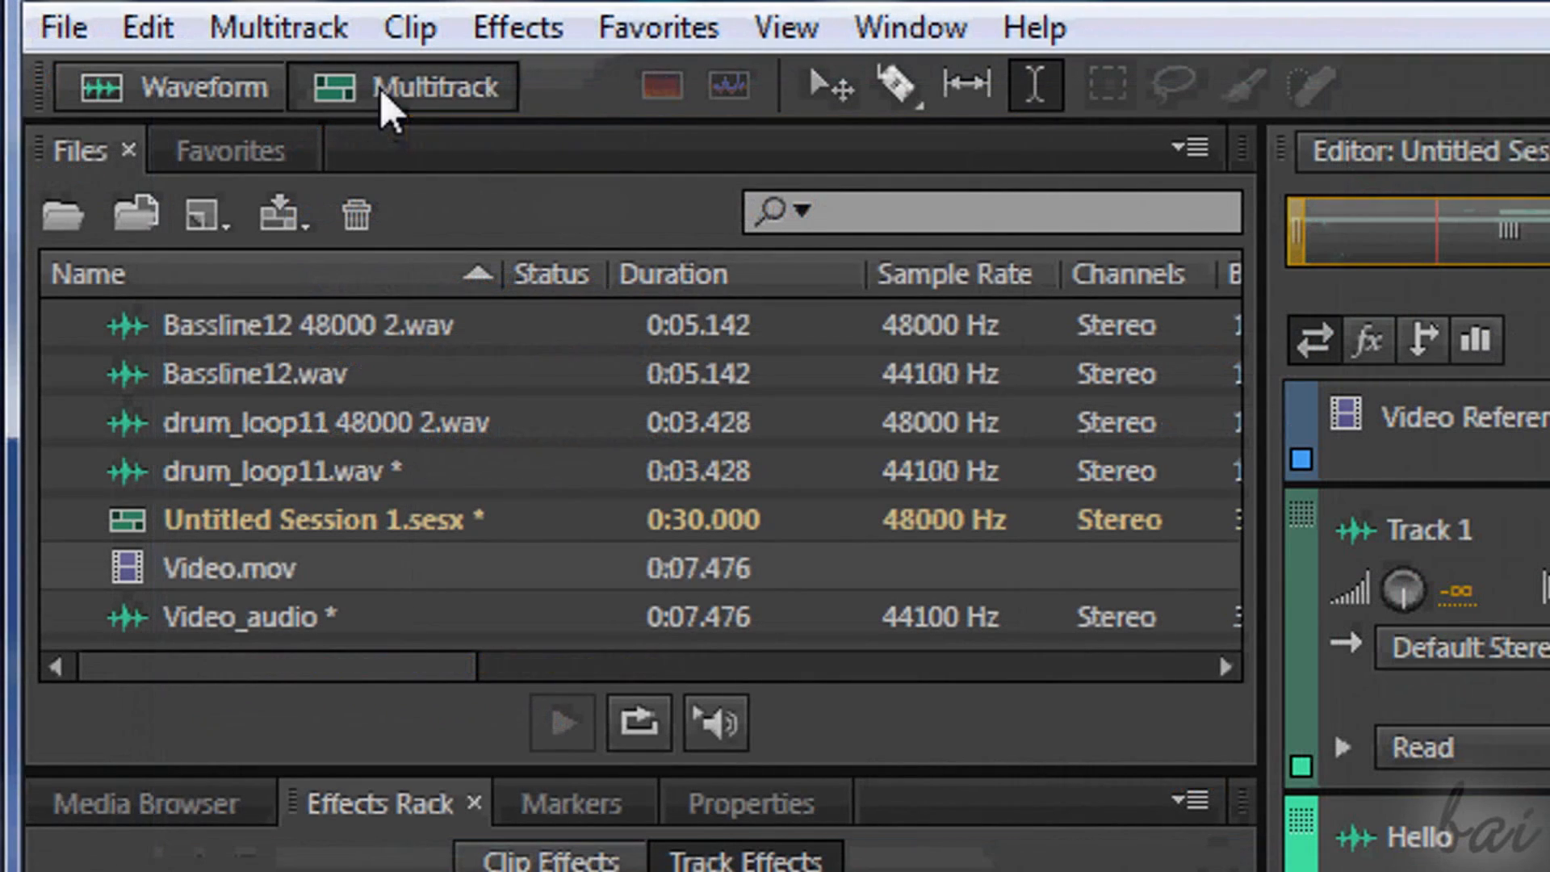
left_click(59, 26)
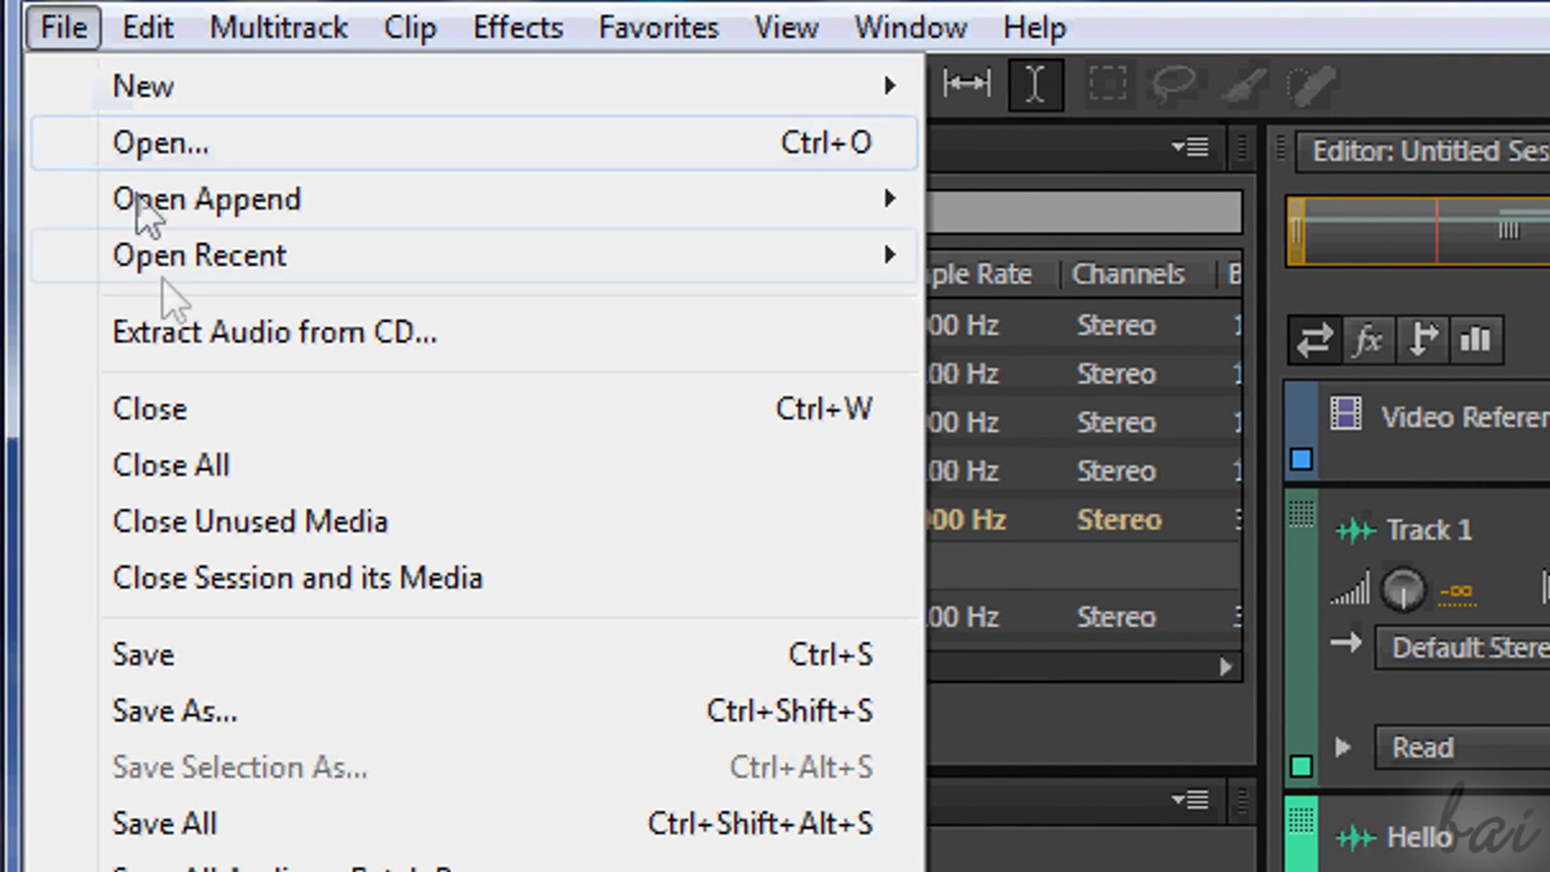
left_click(175, 710)
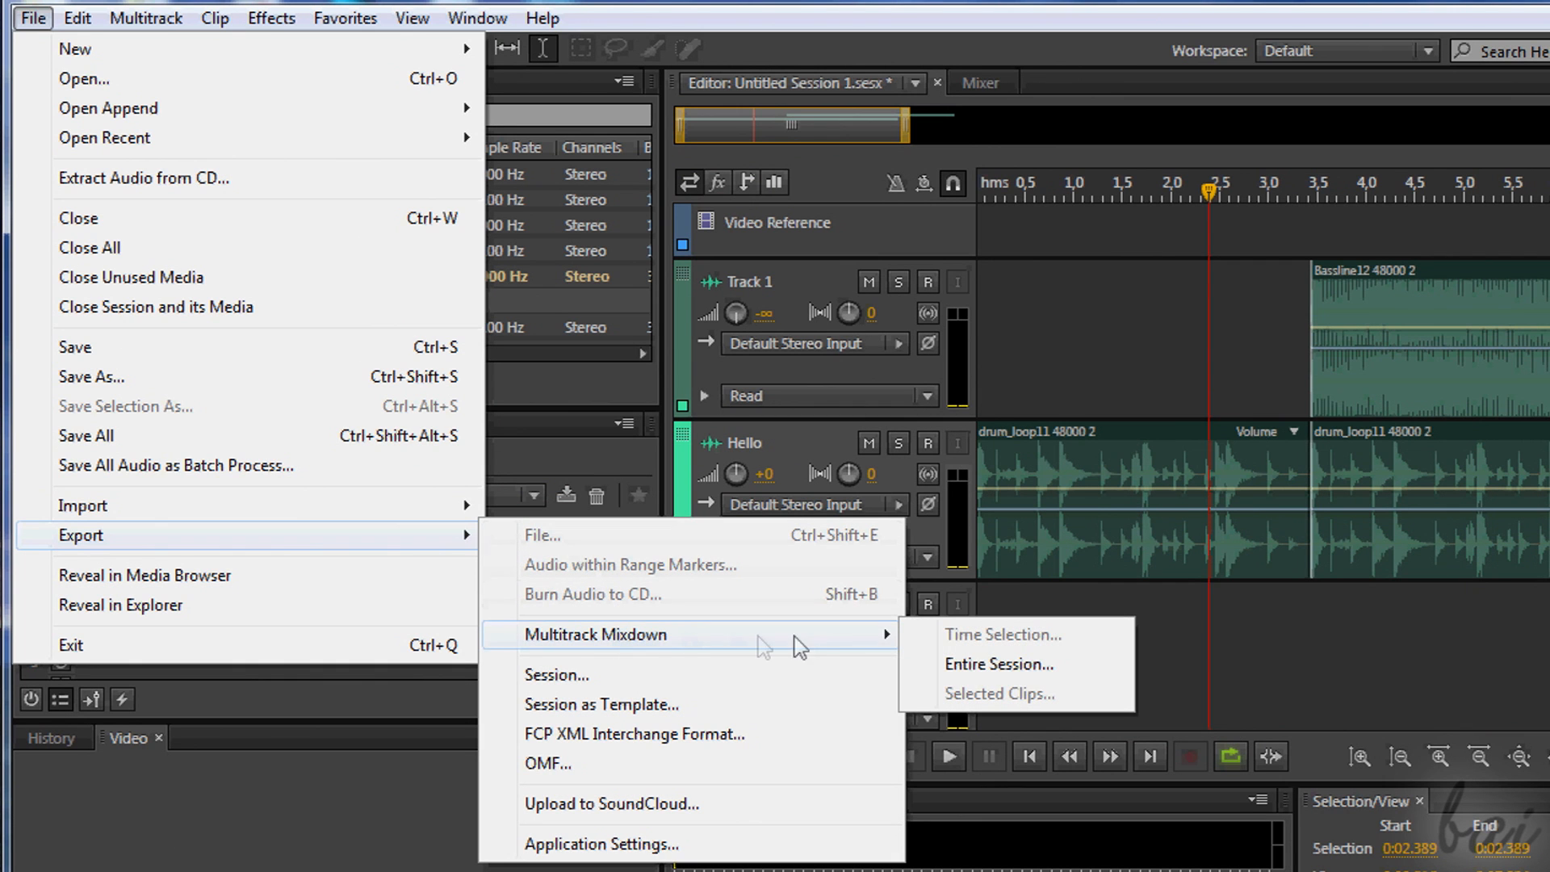
mouse_move(947, 665)
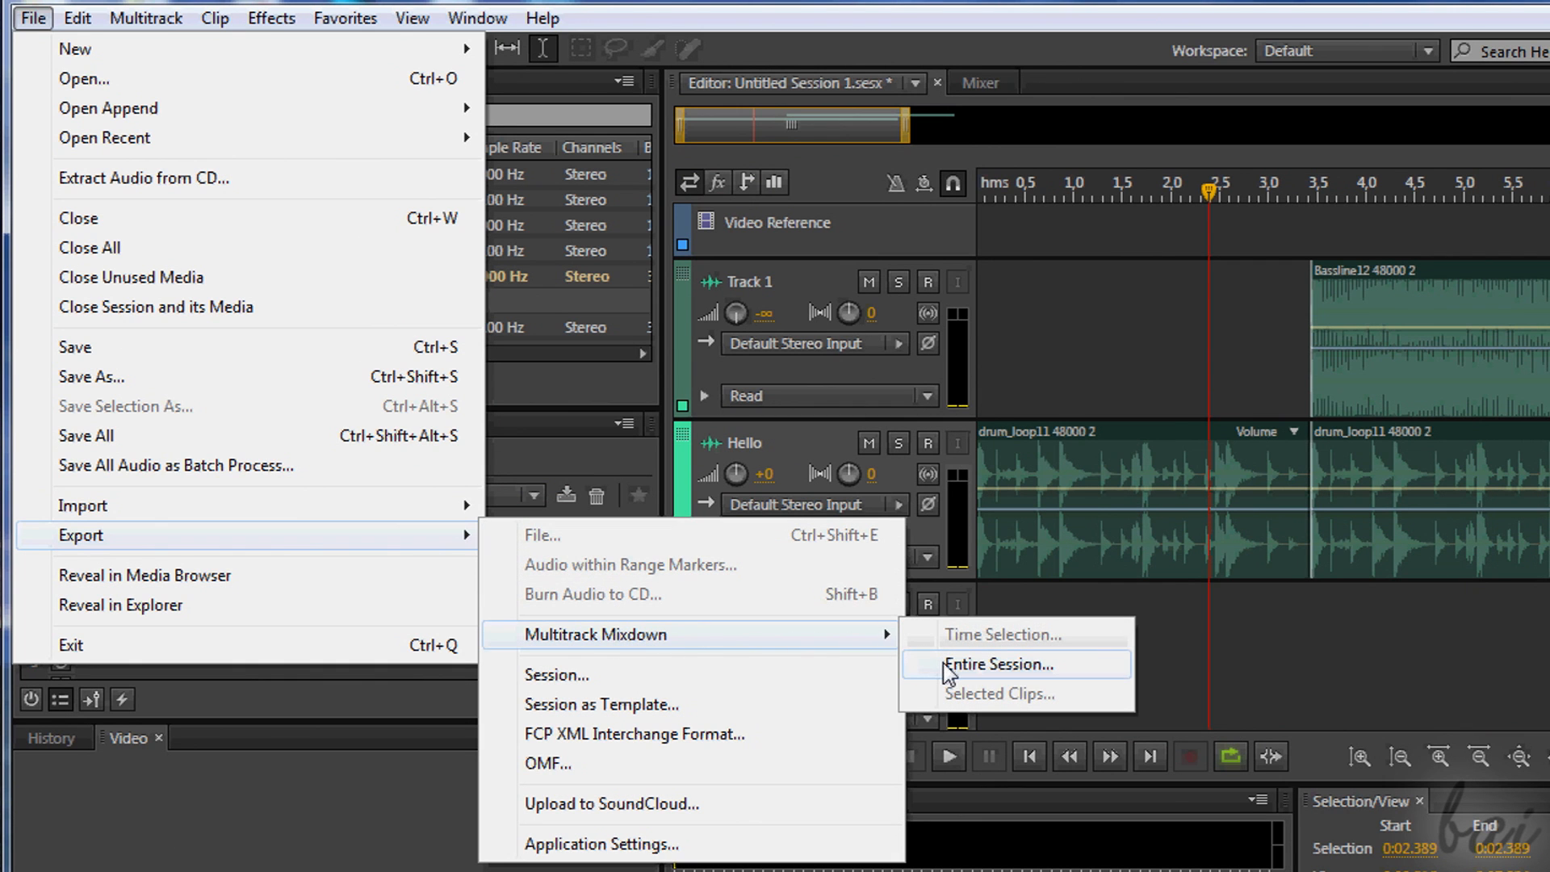
- Export an entire-session mixdown with Wave PCM (*.wav, *.bwf) as the format
left_click(999, 664)
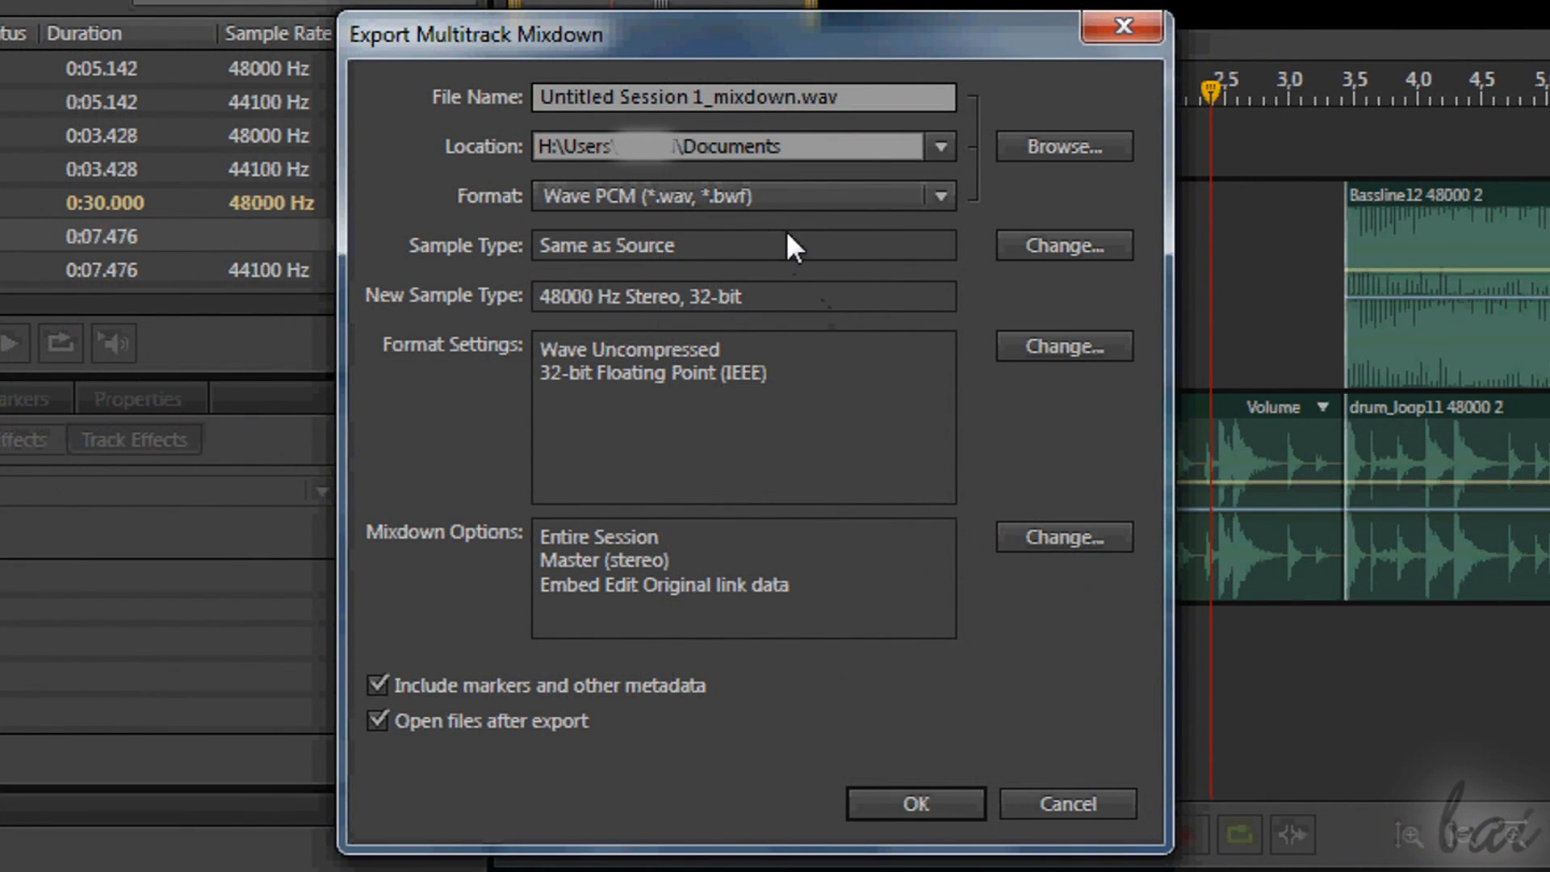
left_click(940, 195)
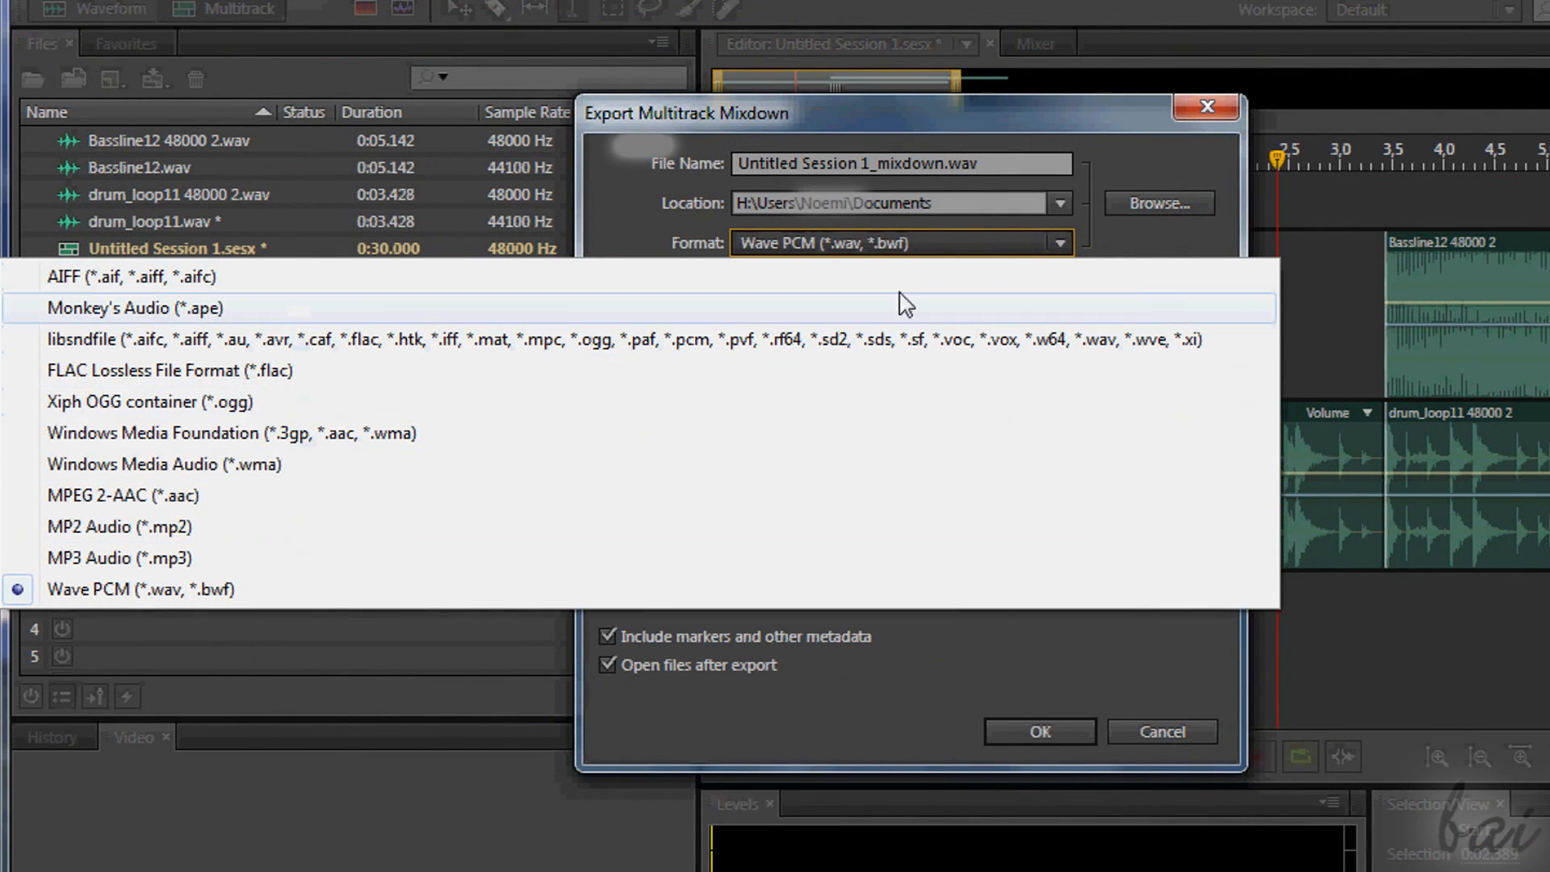
left_click(140, 590)
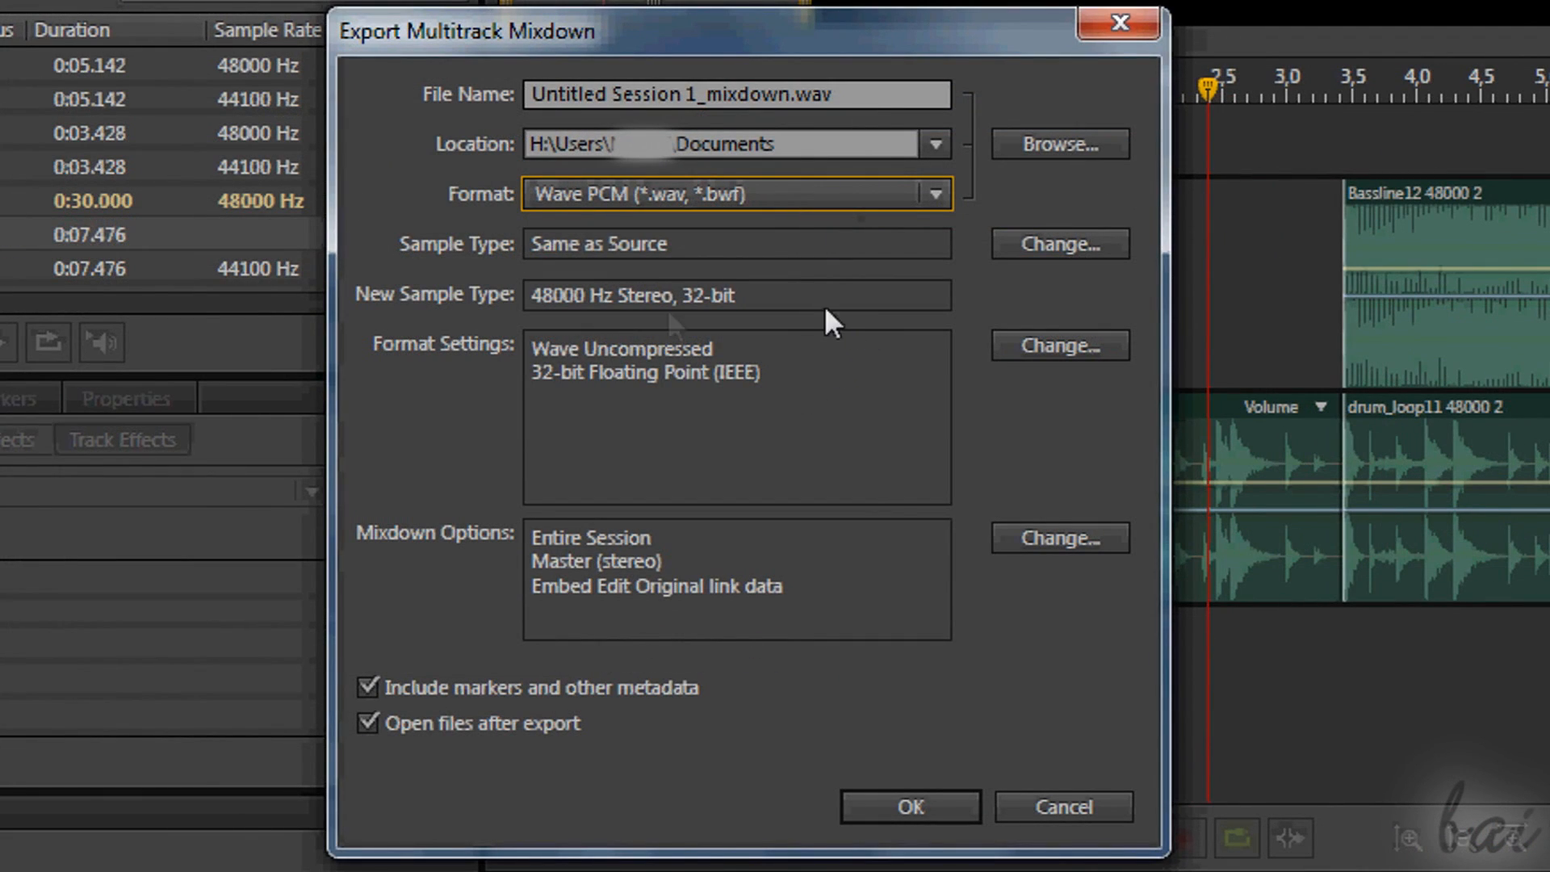
mouse_move(904, 551)
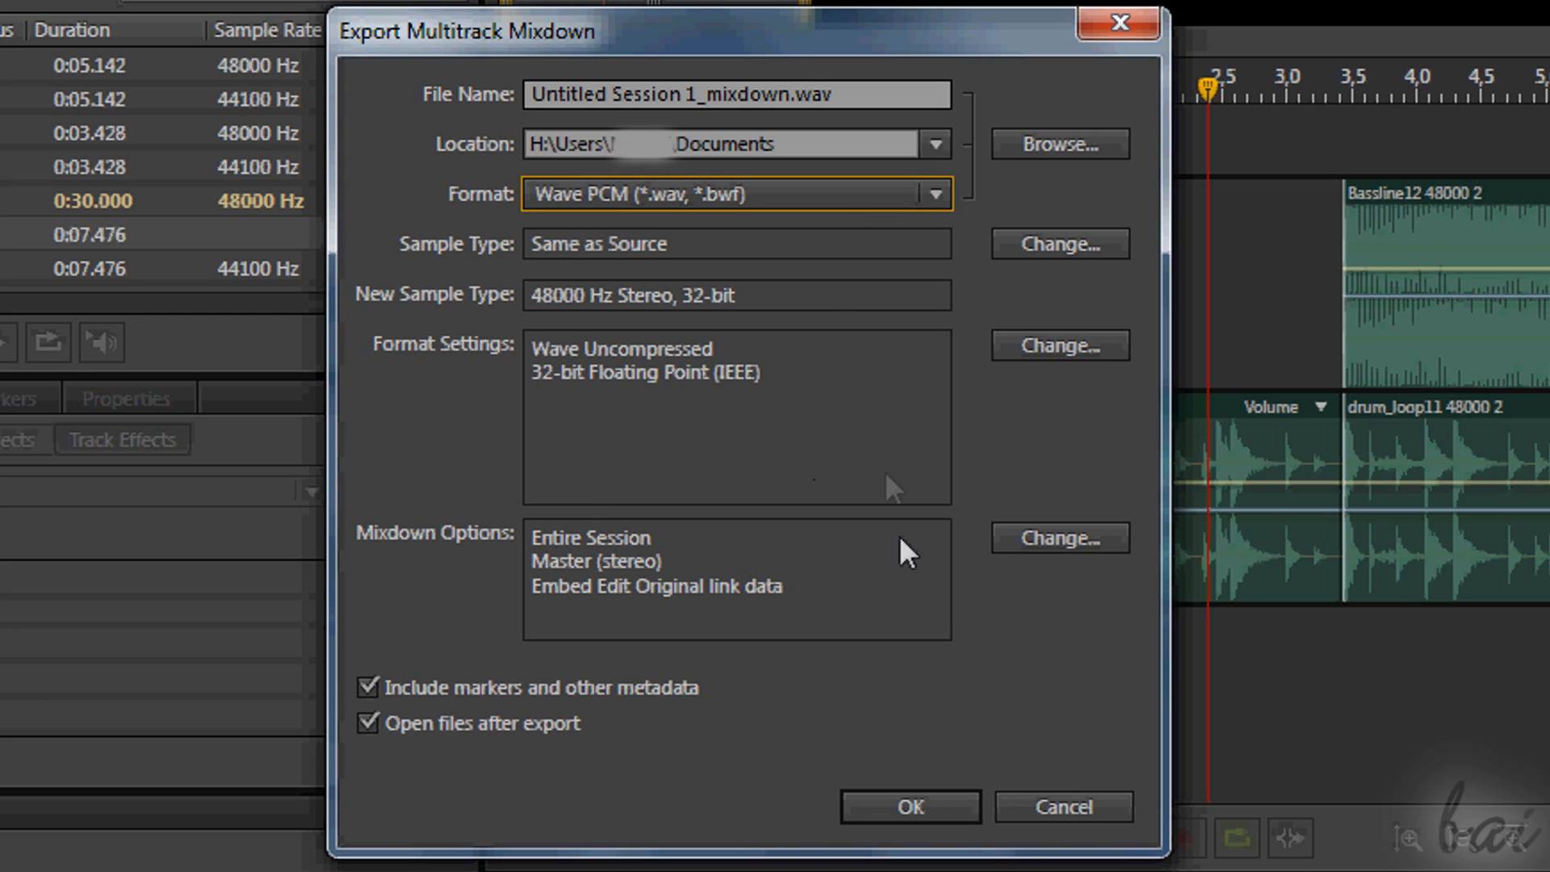
mouse_move(859, 370)
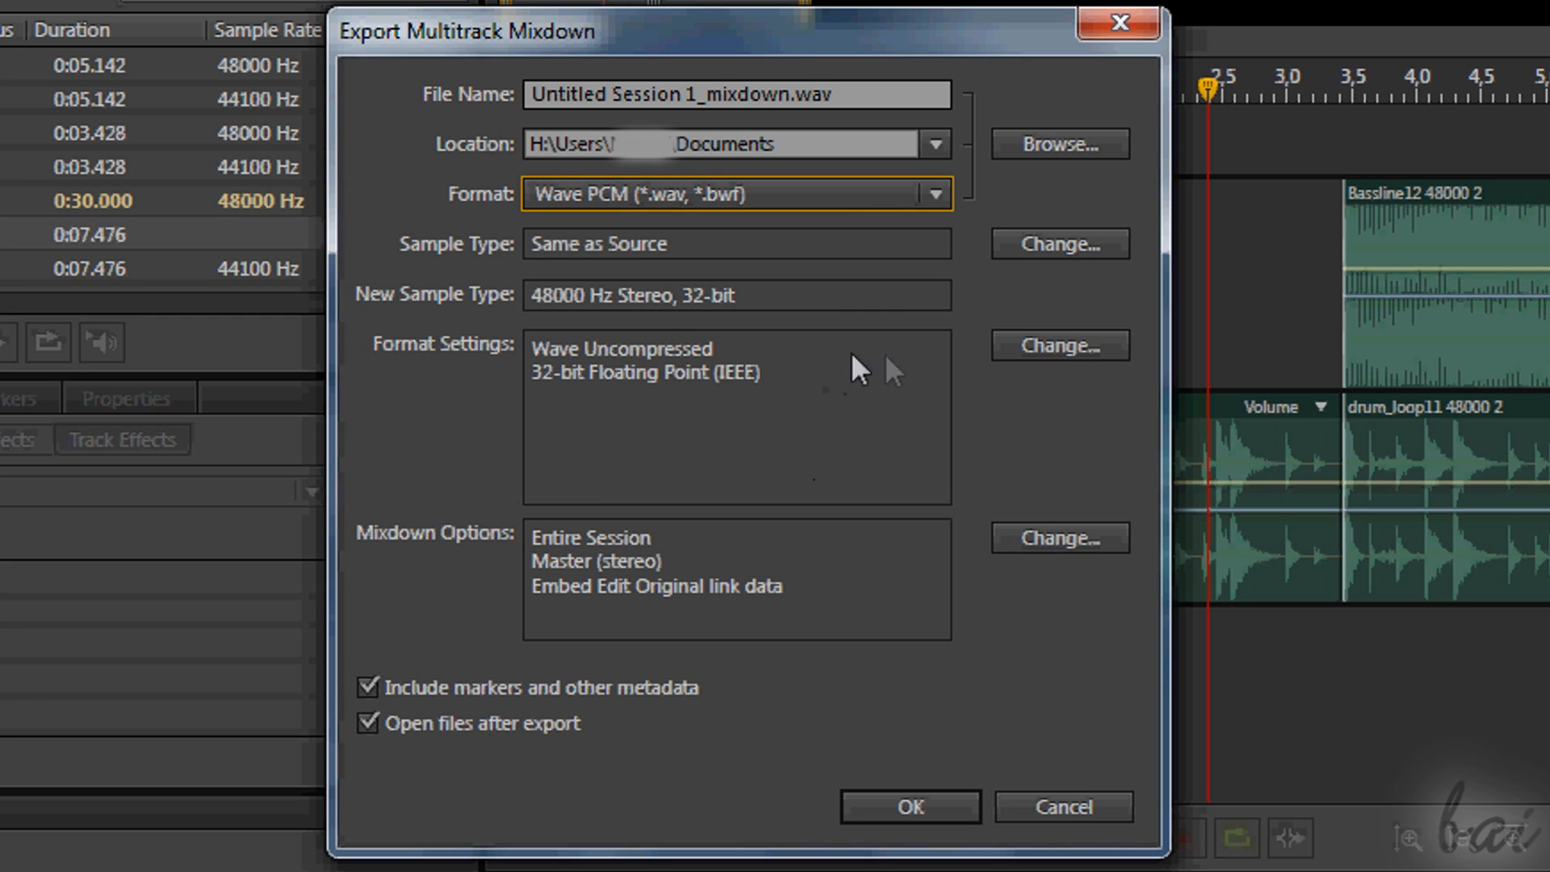
mouse_move(1087, 556)
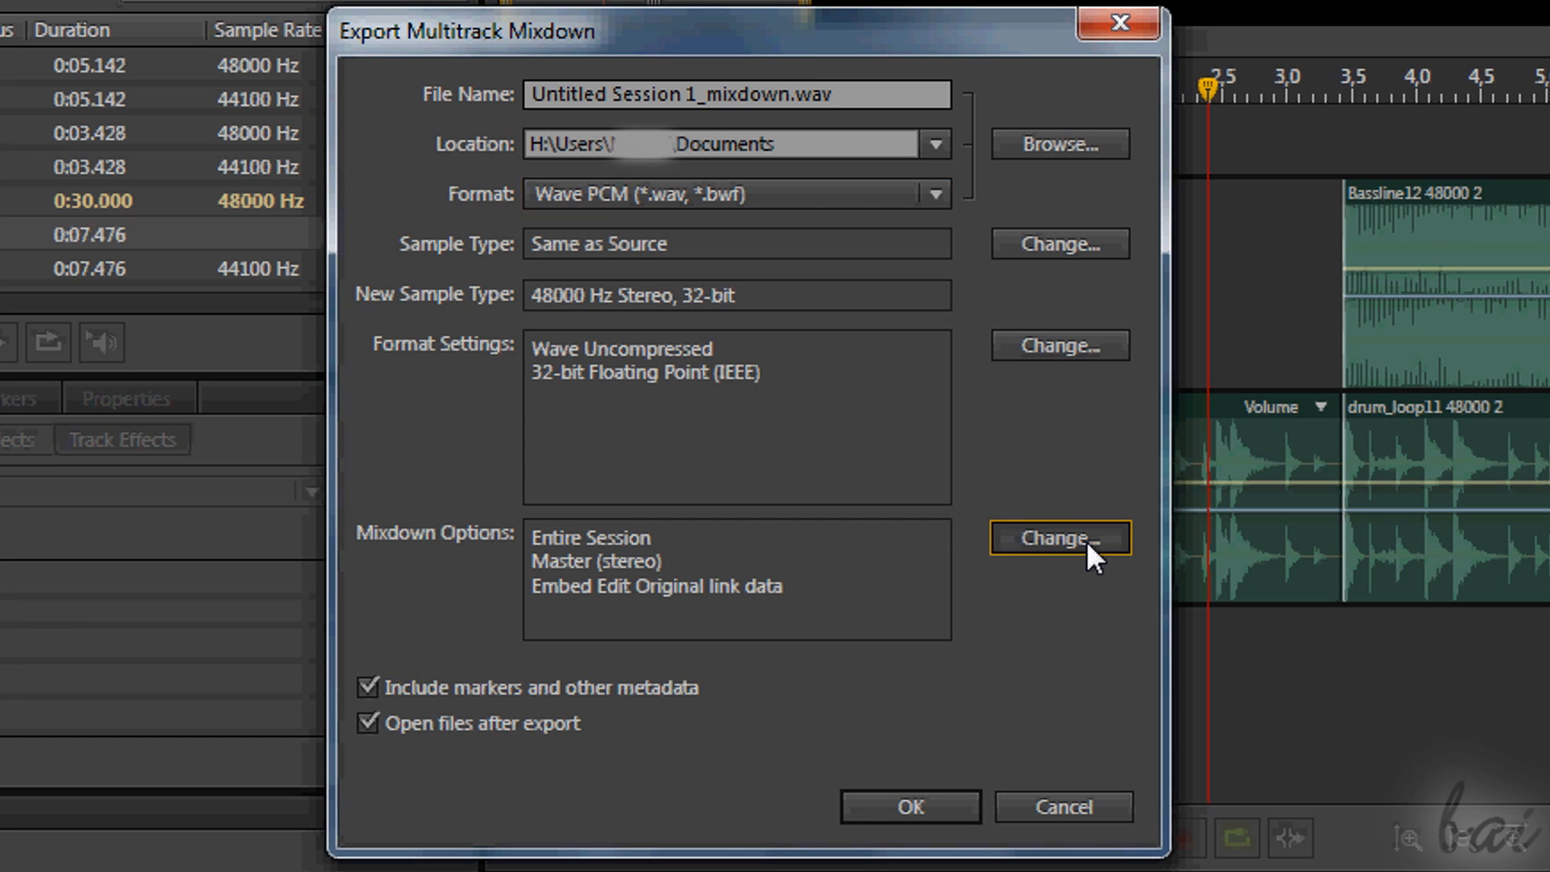
- Exclude Track 1 from the mixdown sources and export the stereo master mixdown
left_click(1059, 537)
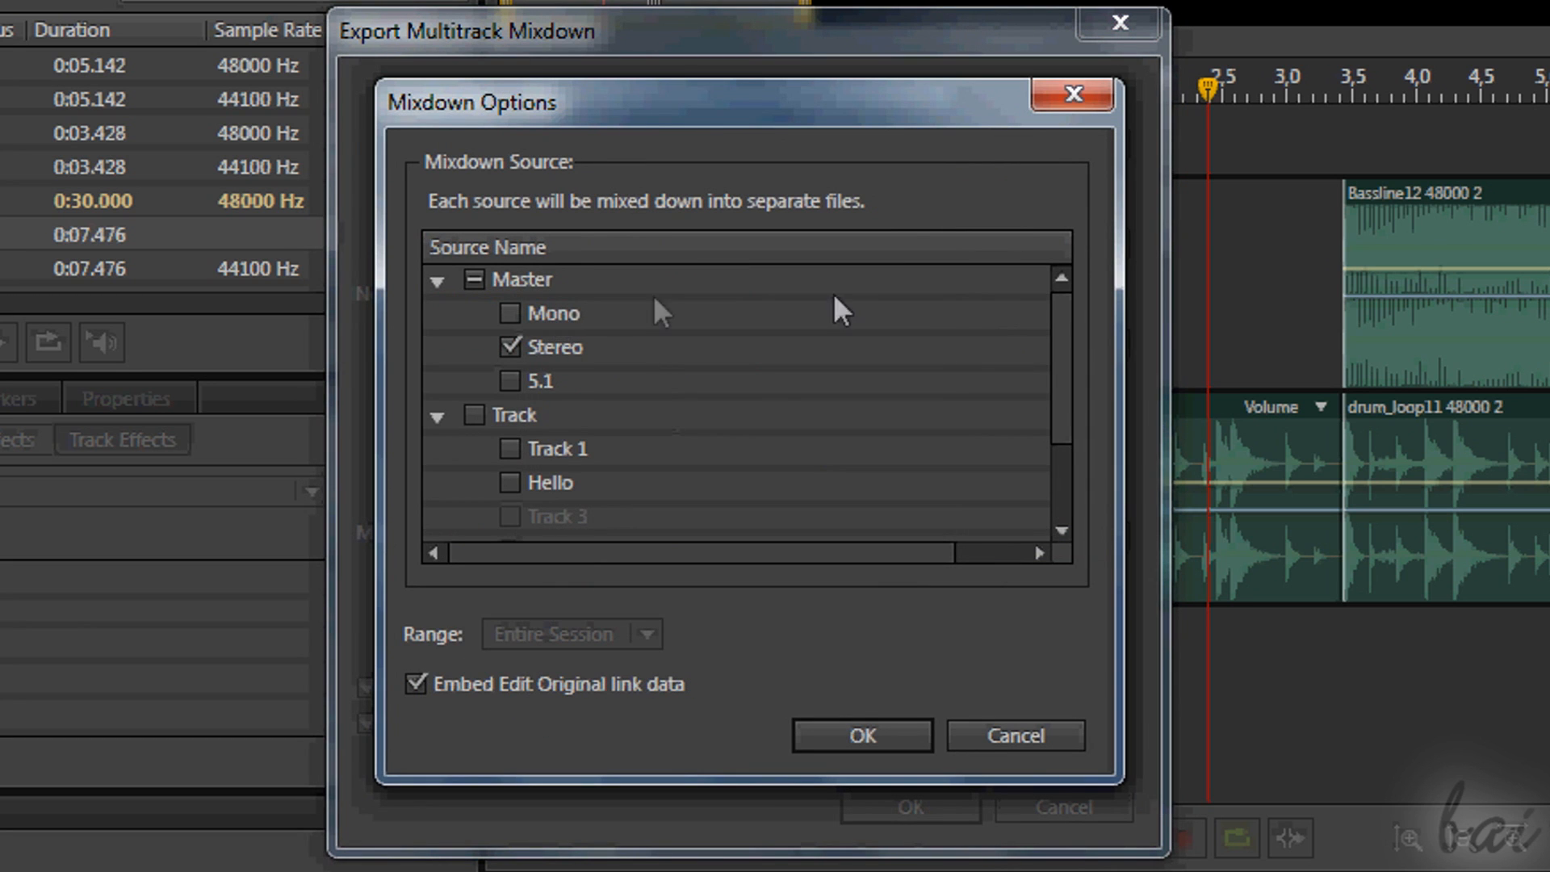
scroll("down", 3)
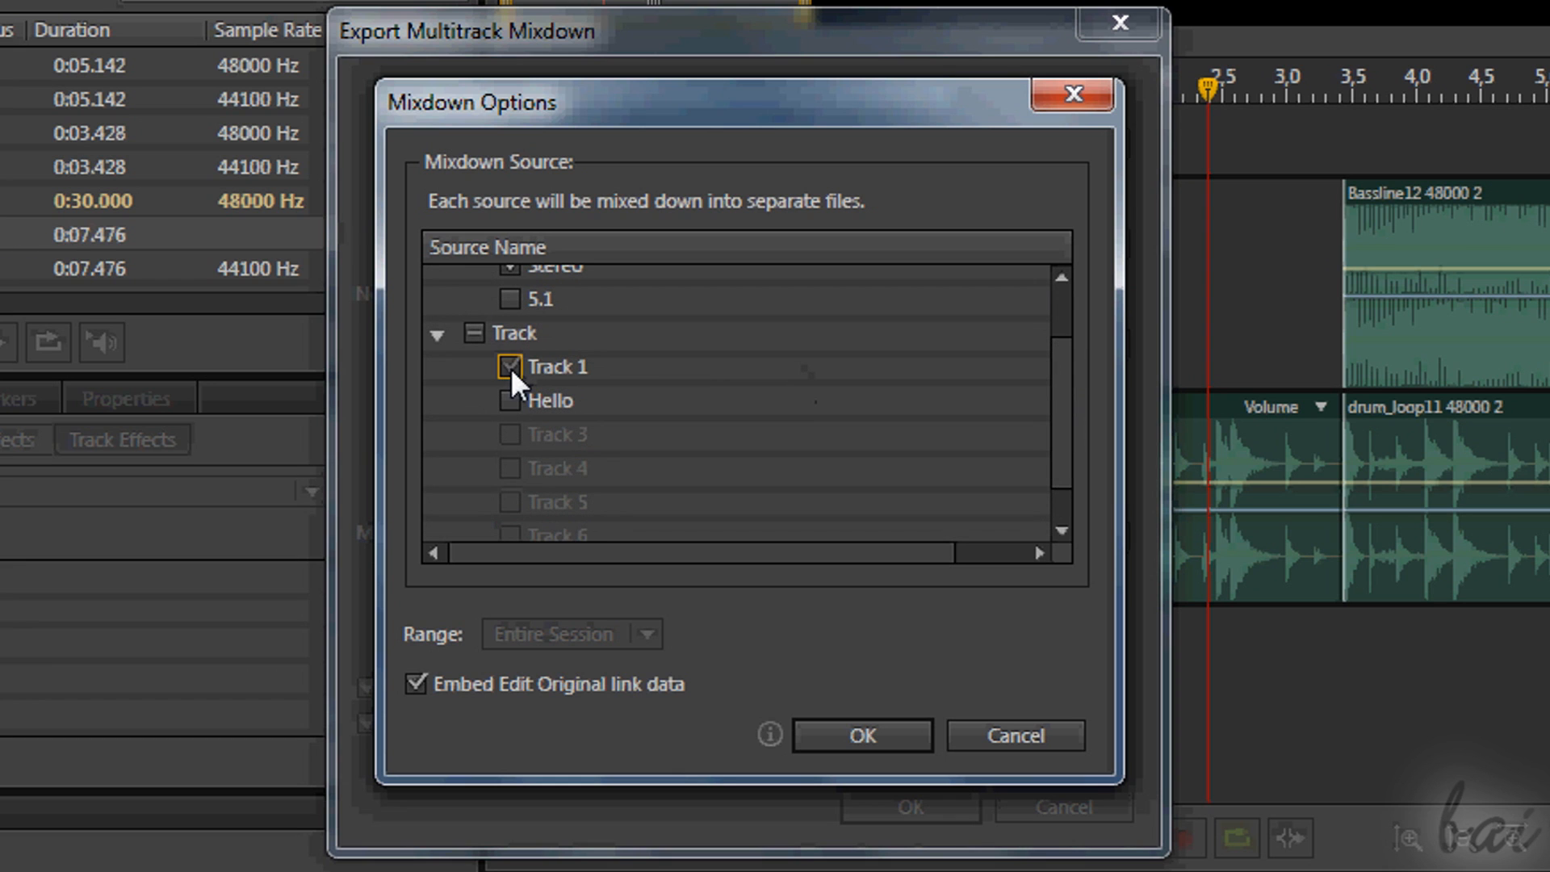
left_click(511, 367)
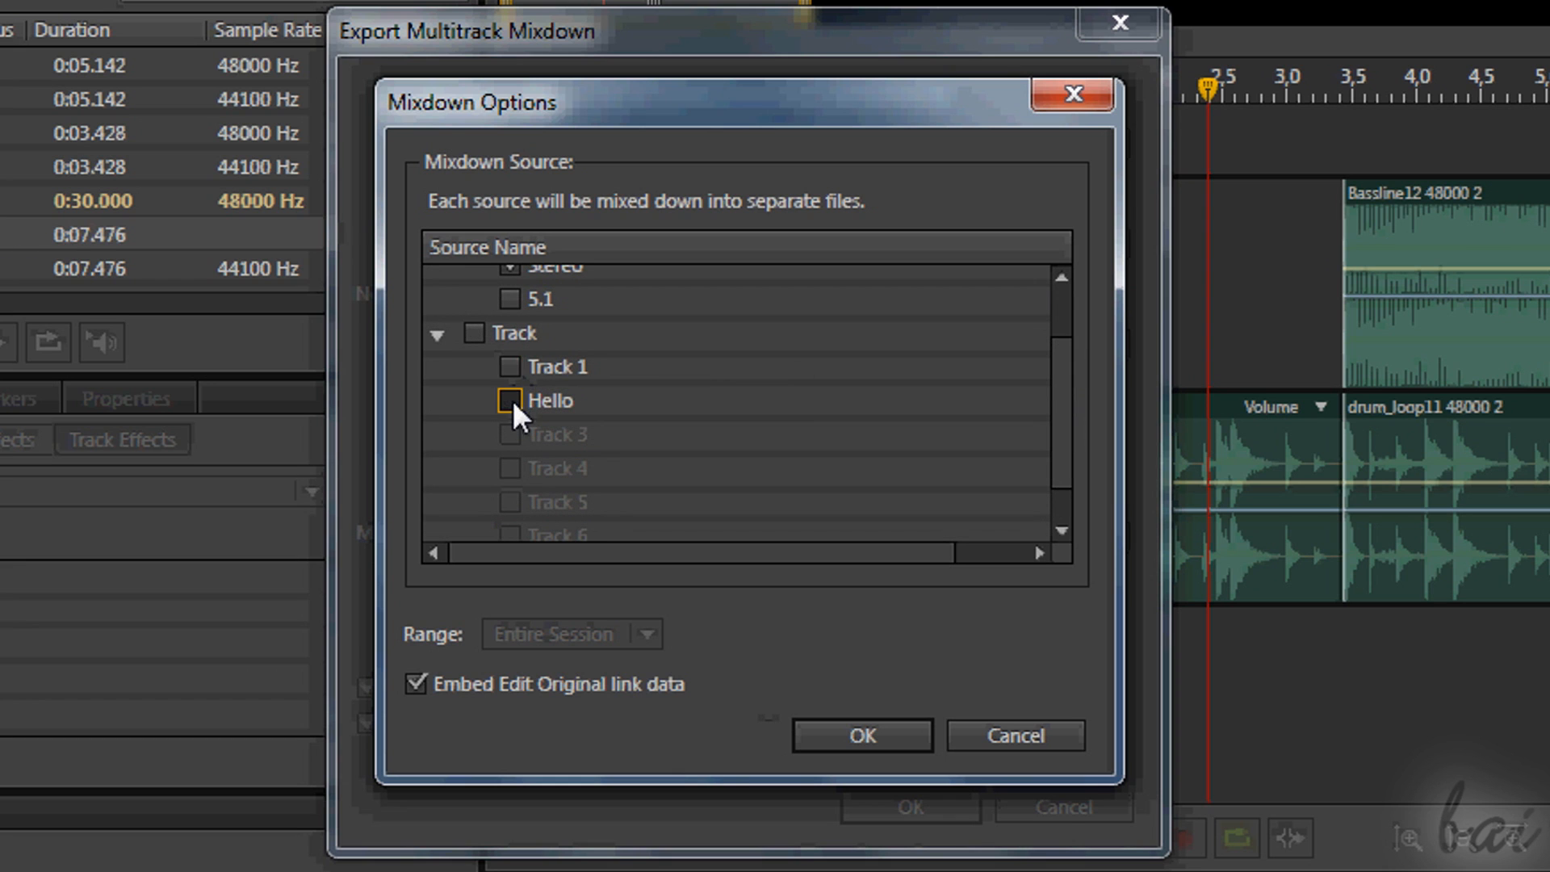
mouse_move(521, 371)
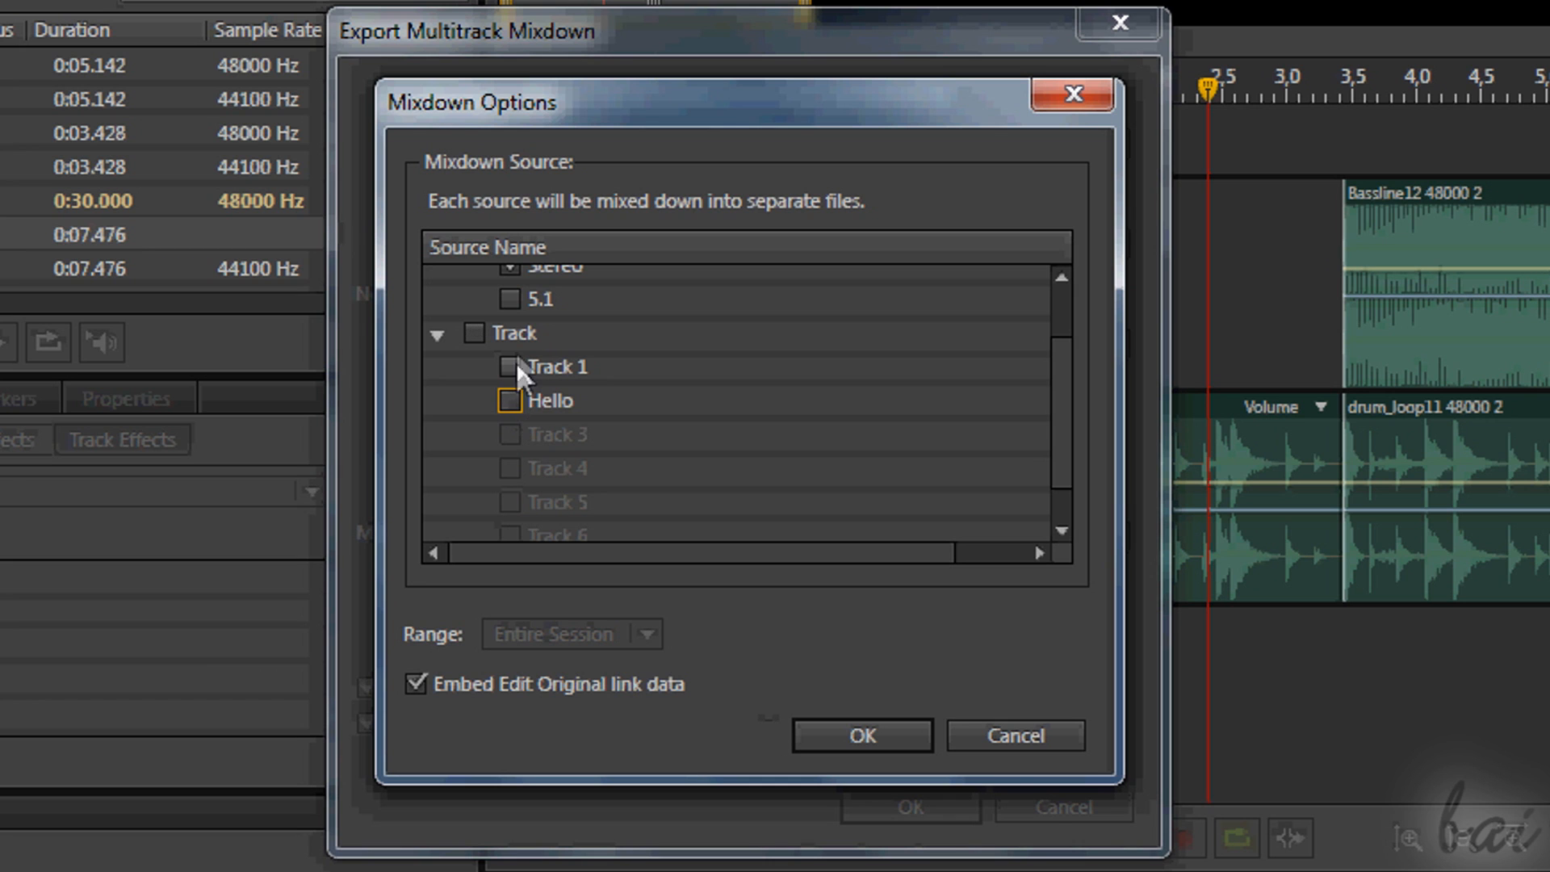
mouse_move(534, 381)
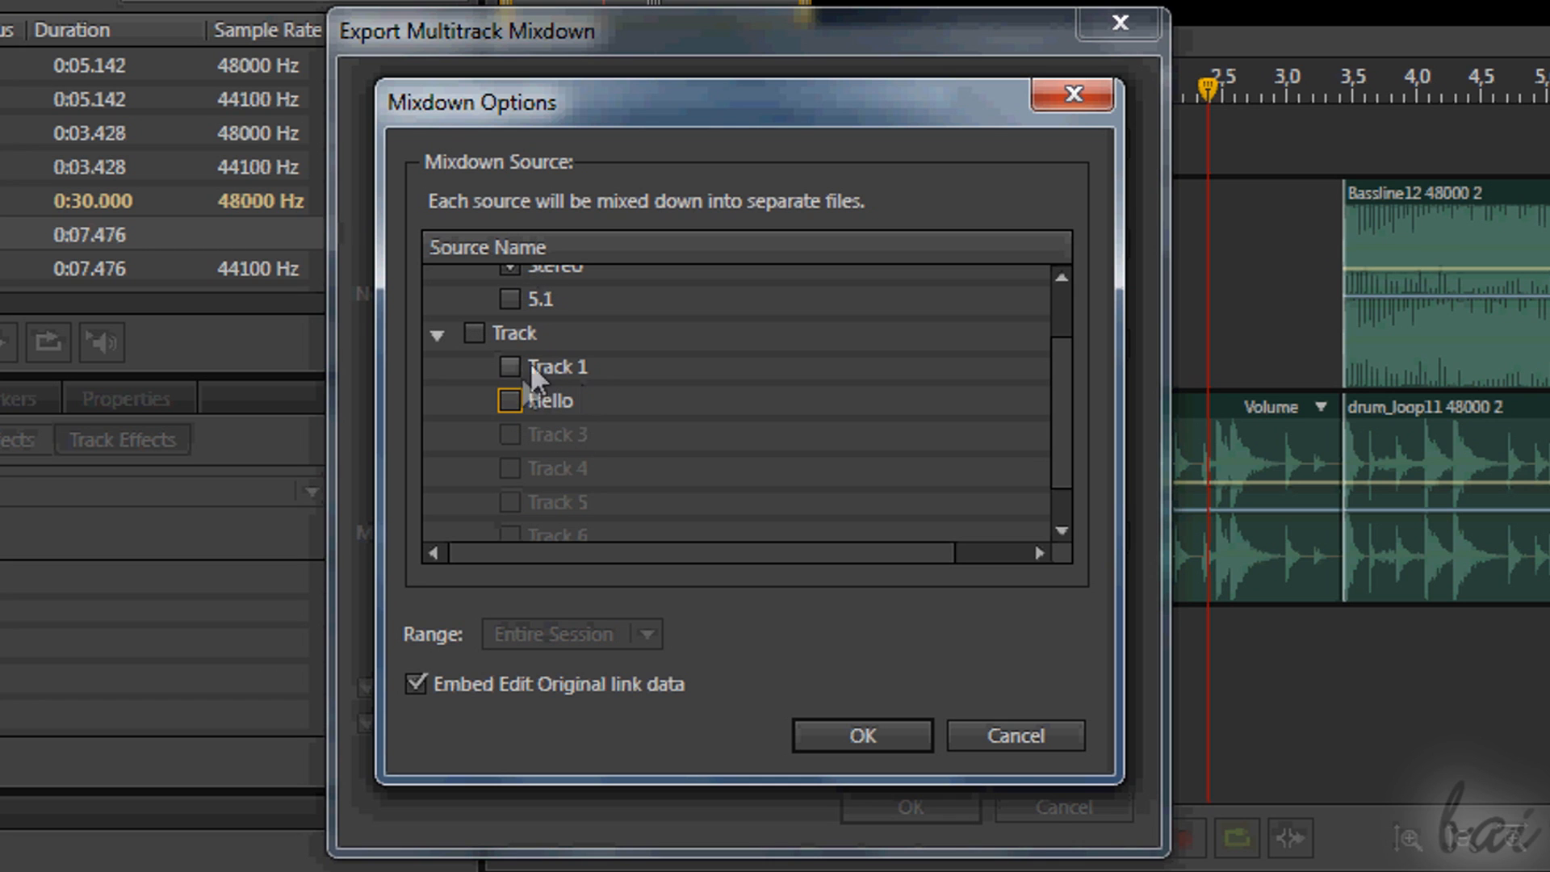
left_click(859, 735)
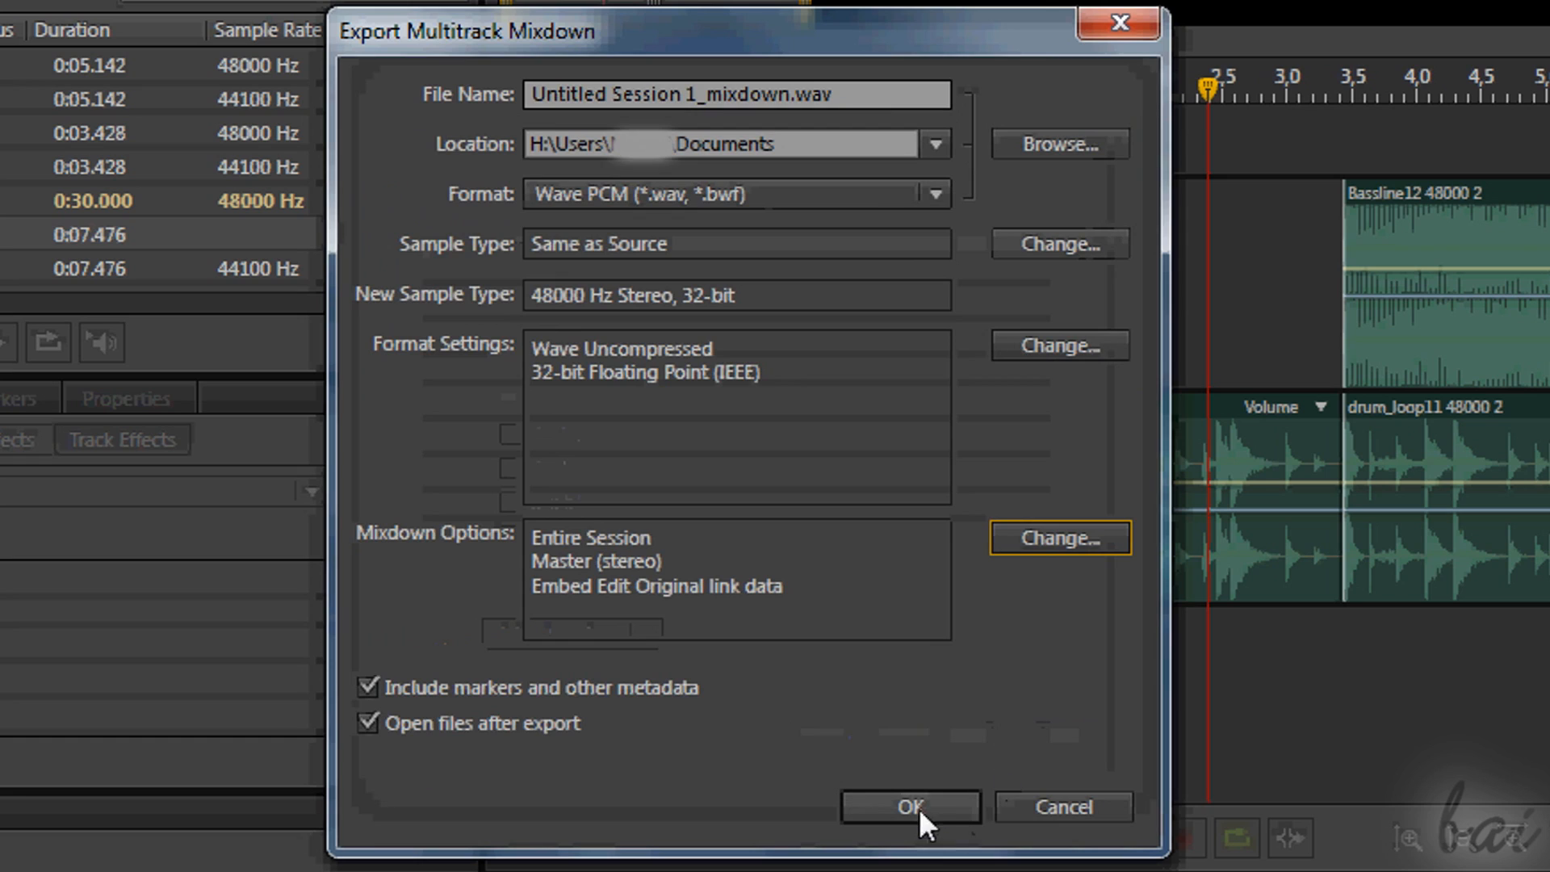
left_click(908, 807)
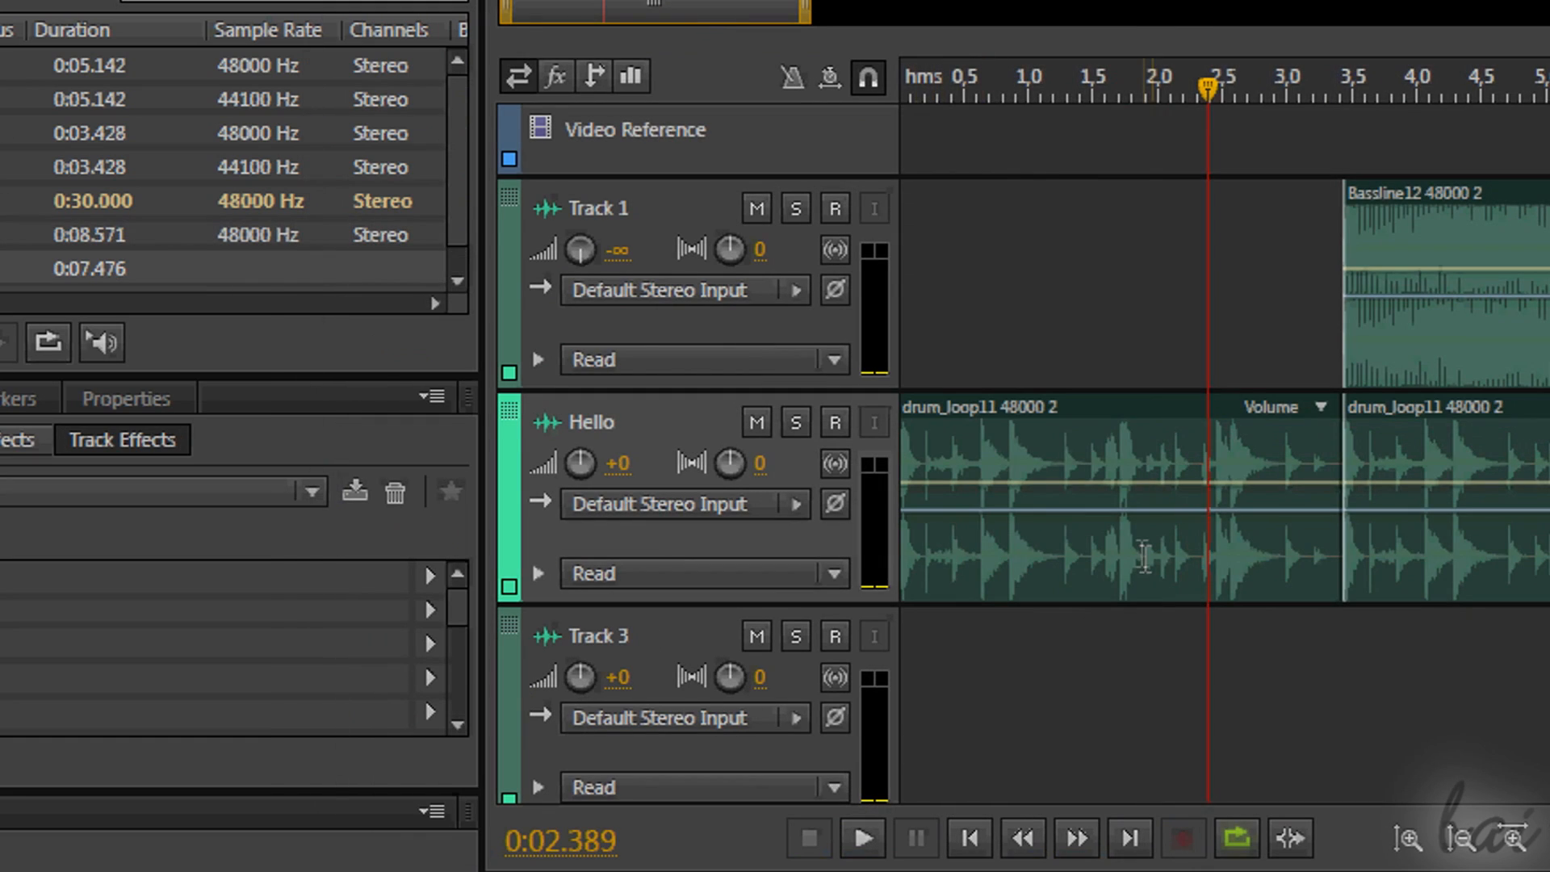